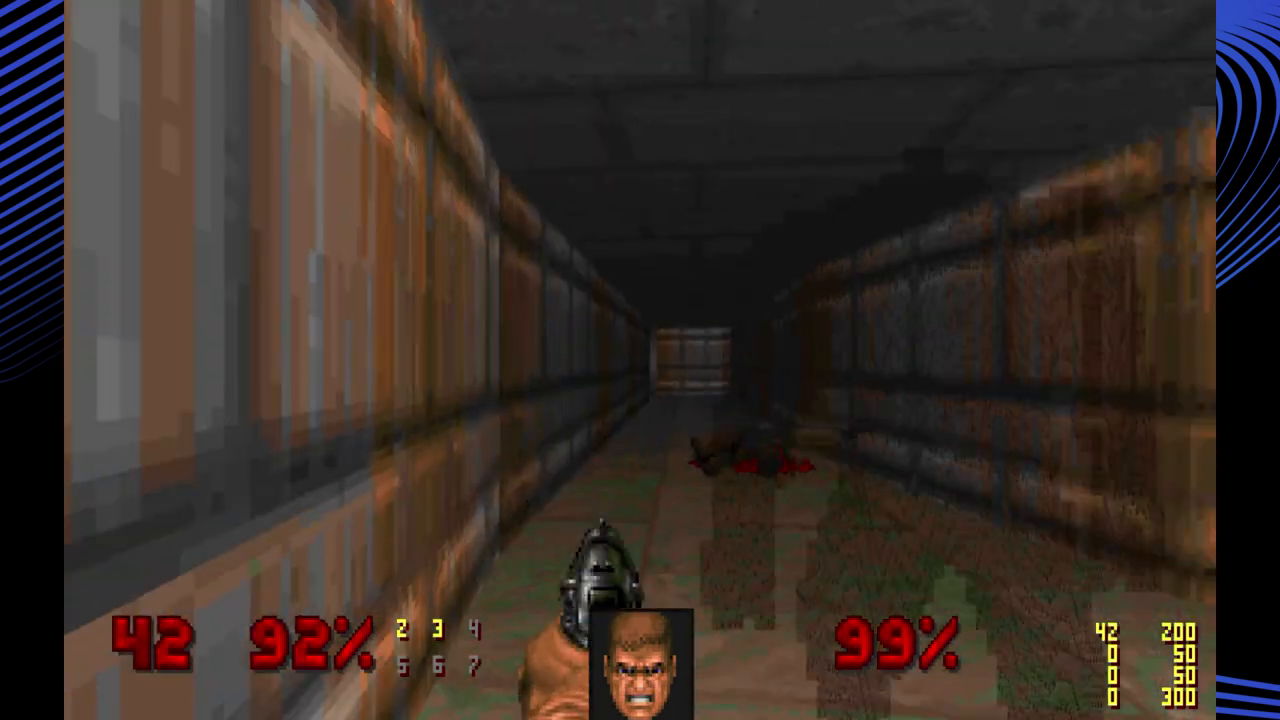
# Walk down the brown corridor past the blue pool to the central staircase hall
pyautogui.press('Escape')
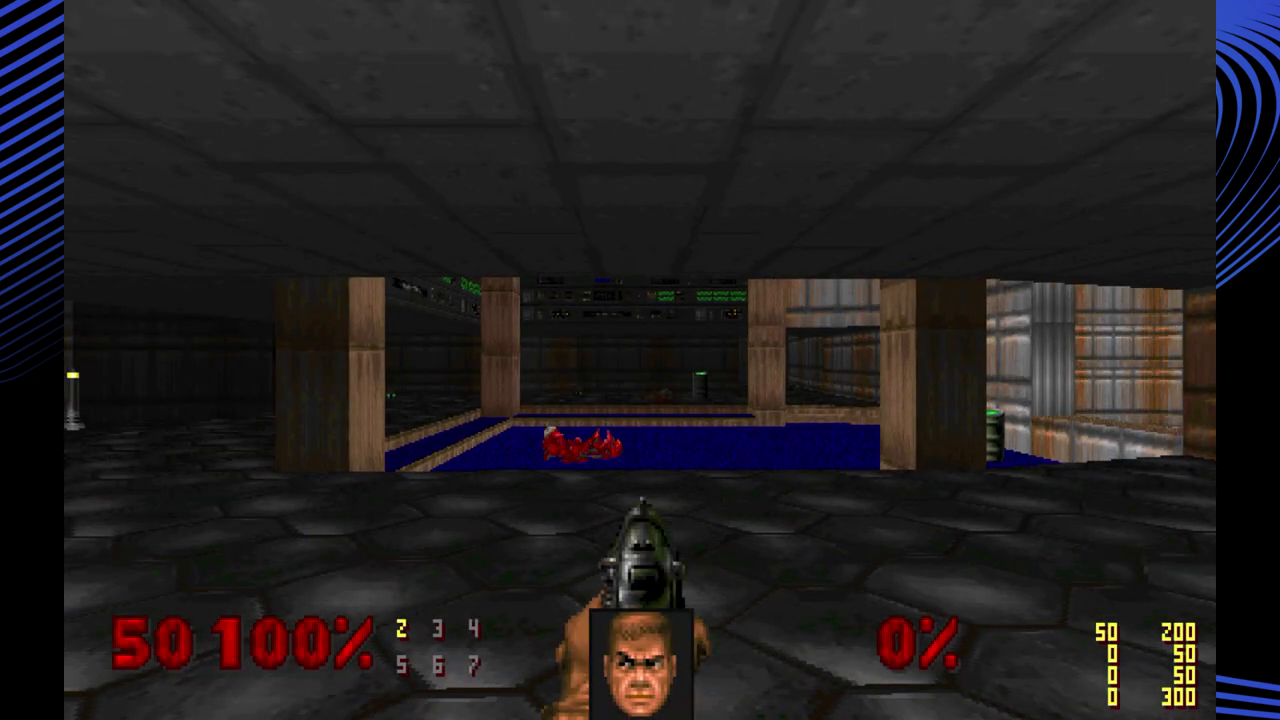
pyautogui.press('W')
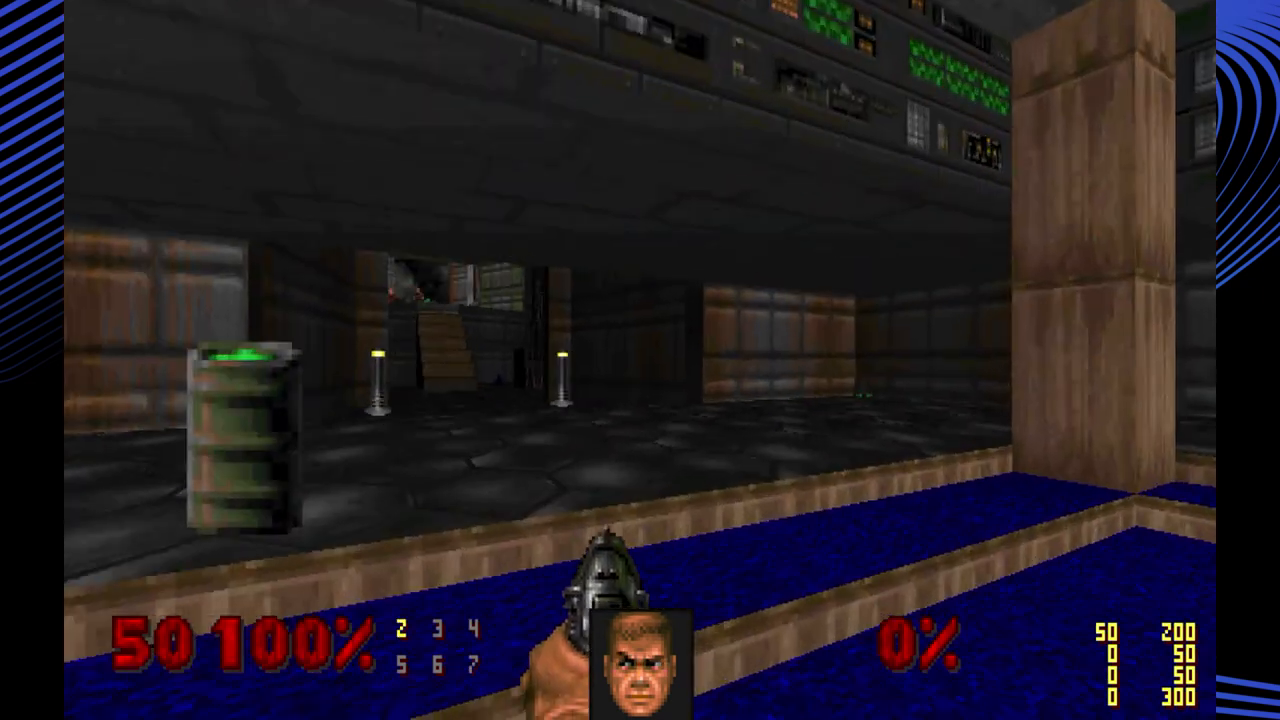
pyautogui.press('w')
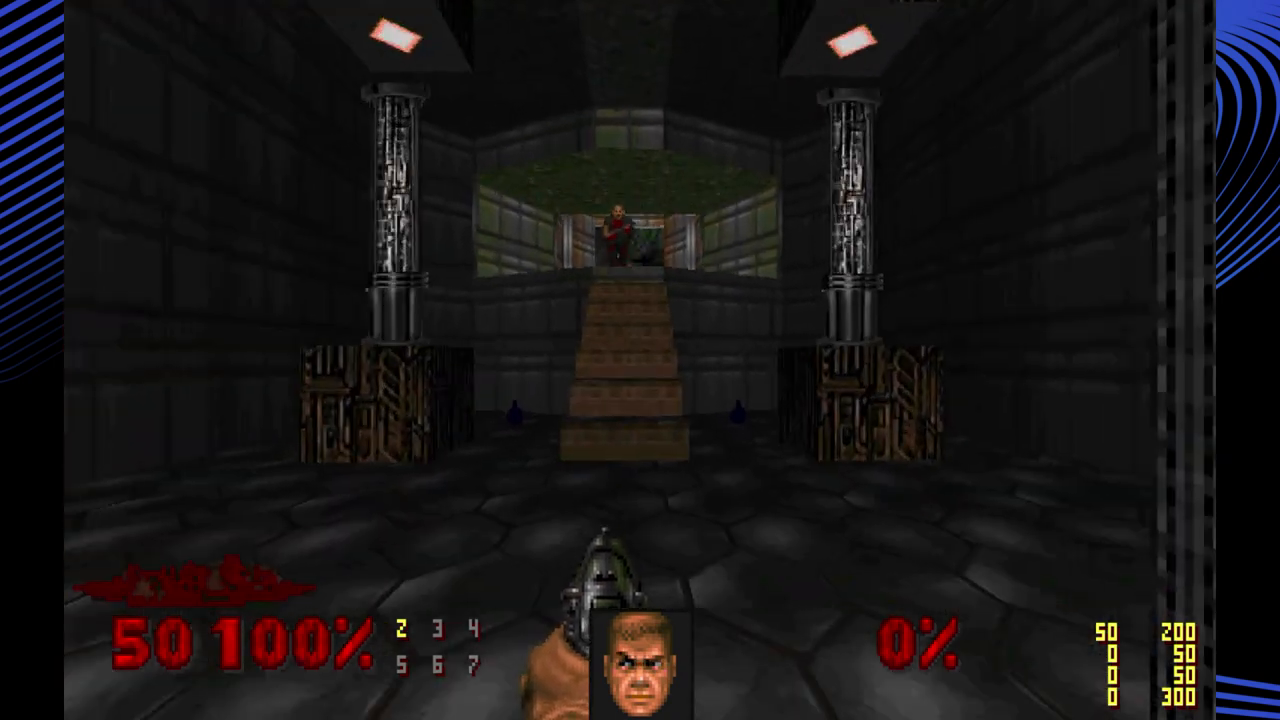
pyautogui.press('w')
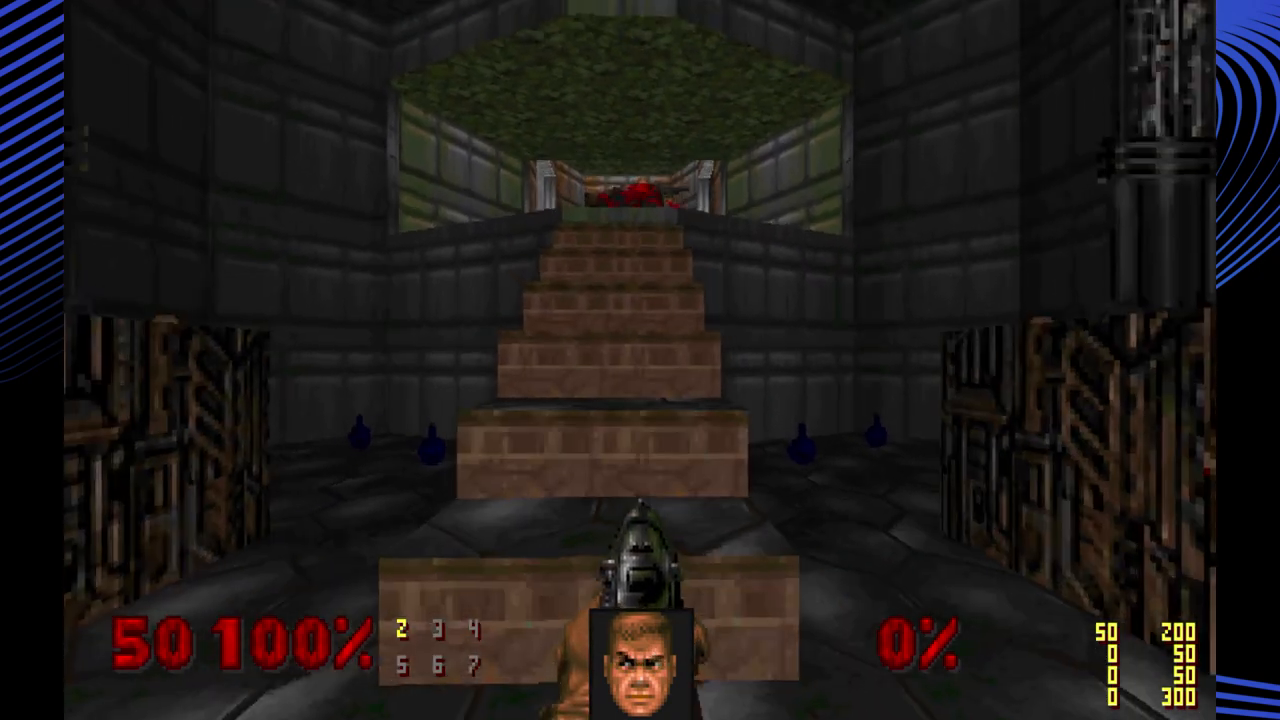
pyautogui.press('w')
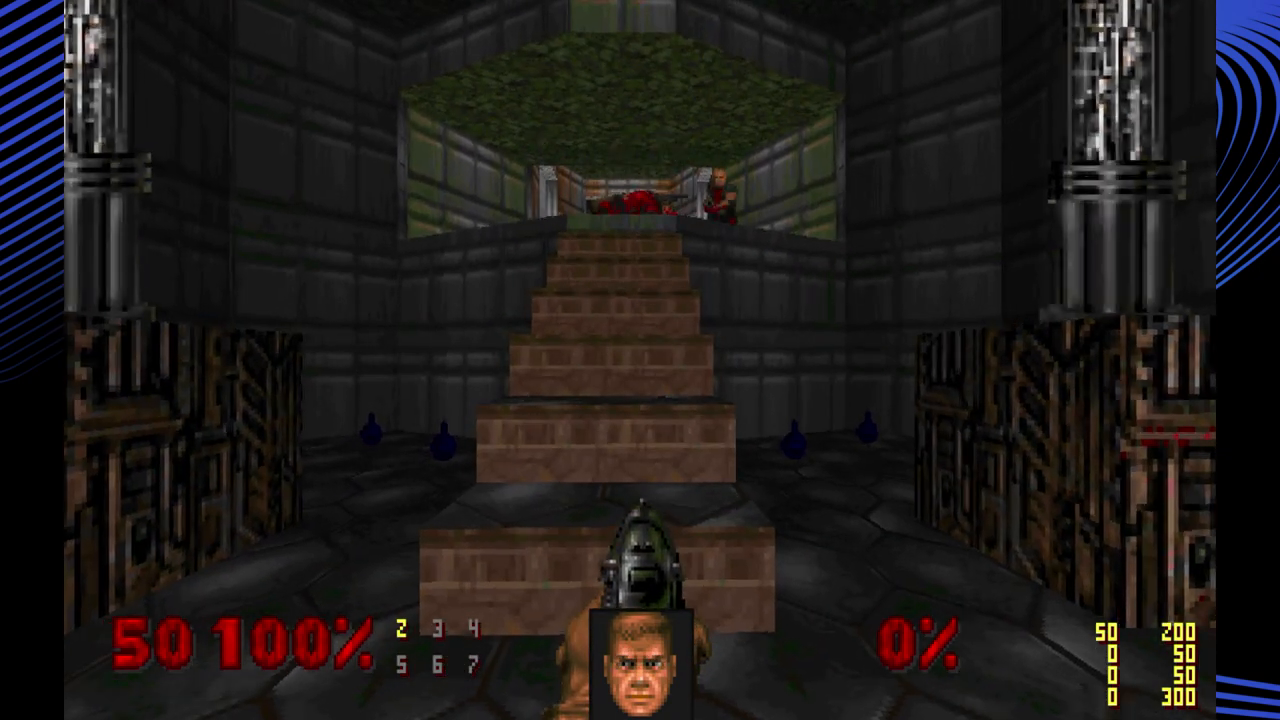
pyautogui.press('w')
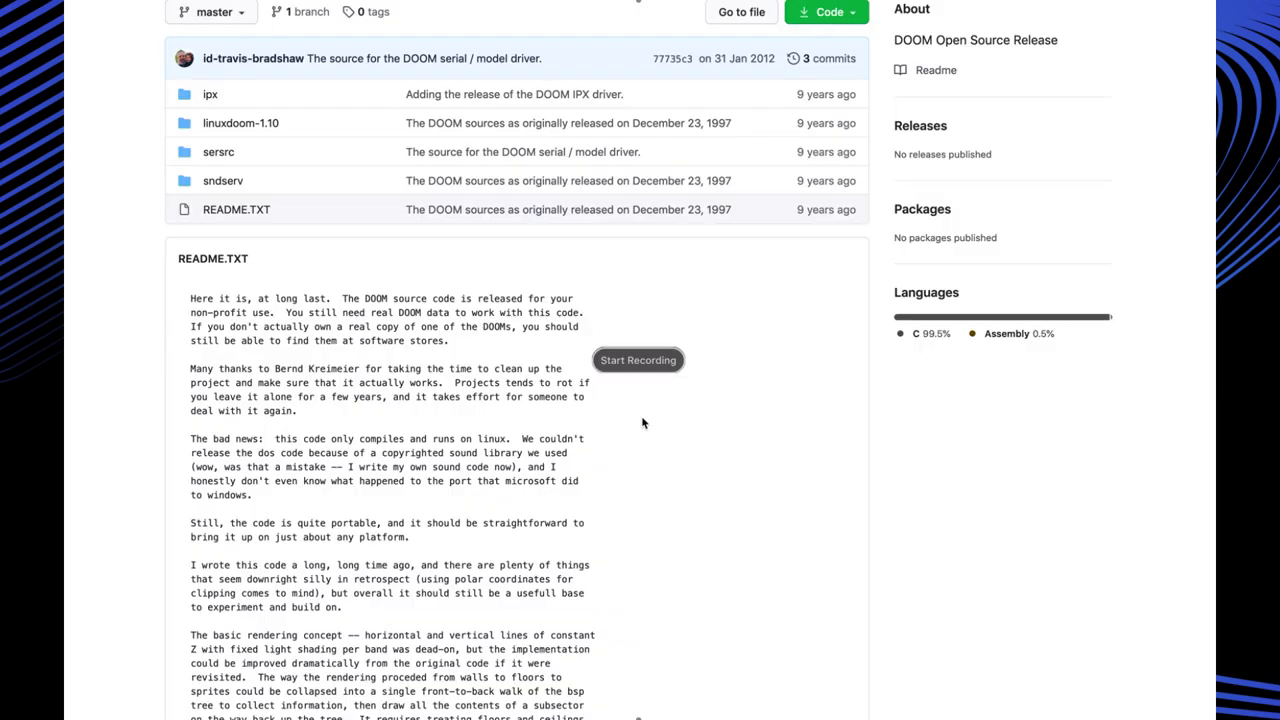
# Scroll the id-Software/DOOM repository page up and back down through the README
pyautogui.scroll(3)
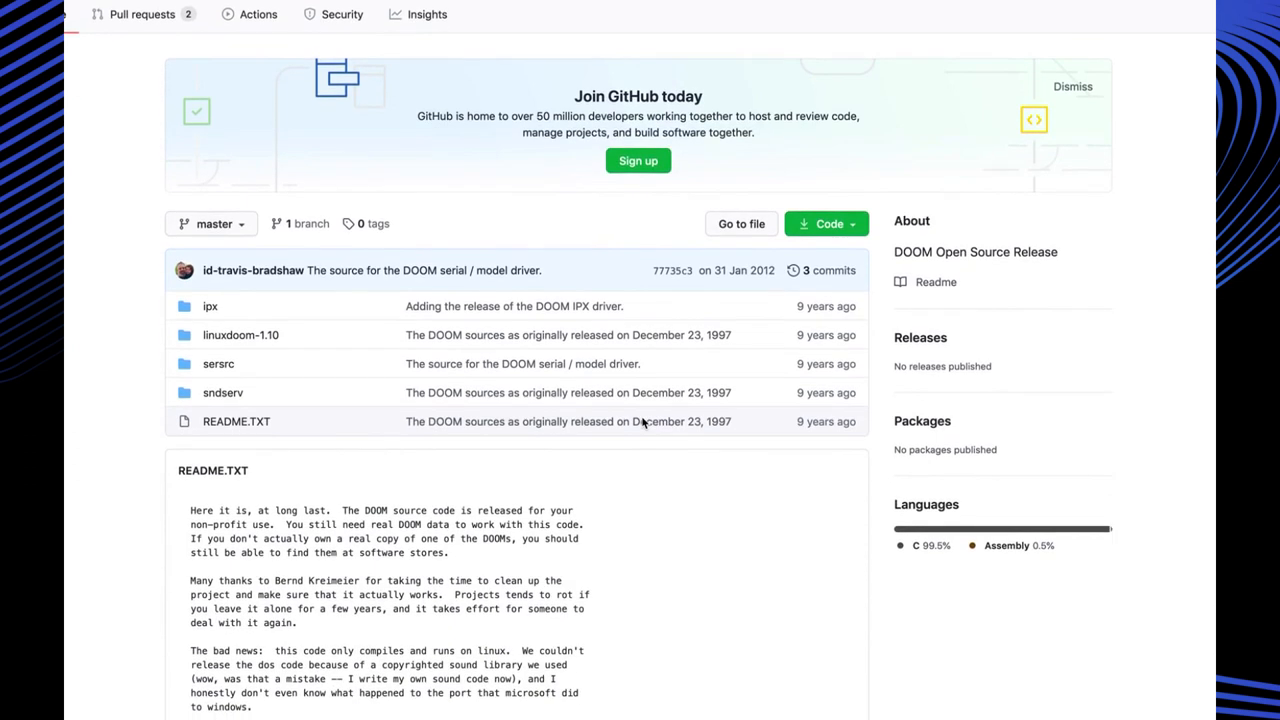
pyautogui.scroll(-3)
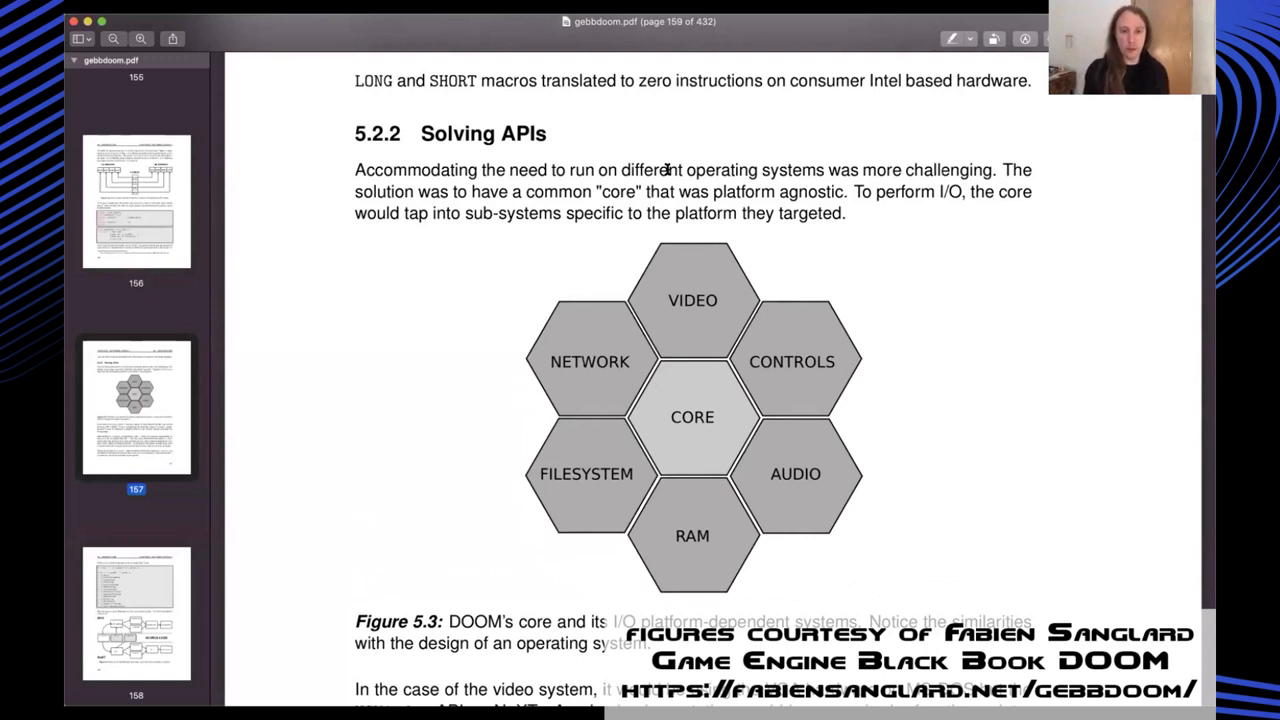
# Scroll gebbdoom.pdf down to section 5.2.2 and Figure 5.3 of DOOM's core subsystems
pyautogui.scroll(-3)
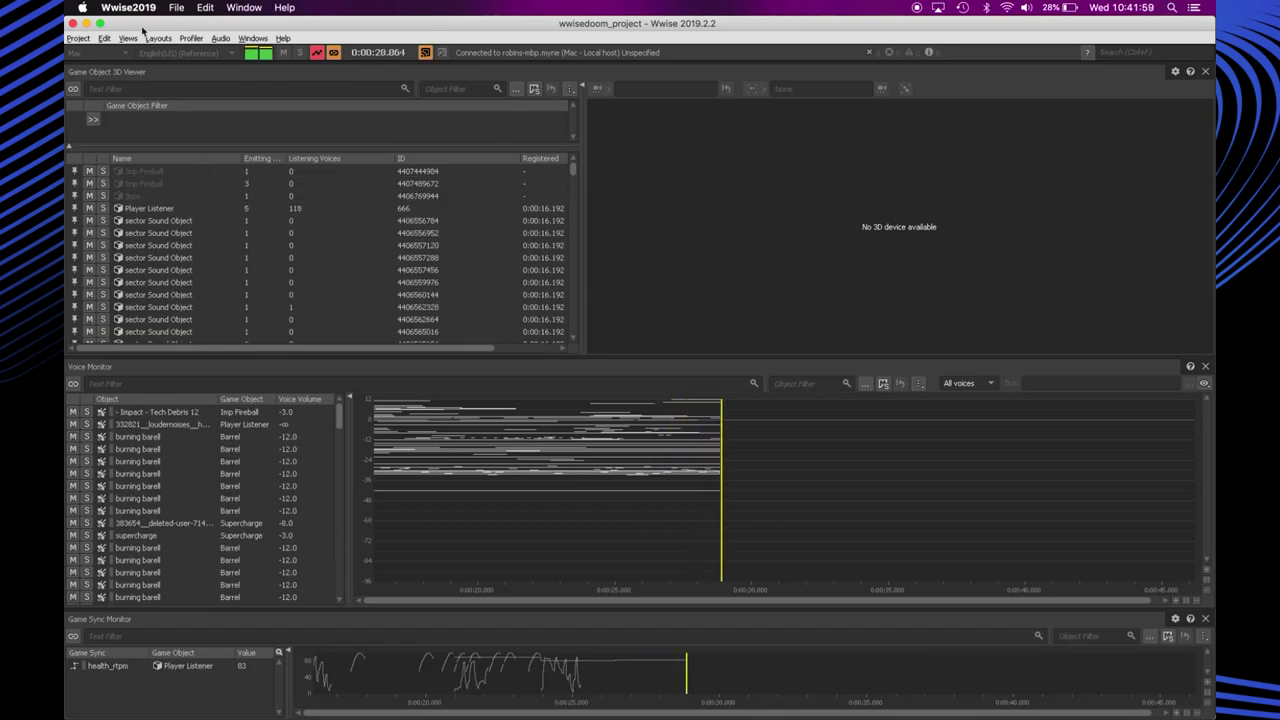
# Choose the SoundBank workspace layout, then pick another layout from the Layouts menu
pyautogui.click(158, 38)
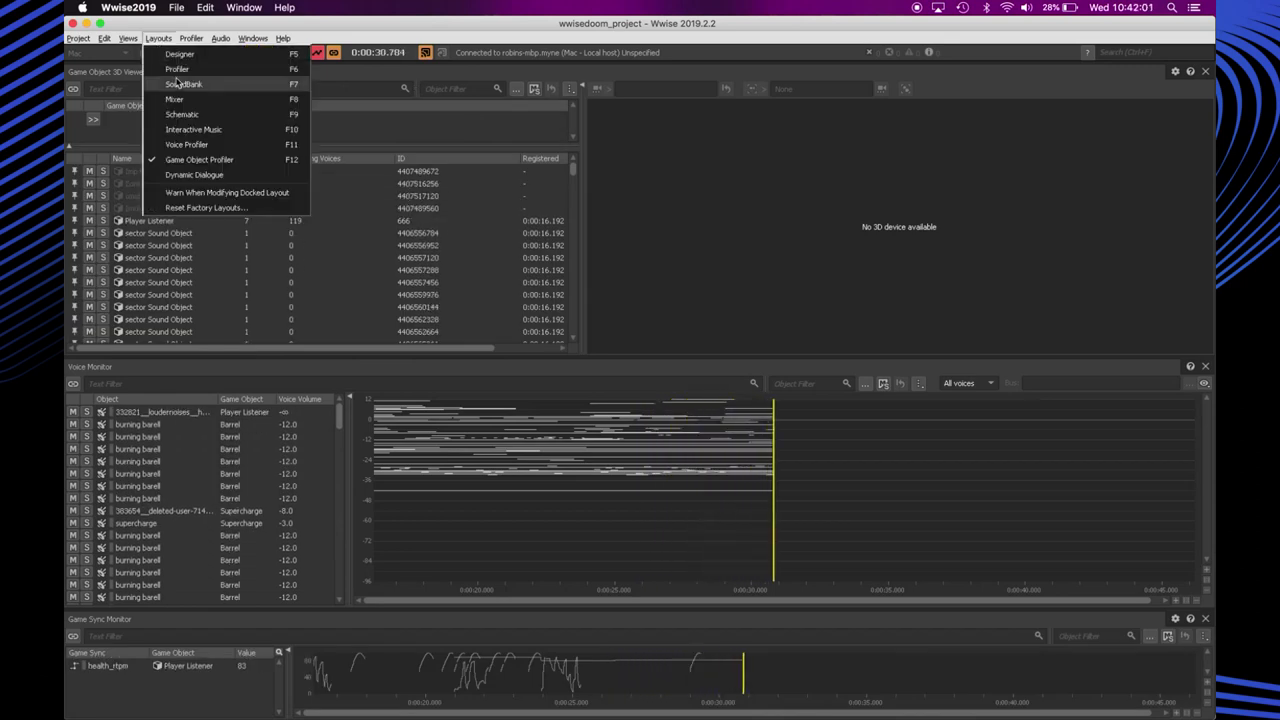
pyautogui.click(184, 84)
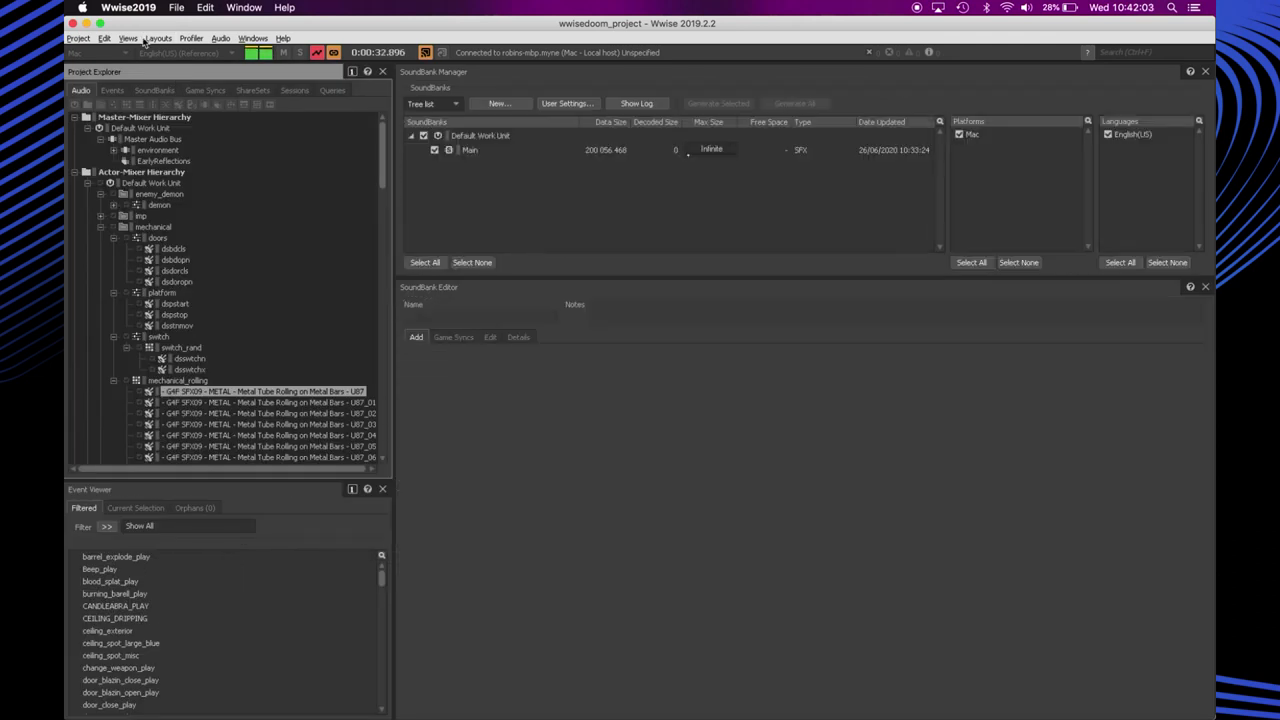
pyautogui.click(157, 38)
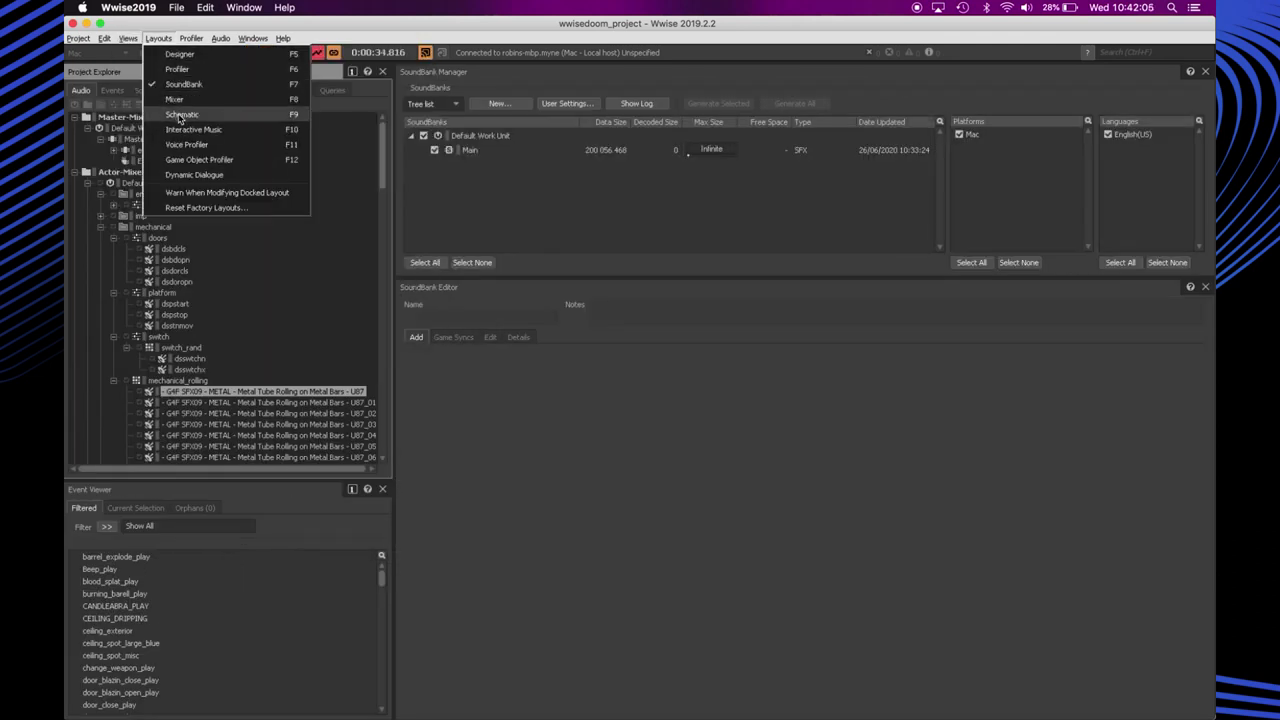
pyautogui.click(177, 69)
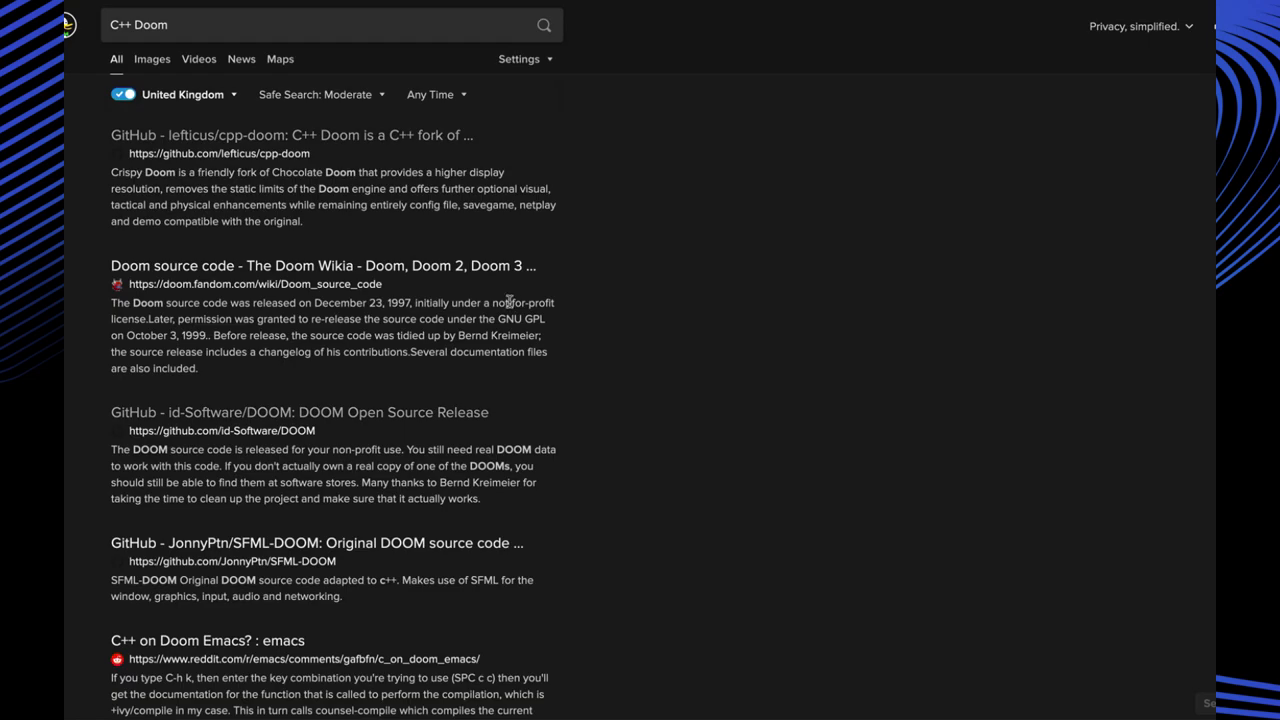
pyautogui.moveTo(333, 135)
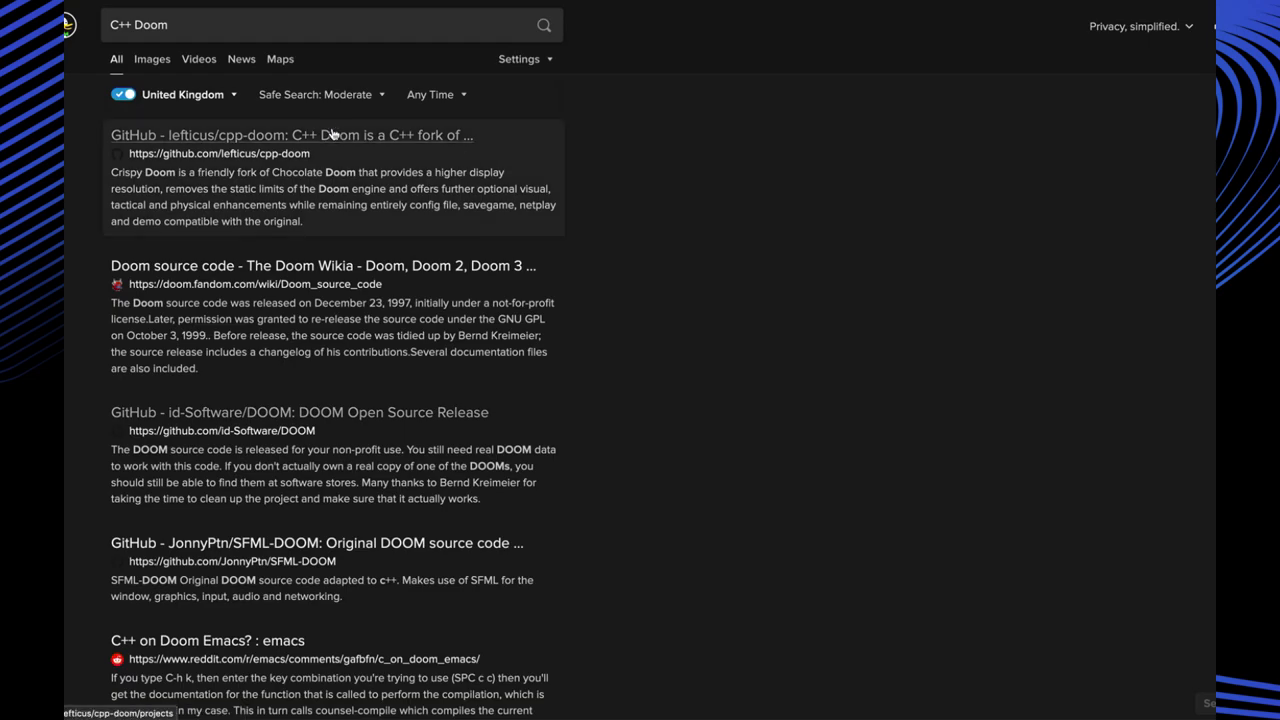
# Open the 'GitHub - lefticus/cpp-doom' search result
pyautogui.click(291, 135)
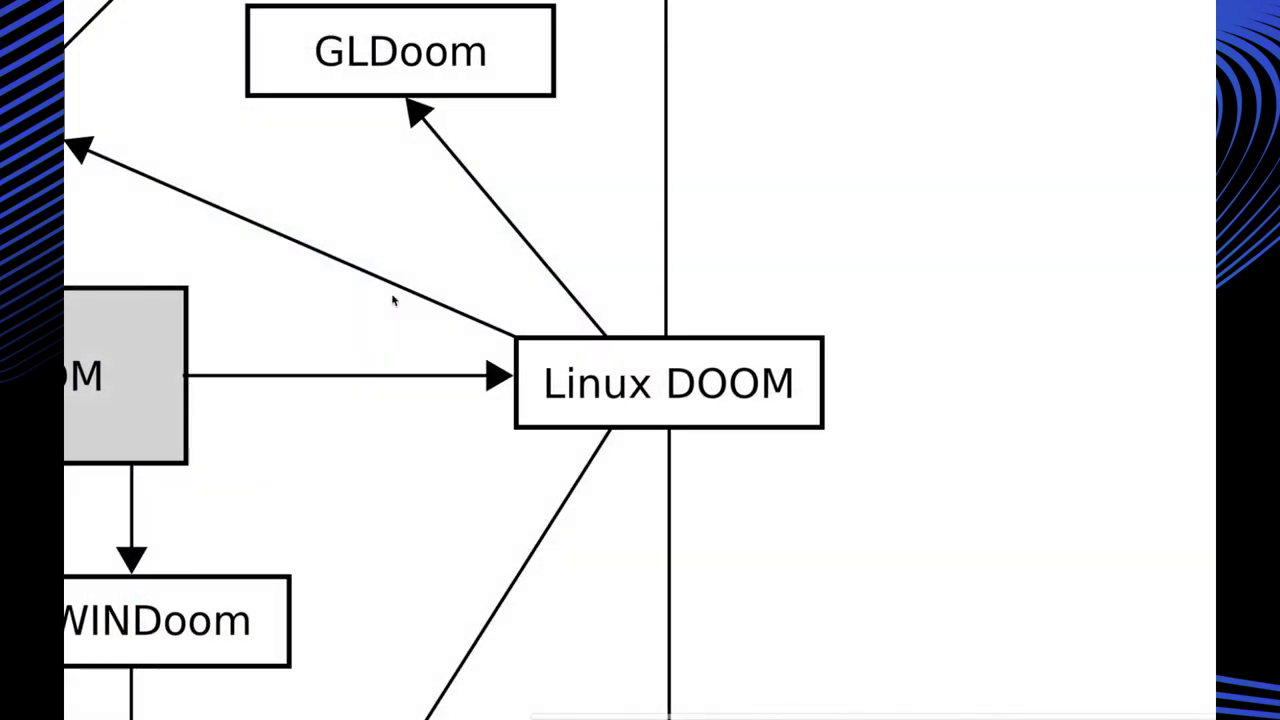
# Scroll down the DOOM source port family tree from Linux DOOM to GLDoom and WINDoom
pyautogui.scroll(-3)
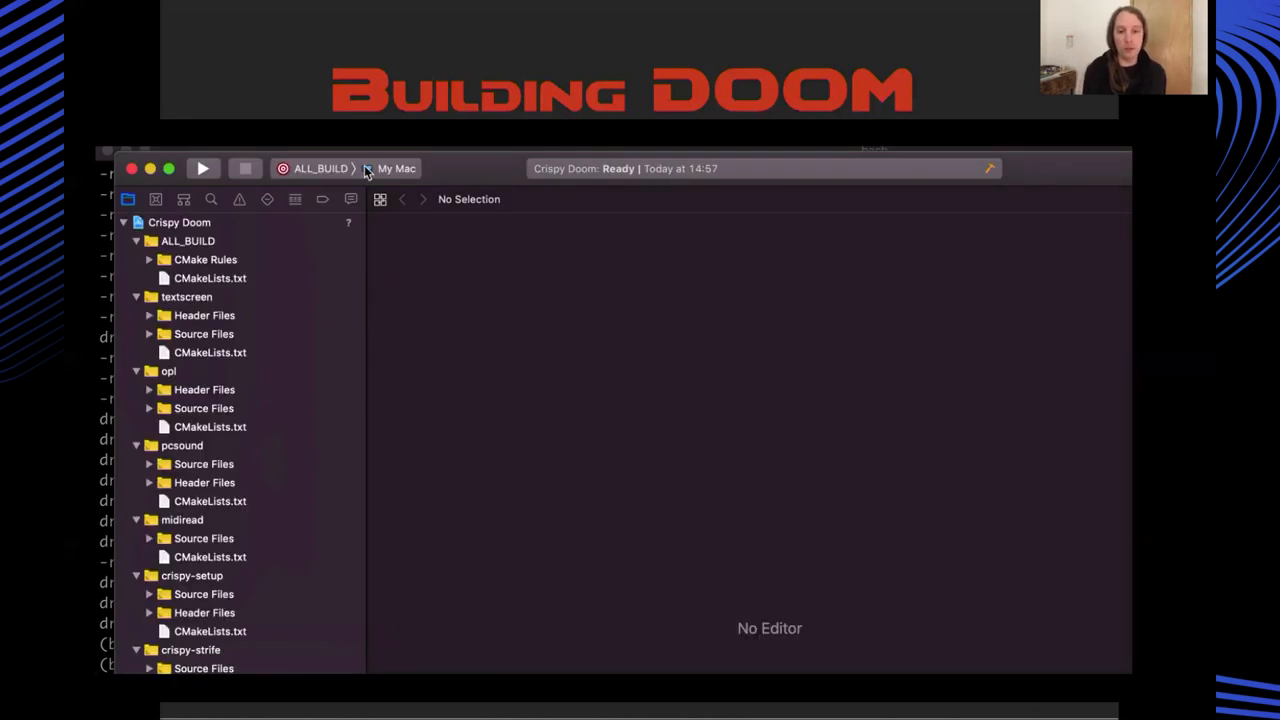
# Set the Crispy Doom scheme to ALL_BUILD for My Mac
pyautogui.click(202, 168)
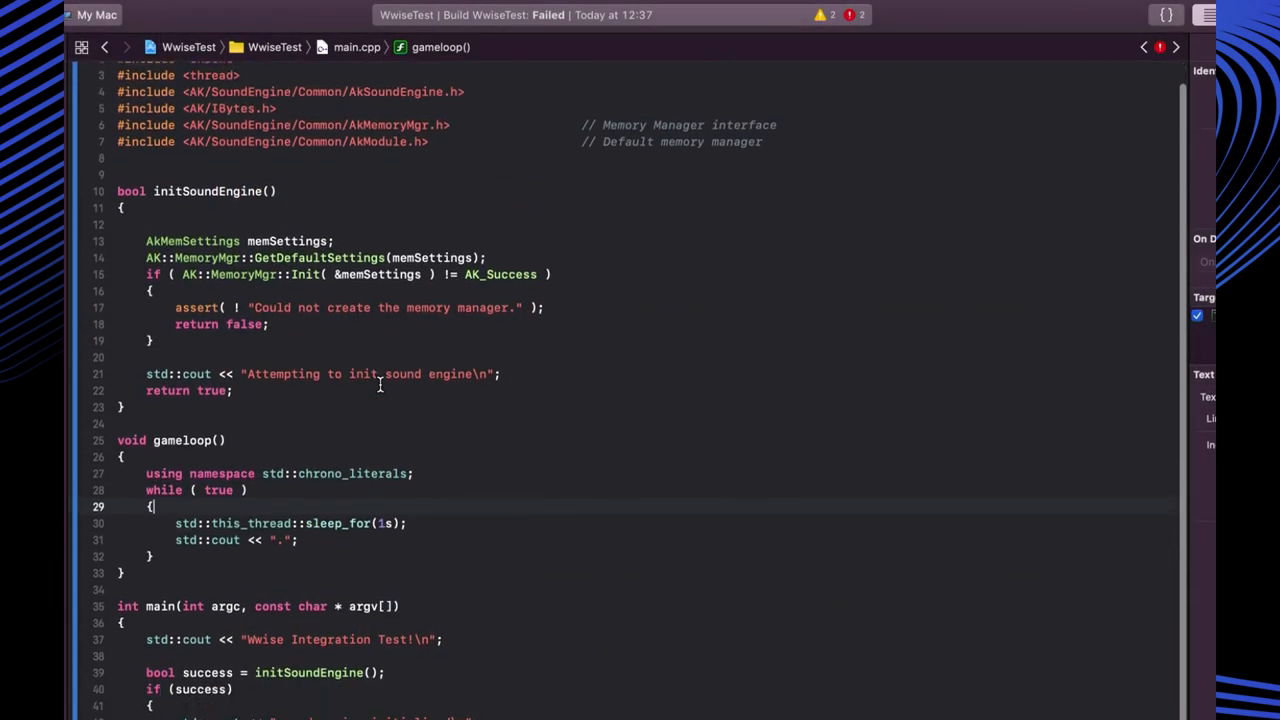
pyautogui.scroll(-3)
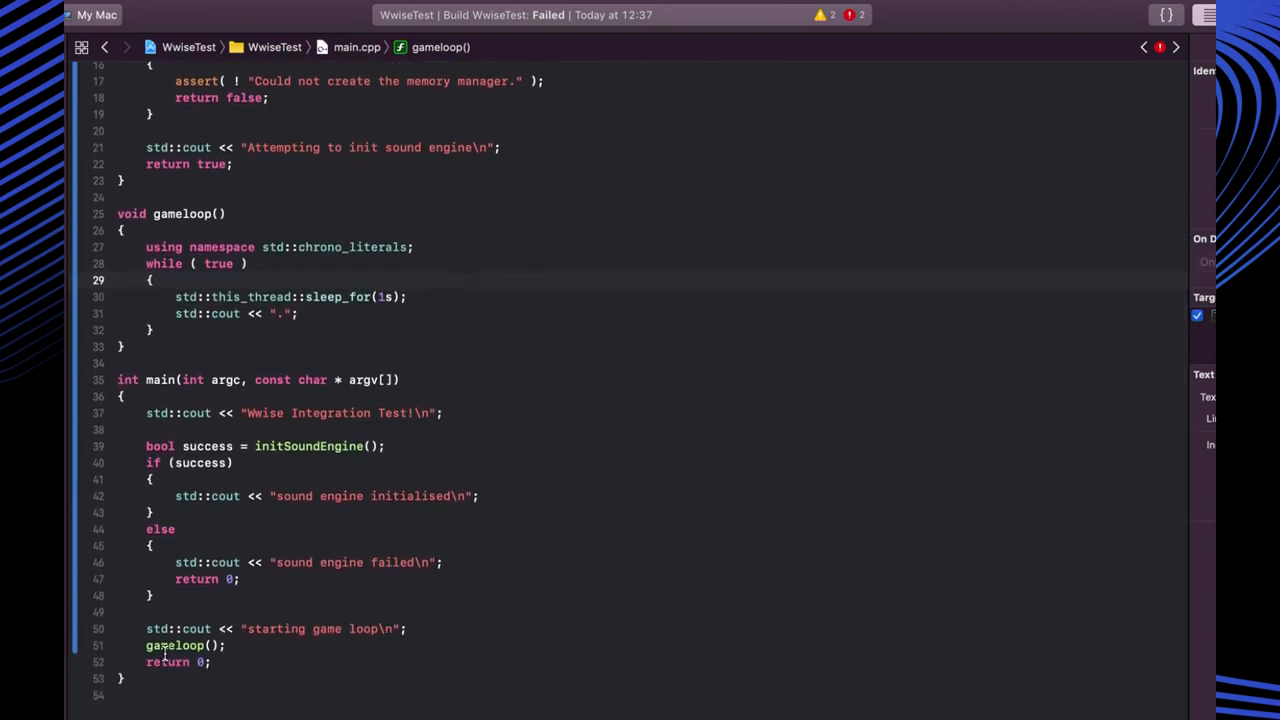
pyautogui.scroll(3)
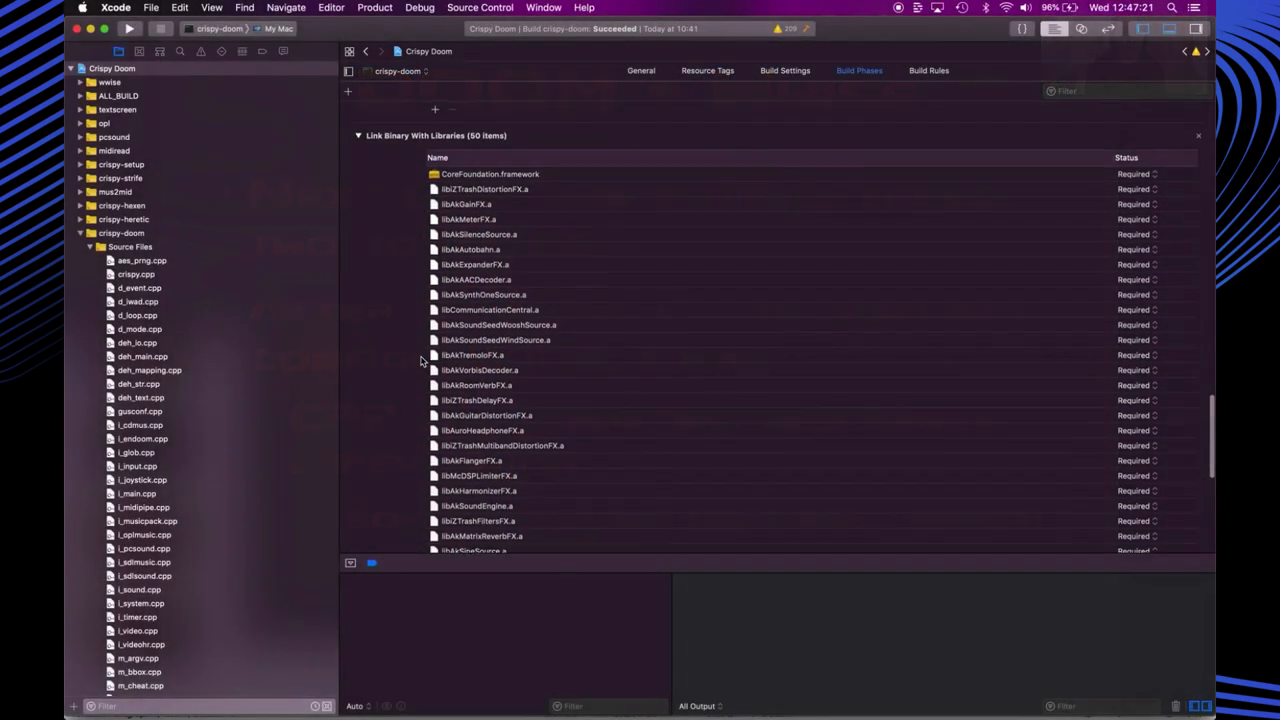
# Scroll the crispy-doom linked libraries from CoreFoundation down to the AudioUnit framework
pyautogui.click(489, 175)
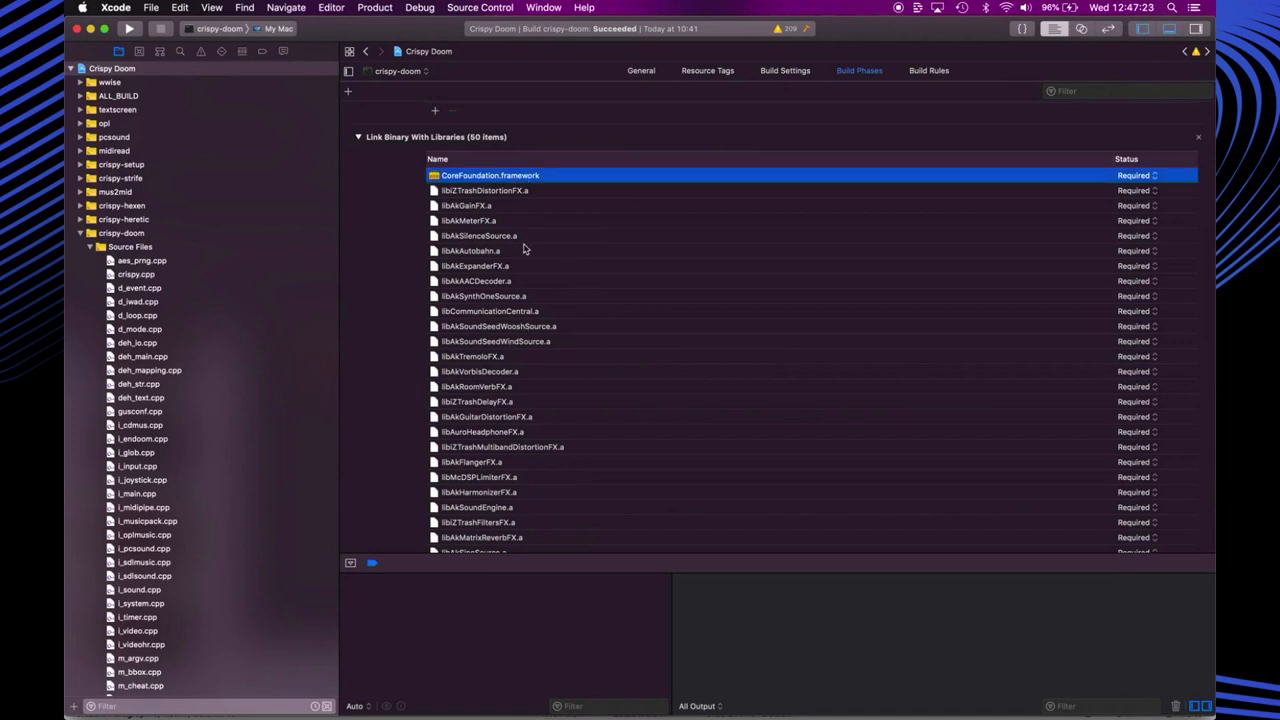
pyautogui.scroll(-3)
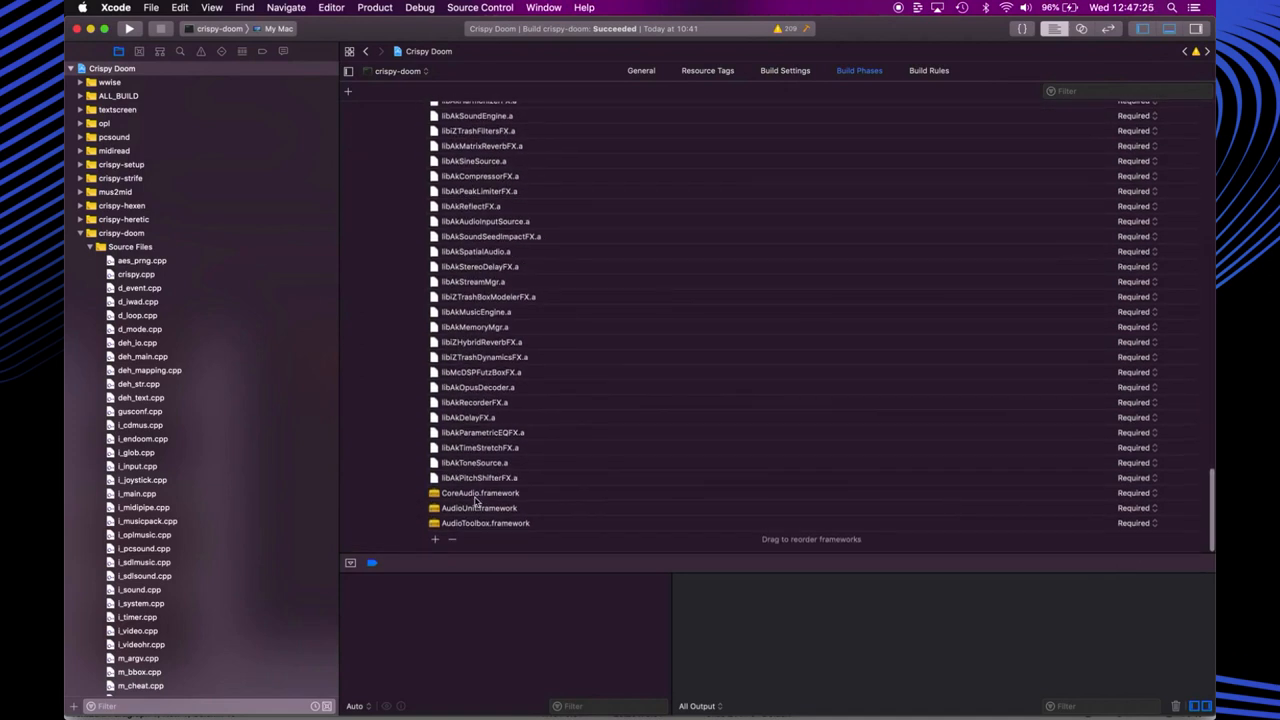
pyautogui.click(479, 508)
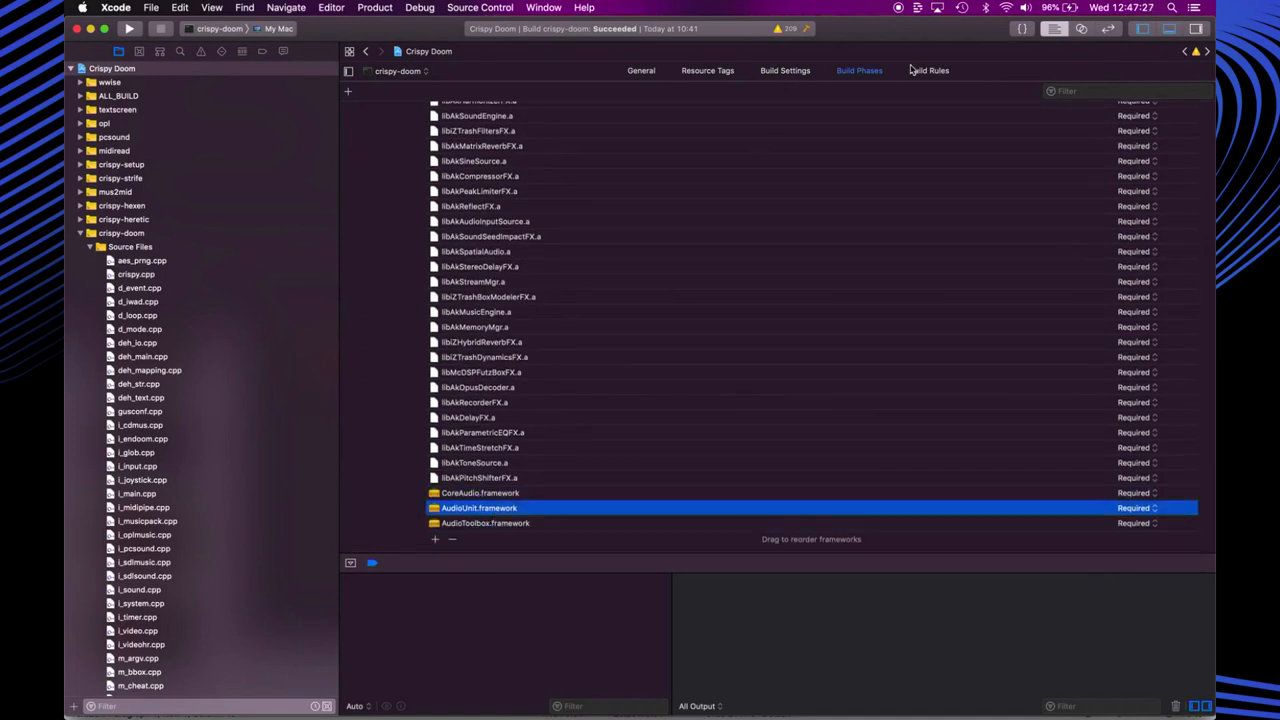
pyautogui.click(928, 70)
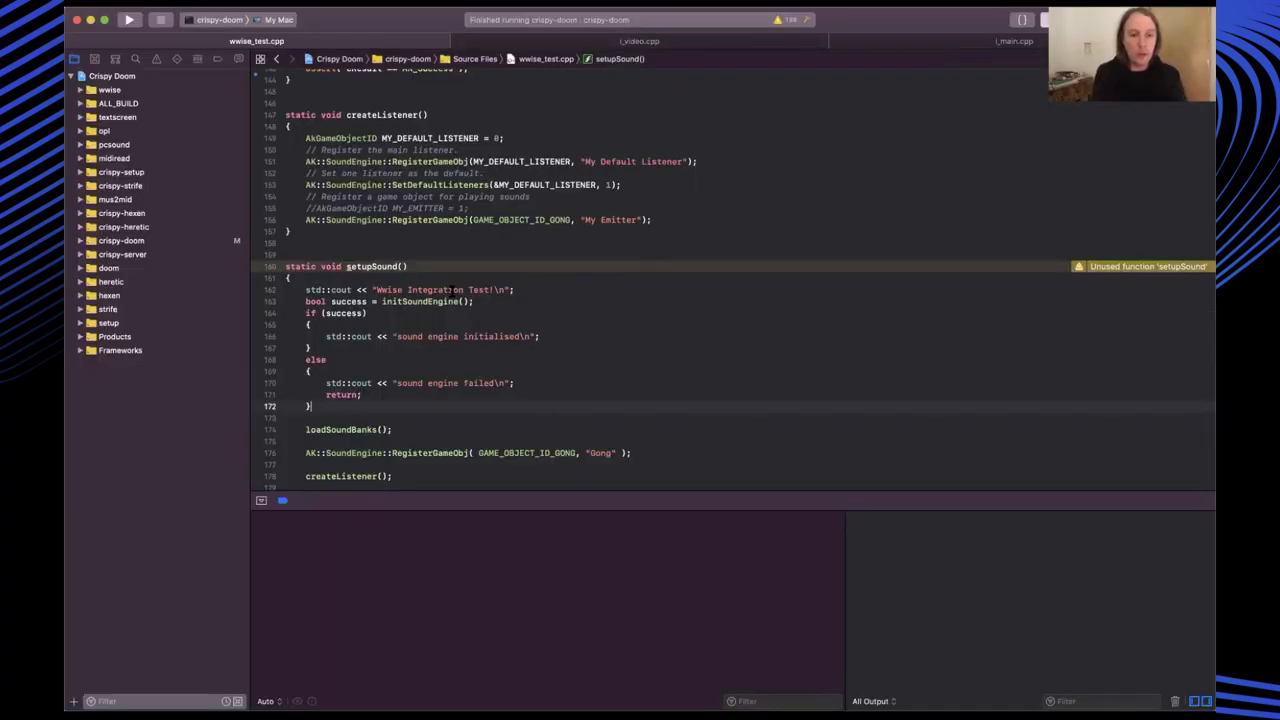
# Highlight setupSound's full body in wwise_test.cpp, from its opening brace to the end
pyautogui.scroll(-3)
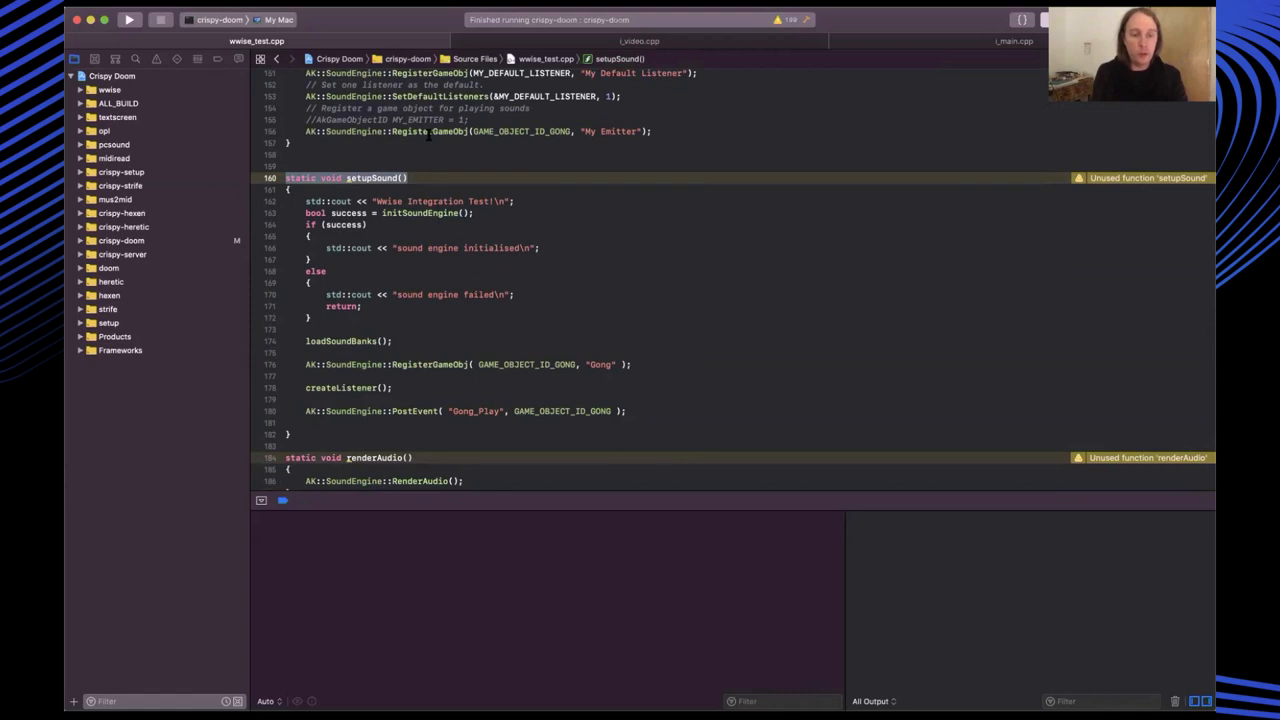
pyautogui.click(428, 189)
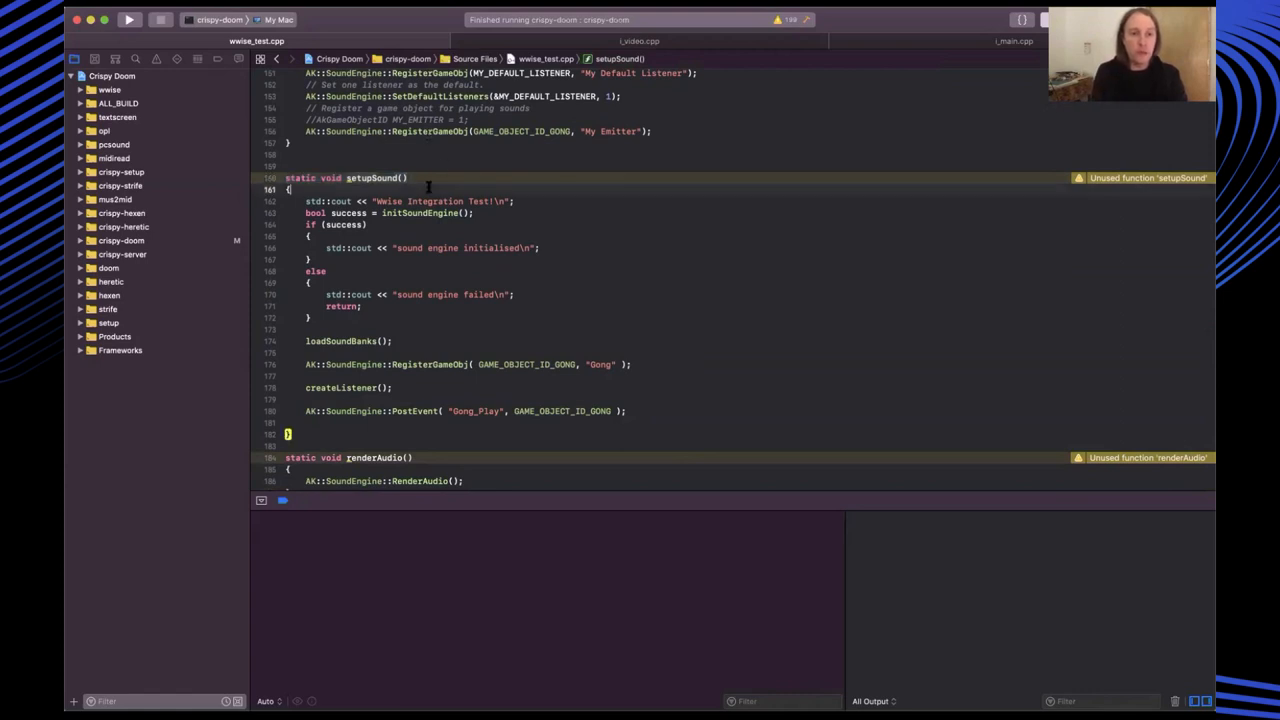
pyautogui.doubleClick(345, 177)
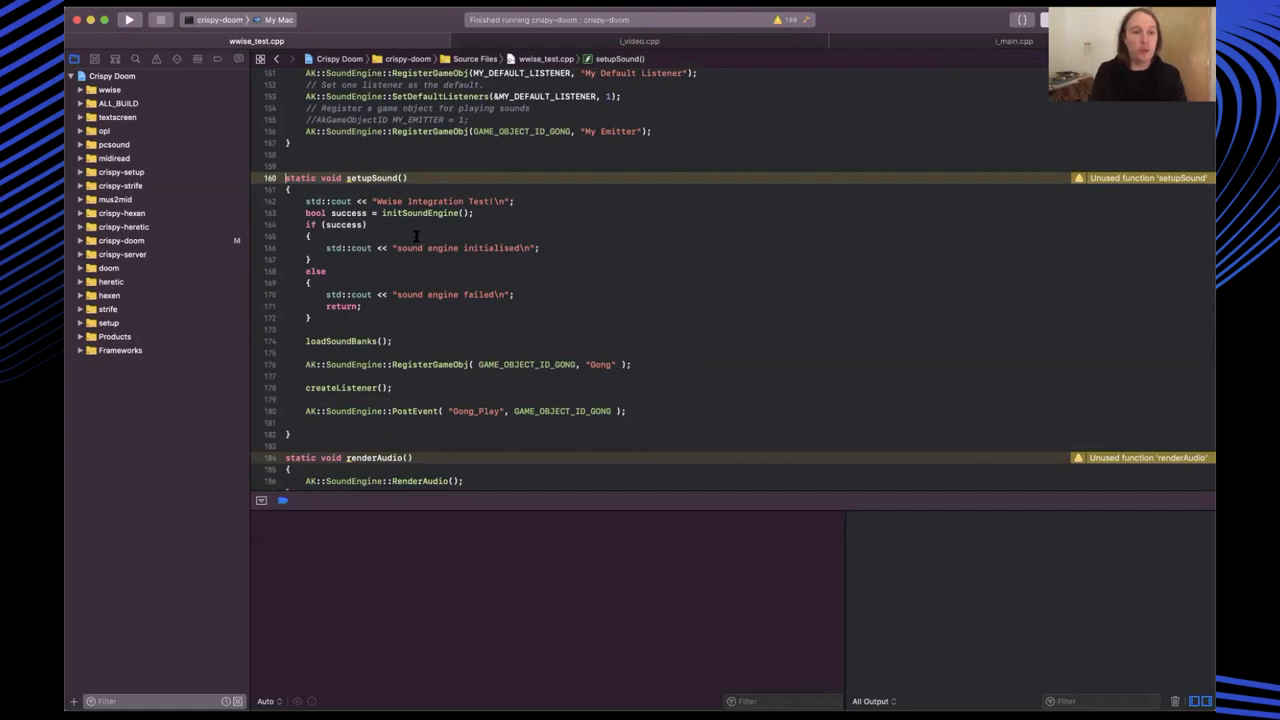
pyautogui.scroll(3)
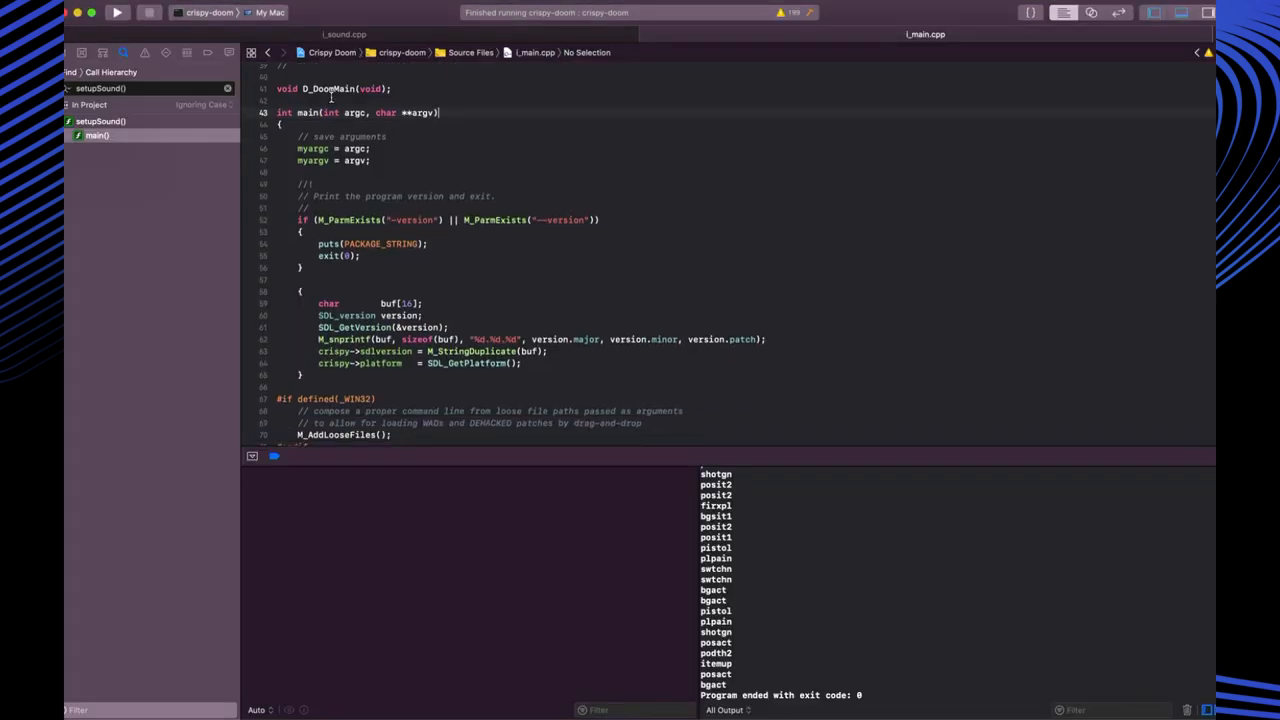
# Scroll i_main.cpp to the setupSound(); call in main, just before D_DoomMain
pyautogui.scroll(-3)
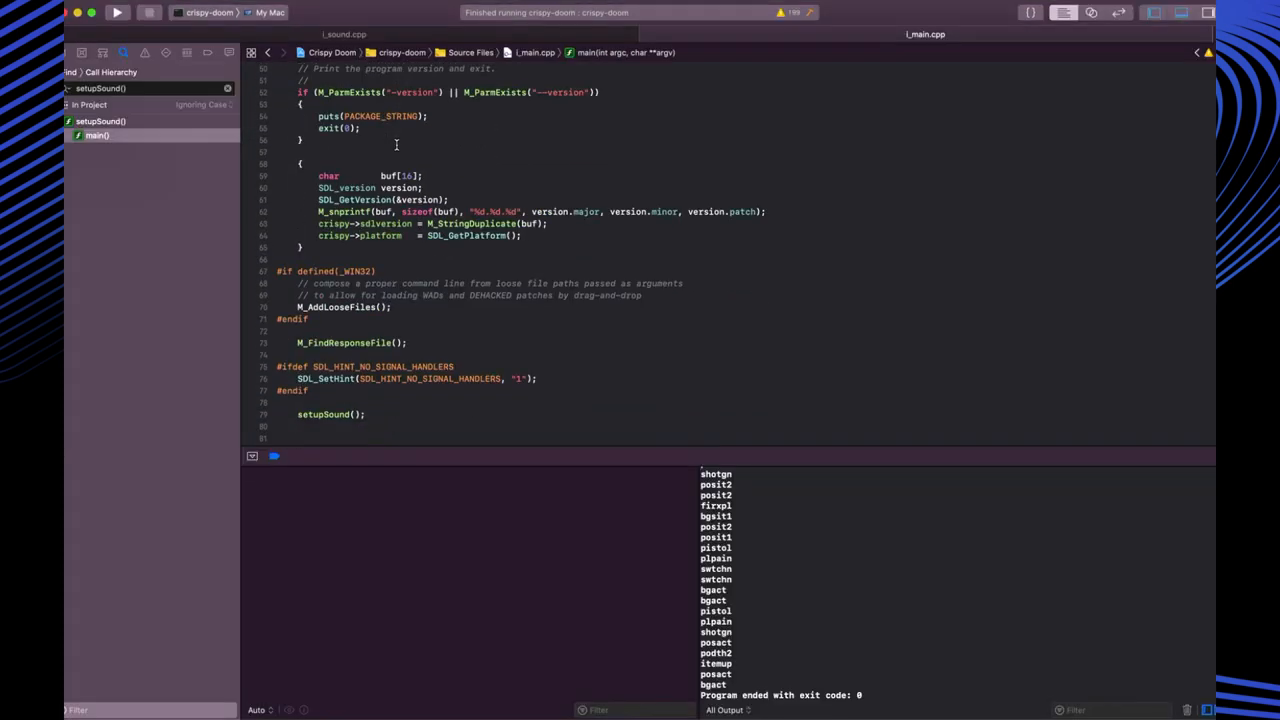
pyautogui.scroll(-3)
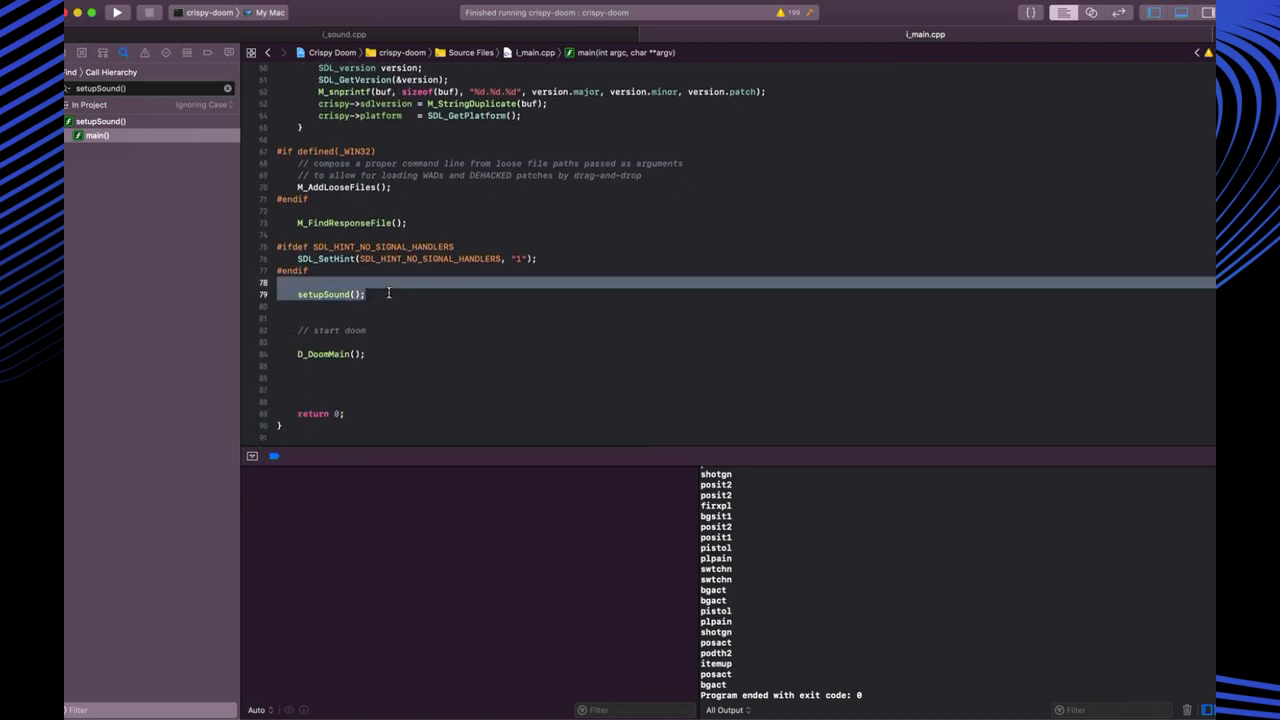
pyautogui.click(377, 354)
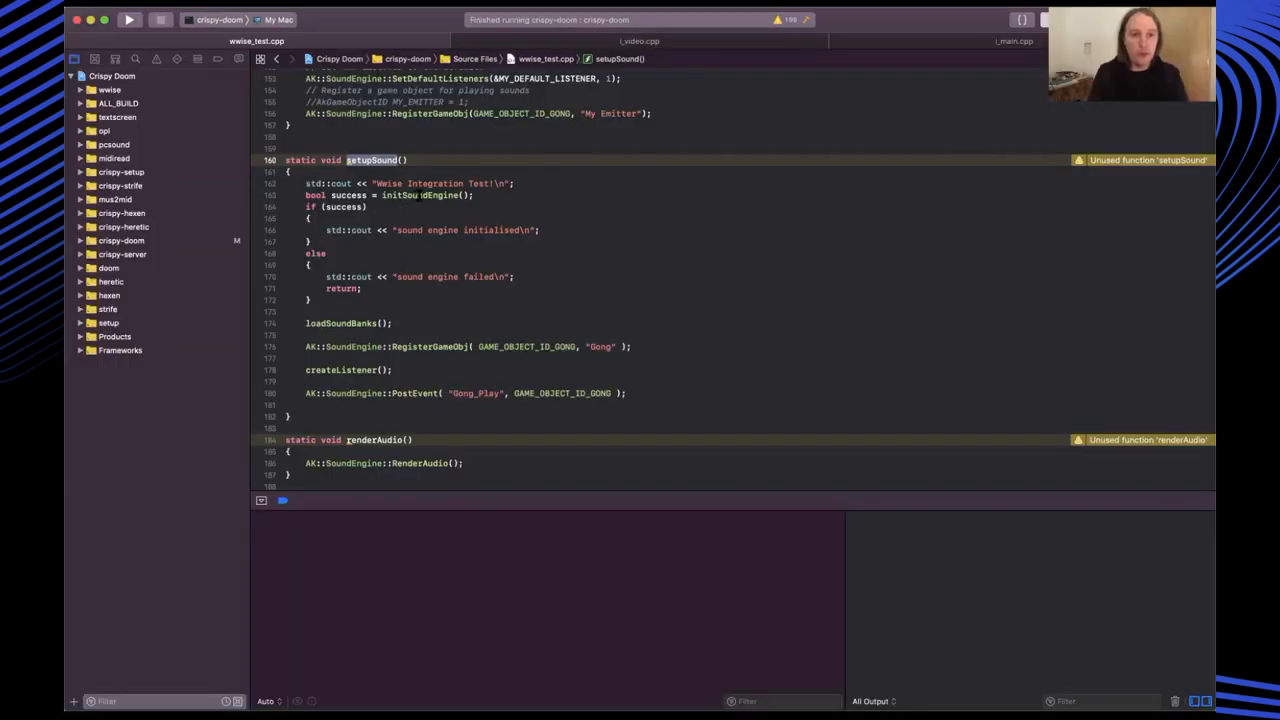
# Scroll initSoundEngine in wwise_test.cpp from memory setup down to the AK_OPTIMIZED communication block
pyautogui.scroll(3)
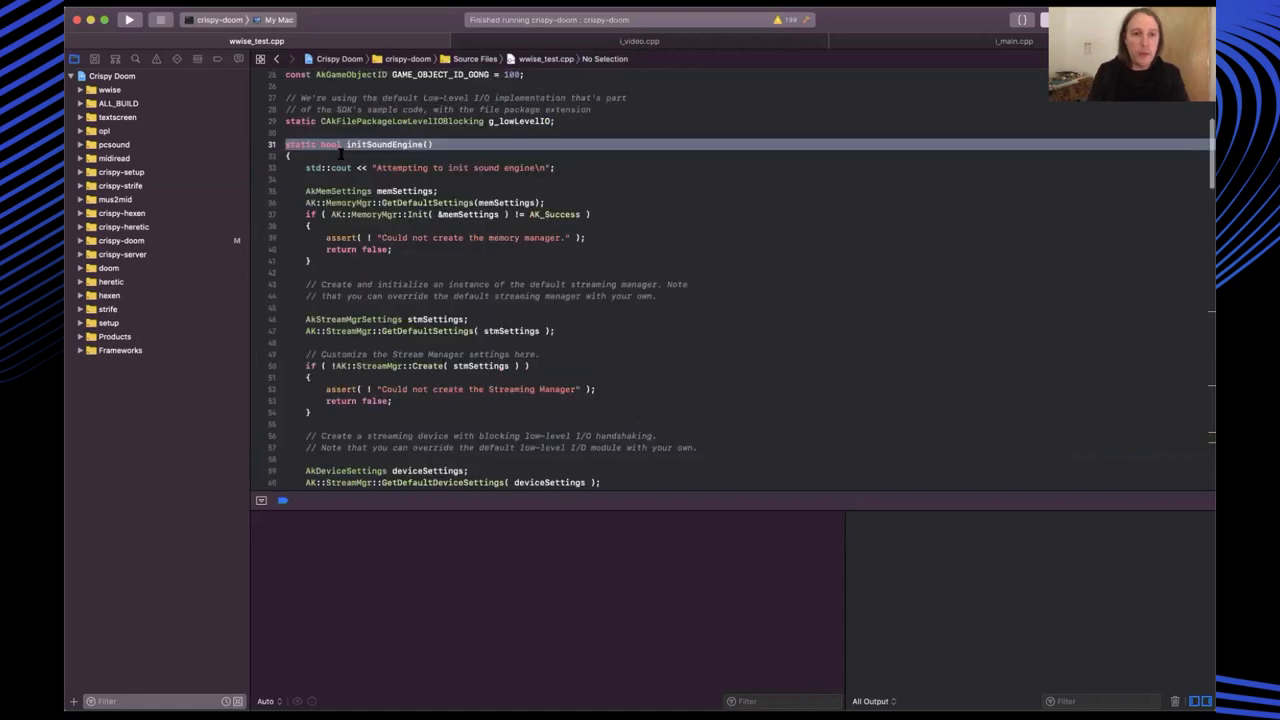
pyautogui.scroll(-3)
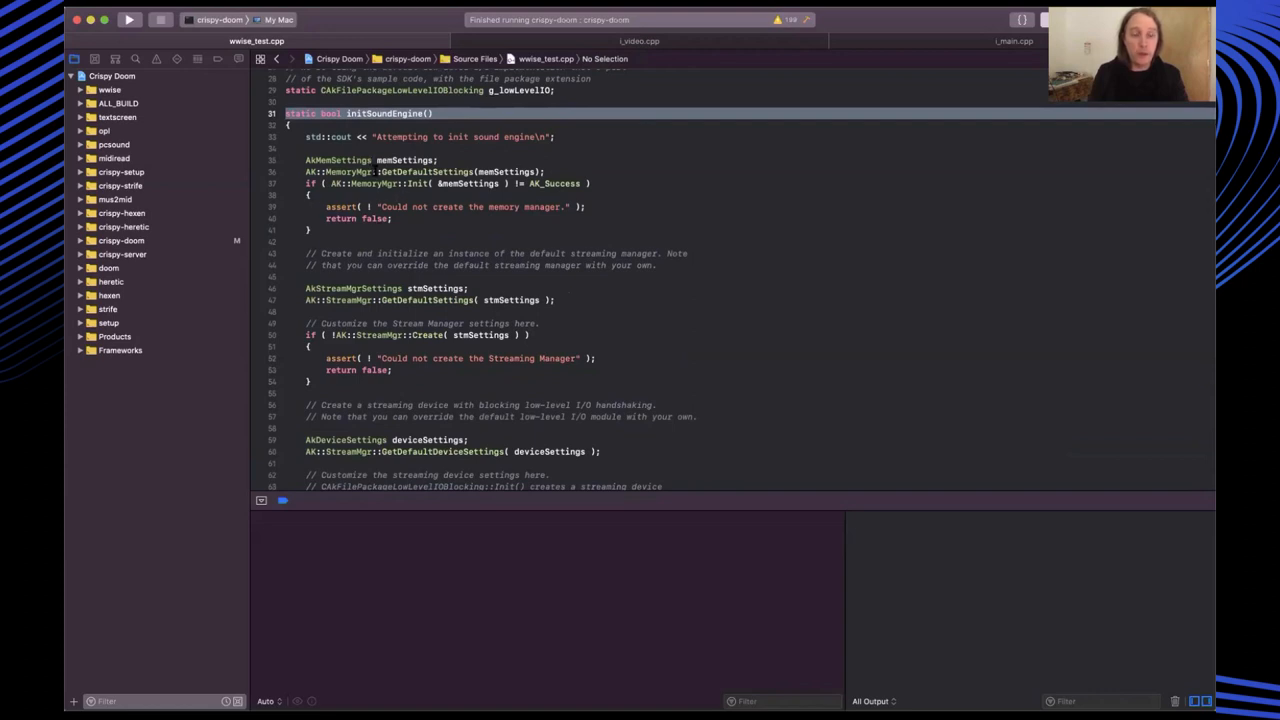
pyautogui.scroll(-3)
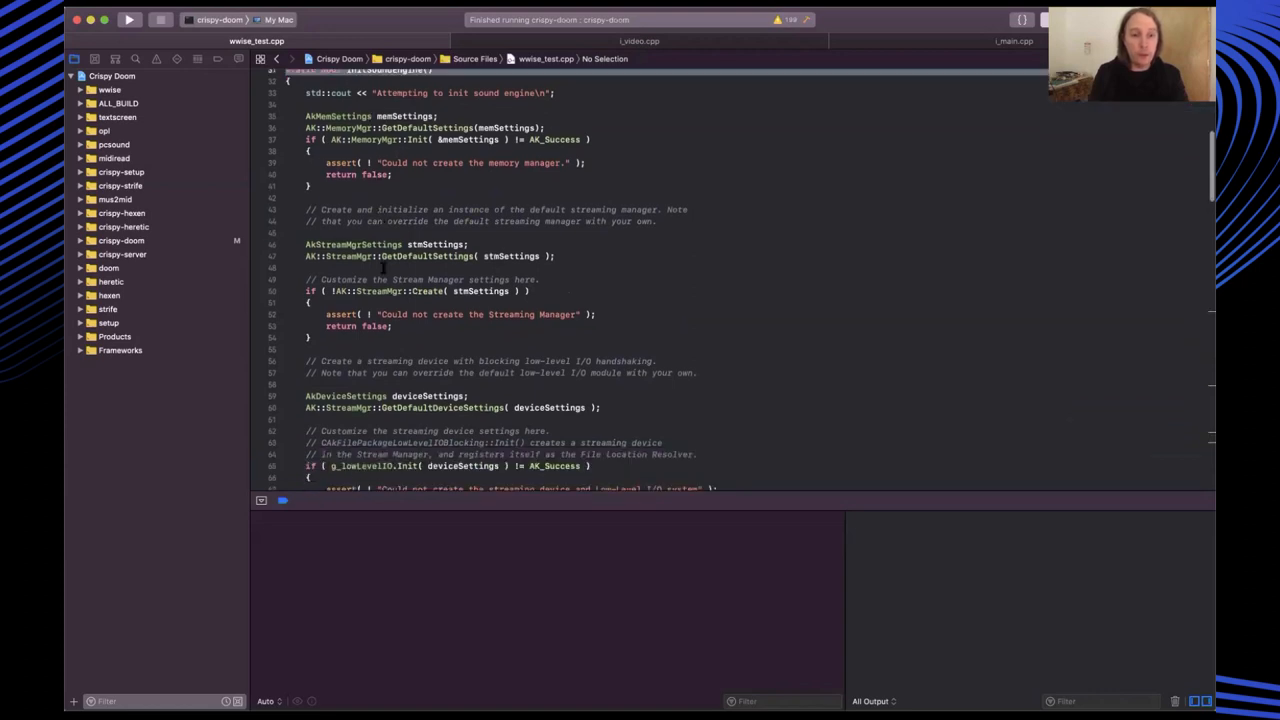
pyautogui.scroll(-3)
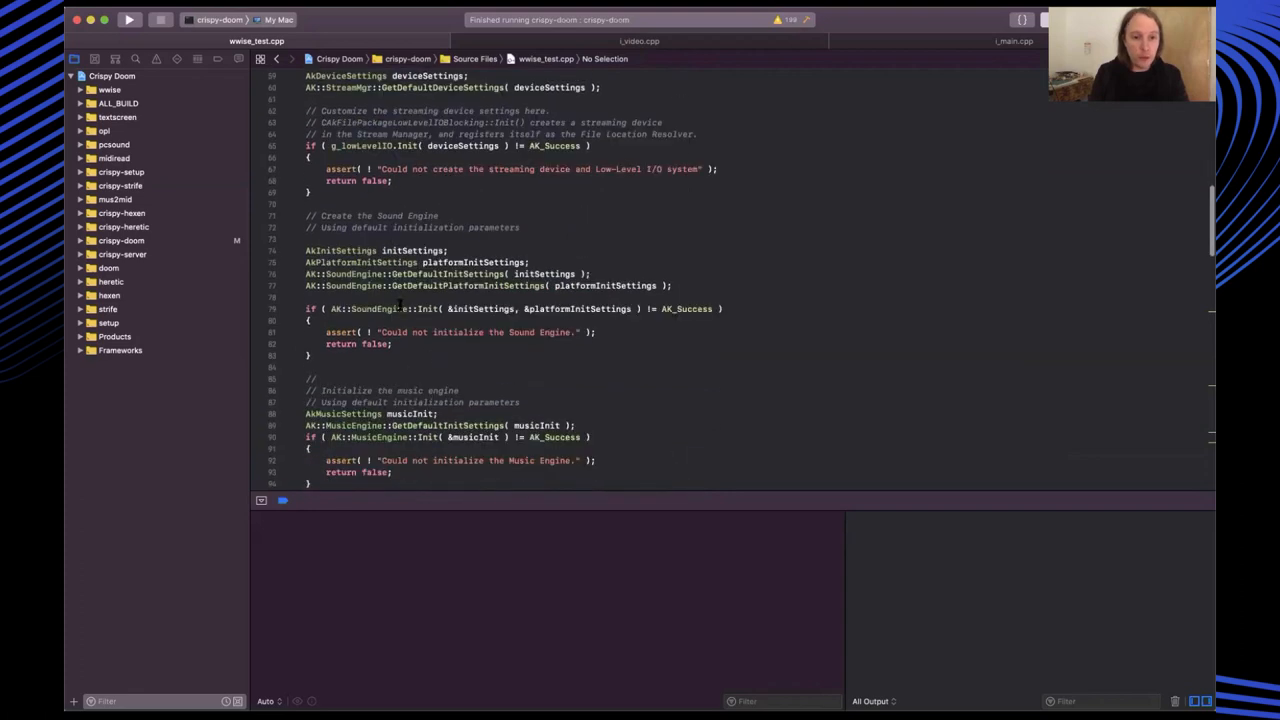
pyautogui.scroll(-3)
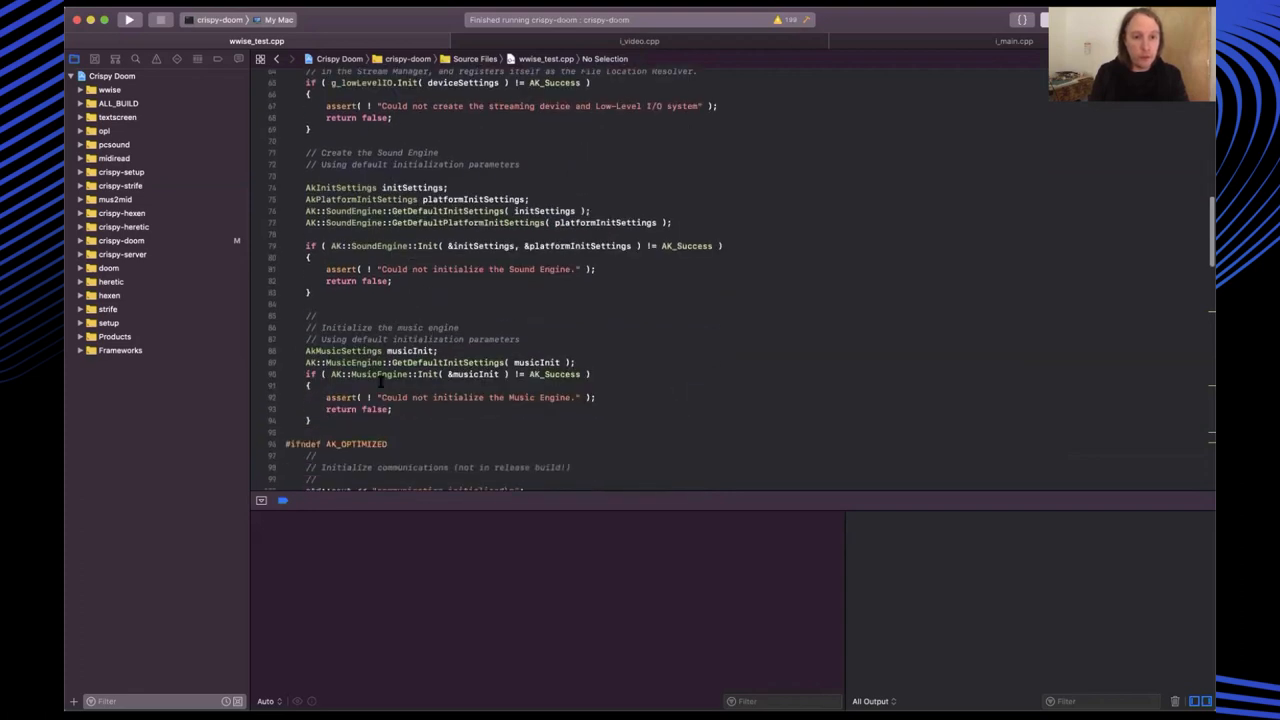
pyautogui.scroll(-3)
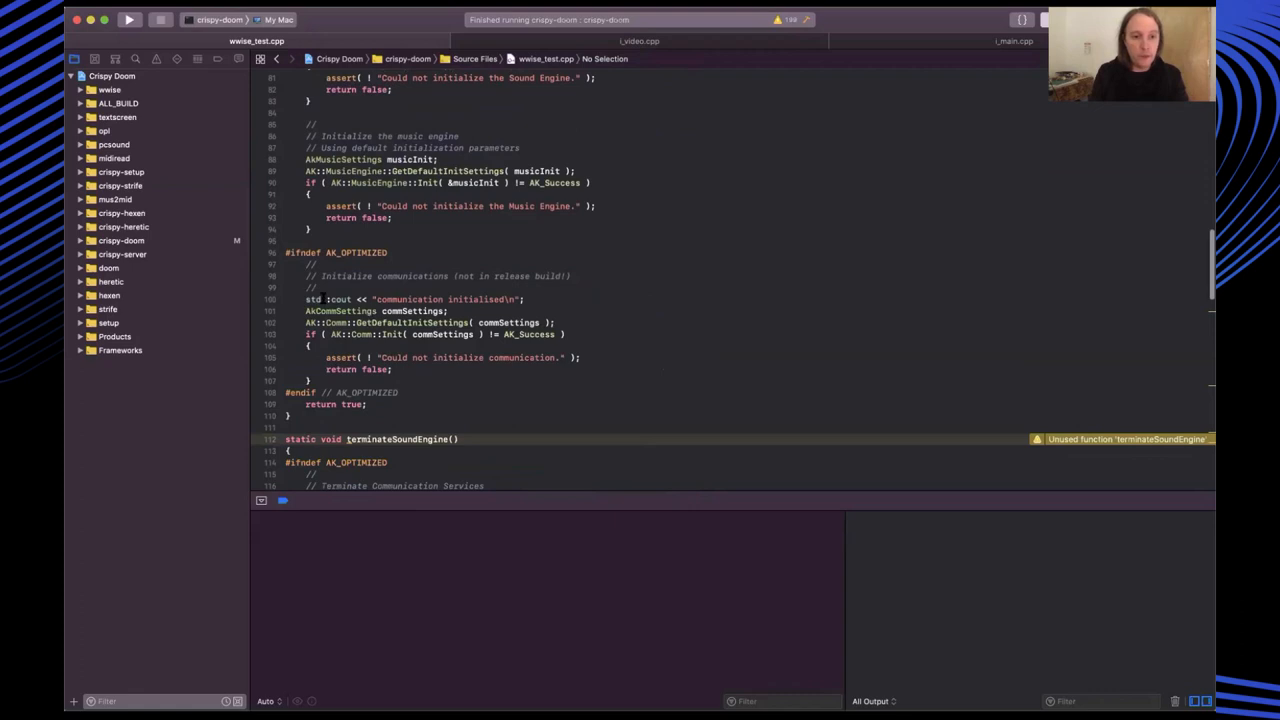
pyautogui.moveTo(305, 299); pyautogui.dragTo(392, 381)
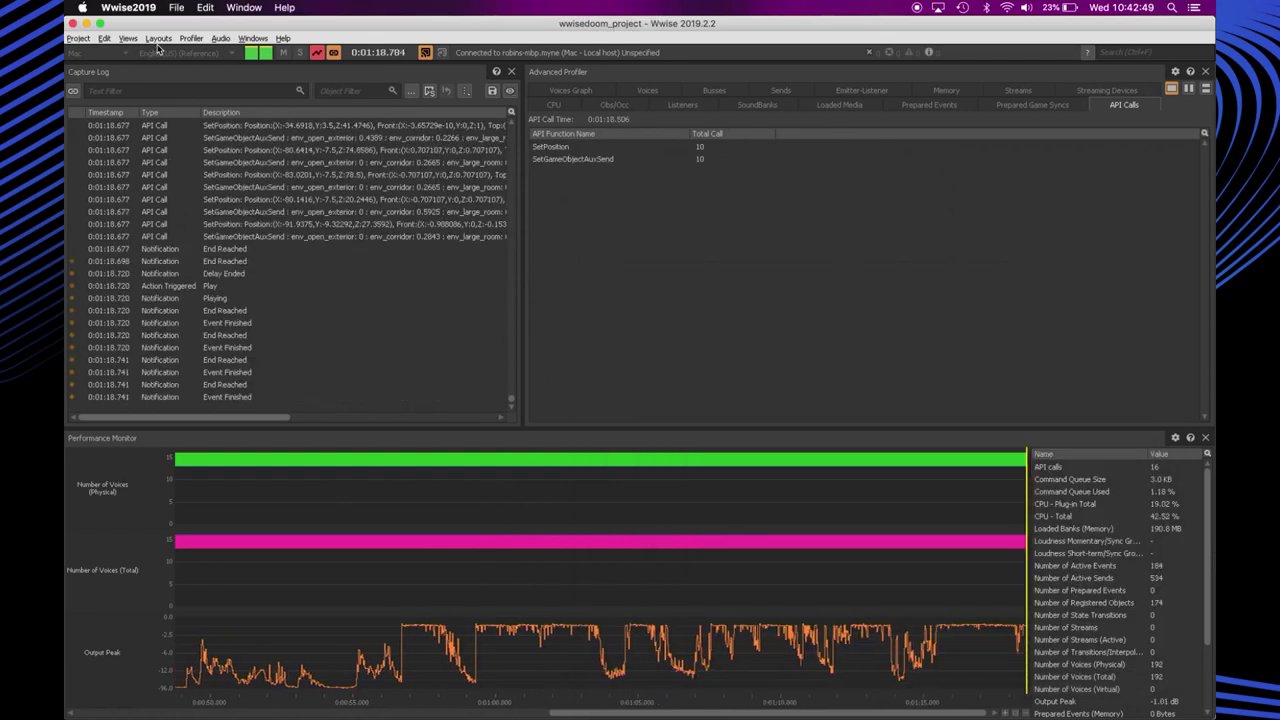
# Show the Layouts and Views menus of Wwise 2019's Profiler layout
pyautogui.click(158, 38)
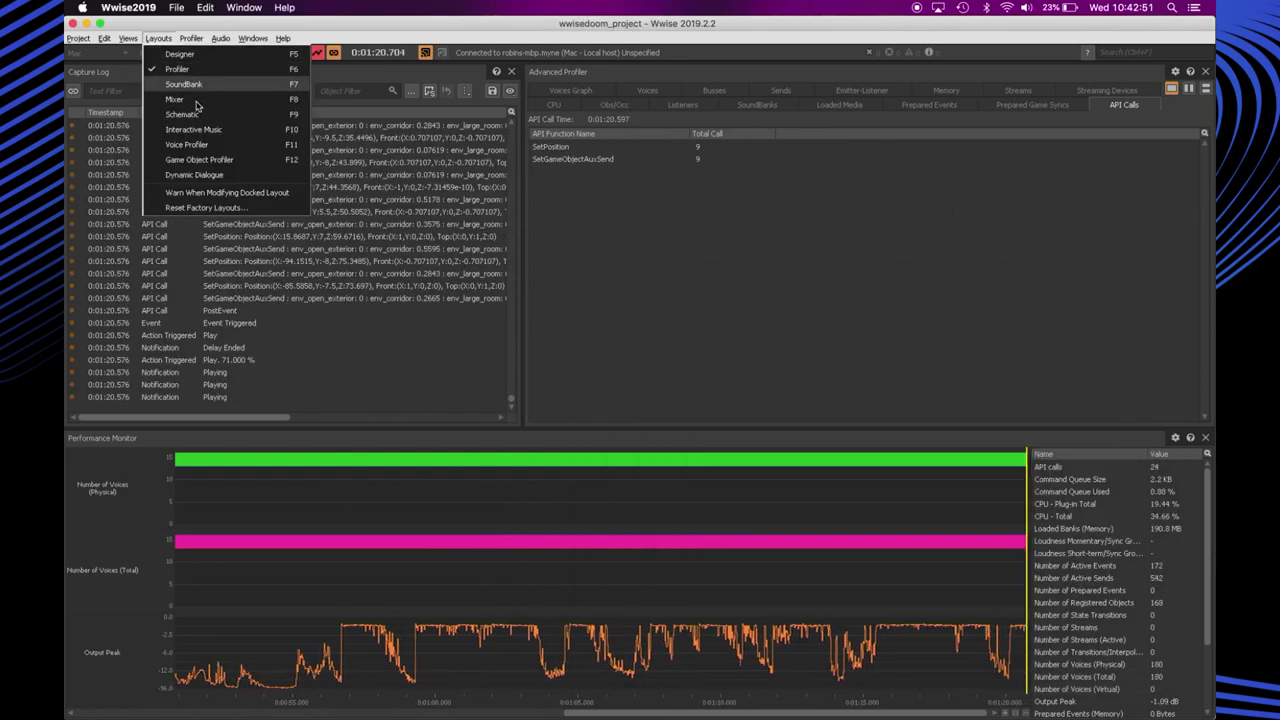
pyautogui.click(128, 38)
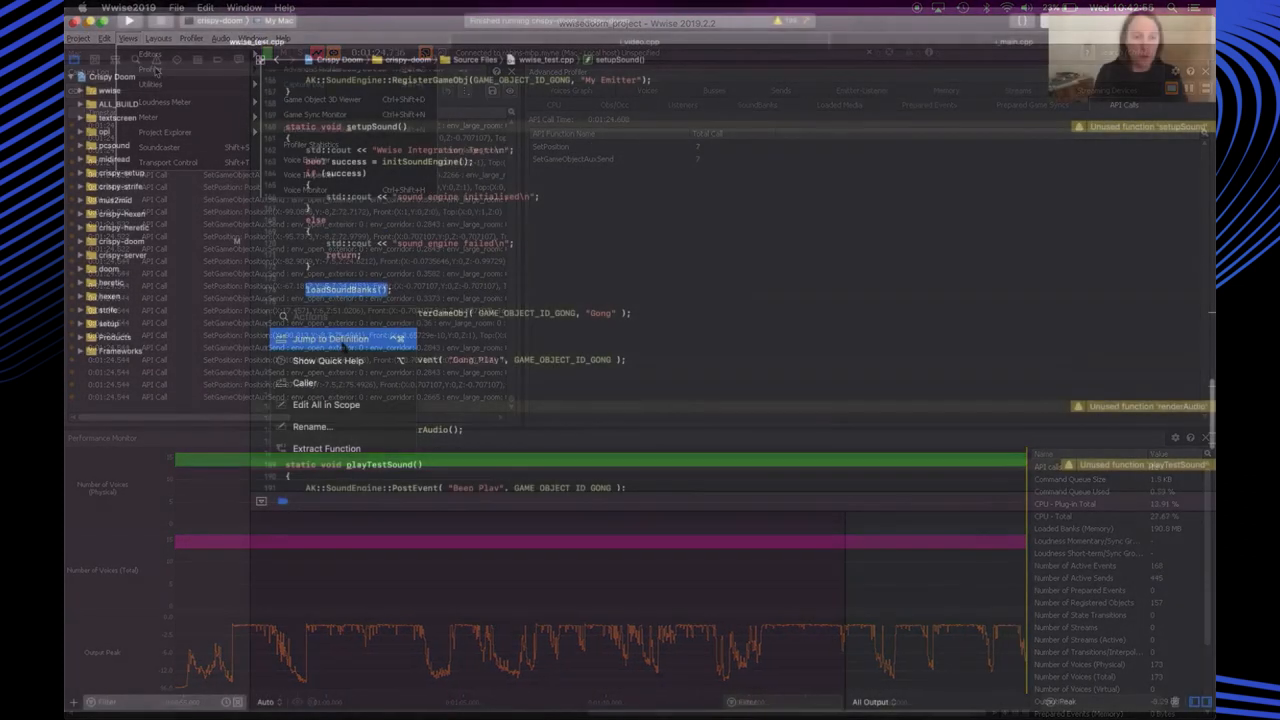
# Go to loadSoundBanks in wwise_test.cpp and scroll through renderAudio and playTestSound
pyautogui.click(333, 338)
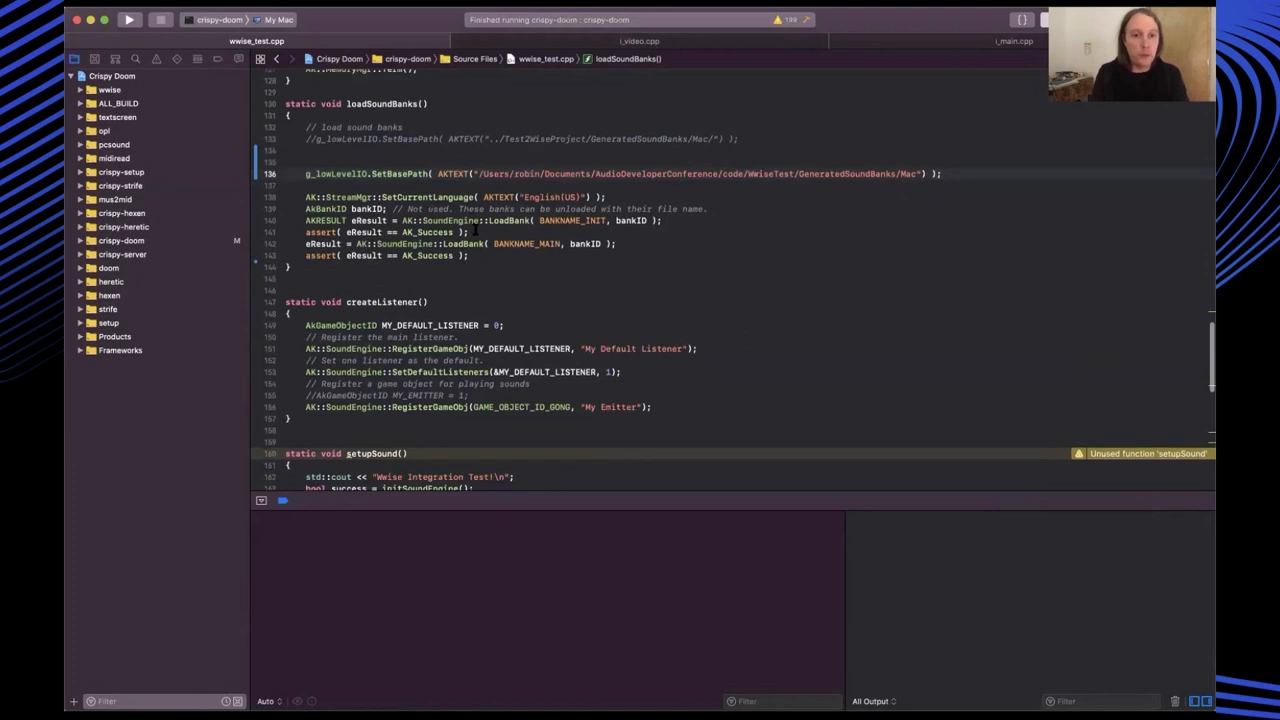
pyautogui.scroll(3)
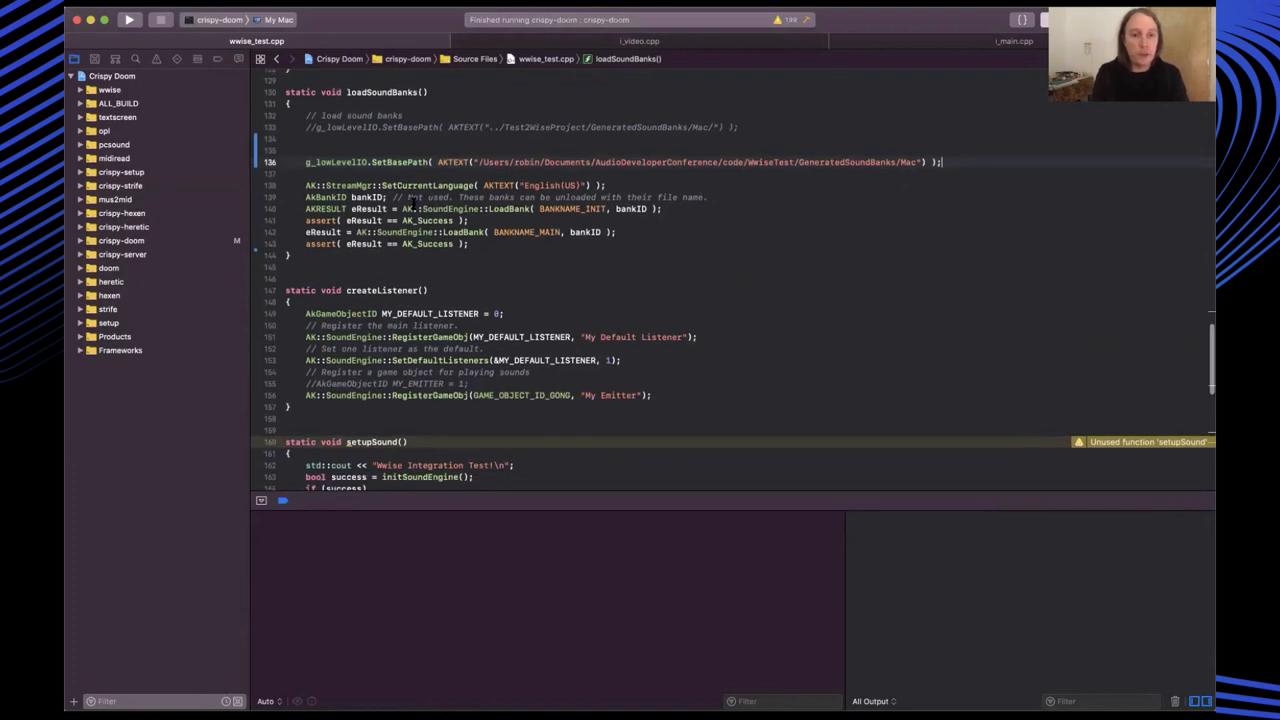
pyautogui.scroll(3)
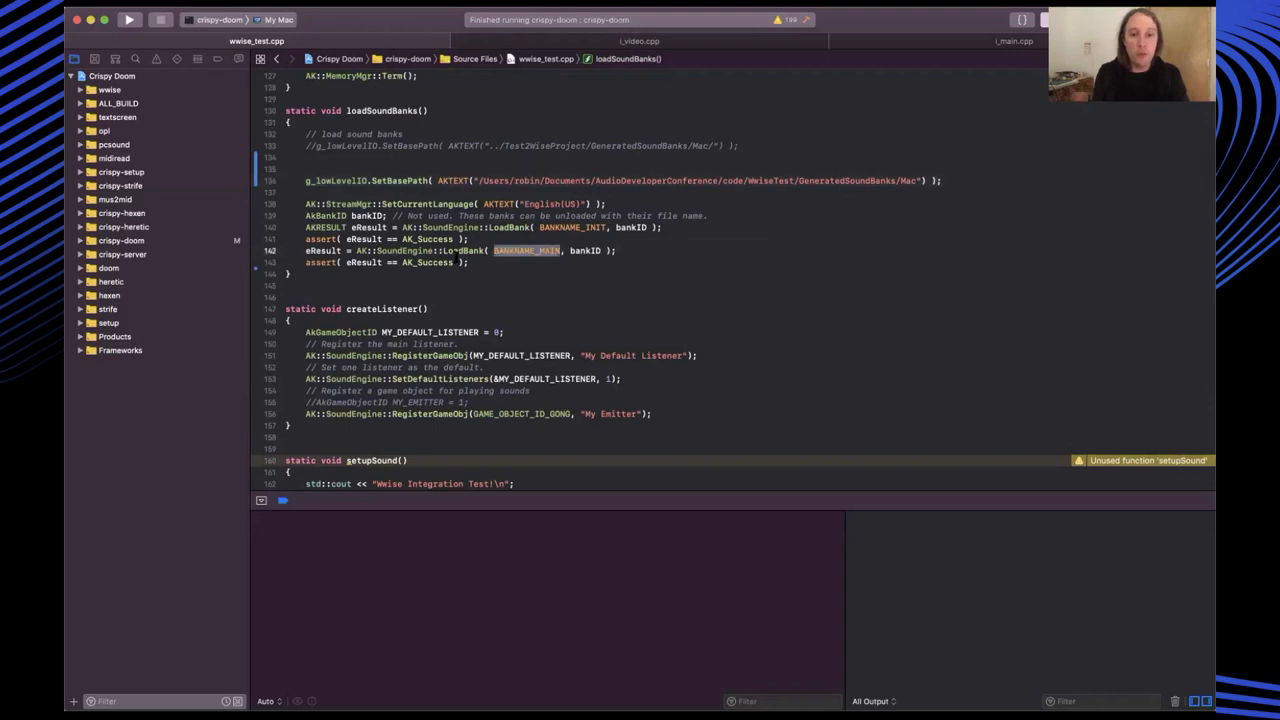
pyautogui.scroll(-3)
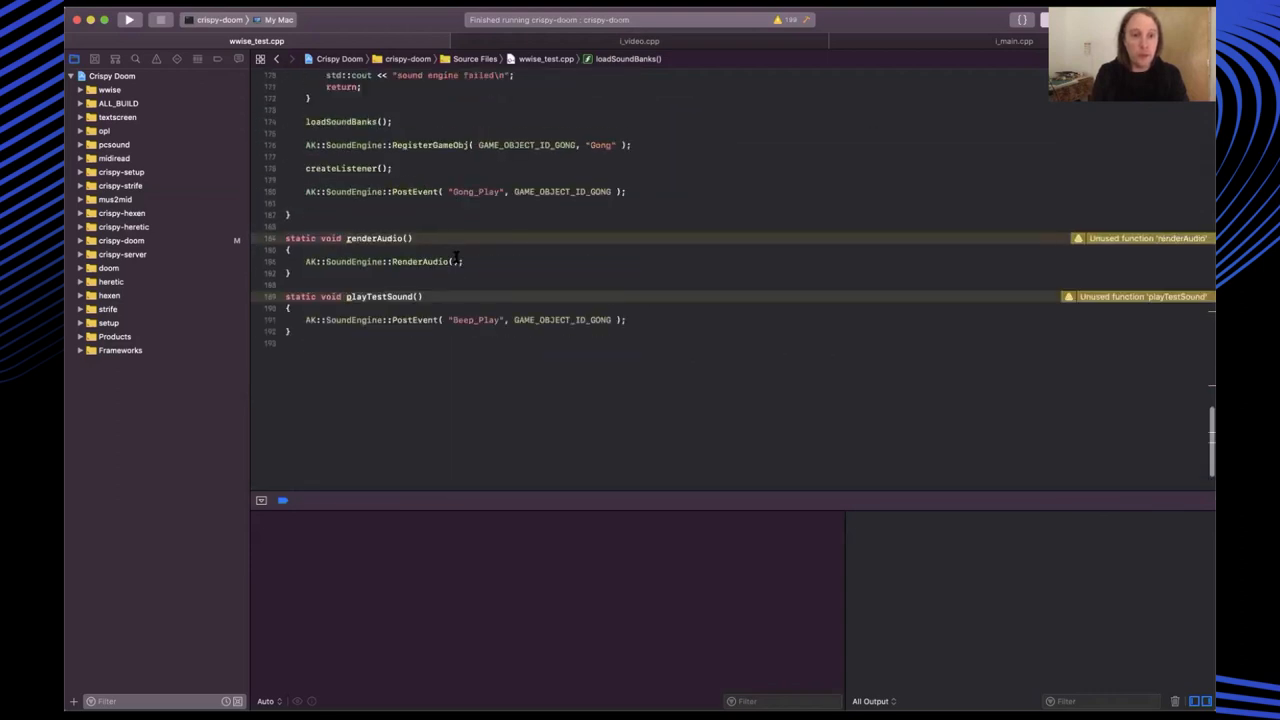
pyautogui.scroll(3)
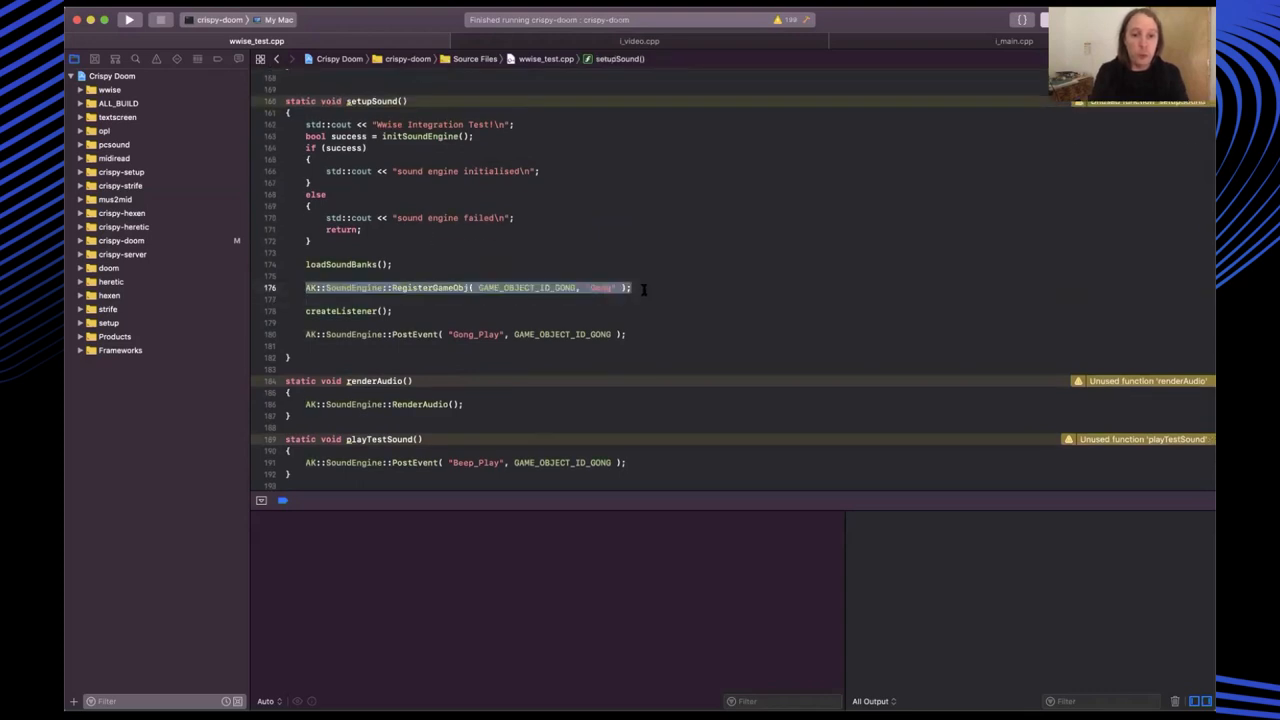
# Jump to createListener's definition from setupSound, then mark the RenderAudio call in renderAudio
pyautogui.click(645, 288)
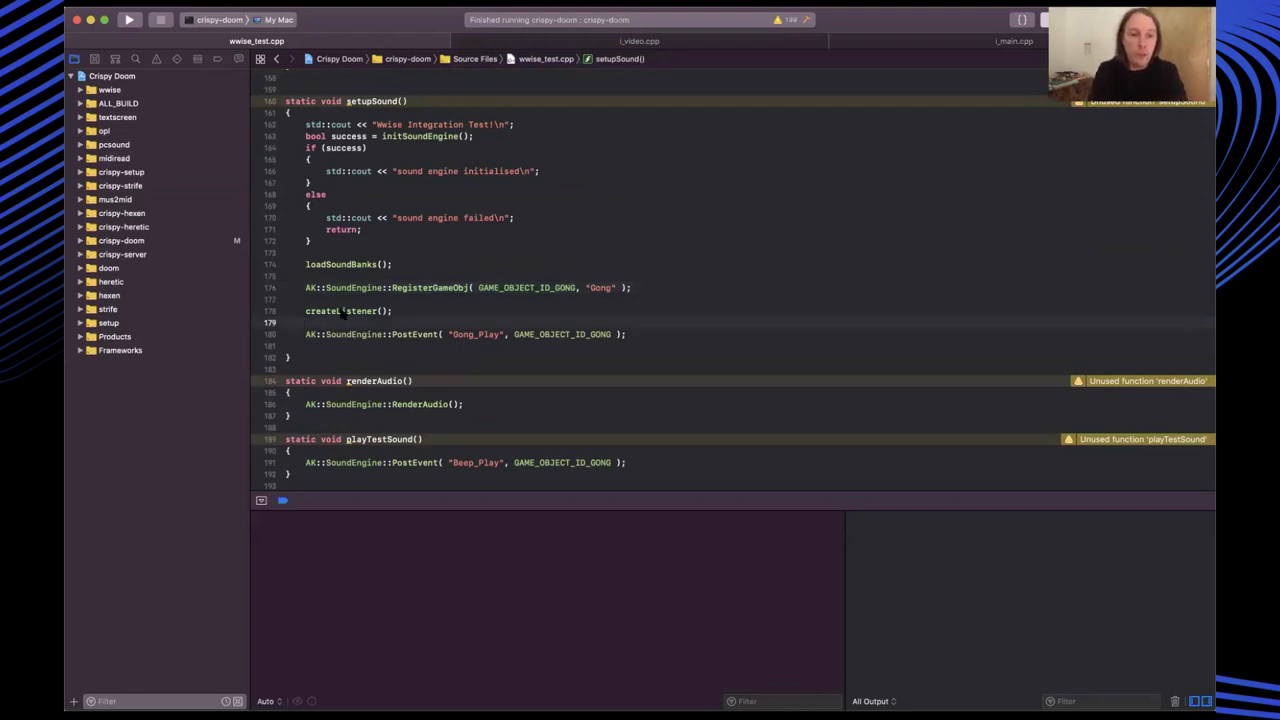
pyautogui.rightClick(343, 310)
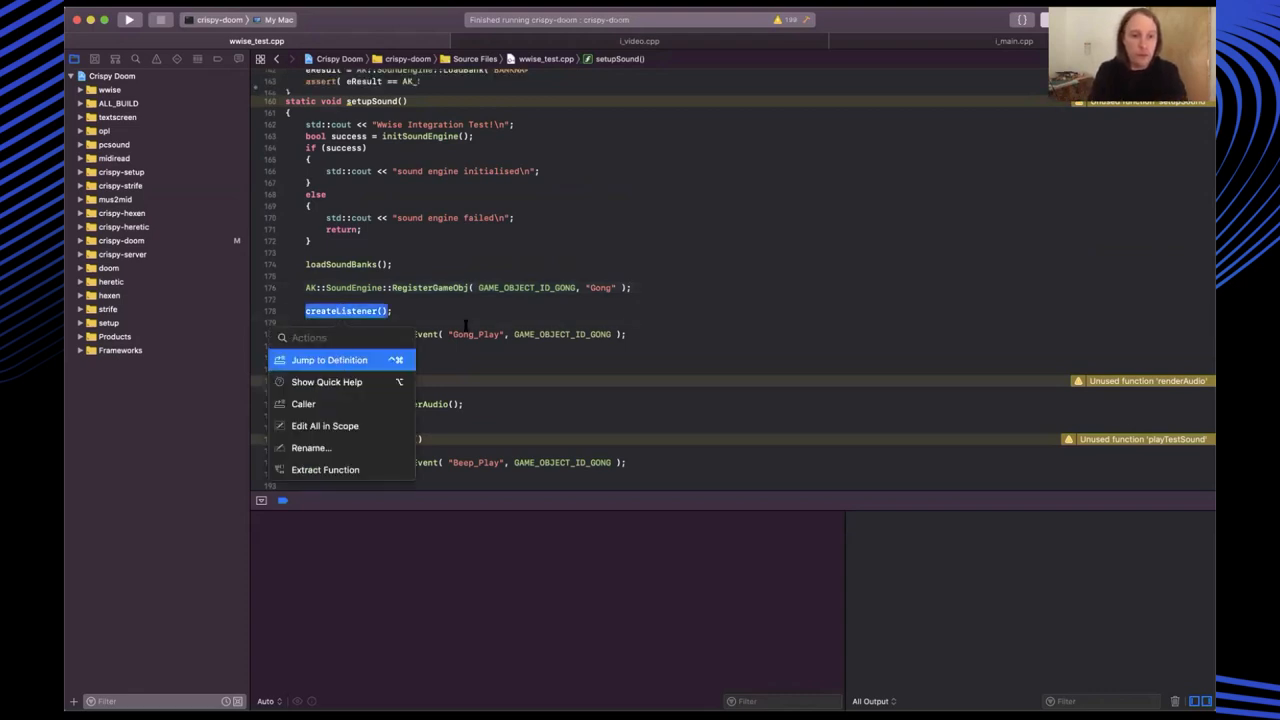
pyautogui.click(329, 360)
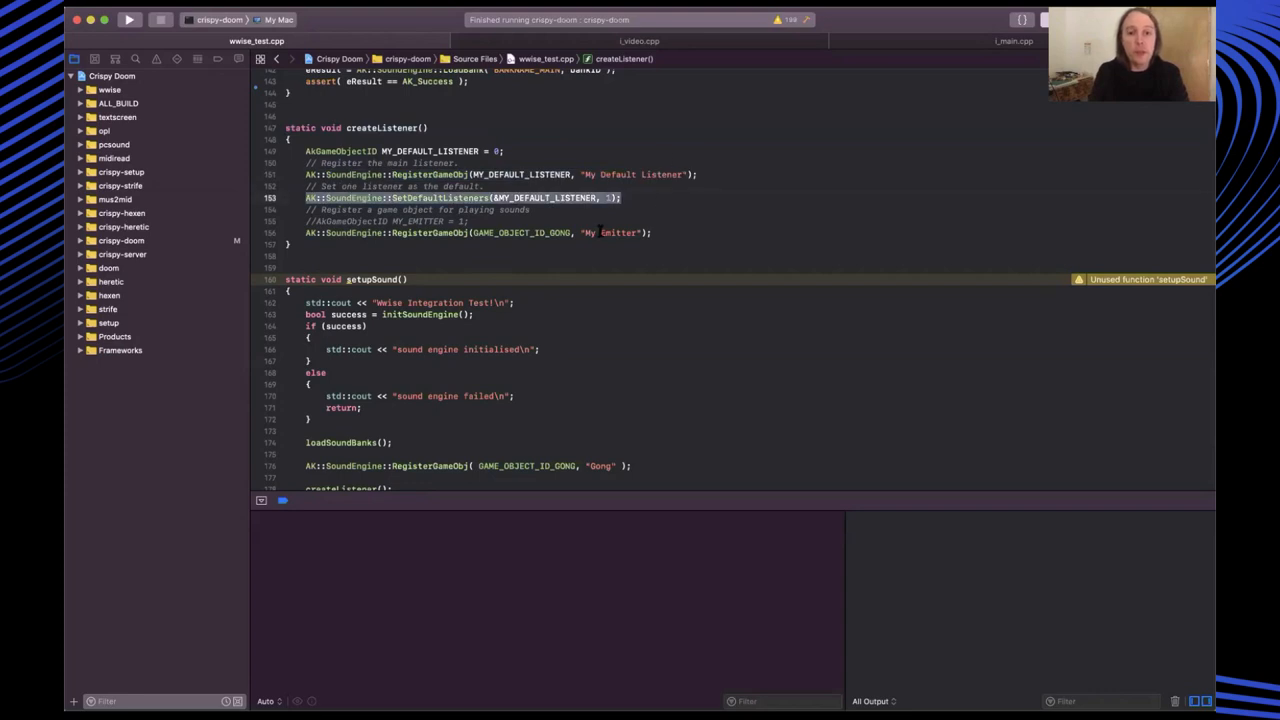
pyautogui.scroll(-3)
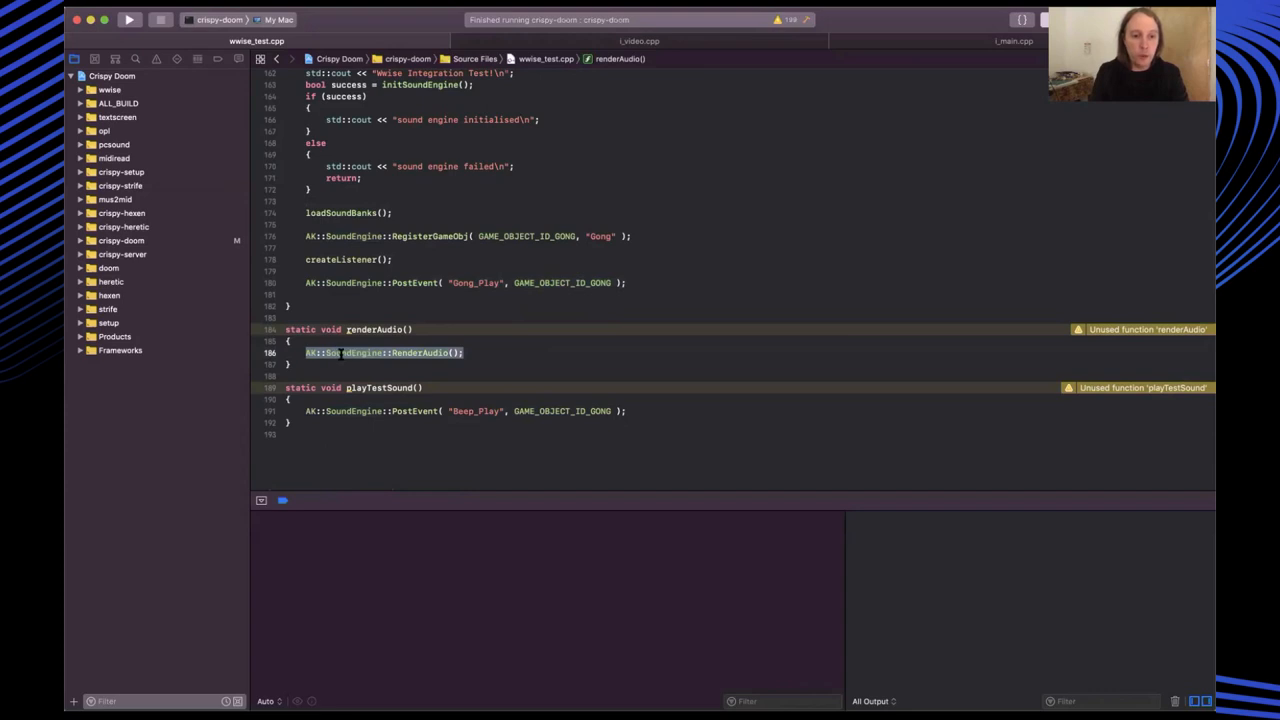
pyautogui.click(453, 352)
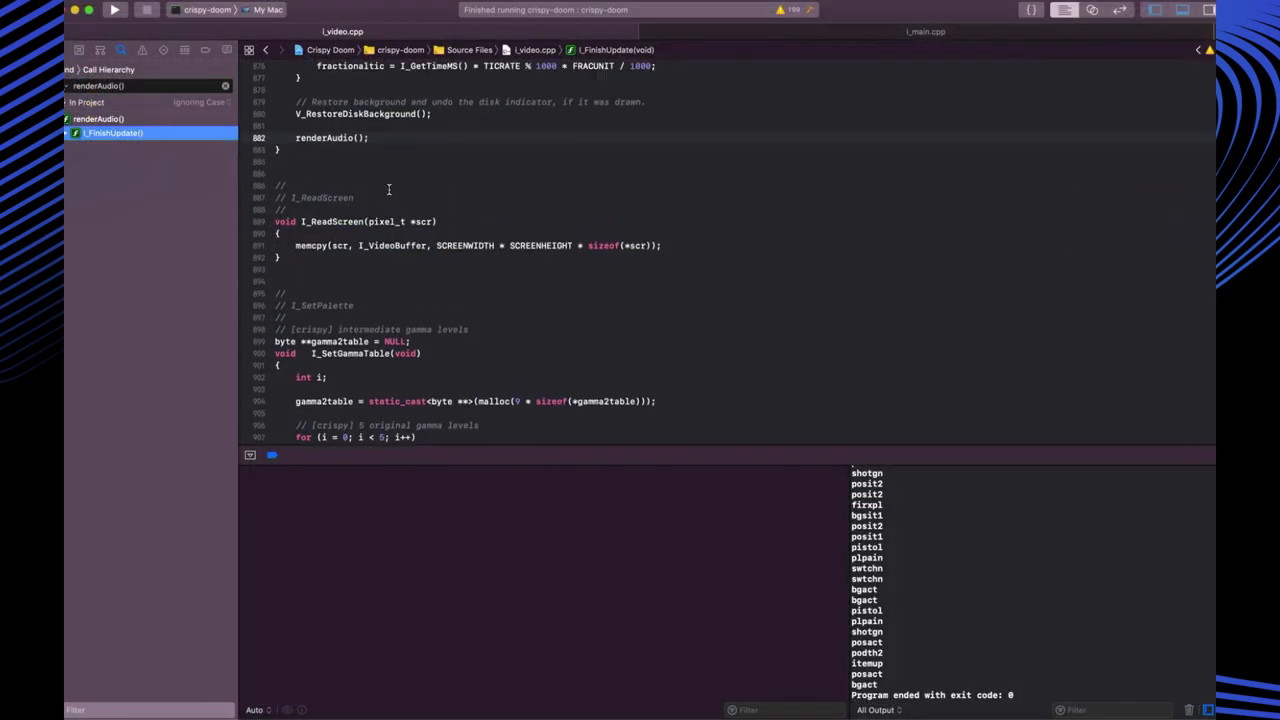
pyautogui.scroll(3)
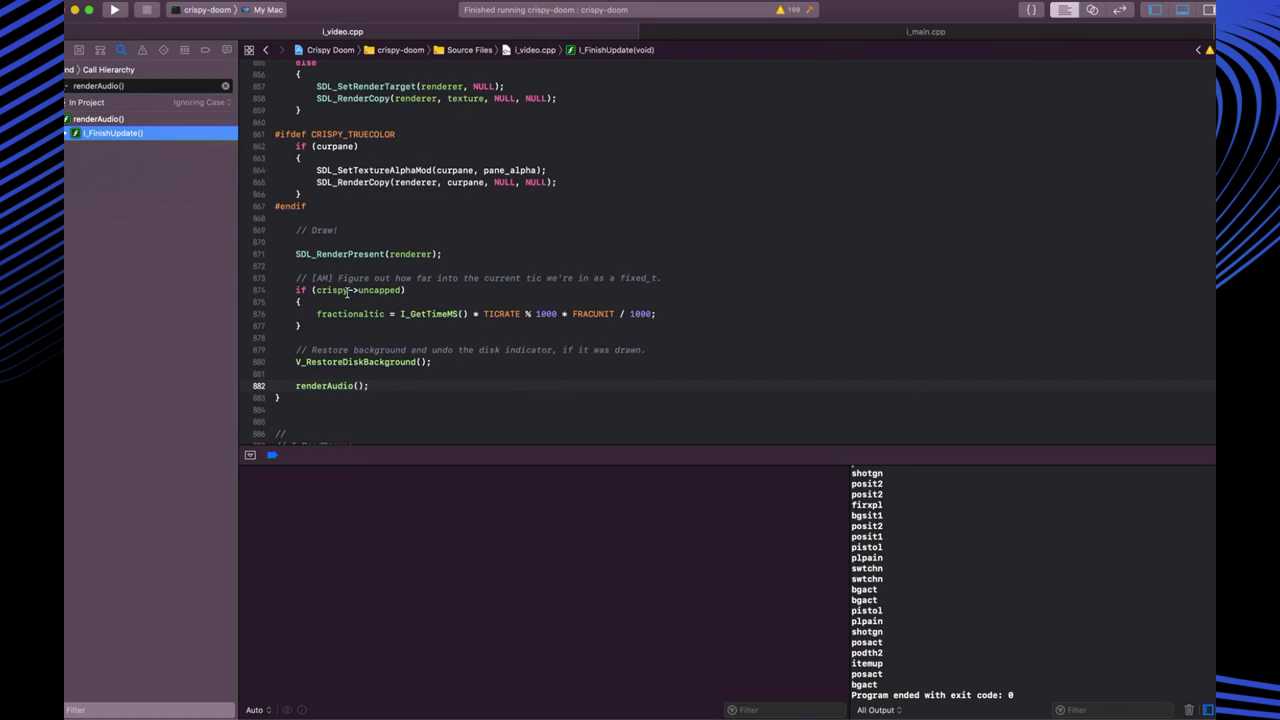
pyautogui.doubleClick(323, 386)
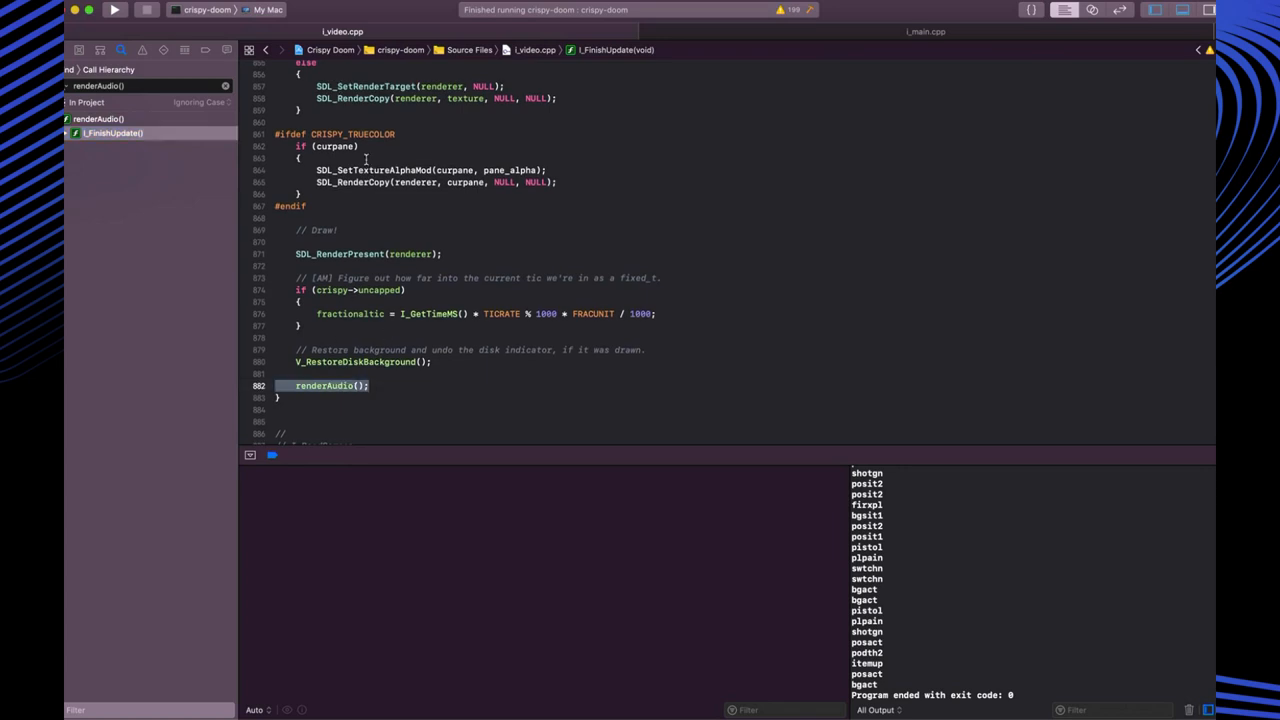
pyautogui.scroll(3)
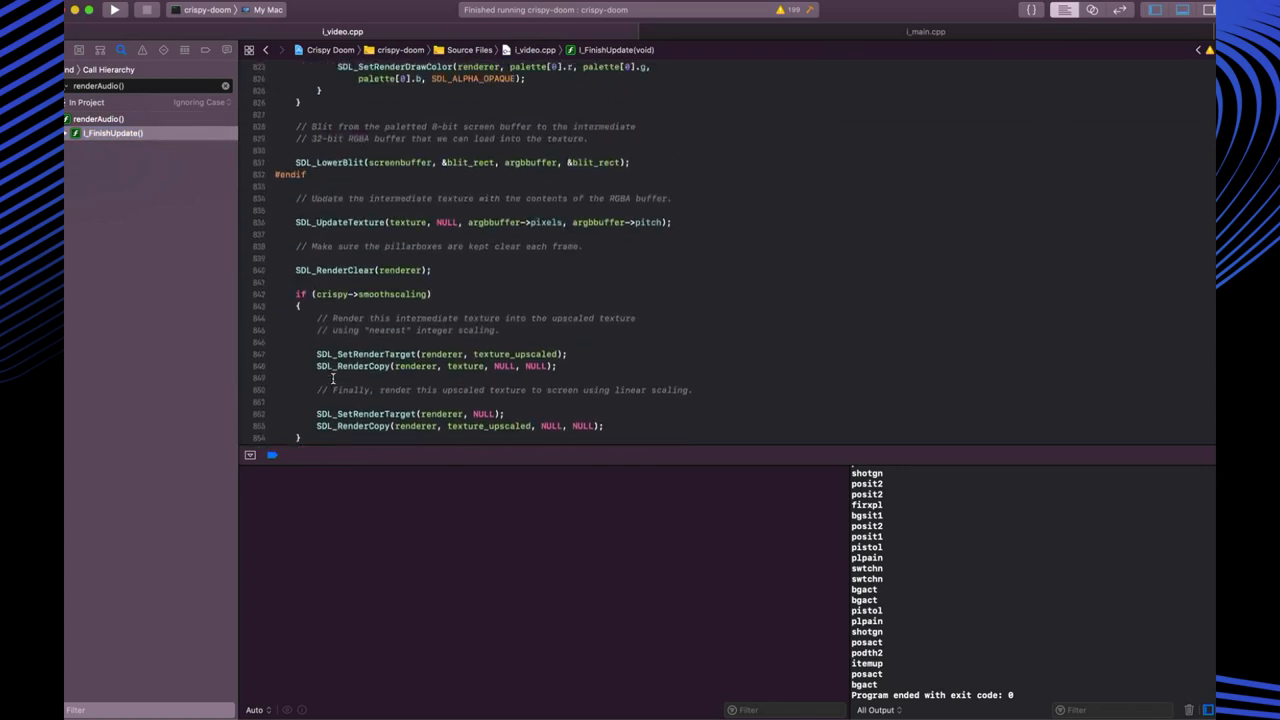
pyautogui.scroll(3)
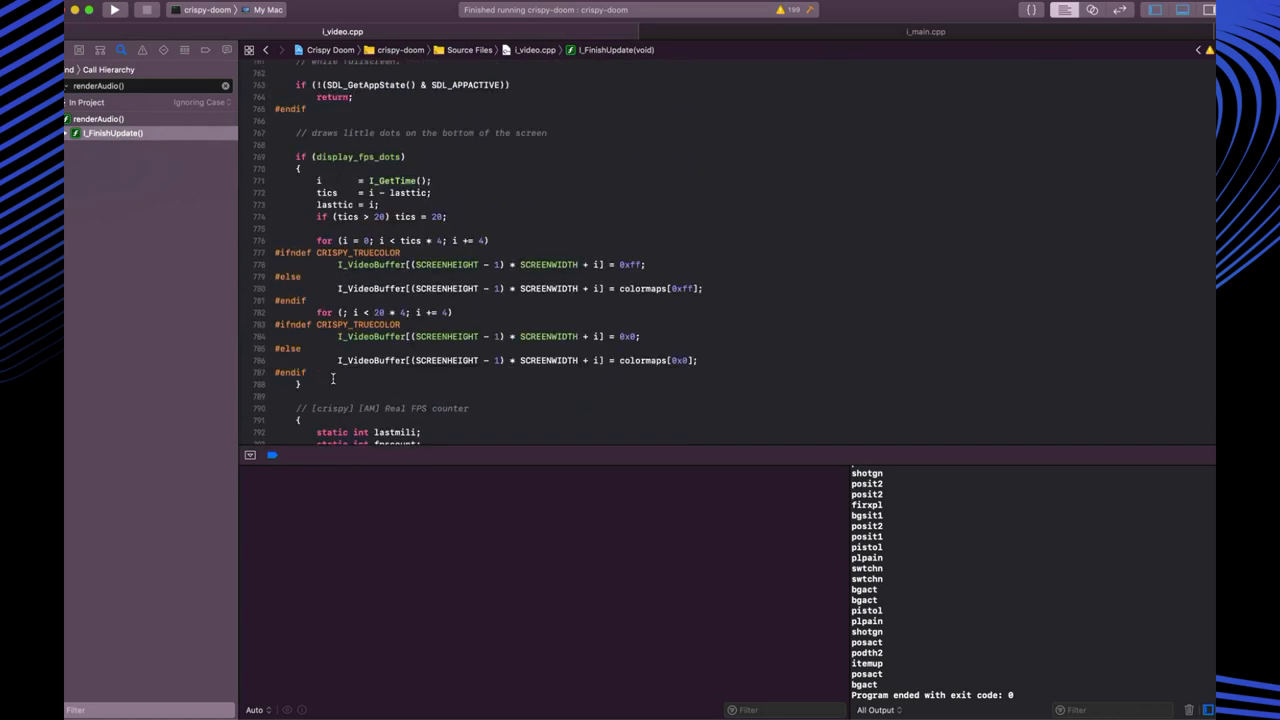
pyautogui.scroll(3)
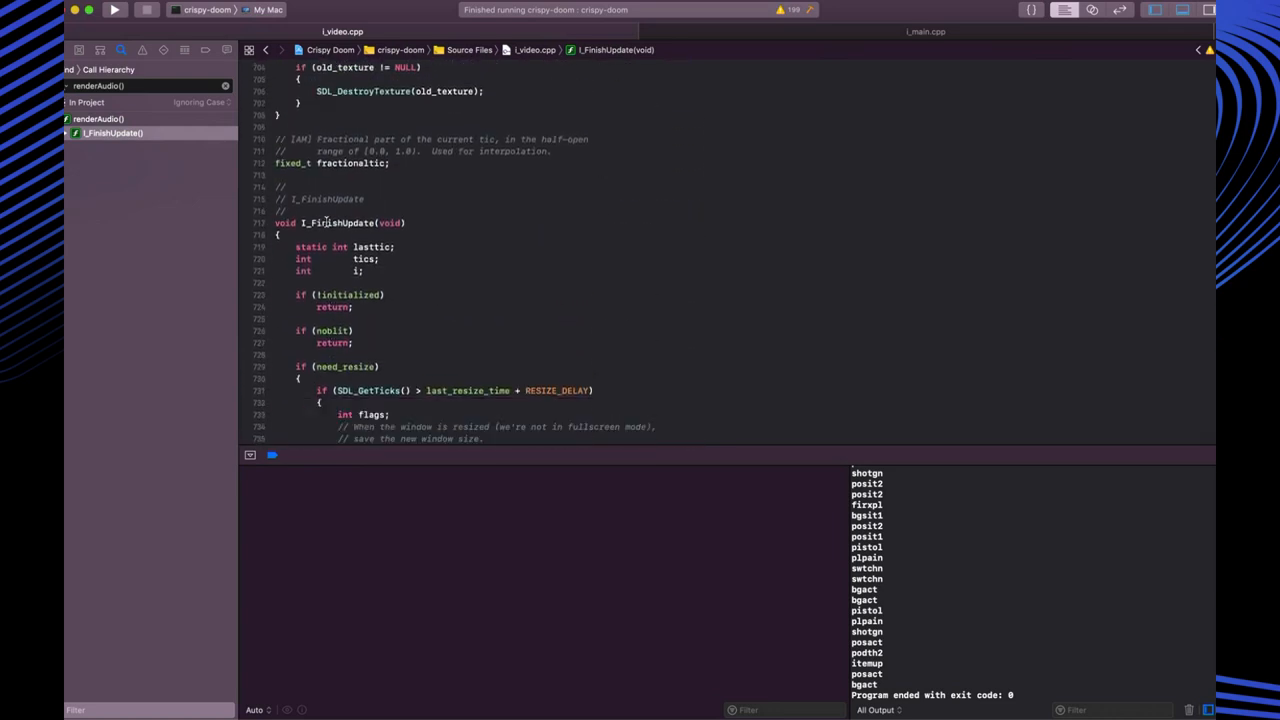
pyautogui.scroll(-3)
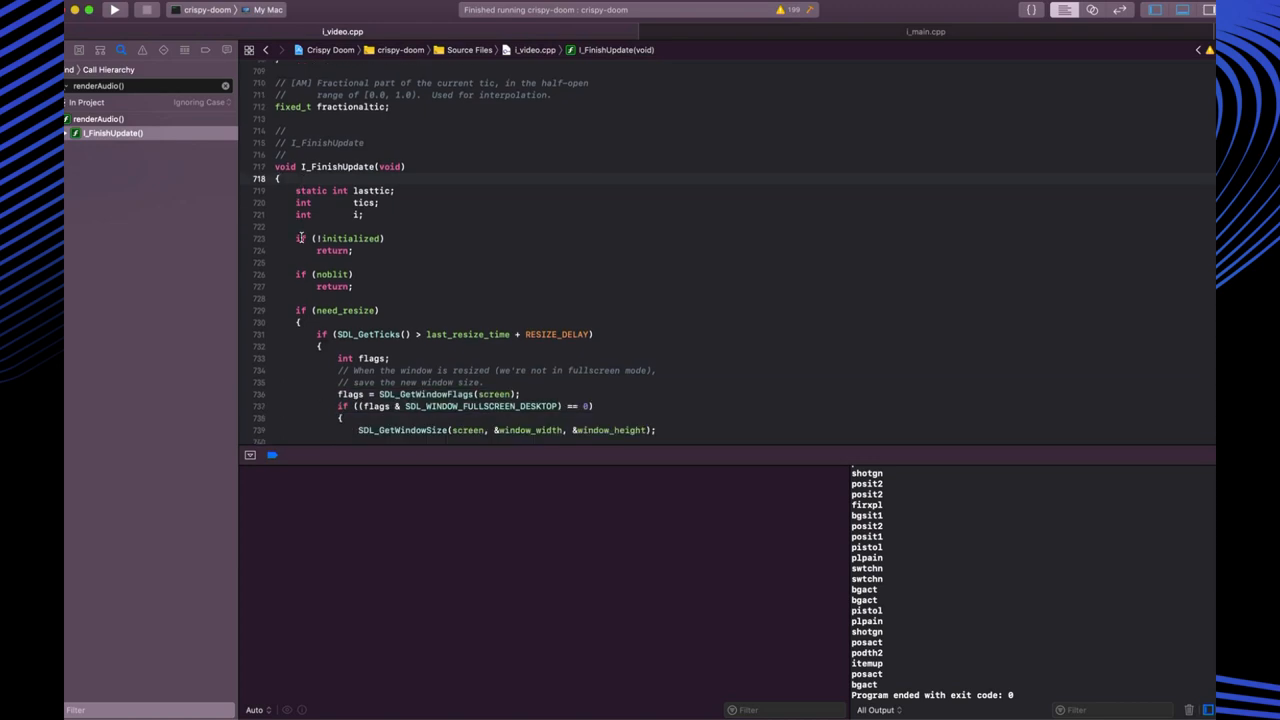
pyautogui.scroll(-3)
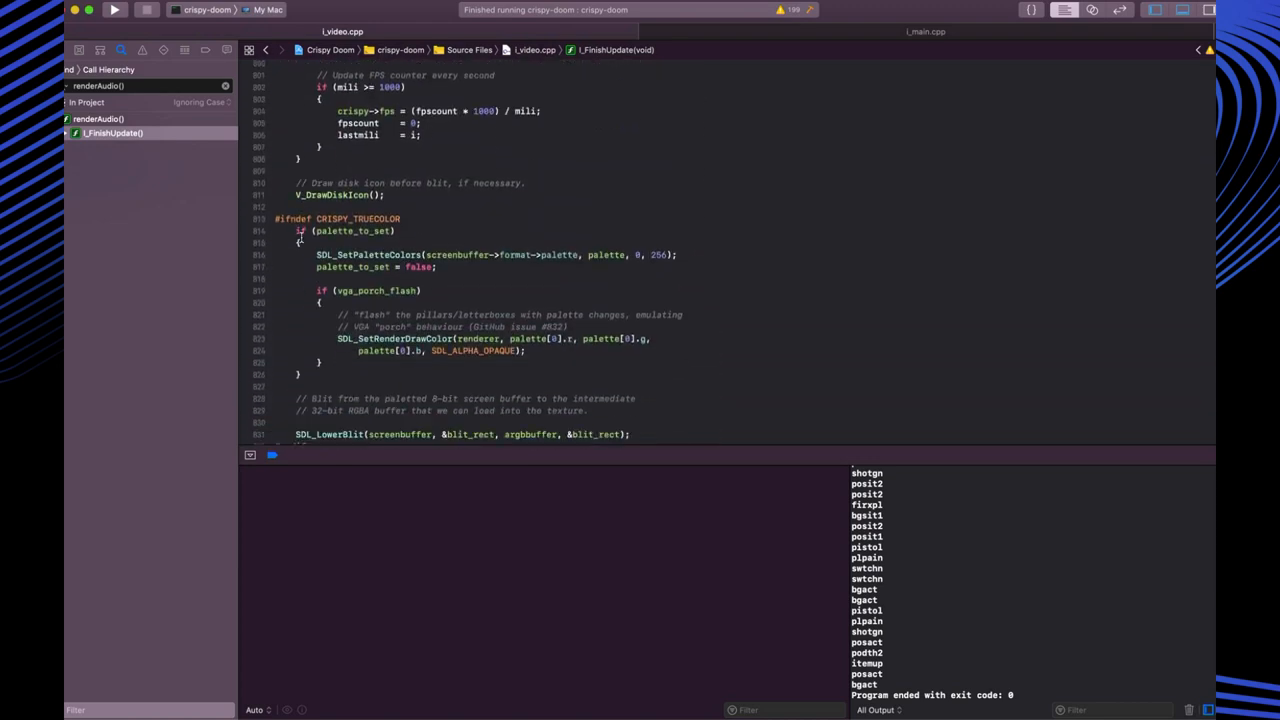
pyautogui.scroll(-3)
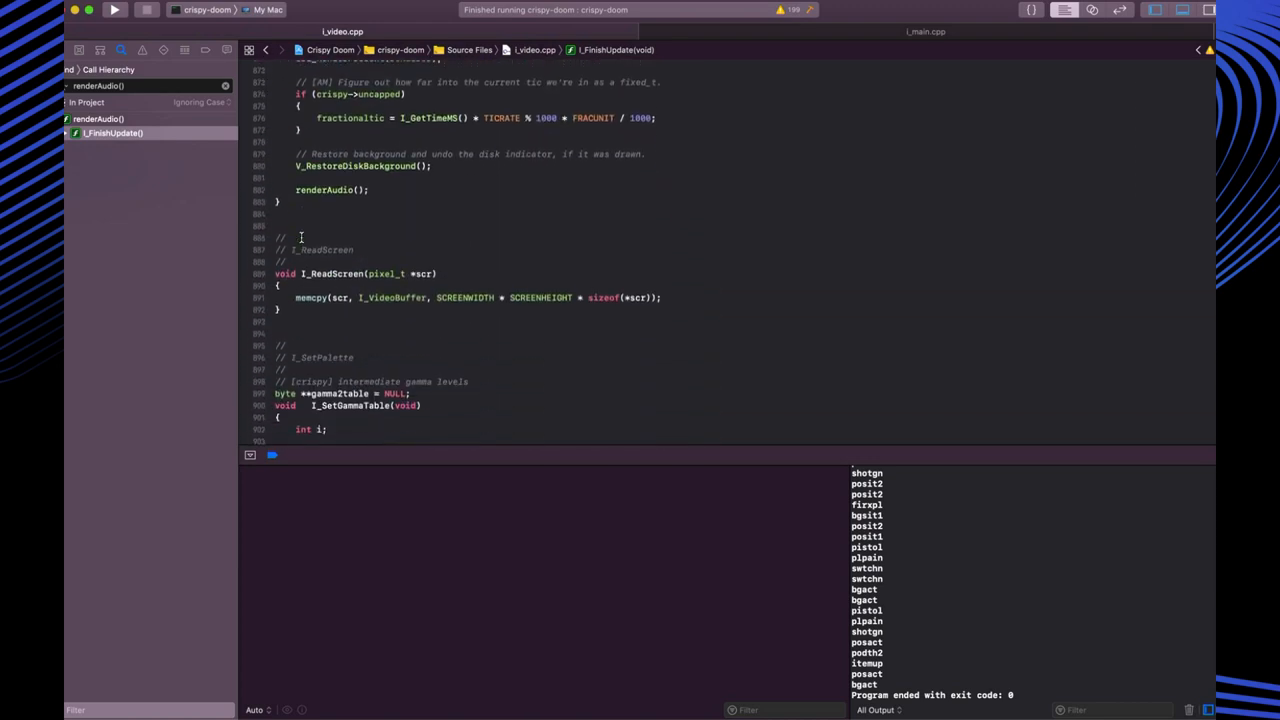
pyautogui.scroll(3)
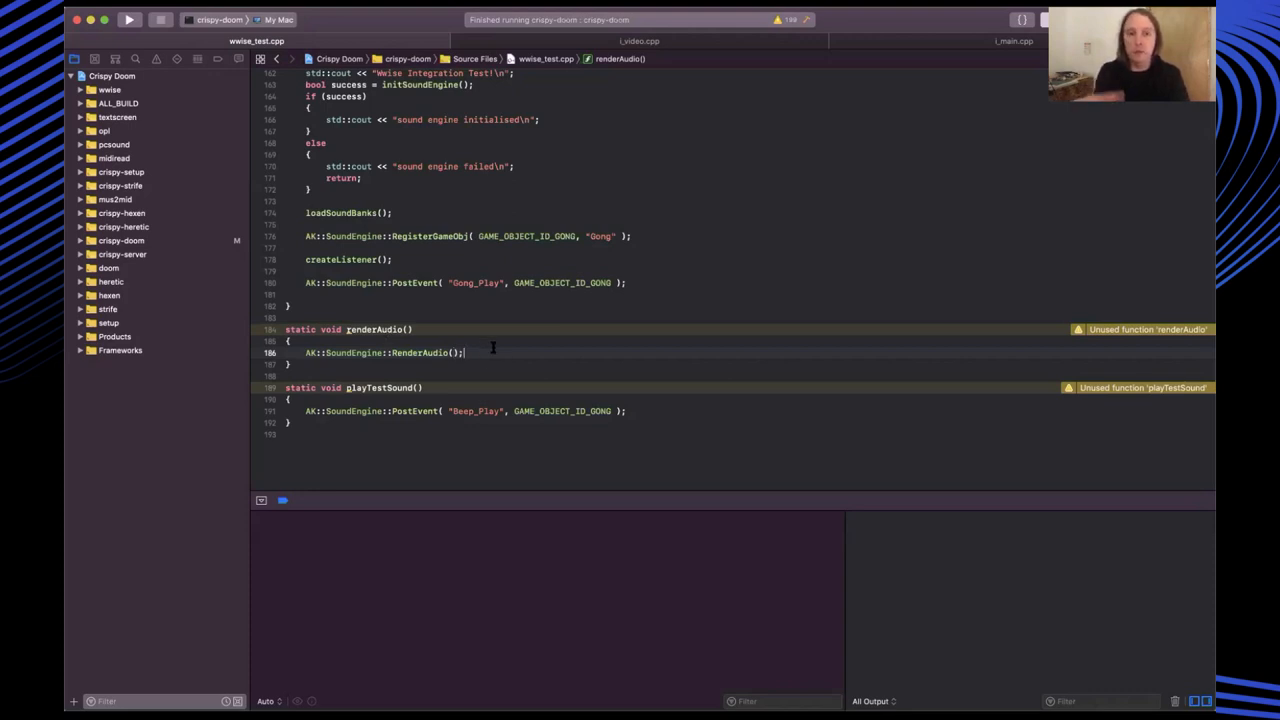
# Build and run the crispy-doom scheme to launch DOOM Shareware
pyautogui.scroll(3)
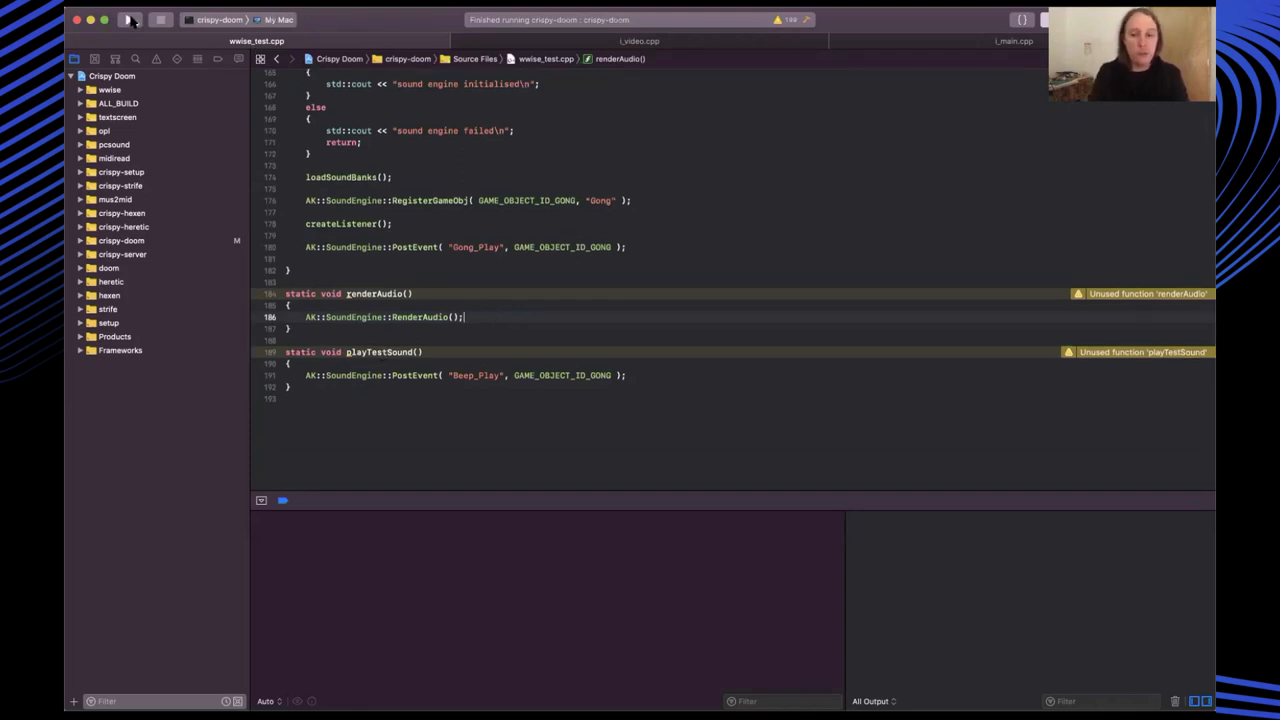
pyautogui.click(128, 19)
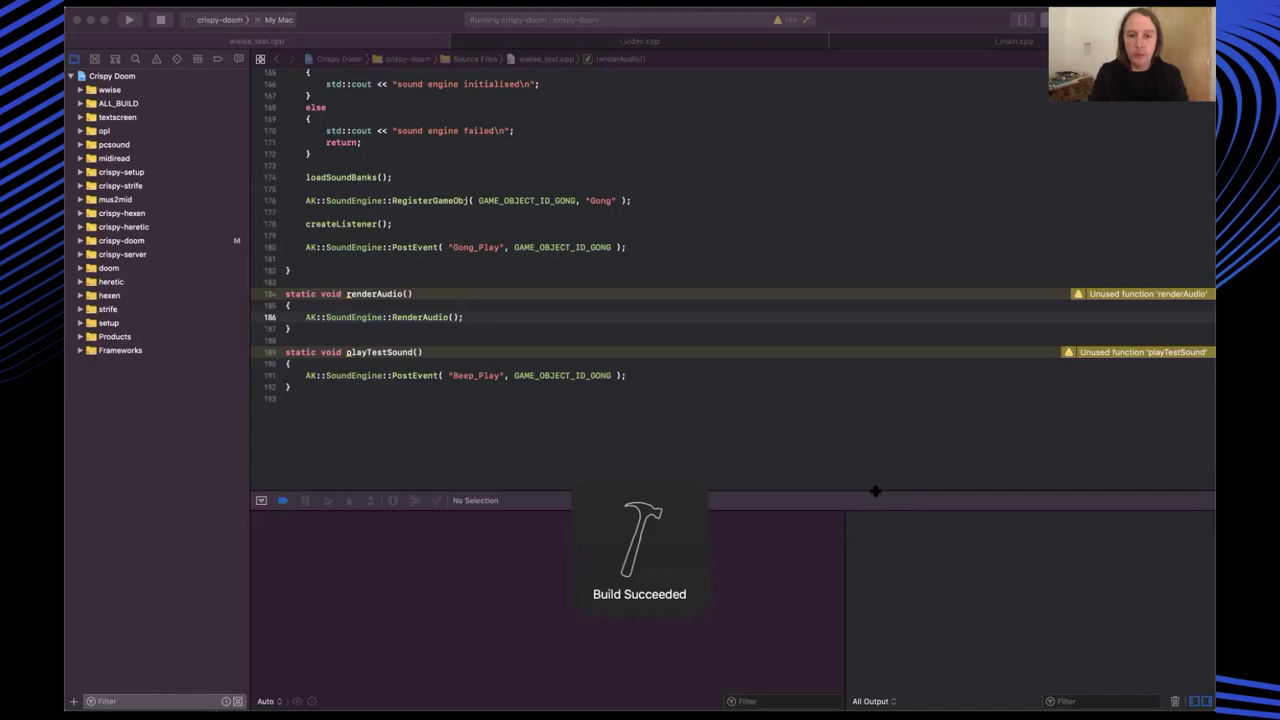
pyautogui.click(128, 19)
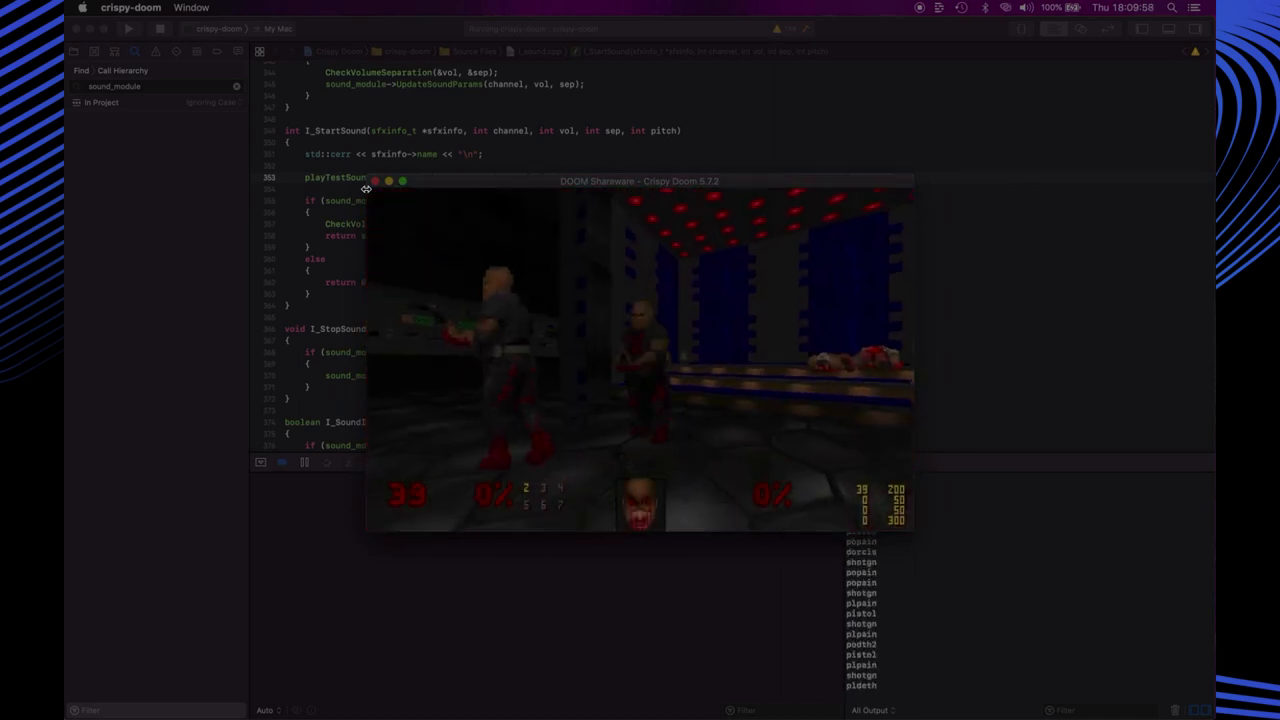
# Close the running Crispy Doom game and scroll the Wwise capture log of posted events
pyautogui.click(375, 181)
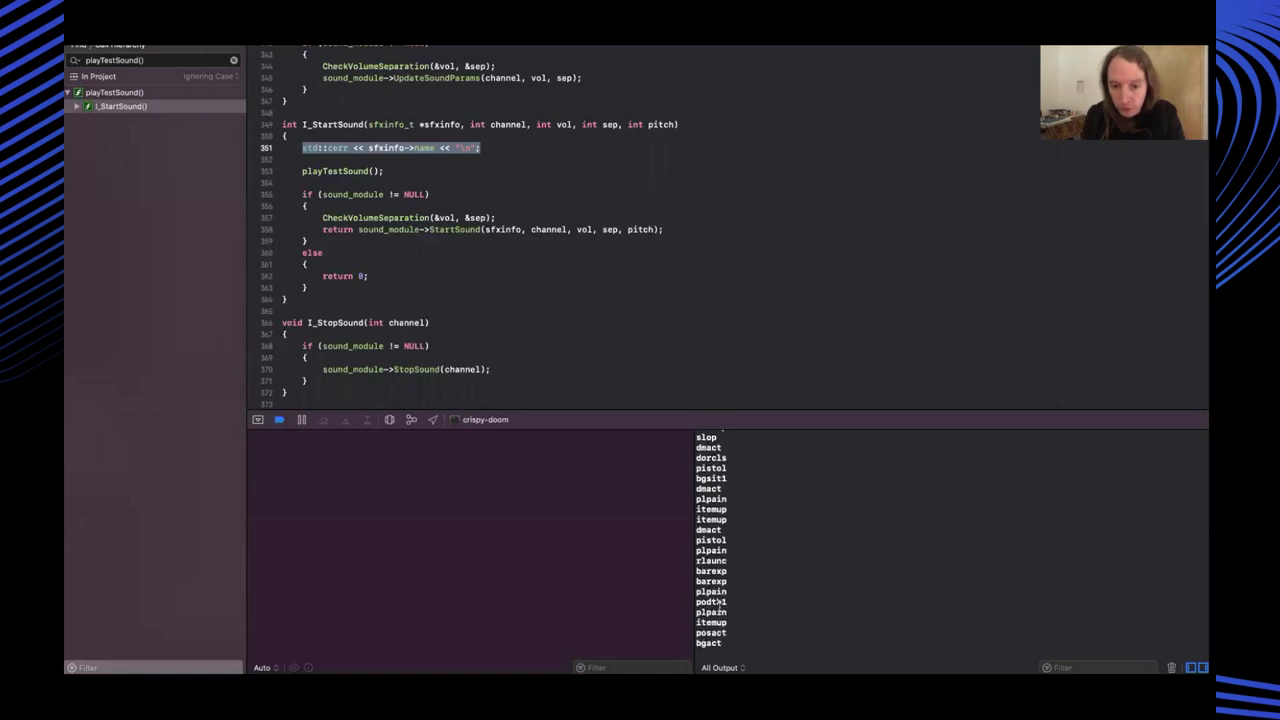
pyautogui.scroll(-3)
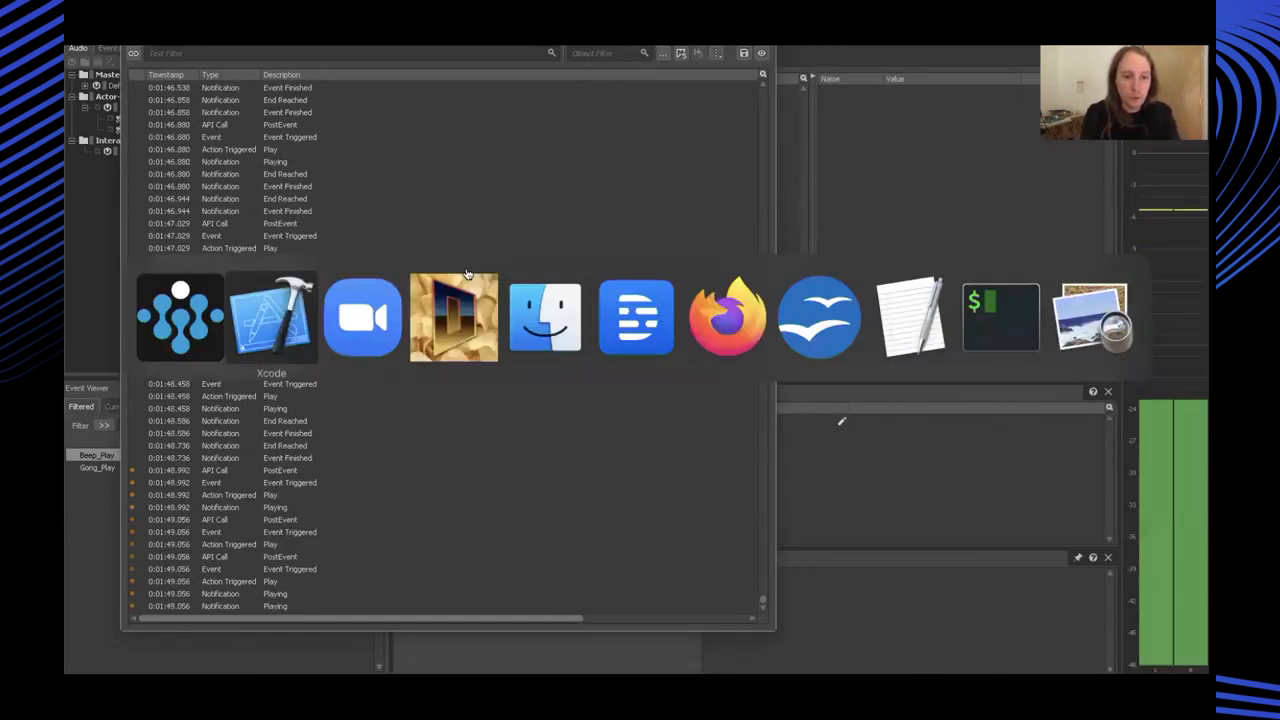
pyautogui.click(270, 317)
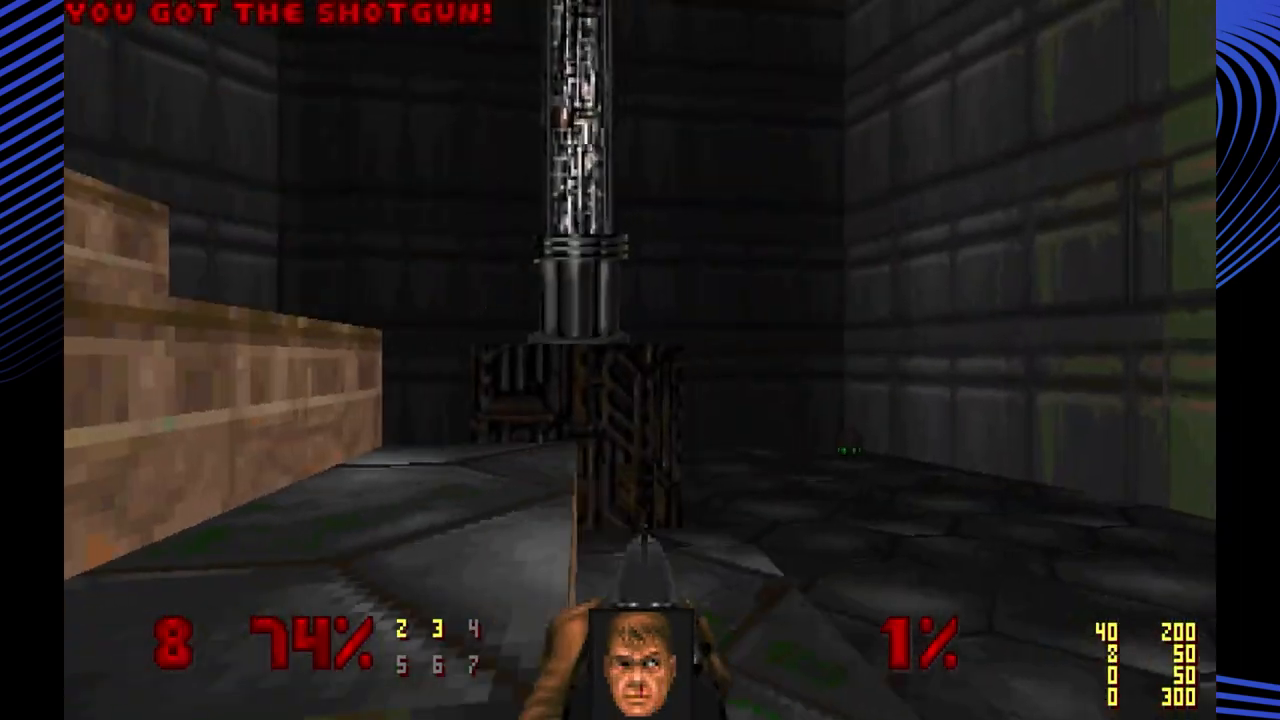
pyautogui.moveTo(640, 360)
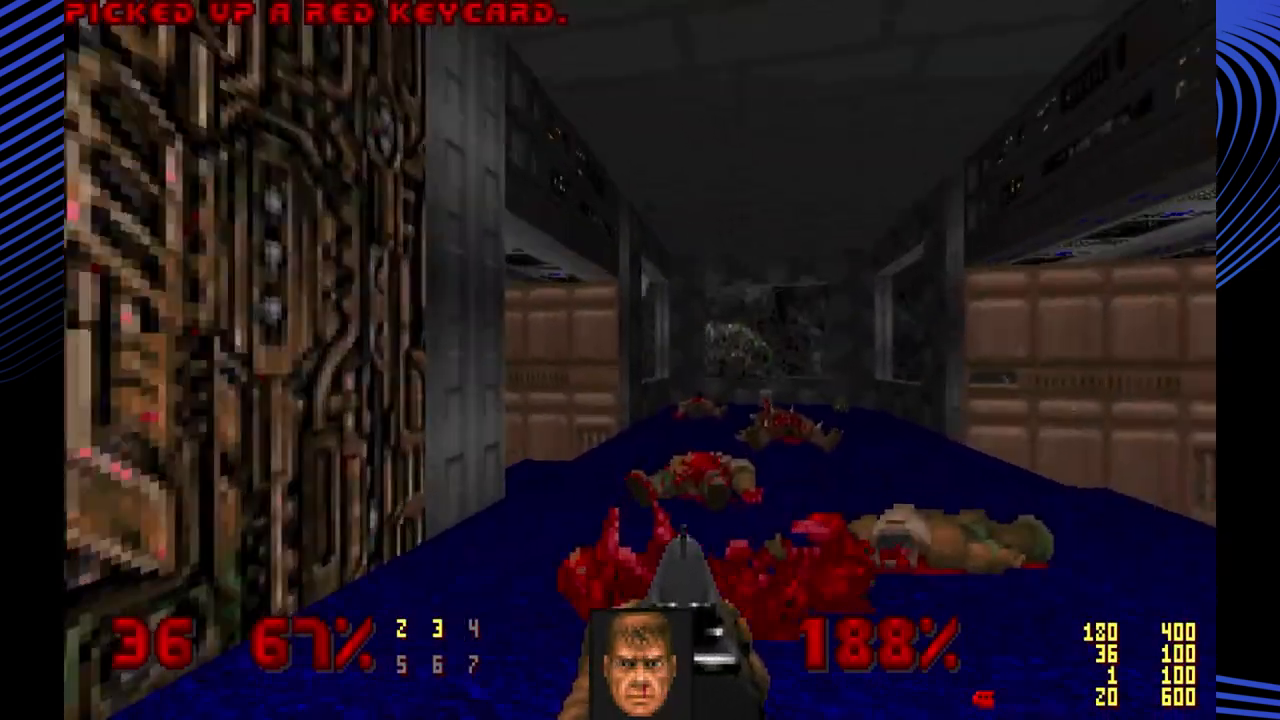
# Move the player forward through the Crispy Doom level
pyautogui.press('w')
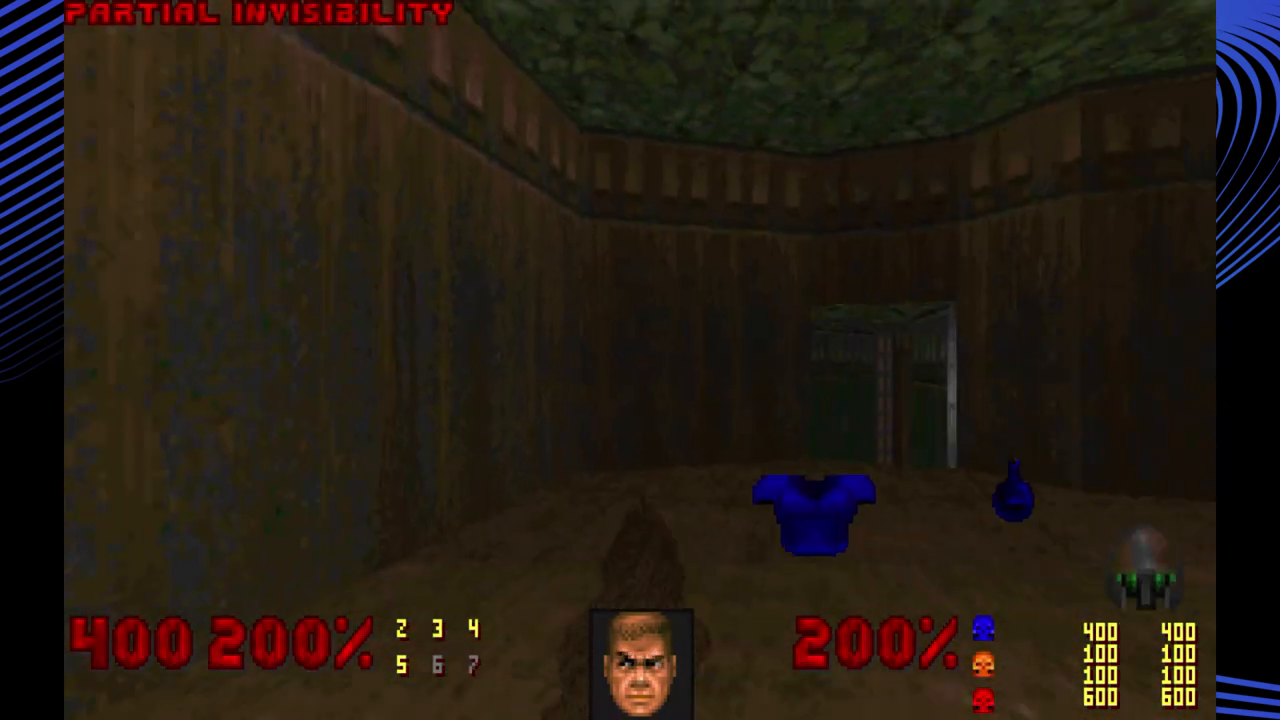
pyautogui.press('w')
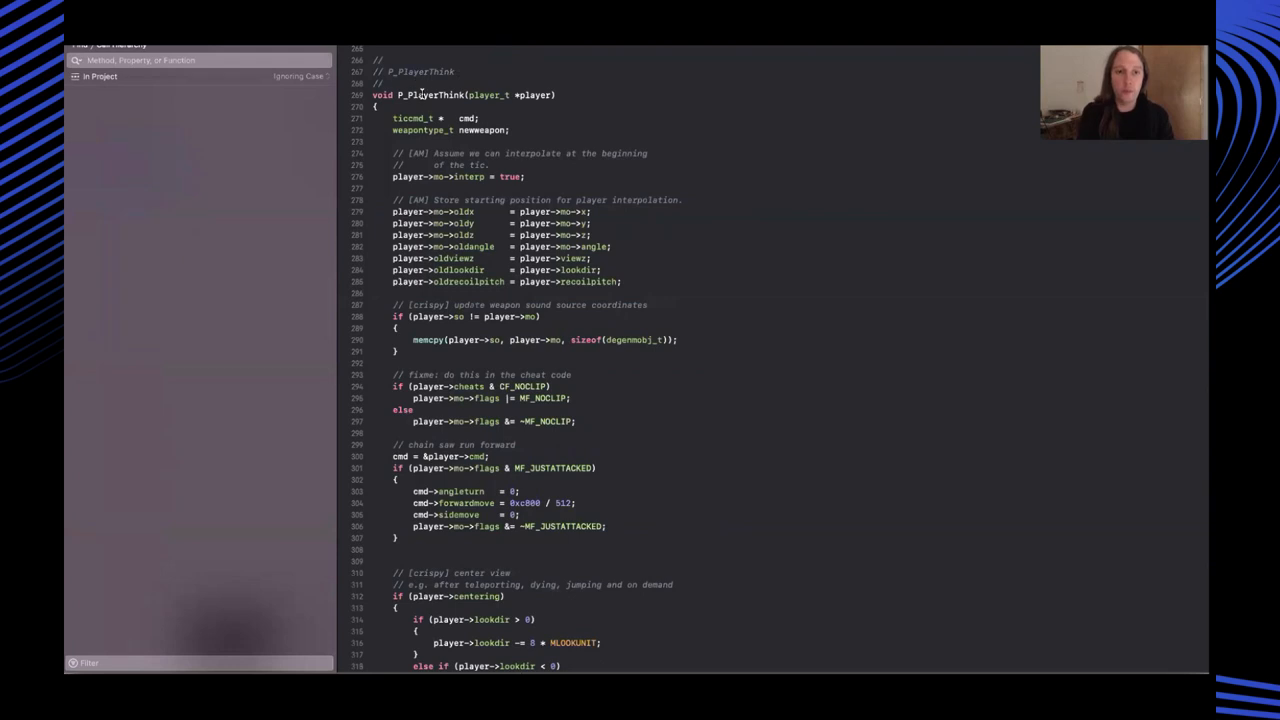
pyautogui.moveTo(511, 207)
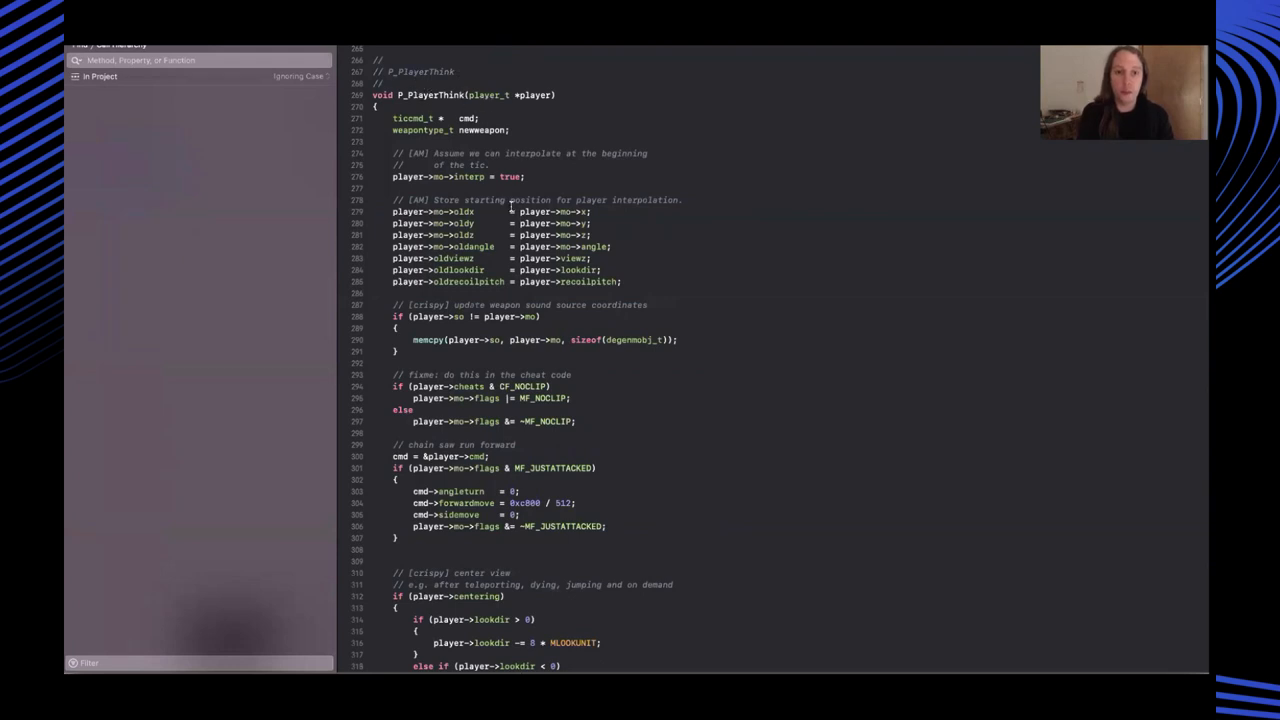
# Scroll P_PlayerThink down to the powers section with WwisePlayer::Instance().powerState calls
pyautogui.scroll(-3)
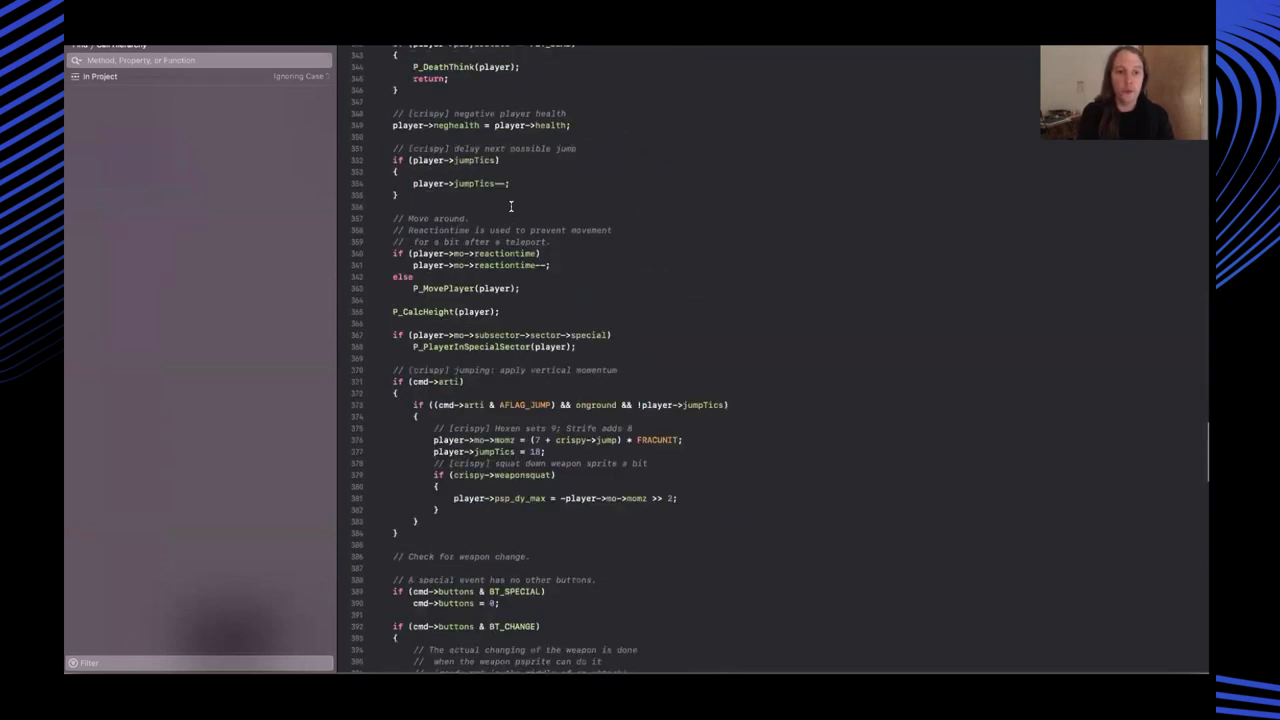
pyautogui.scroll(-3)
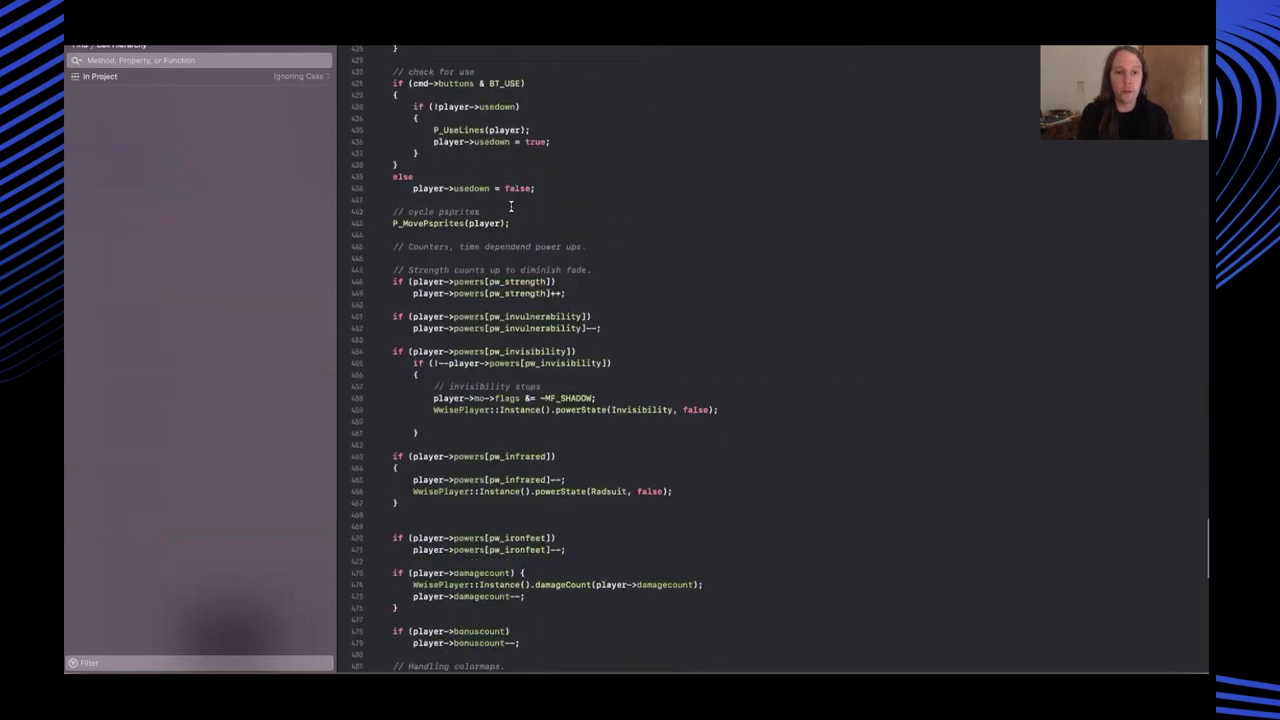
pyautogui.scroll(-3)
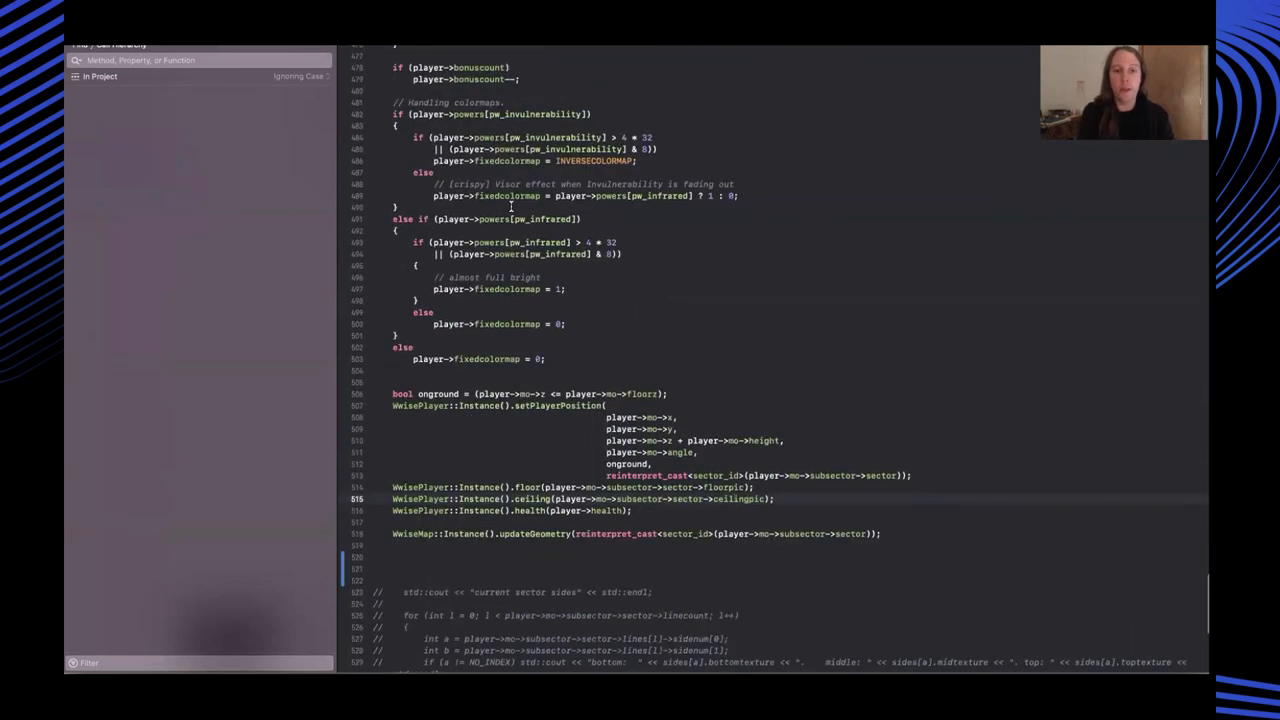
pyautogui.scroll(3)
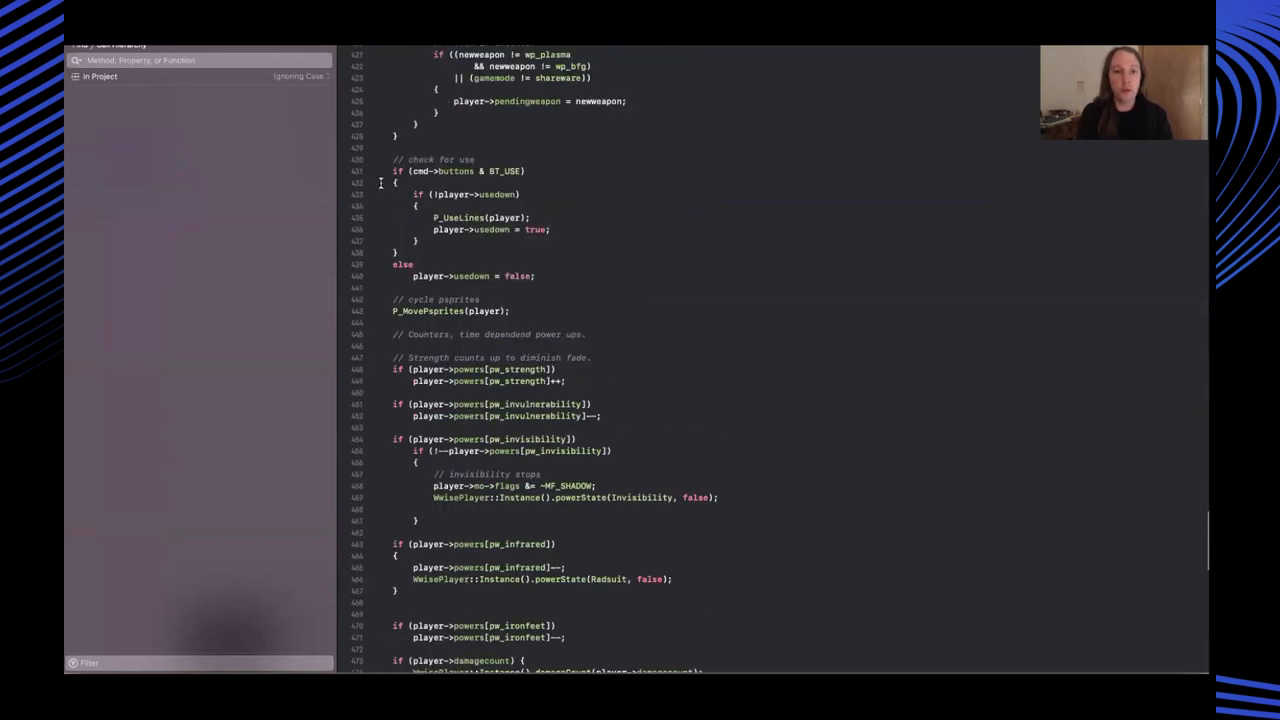
pyautogui.scroll(3)
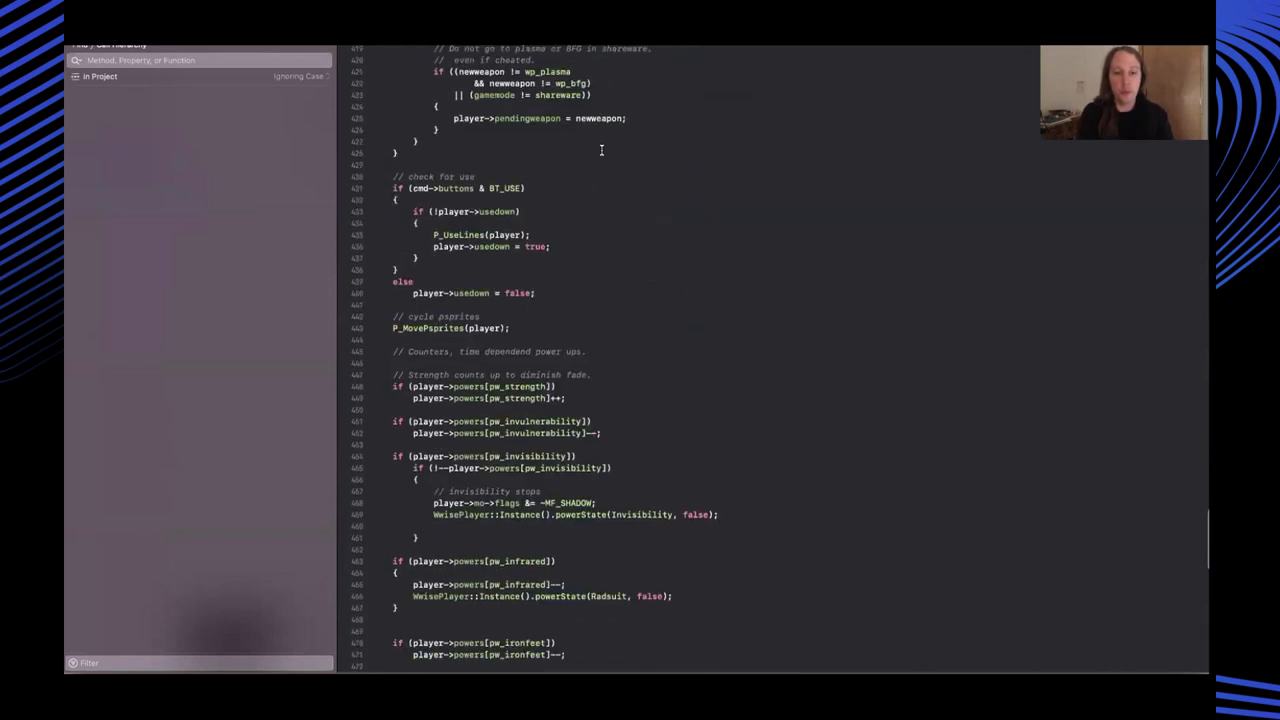
pyautogui.scroll(-3)
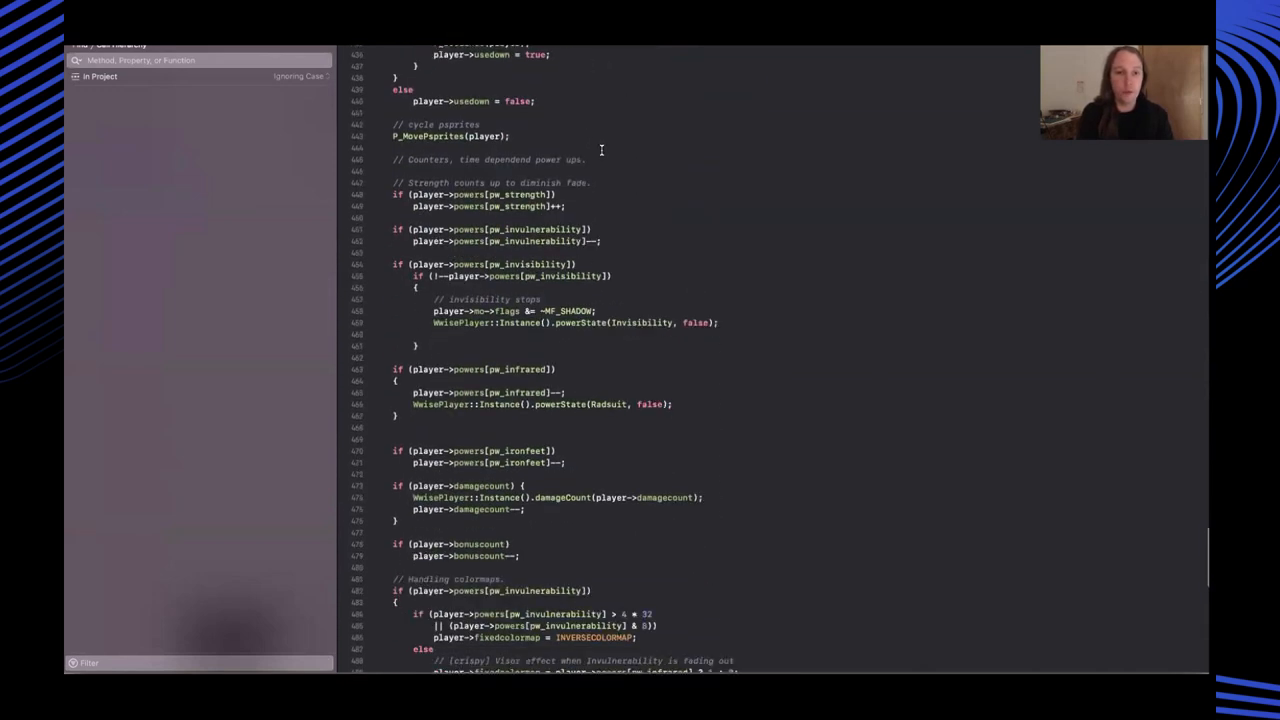
pyautogui.scroll(-3)
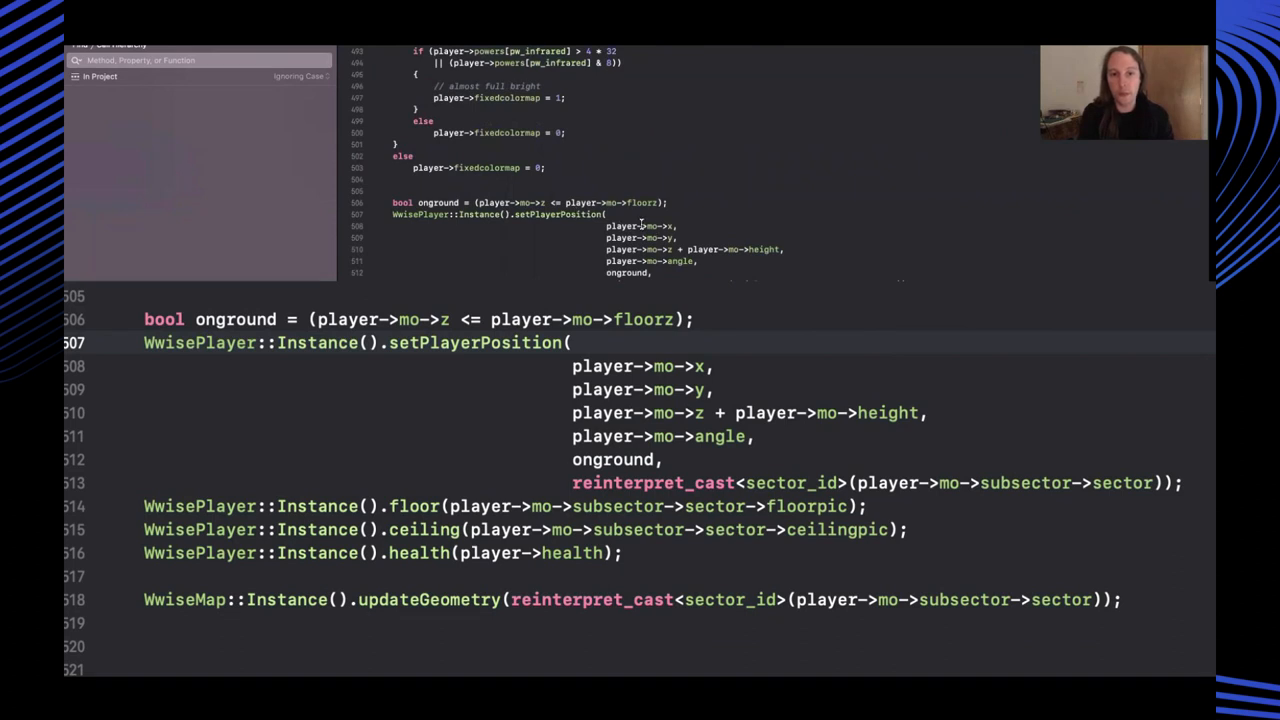
pyautogui.moveTo(680, 226)
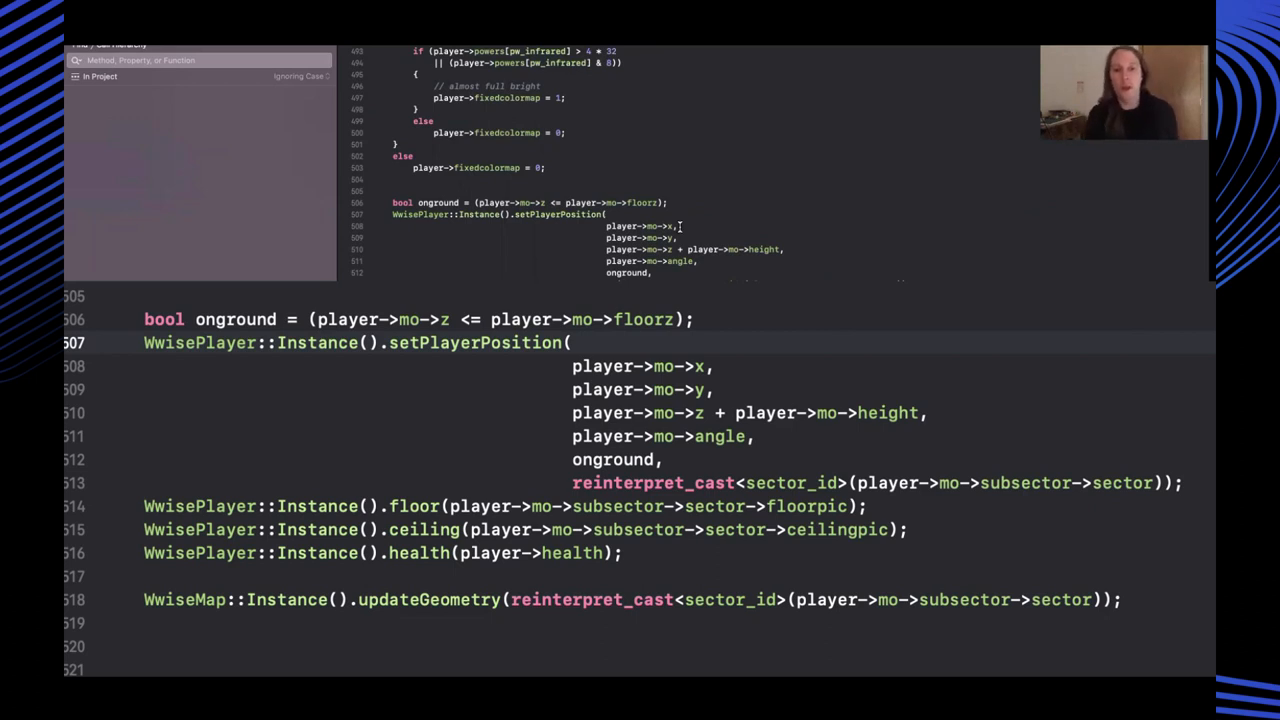
pyautogui.moveTo(682, 261)
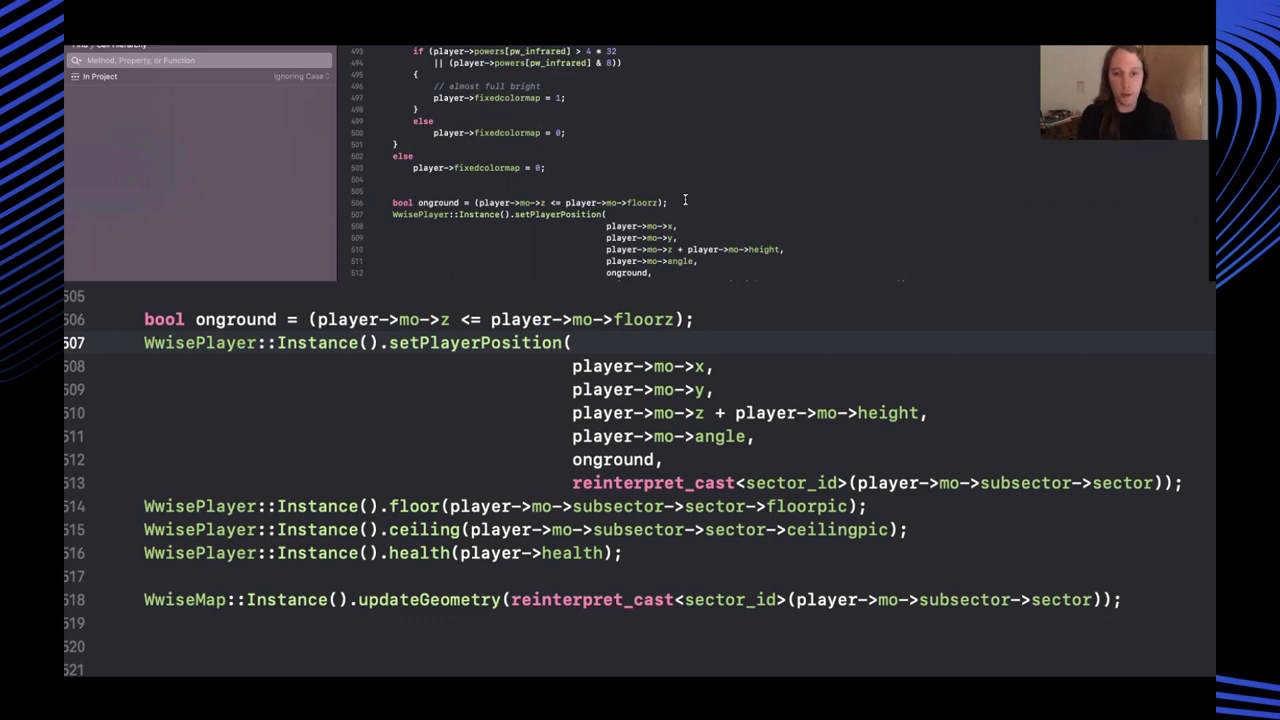
pyautogui.moveTo(688, 200)
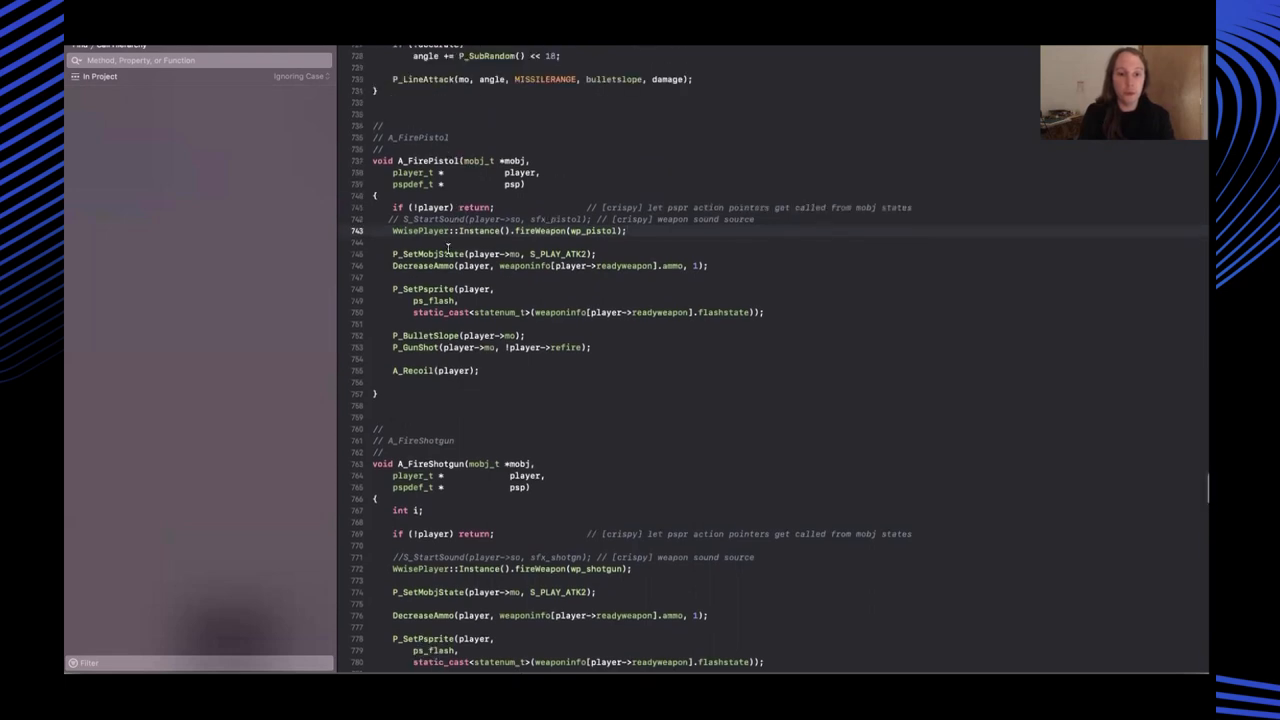
# Scroll p_pspr.c through A_FirePistol and A_FireShotgun to their WwisePlayer fireWeapon calls
pyautogui.scroll(-3)
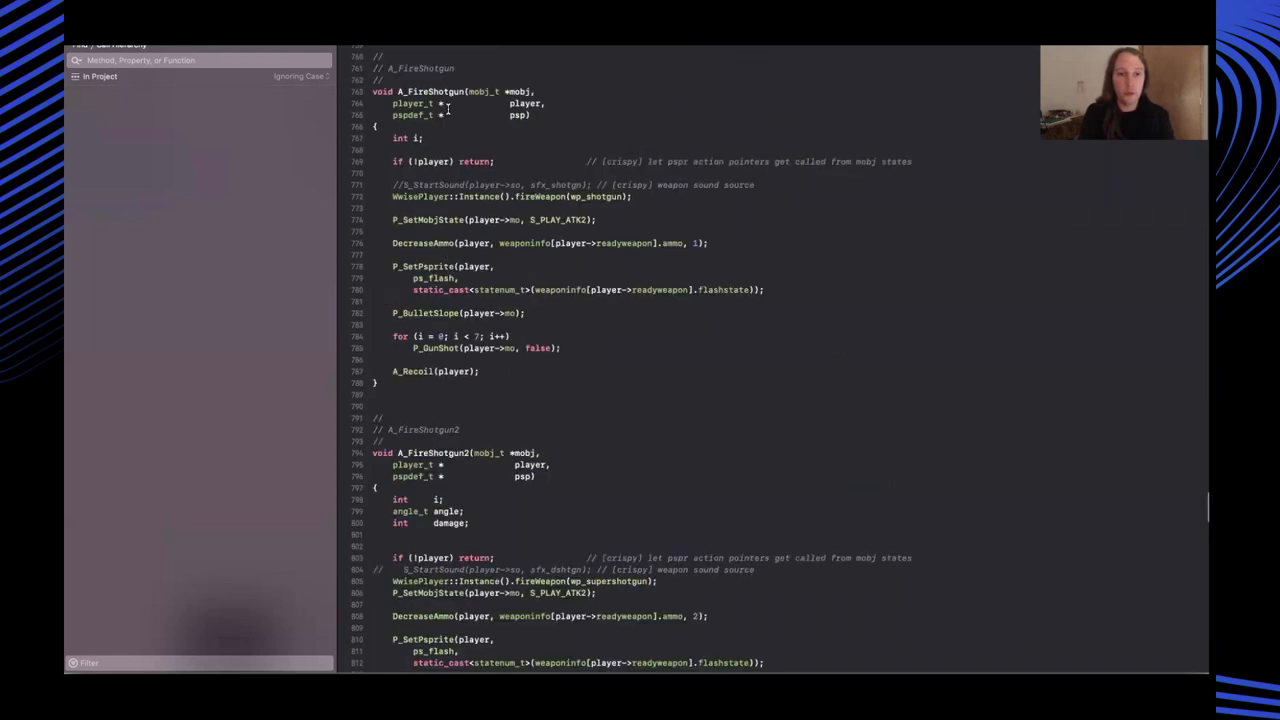
pyautogui.scroll(3)
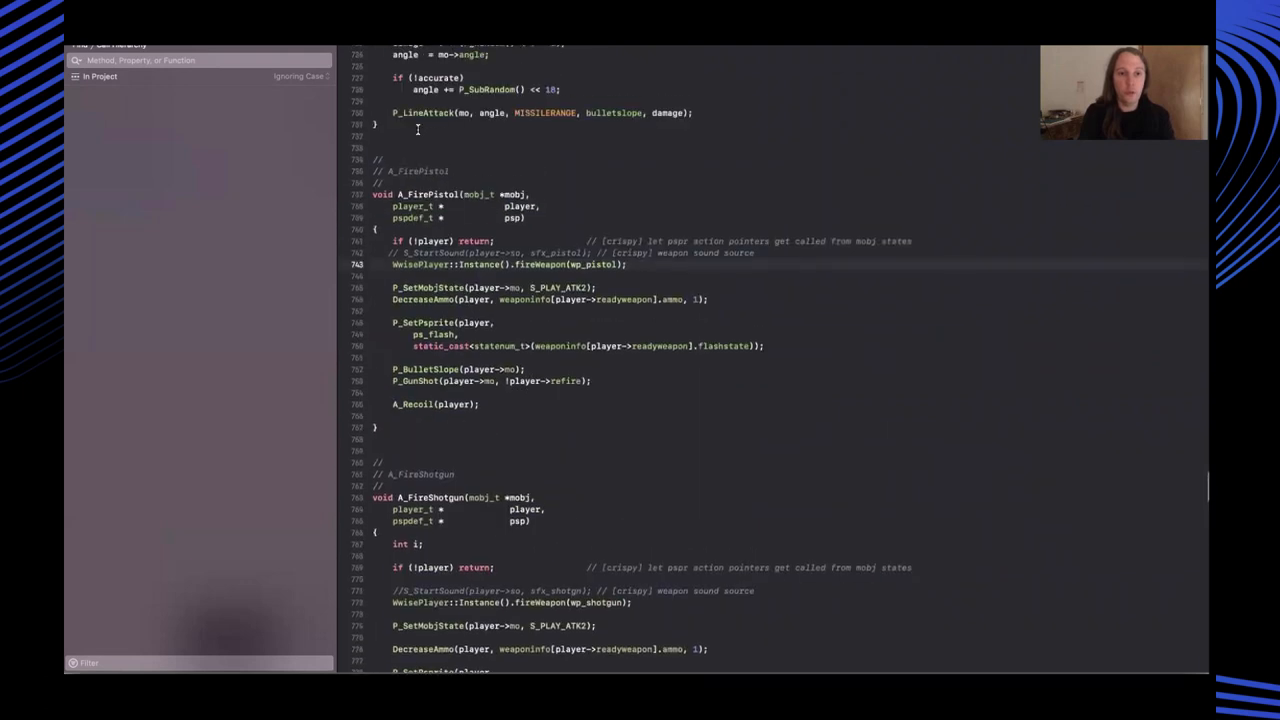
pyautogui.scroll(-3)
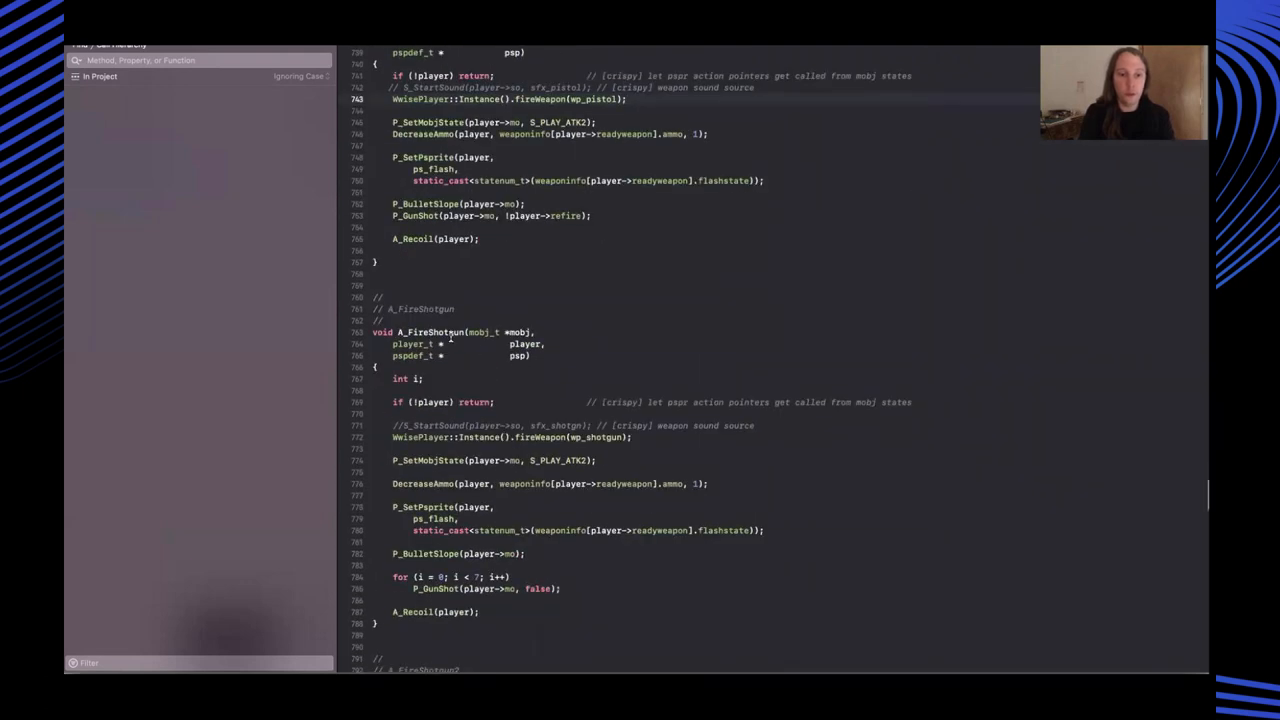
pyautogui.scroll(-3)
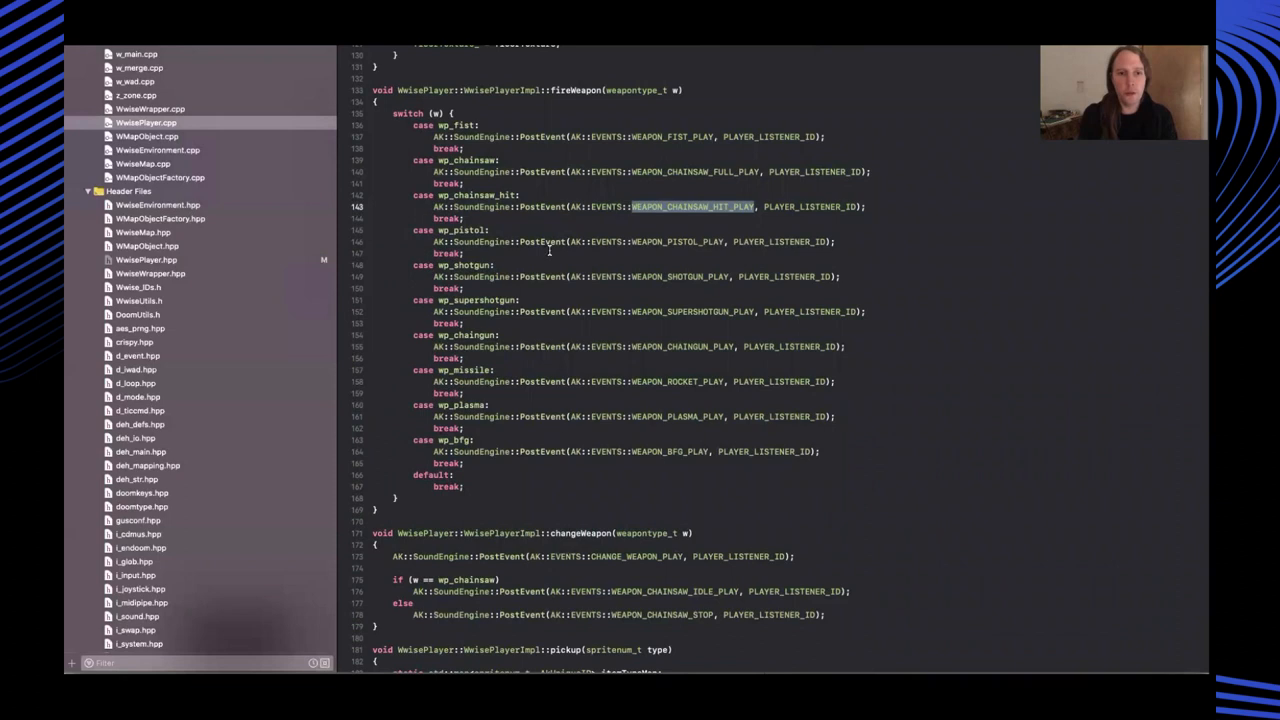
pyautogui.moveTo(485, 467)
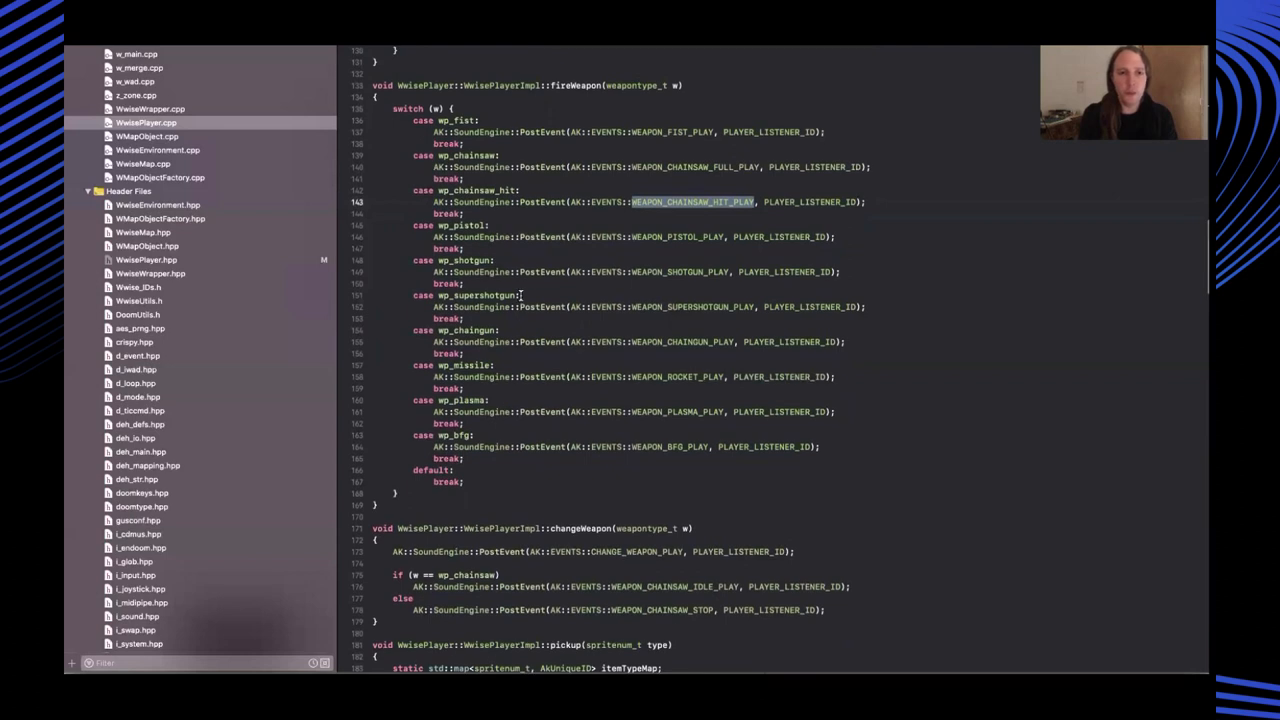
# Scroll WwisePlayer.cpp up to the fireWeapon switch and its per-weapon sound events
pyautogui.scroll(3)
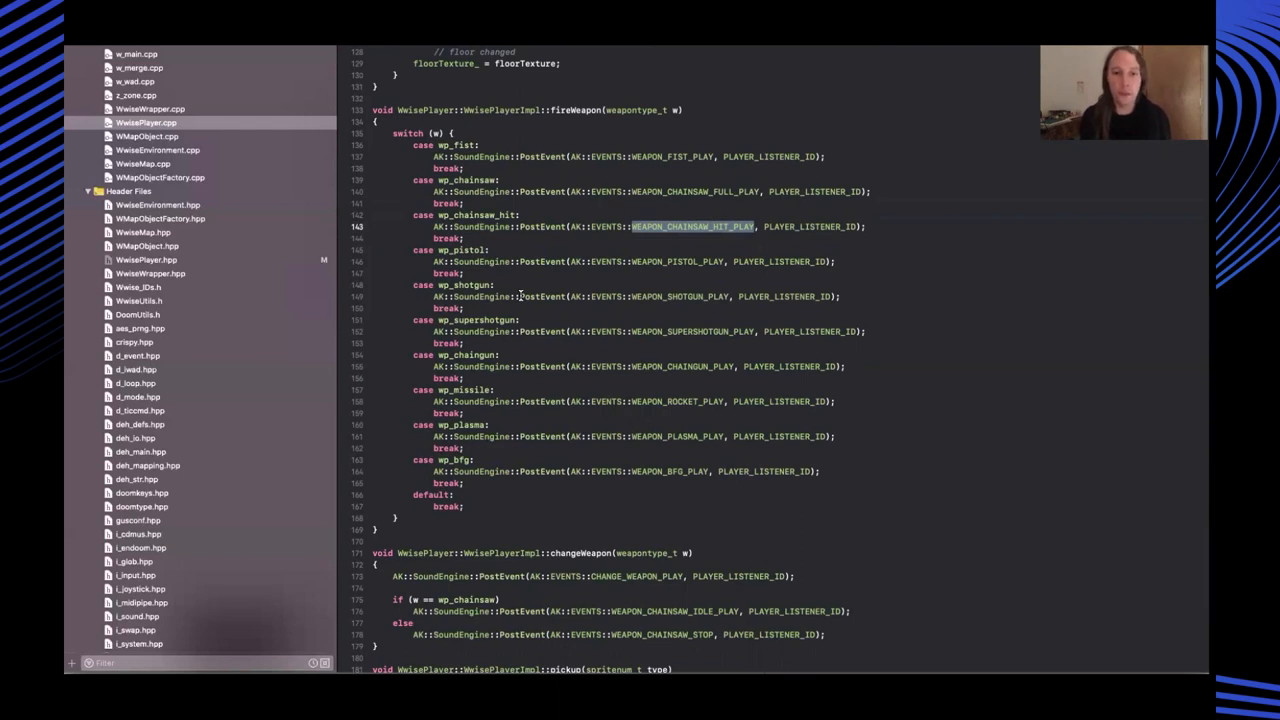
pyautogui.scroll(3)
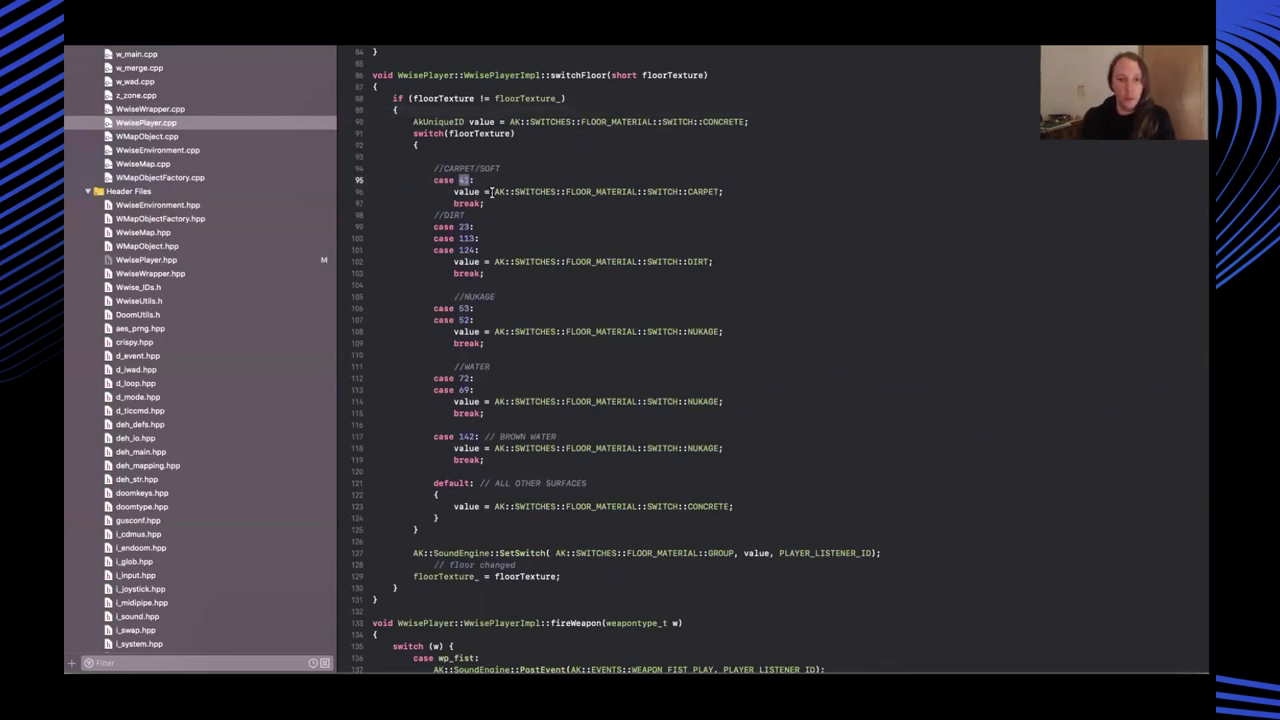
pyautogui.moveTo(620, 209)
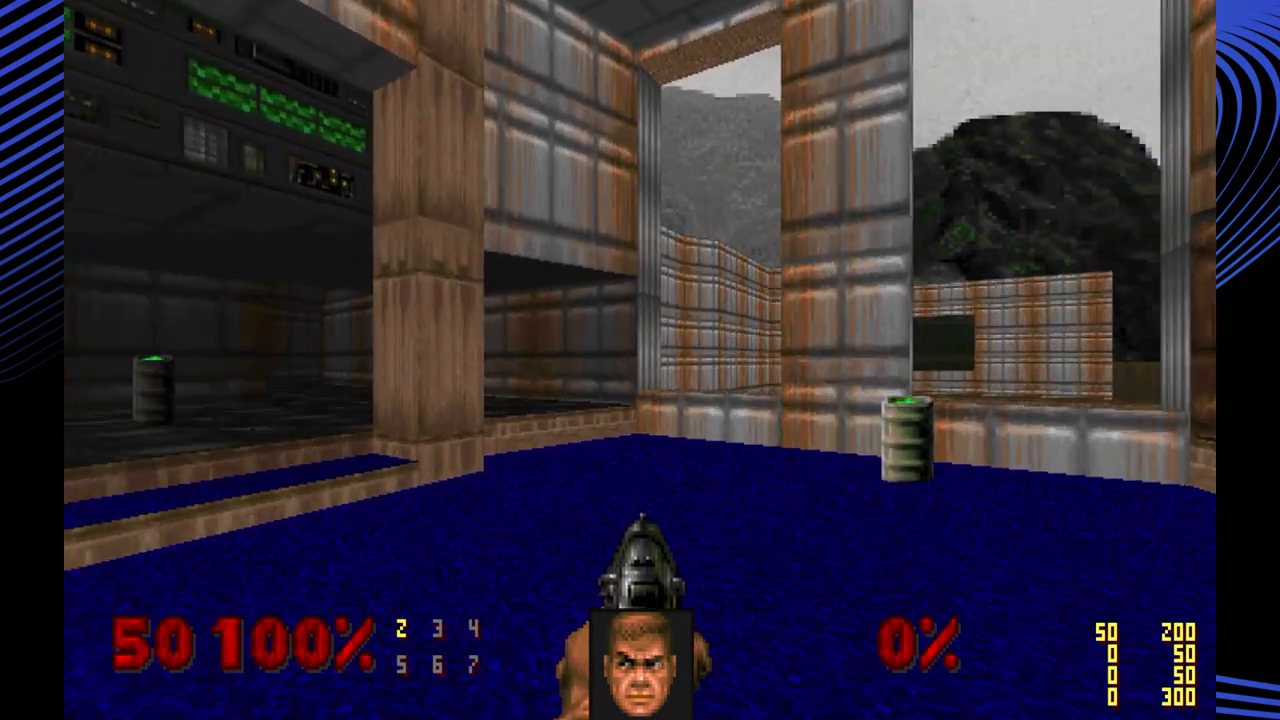
# Walk through the green sludge level's courtyard toward the dark wall opening while zombies attack
pyautogui.press('alt+tab')
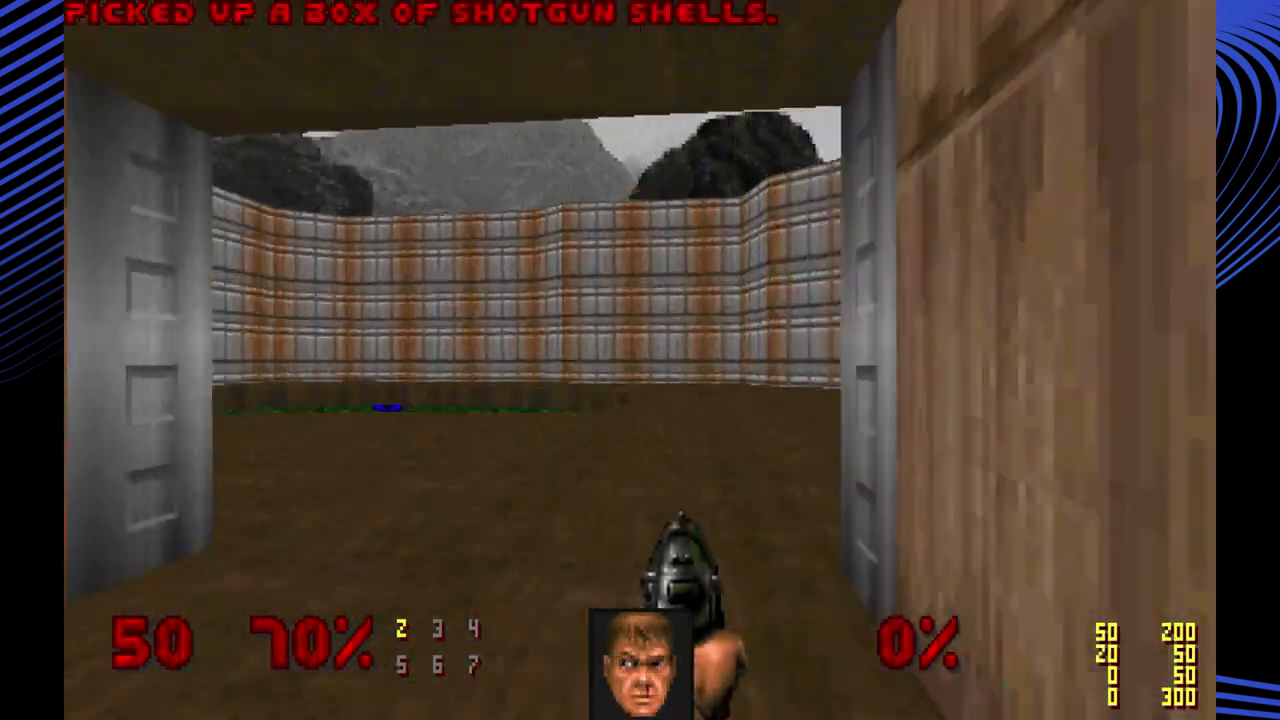
pyautogui.press('W')
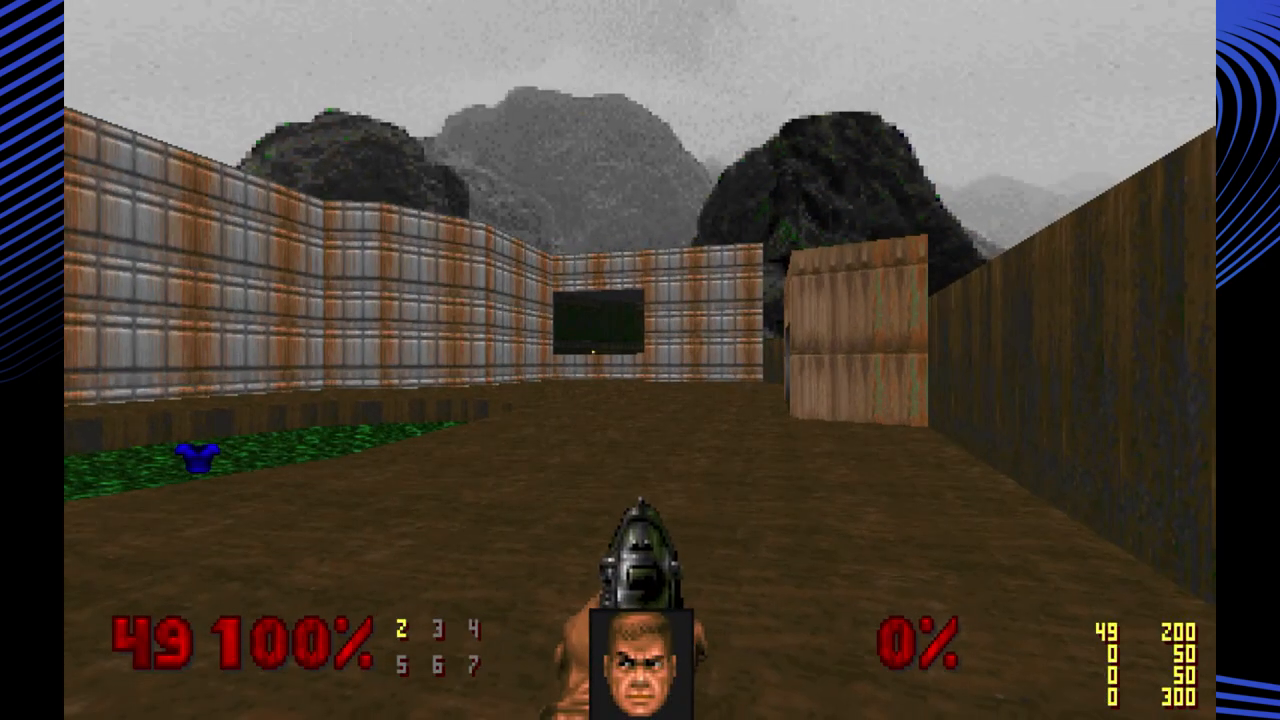
pyautogui.press('w')
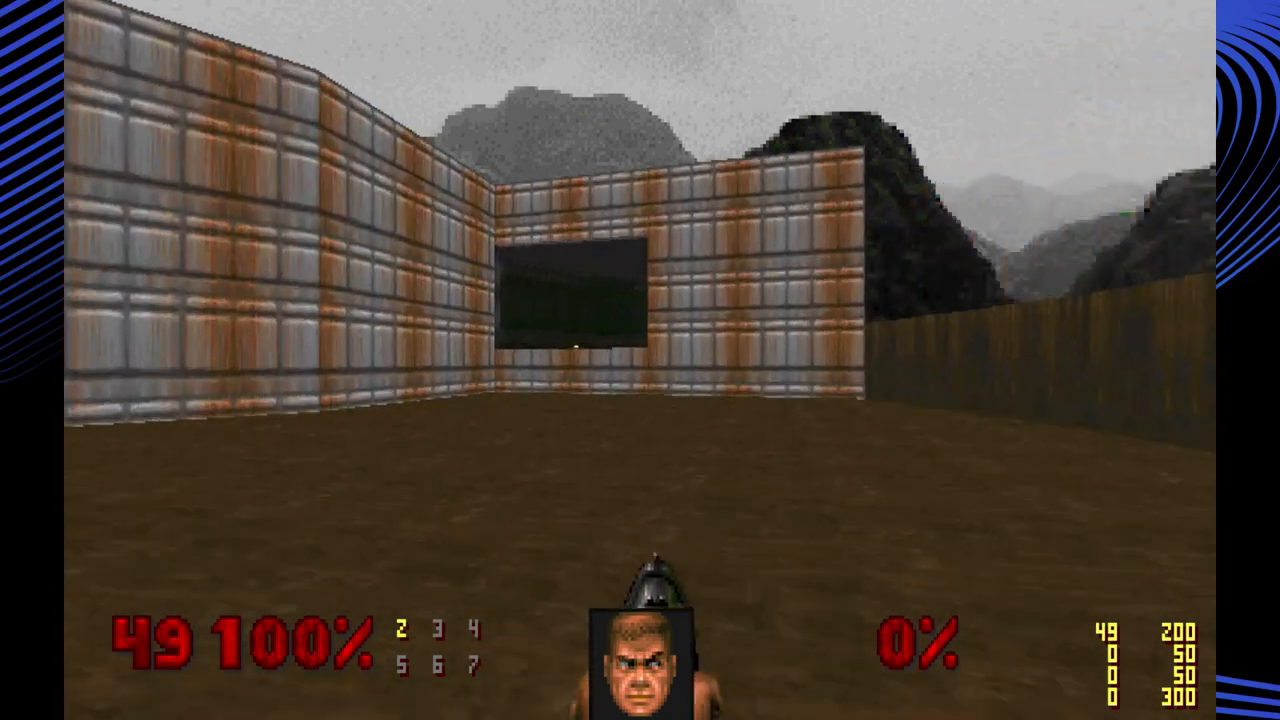
pyautogui.press('W')
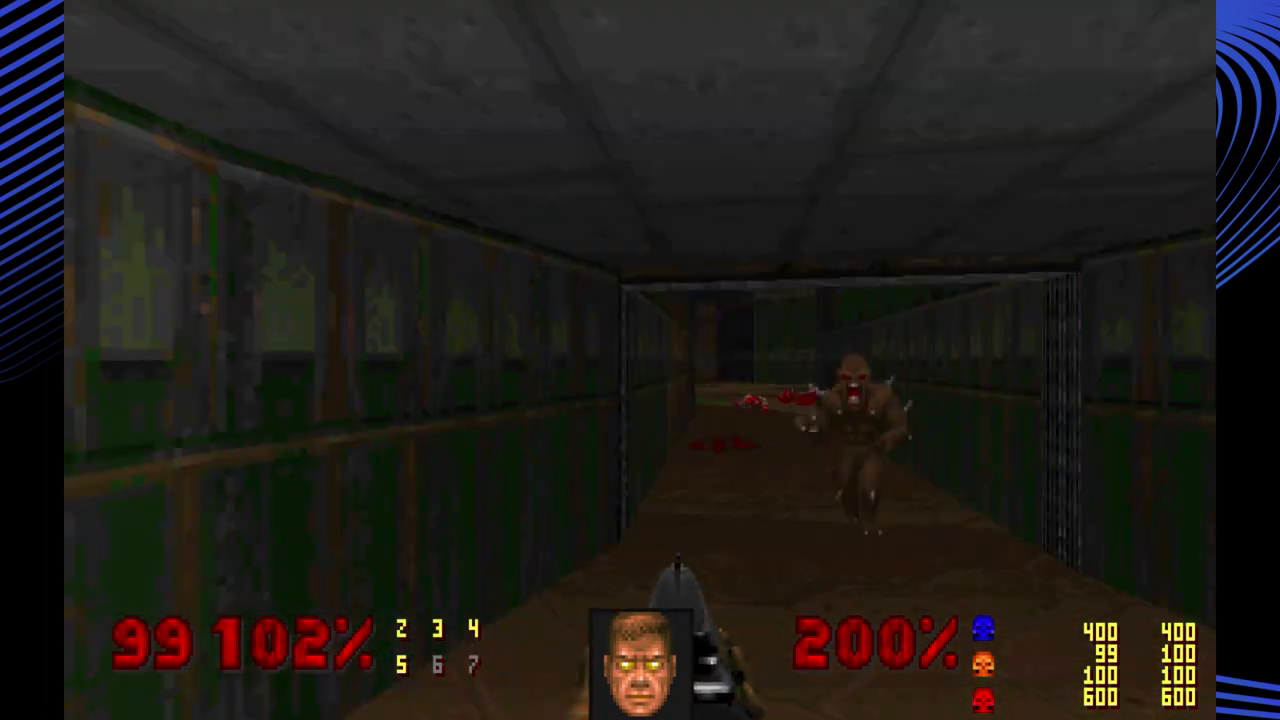
pyautogui.moveTo(640, 360)
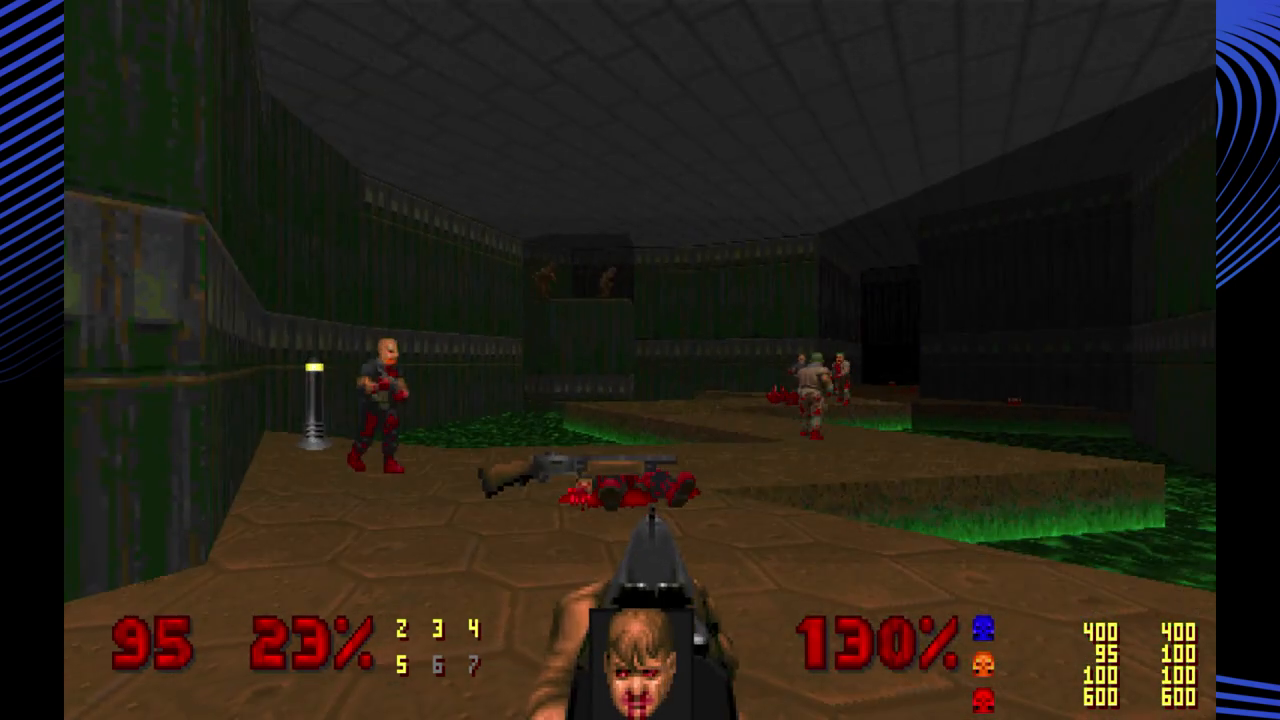
pyautogui.press('W')
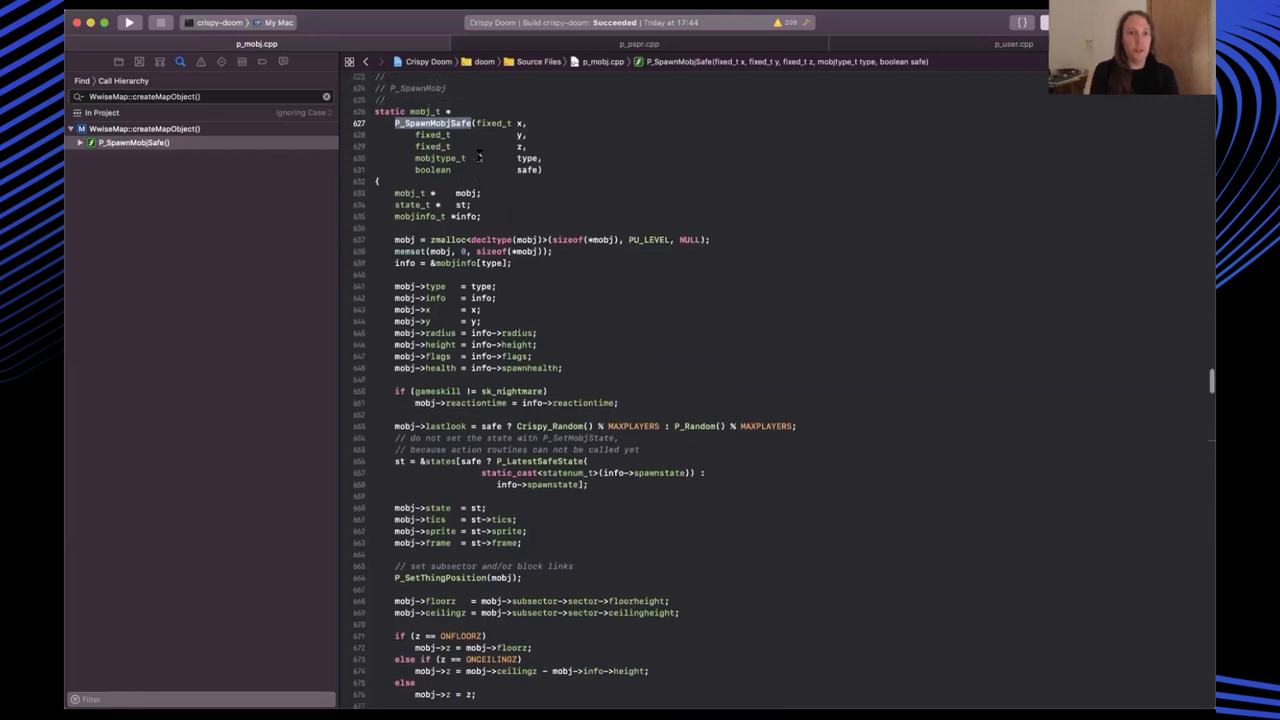
# Scroll P_SpawnMobjSafe to line 697 and select the mobj argument of createMapObject
pyautogui.scroll(-3)
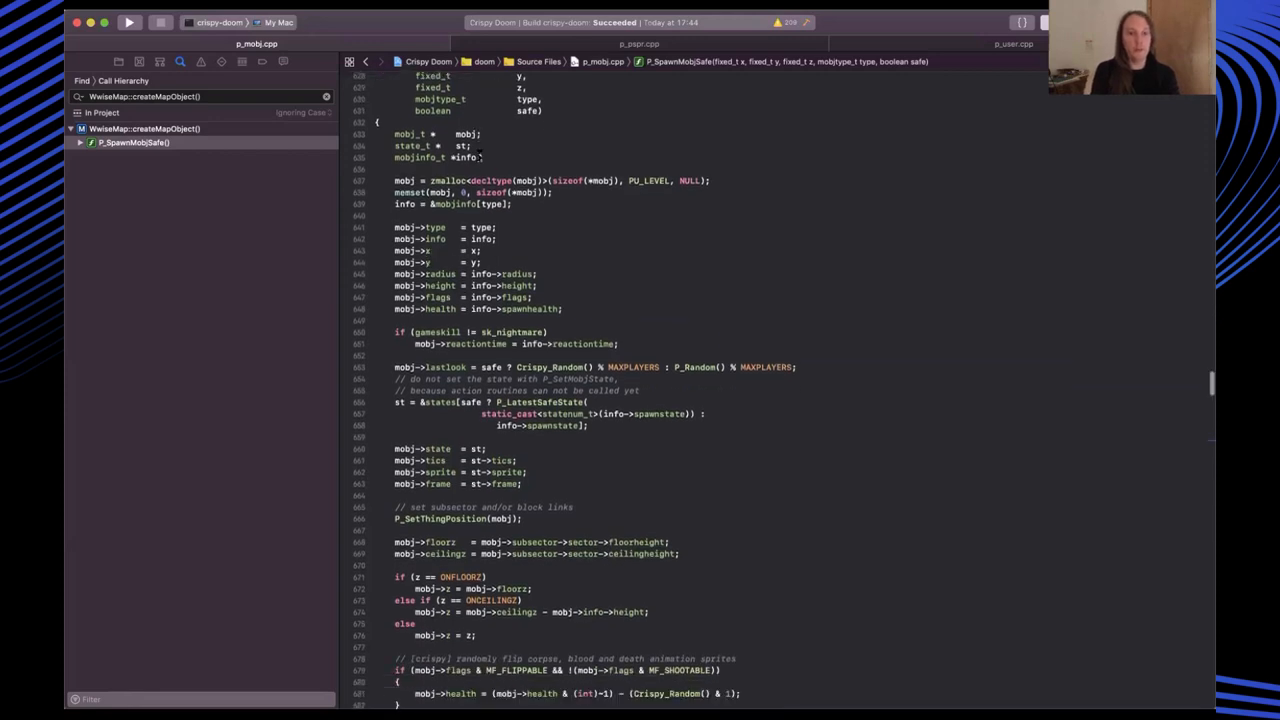
pyautogui.scroll(3)
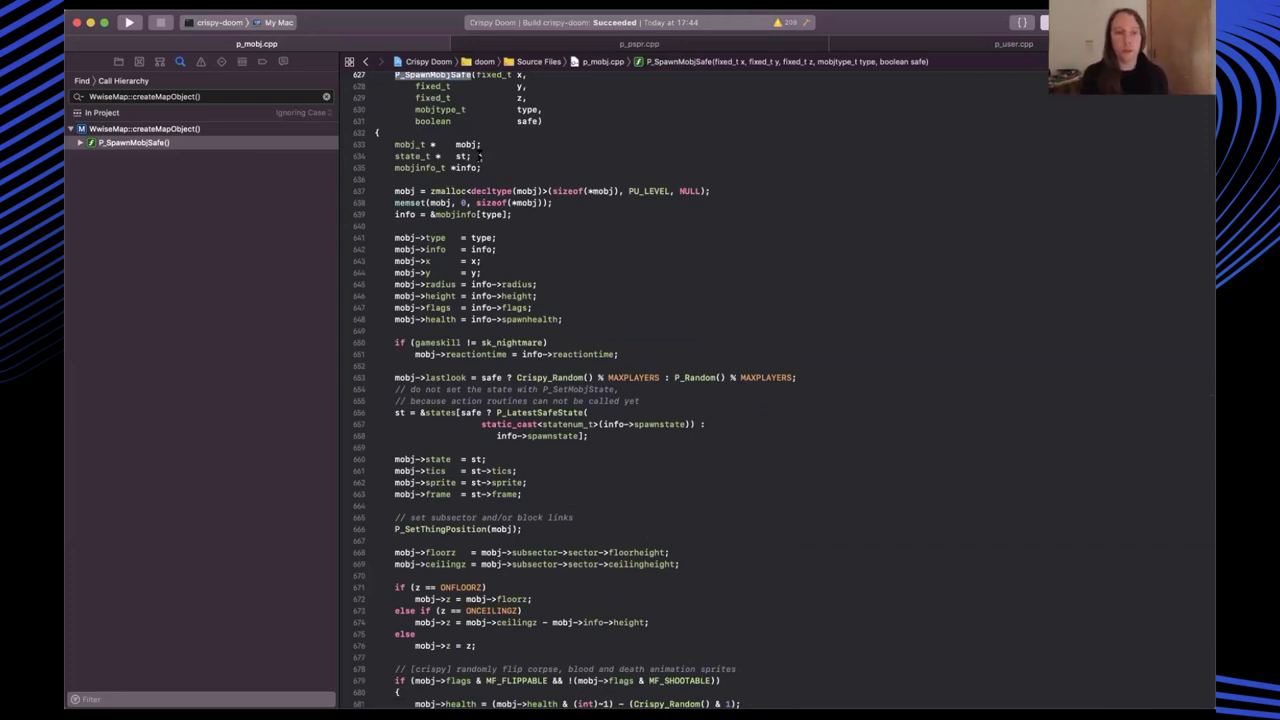
pyautogui.scroll(-3)
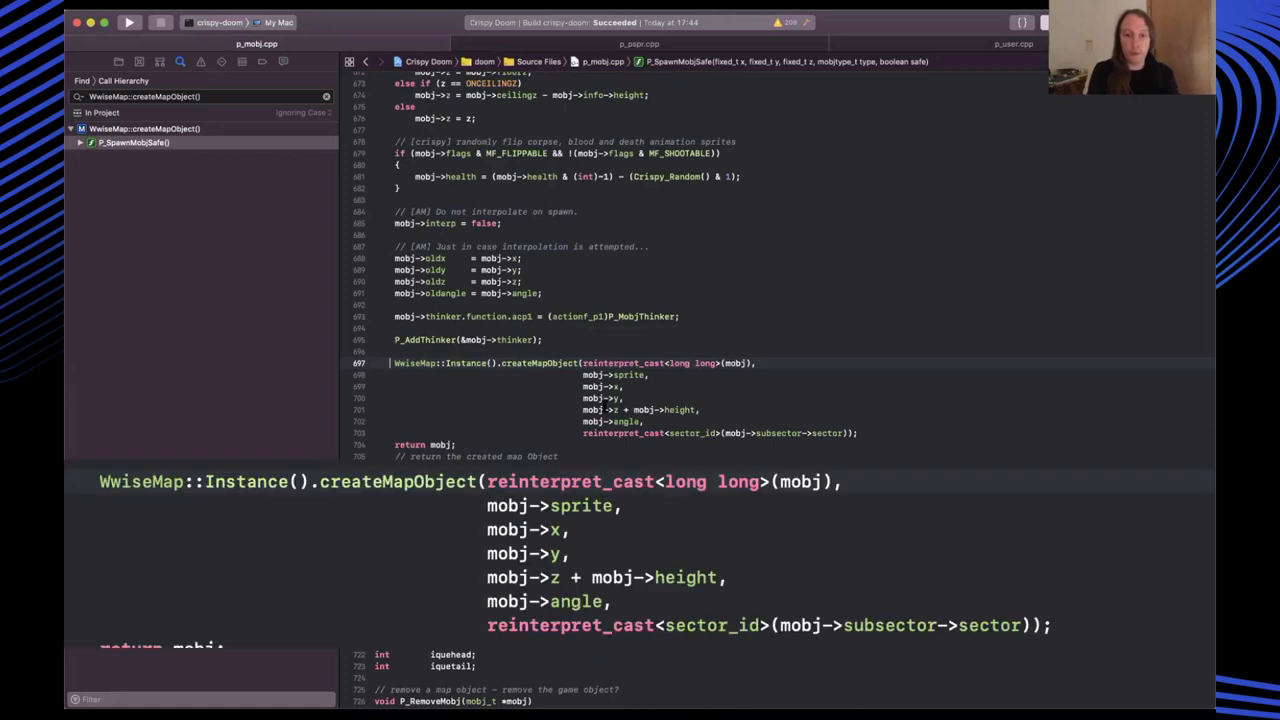
pyautogui.doubleClick(650, 363)
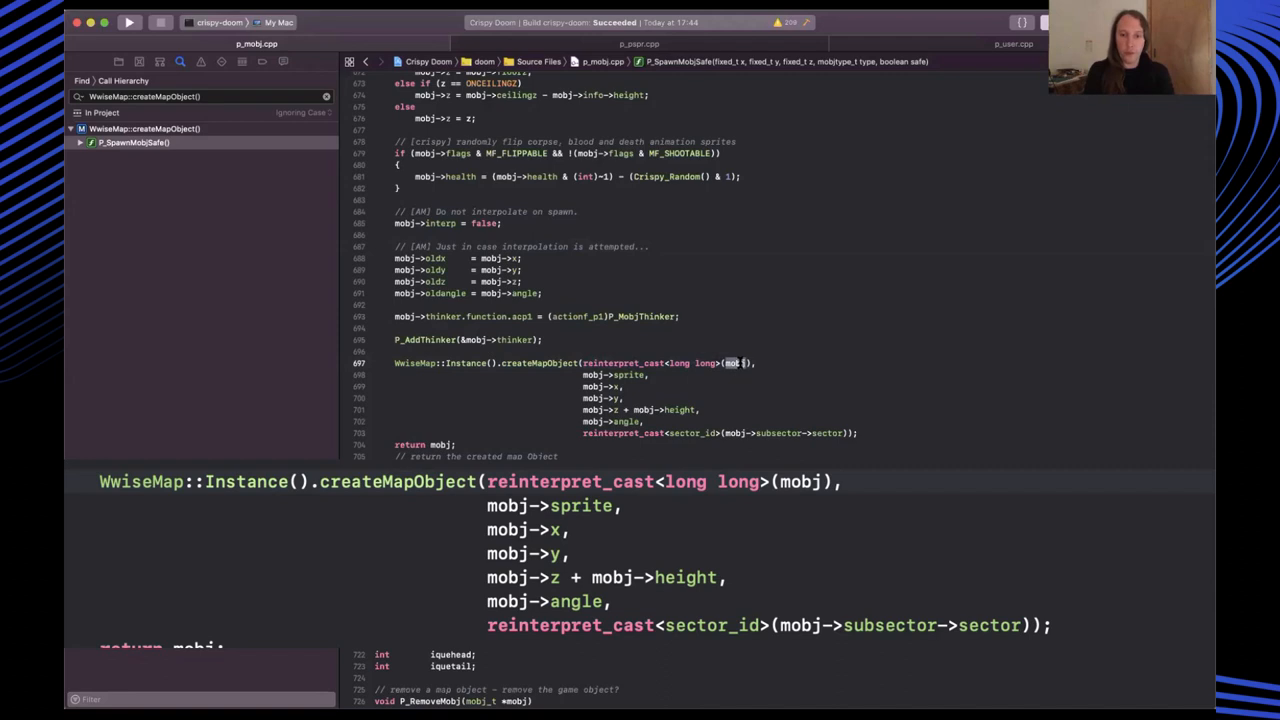
pyautogui.moveTo(710, 370)
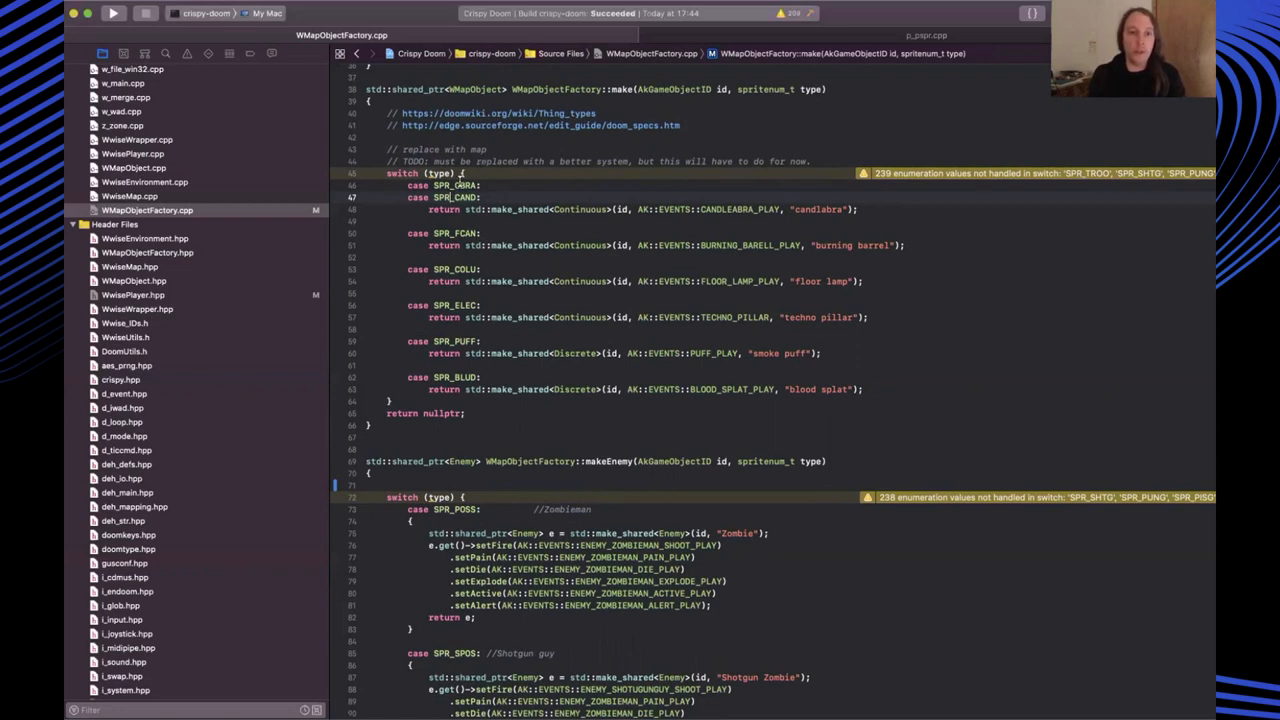
# Highlight a sprite case and its Wwise sound event name in the make() switch
pyautogui.doubleClick(456, 197)
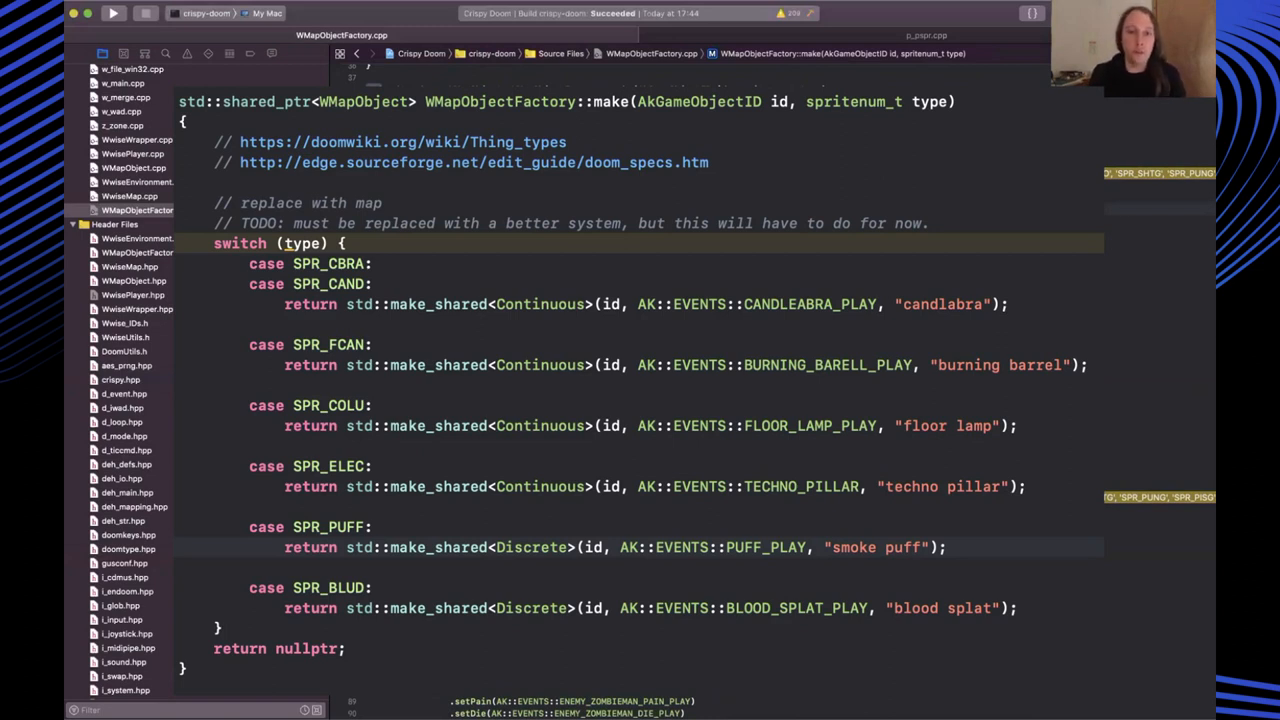
pyautogui.click(113, 13)
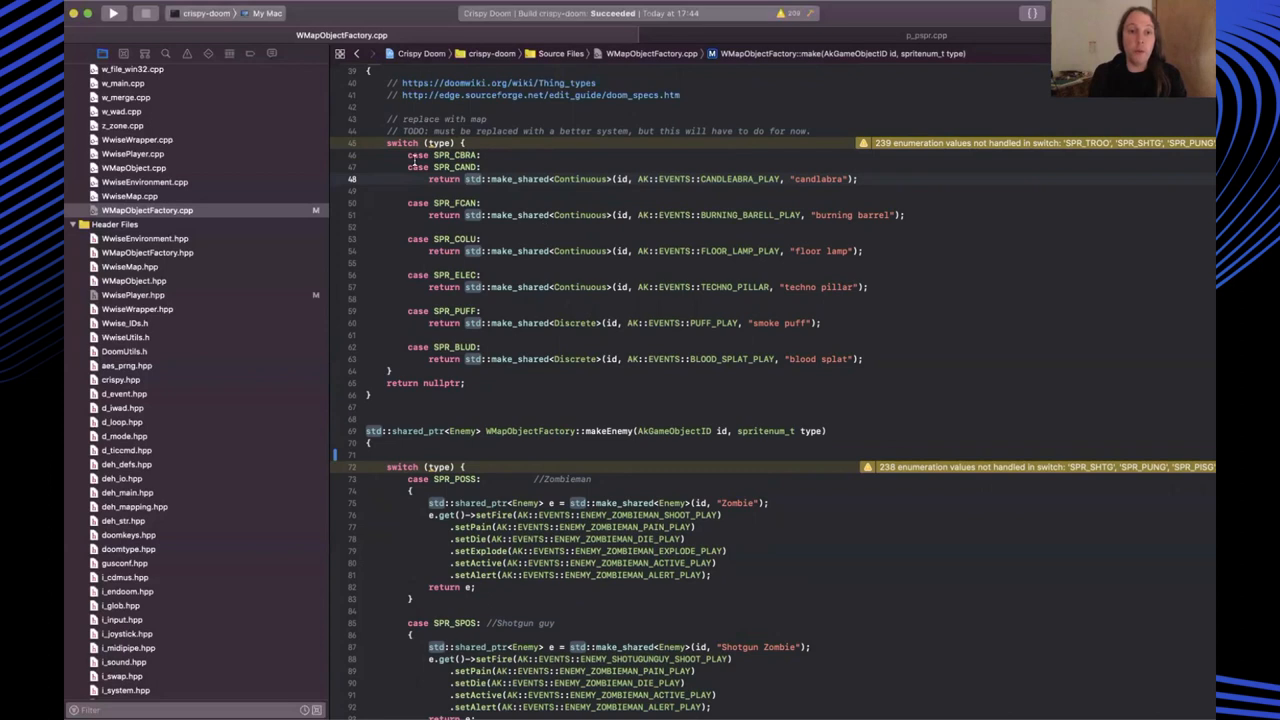
pyautogui.doubleClick(740, 179)
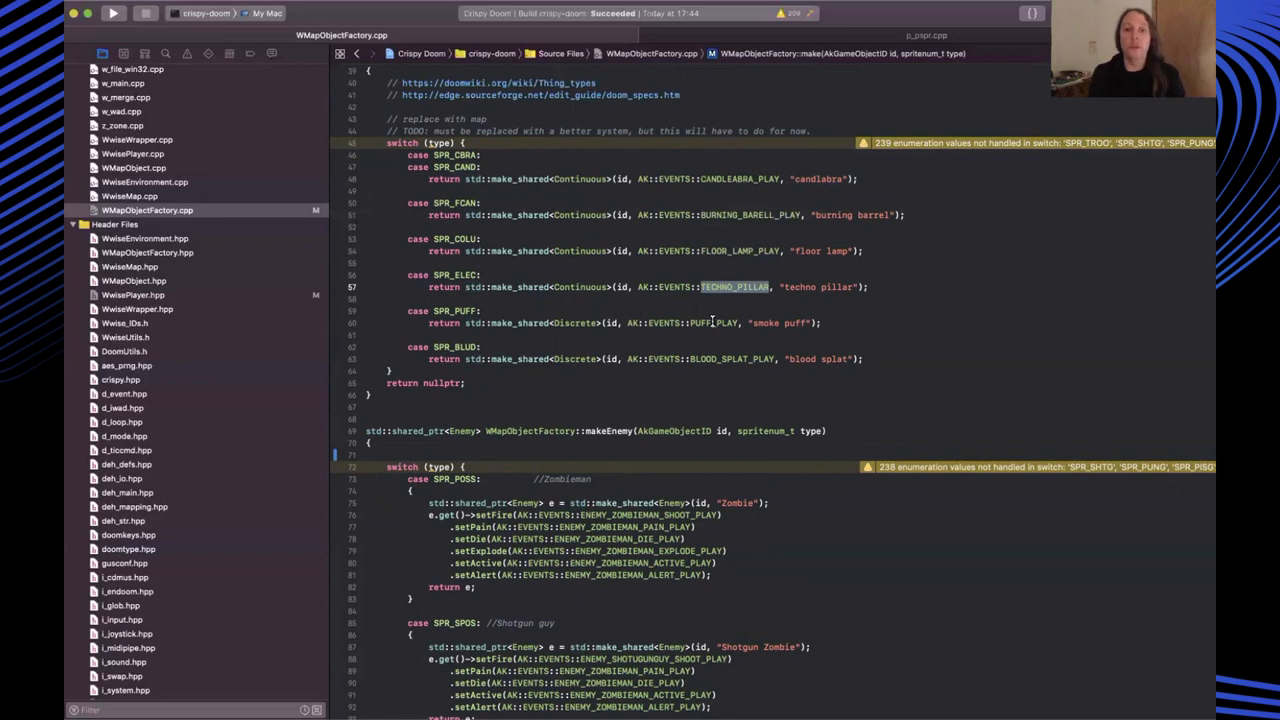
pyautogui.scroll(-3)
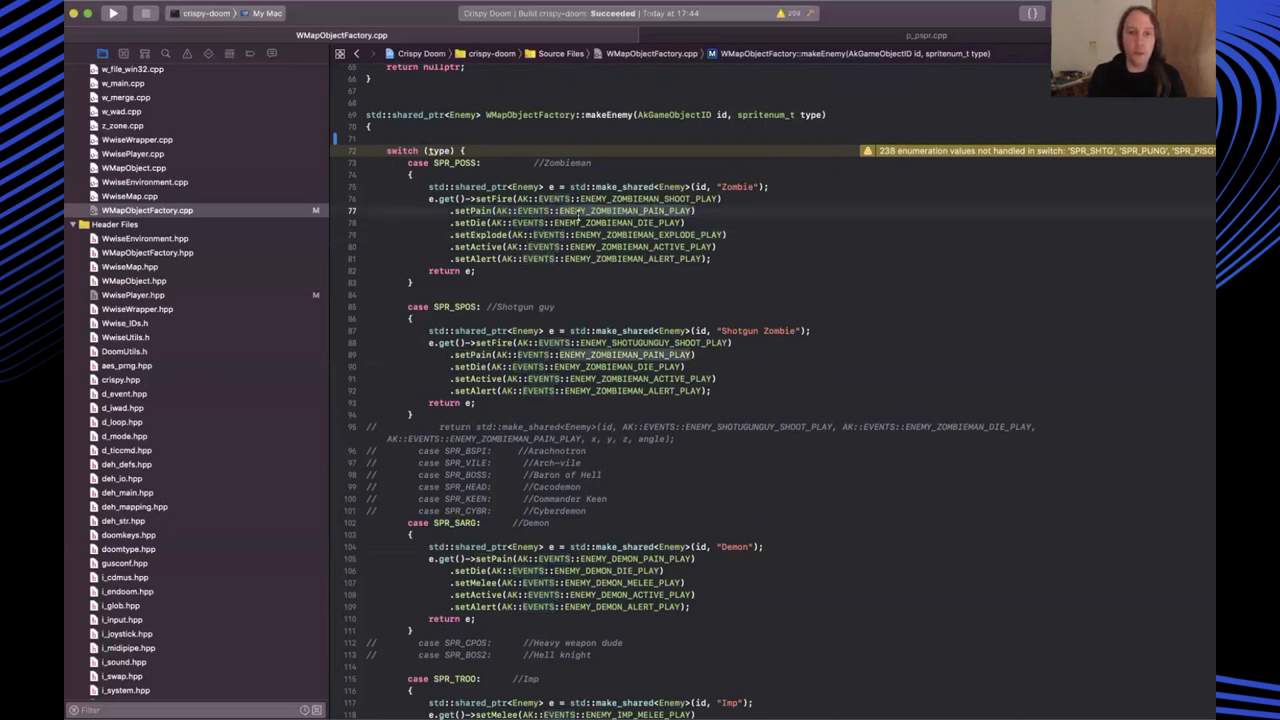
pyautogui.moveTo(625, 238)
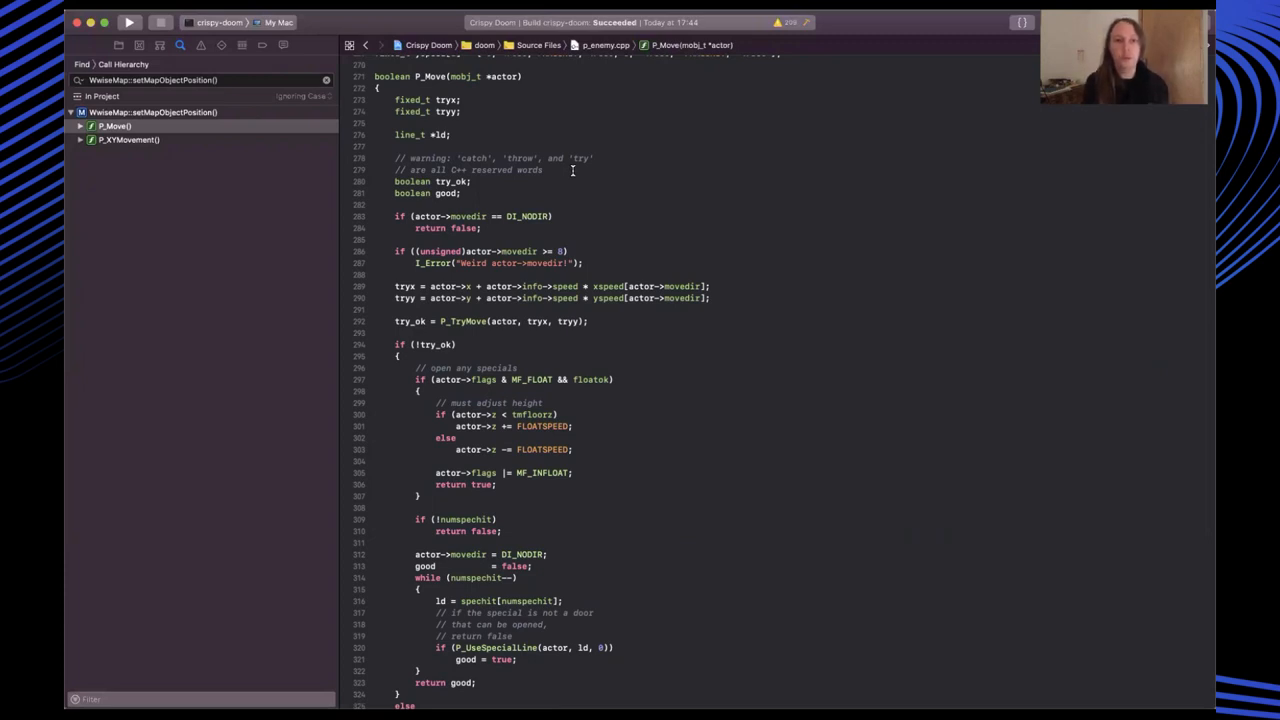
pyautogui.moveTo(502, 140)
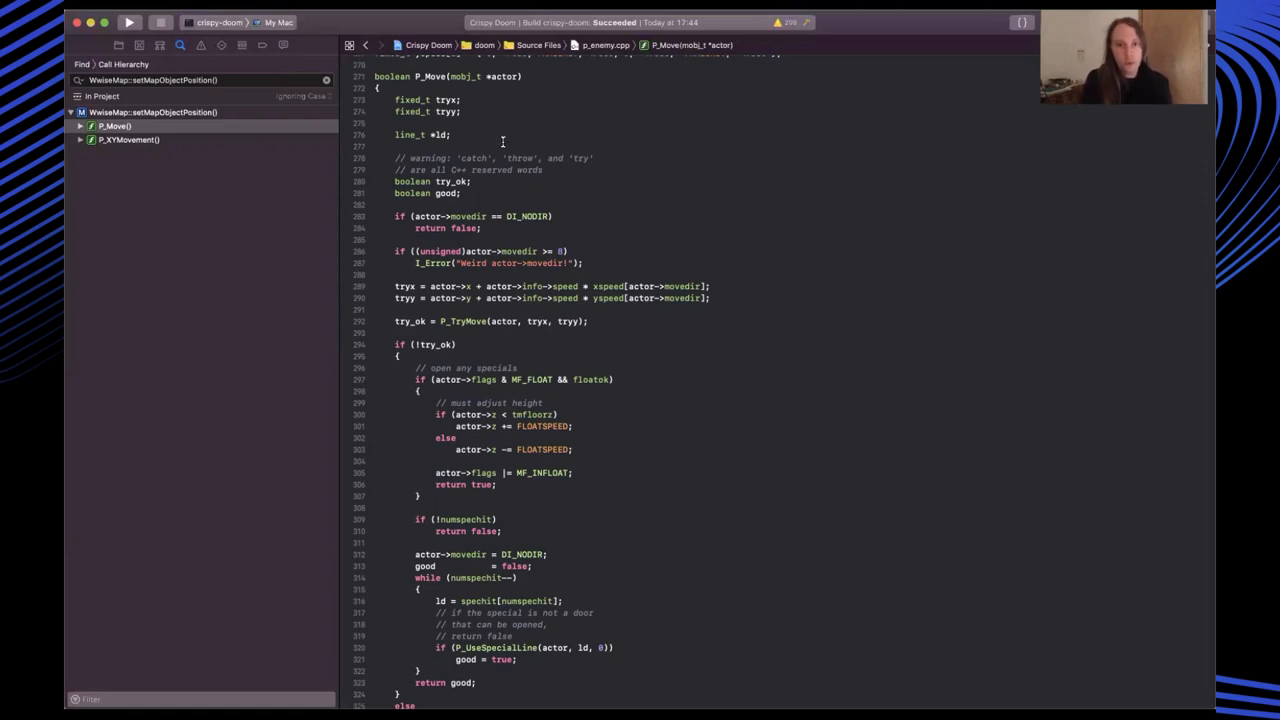
# Select the P_Move name and scroll to its setMapObjectPosition call
pyautogui.scroll(3)
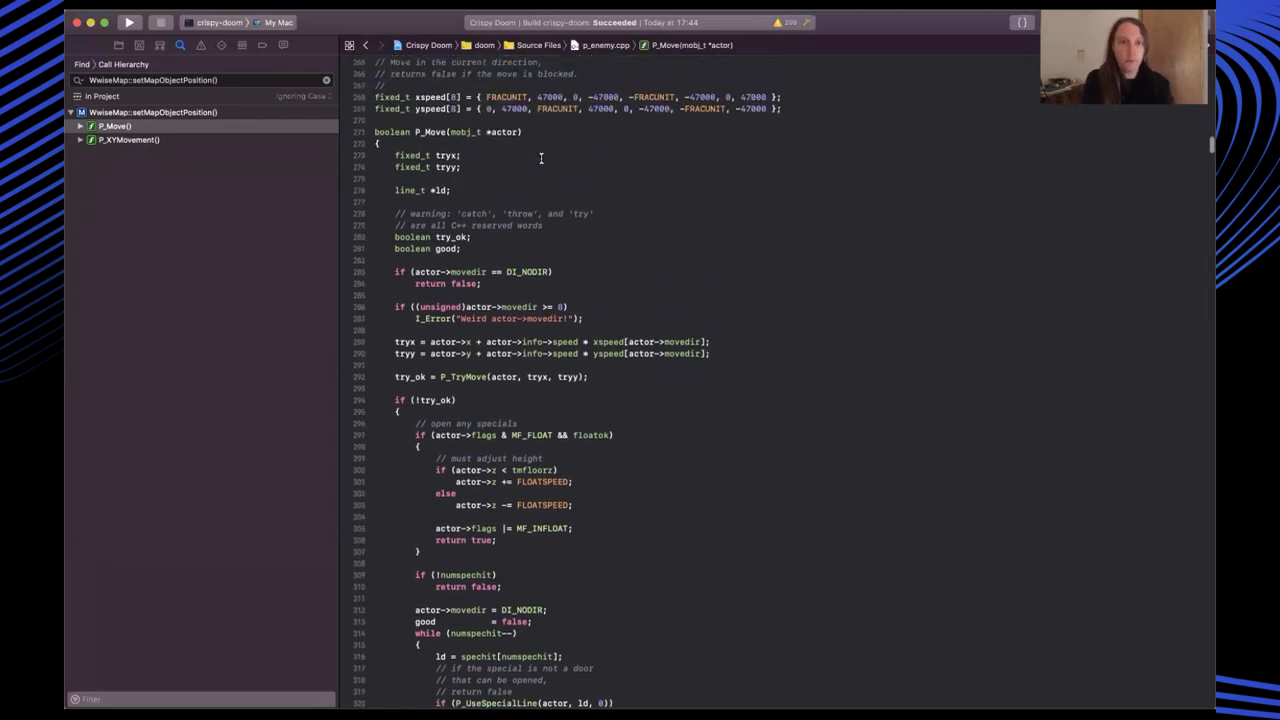
pyautogui.moveTo(490, 131)
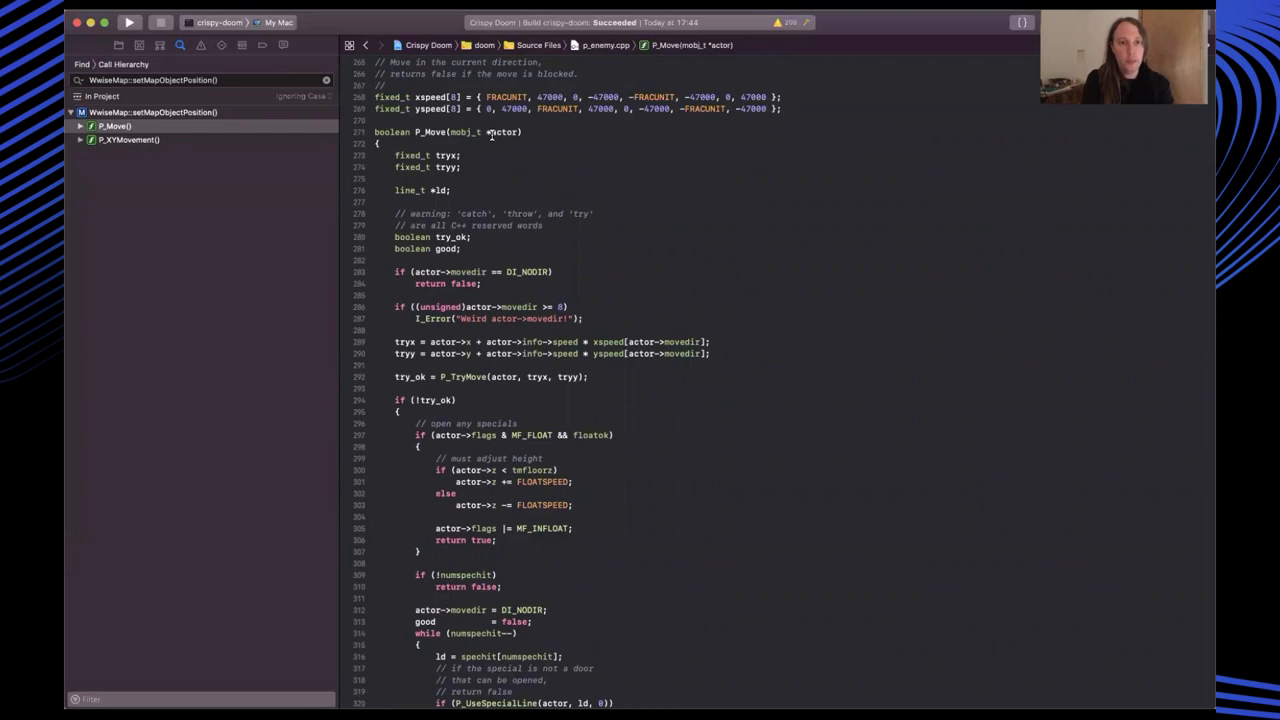
pyautogui.scroll(-3)
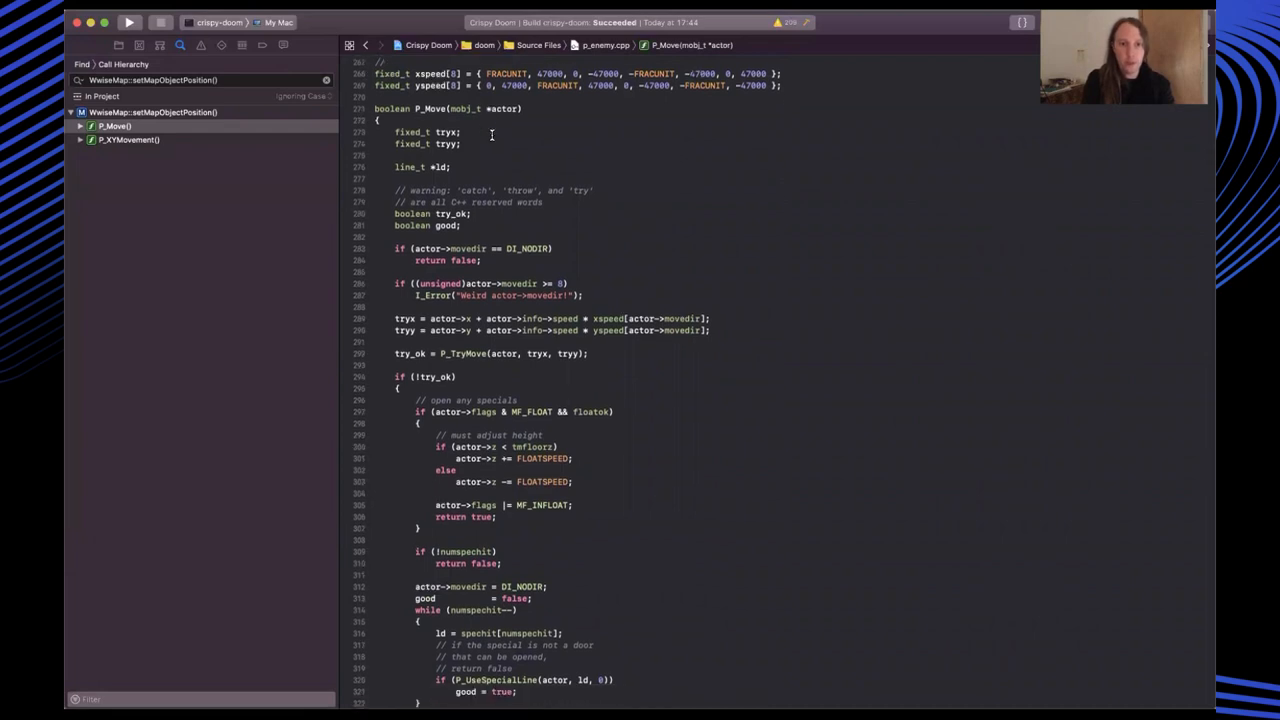
pyautogui.moveTo(630, 128)
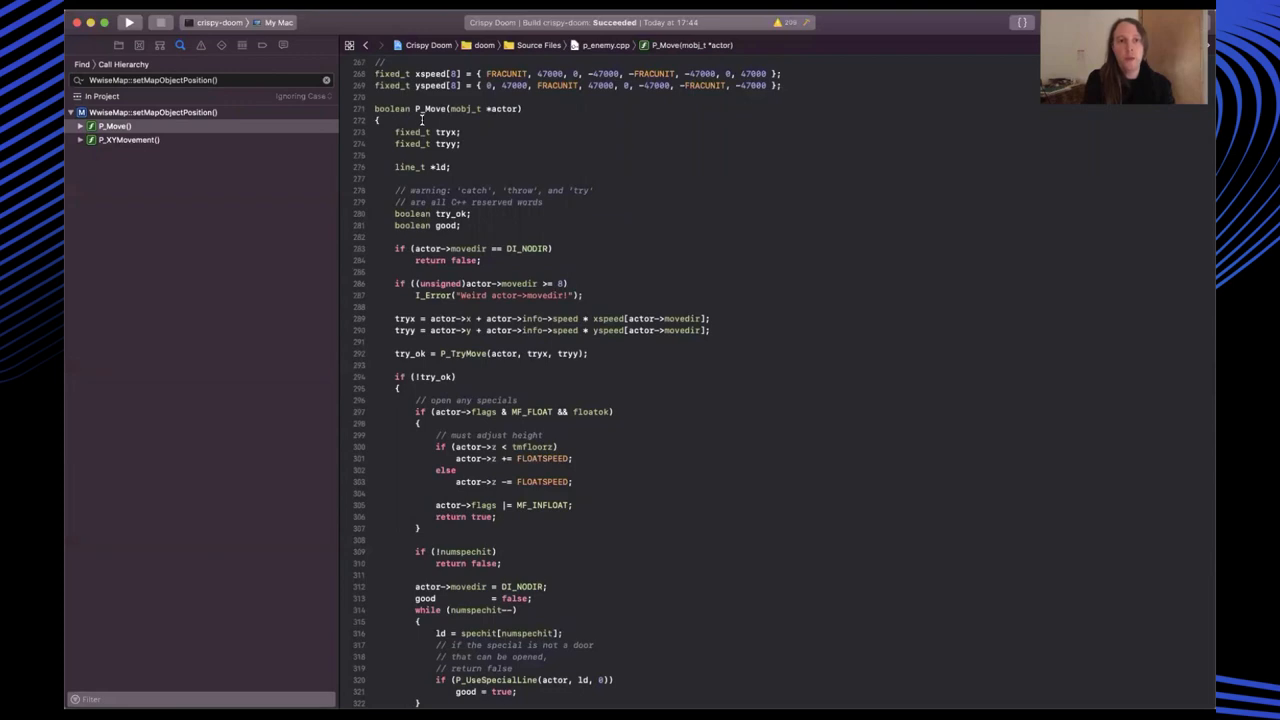
pyautogui.doubleClick(428, 108)
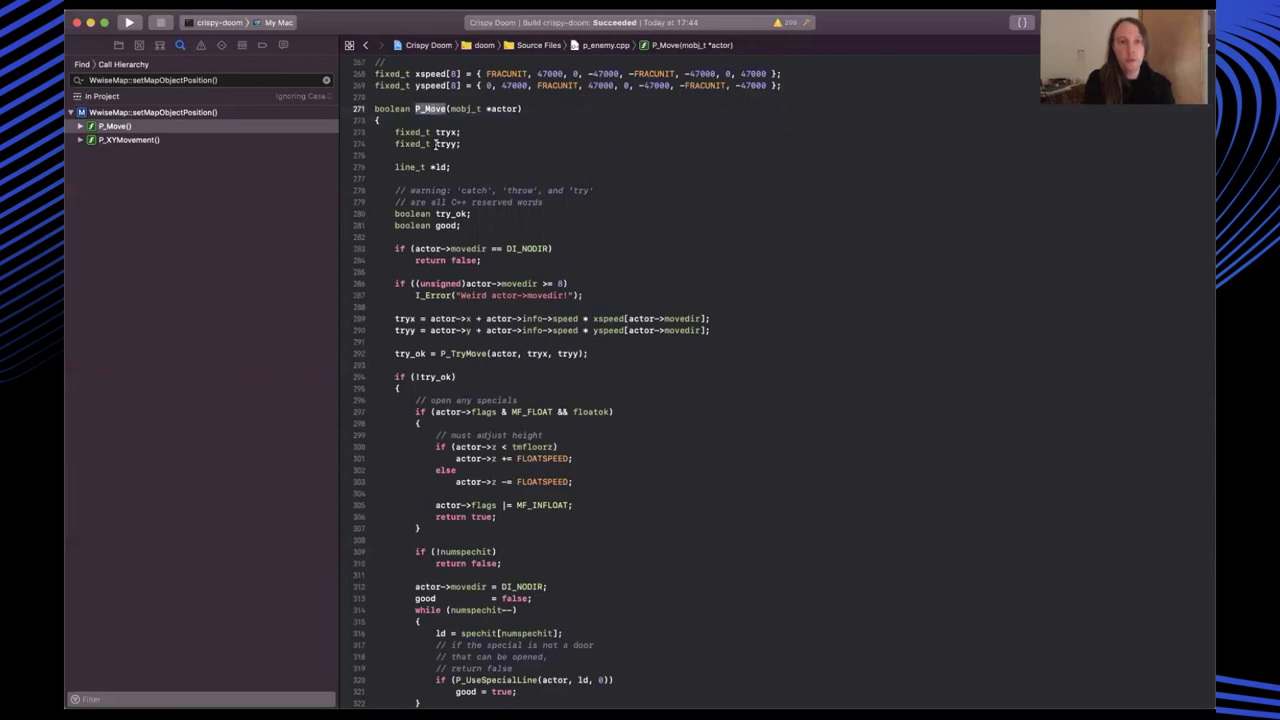
pyautogui.scroll(-3)
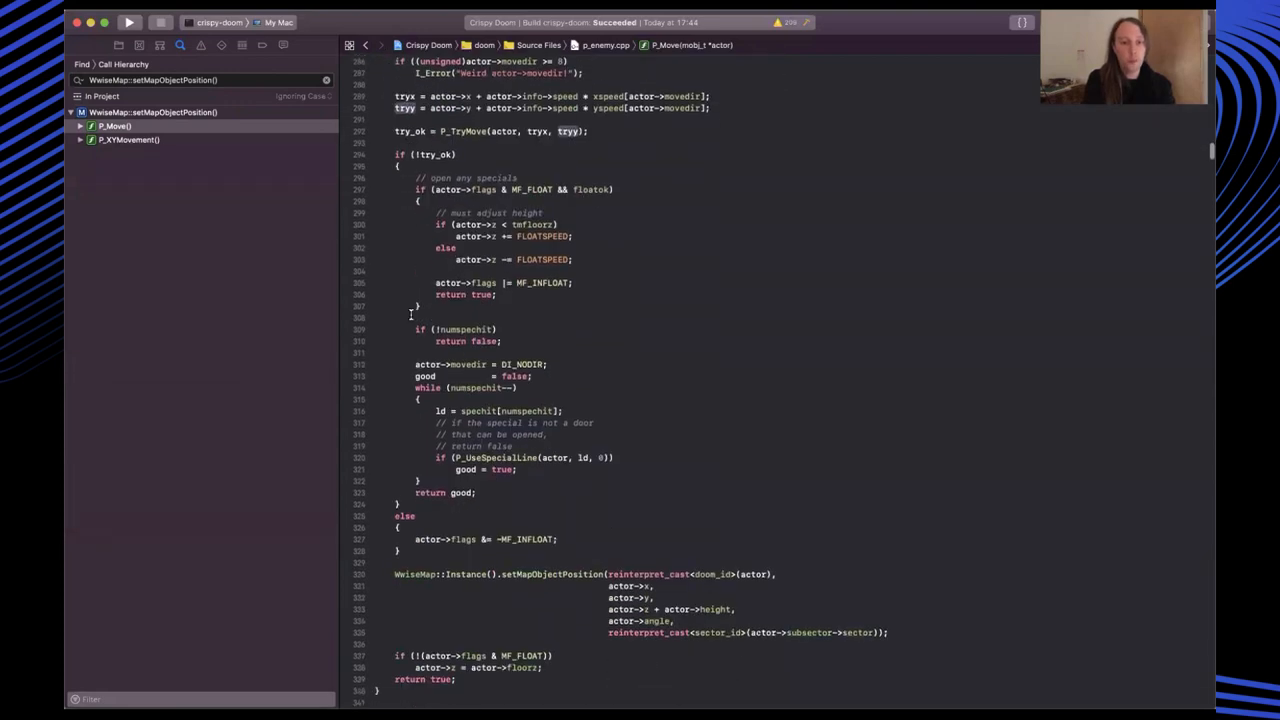
pyautogui.scroll(-3)
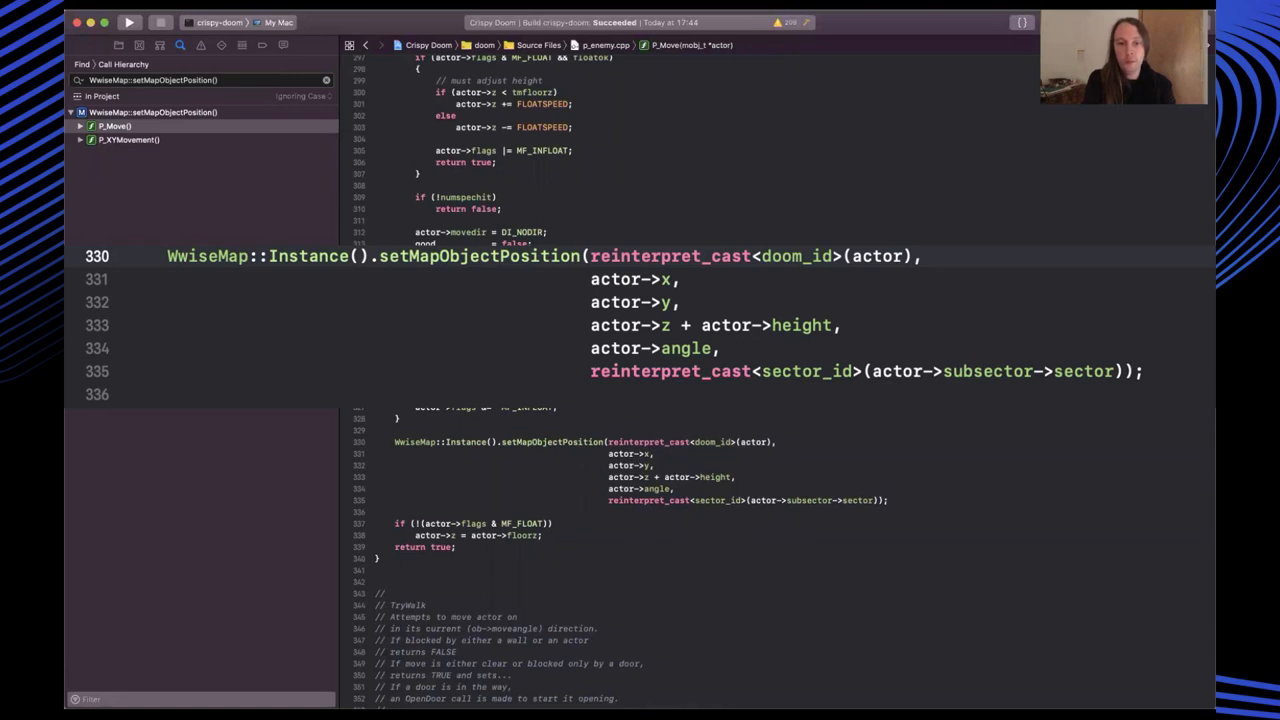
pyautogui.moveTo(568, 428)
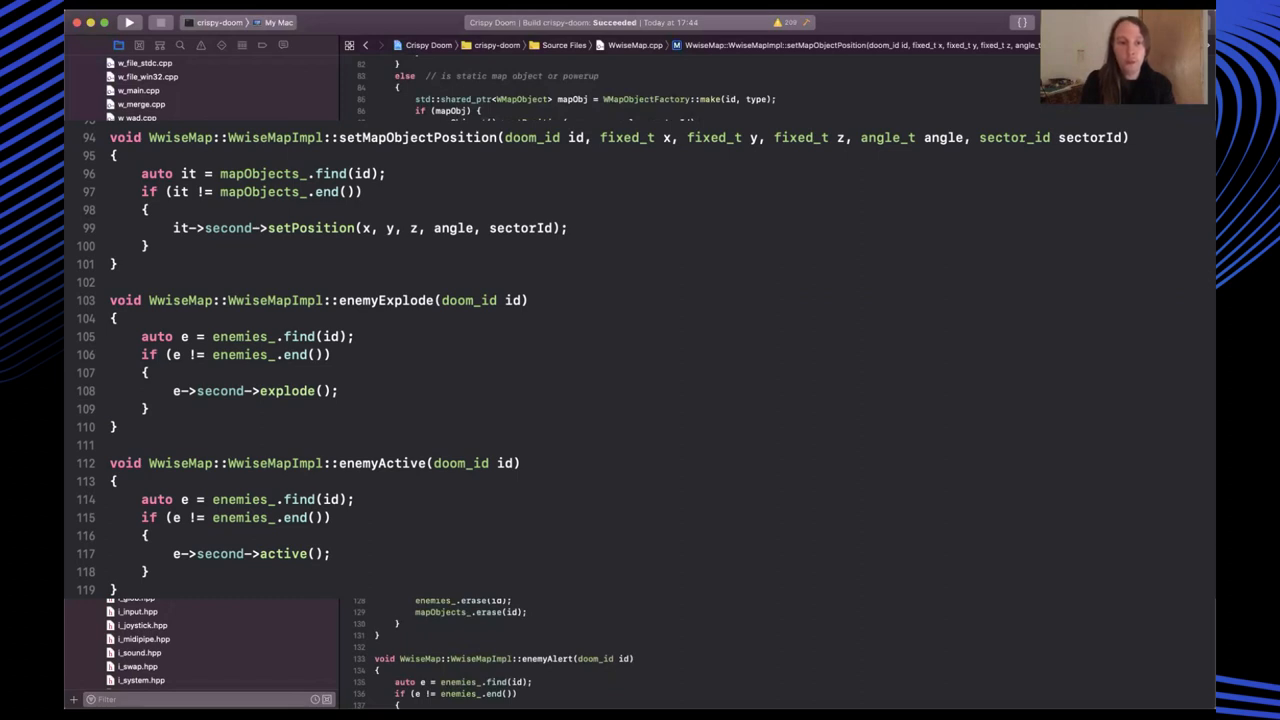
# Scroll WwiseMap.cpp down to the WwiseMapImpl::setMapObjectPosition implementation
pyautogui.scroll(-3)
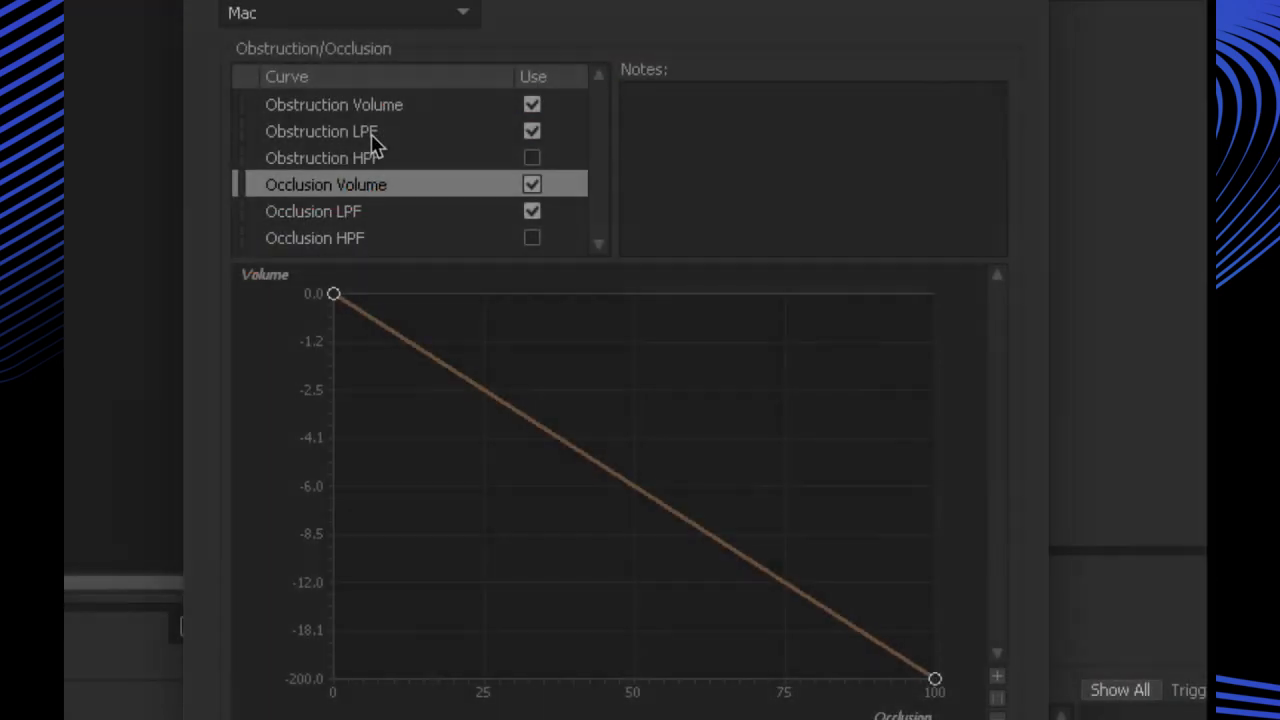
# Select the Occlusion Volume curve on the Obstruction/Occlusion settings page
pyautogui.click(314, 237)
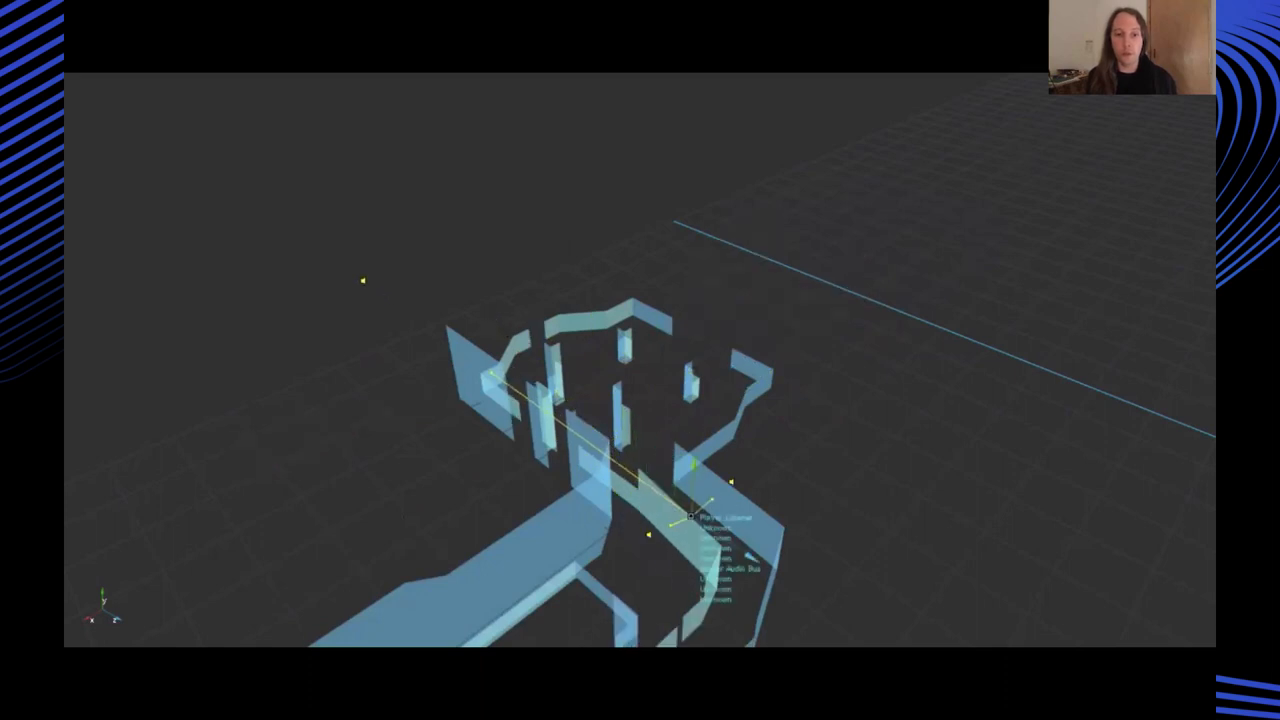
# Start the Game Object 3D Viewer recording of the level walls and Player Listener
pyautogui.click(635, 678)
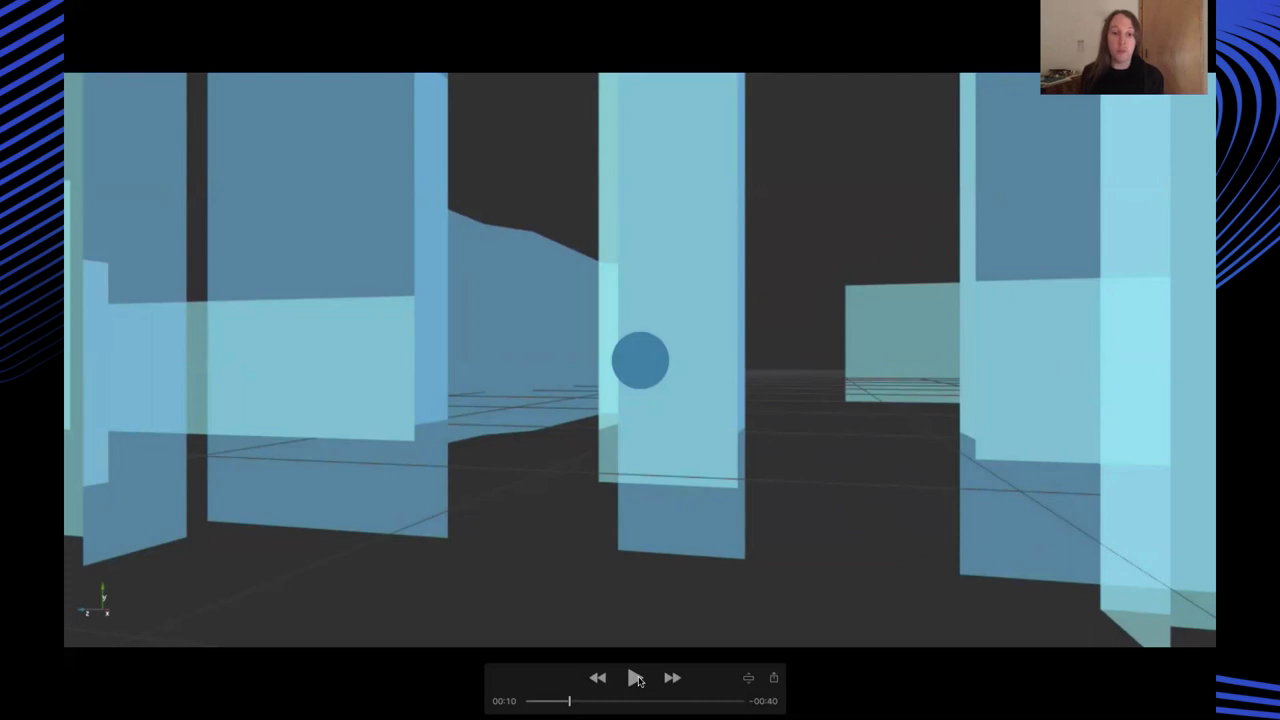
# Play the first-person walkthrough, pause it near 0:11, then click the video control again
pyautogui.click(636, 678)
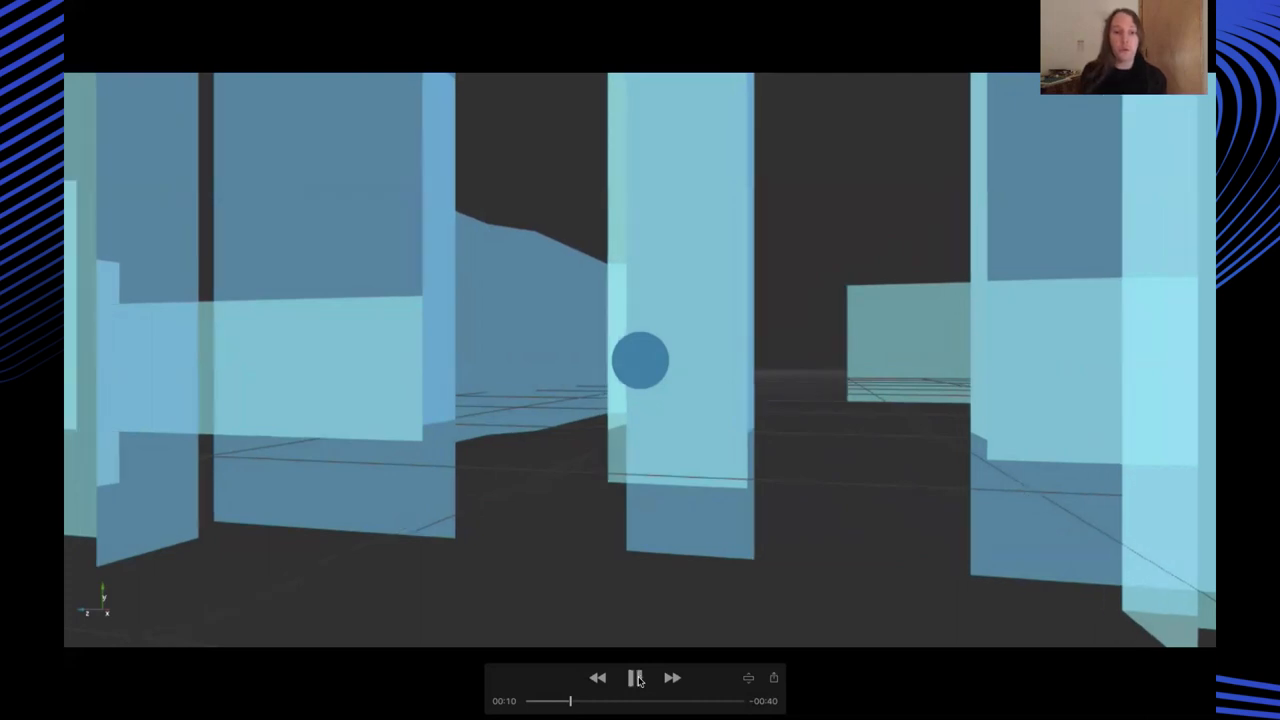
pyautogui.click(636, 678)
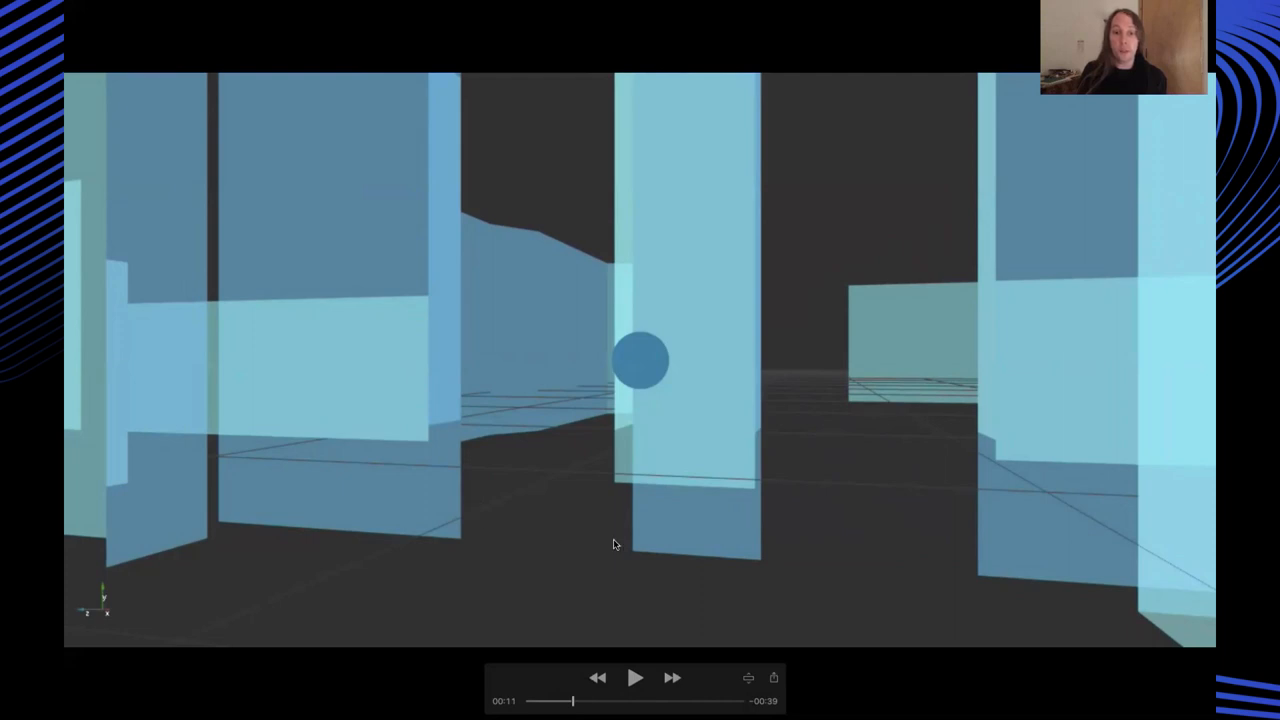
pyautogui.moveTo(472, 395)
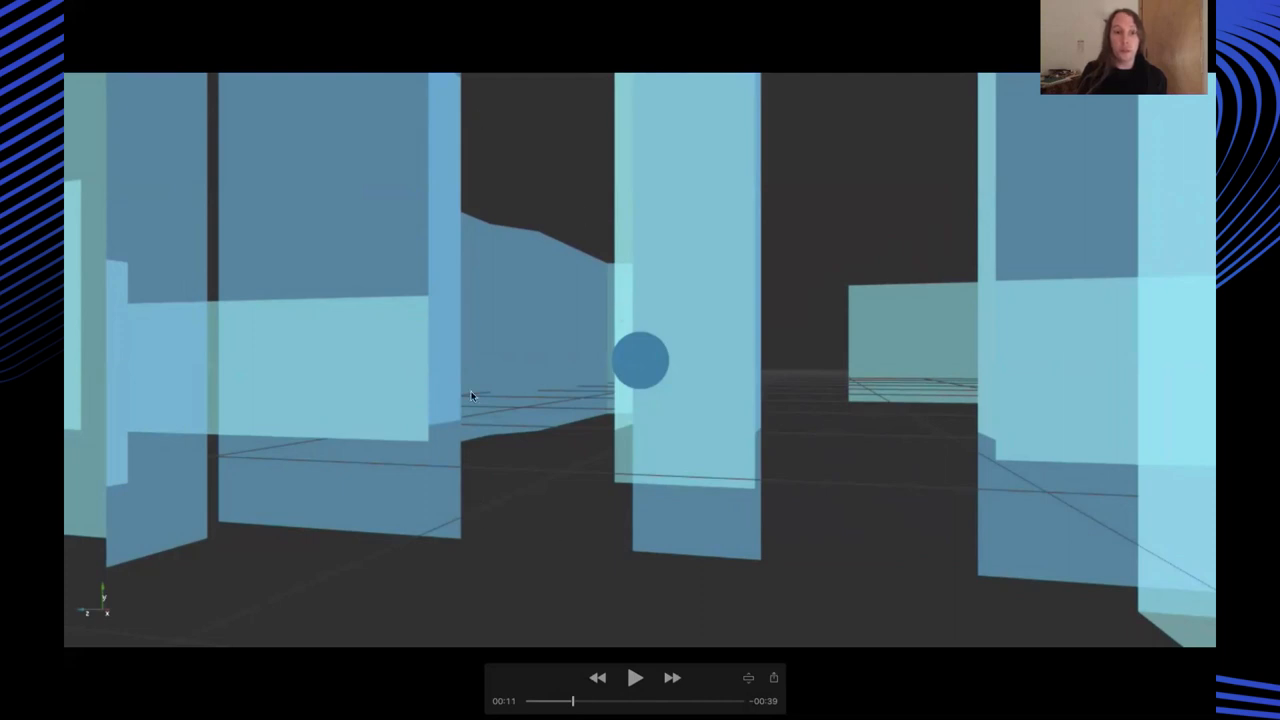
pyautogui.moveTo(573, 578)
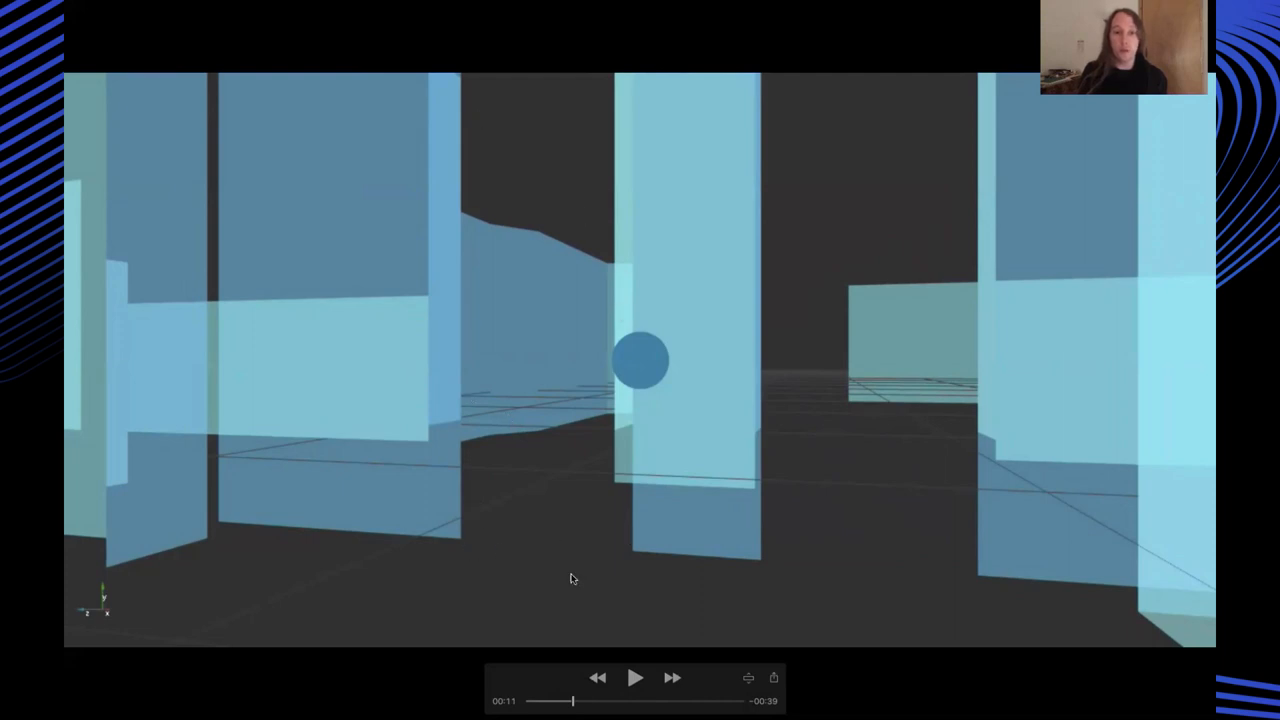
pyautogui.click(636, 678)
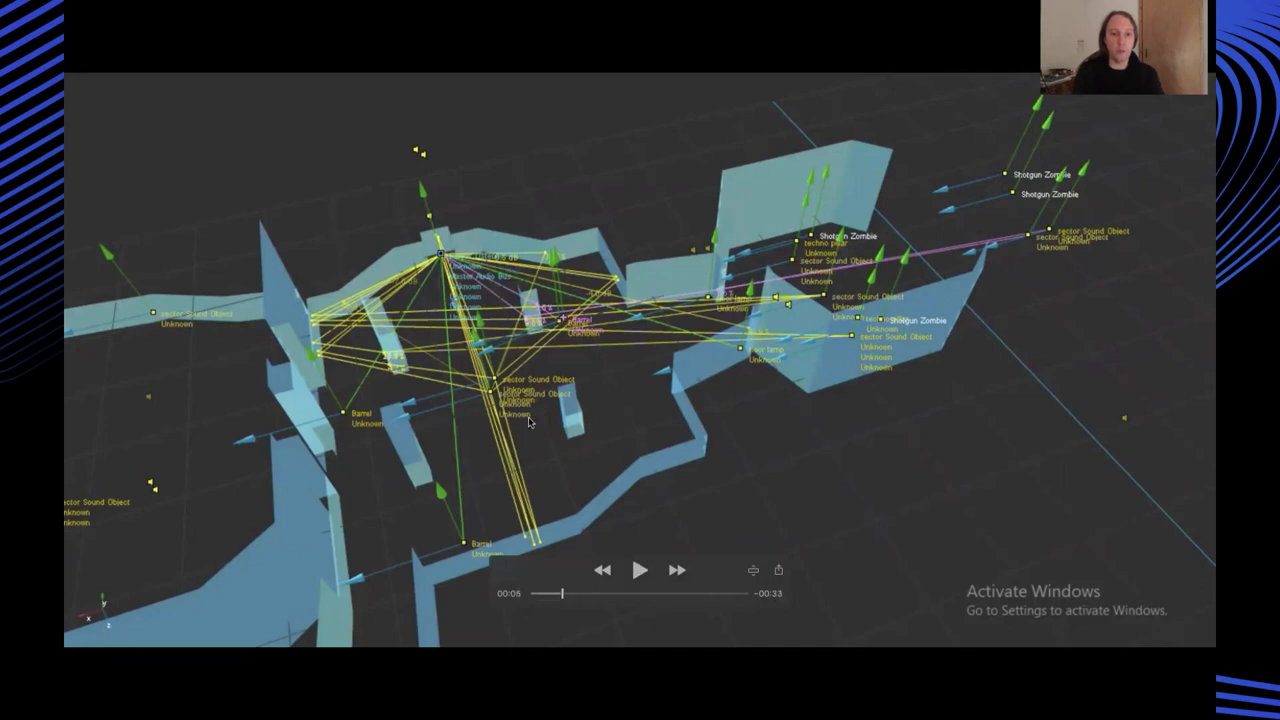
pyautogui.moveTo(773, 286)
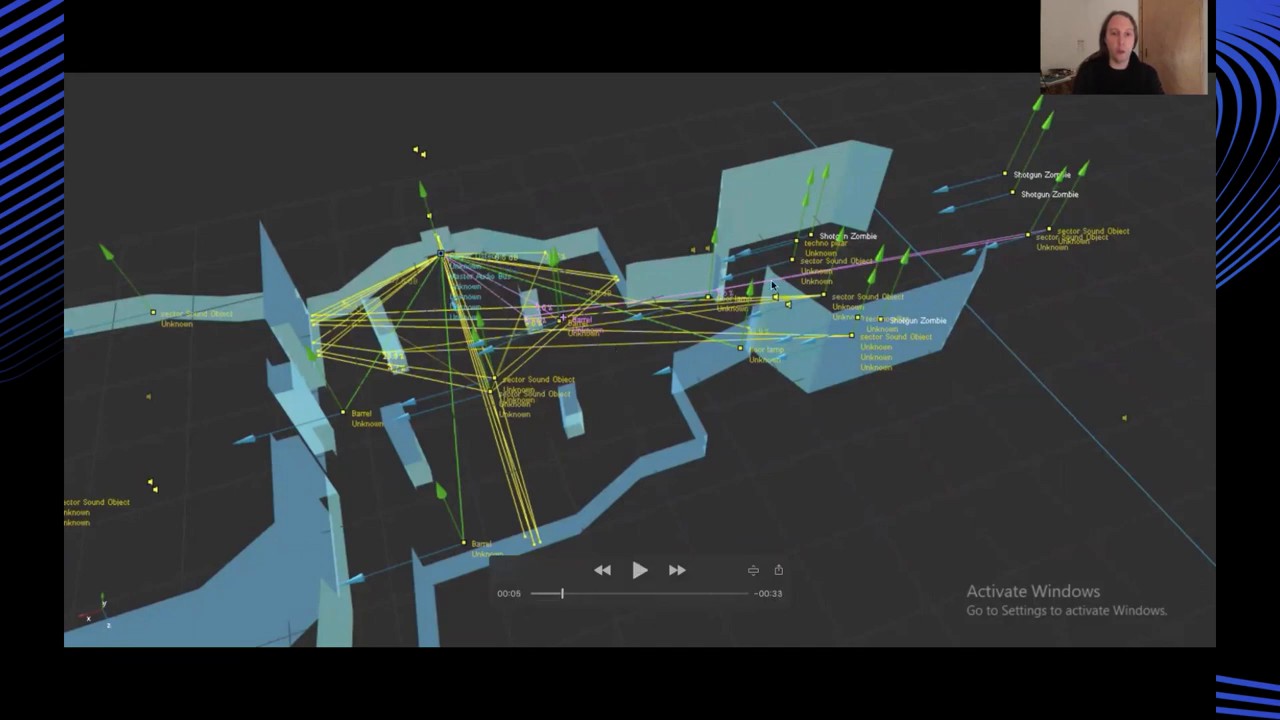
pyautogui.moveTo(710, 313)
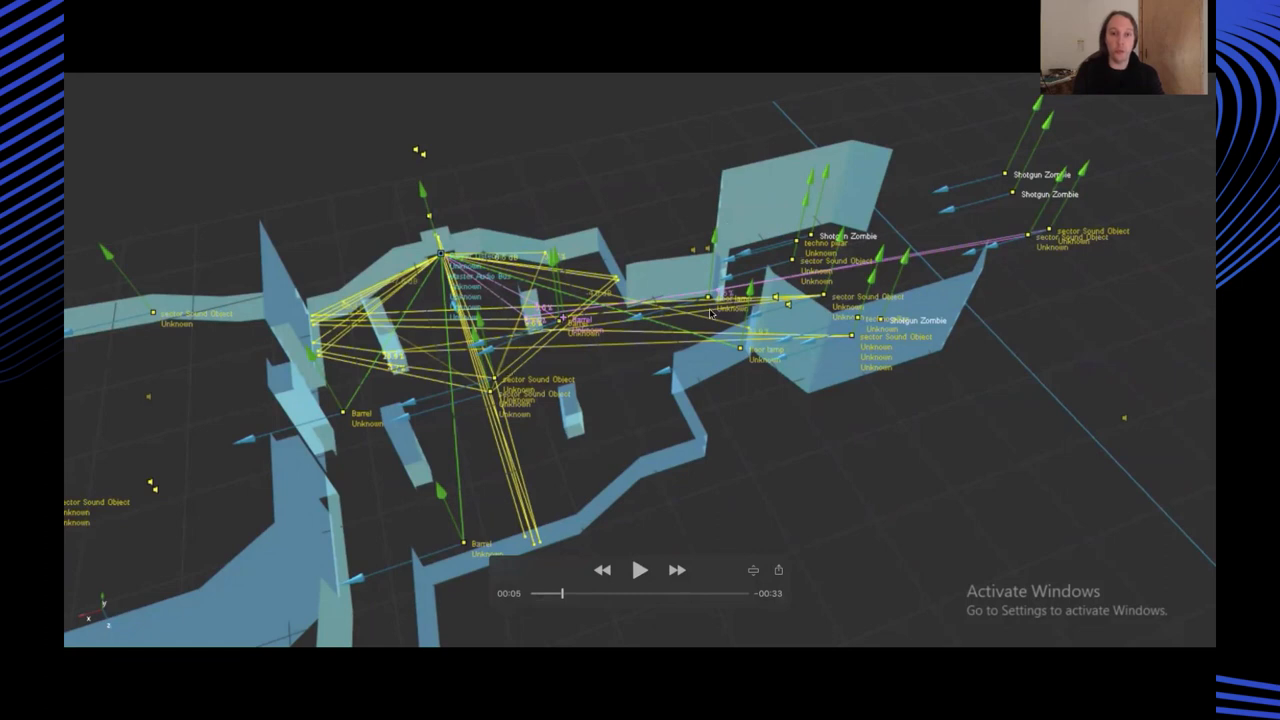
pyautogui.moveTo(757, 288)
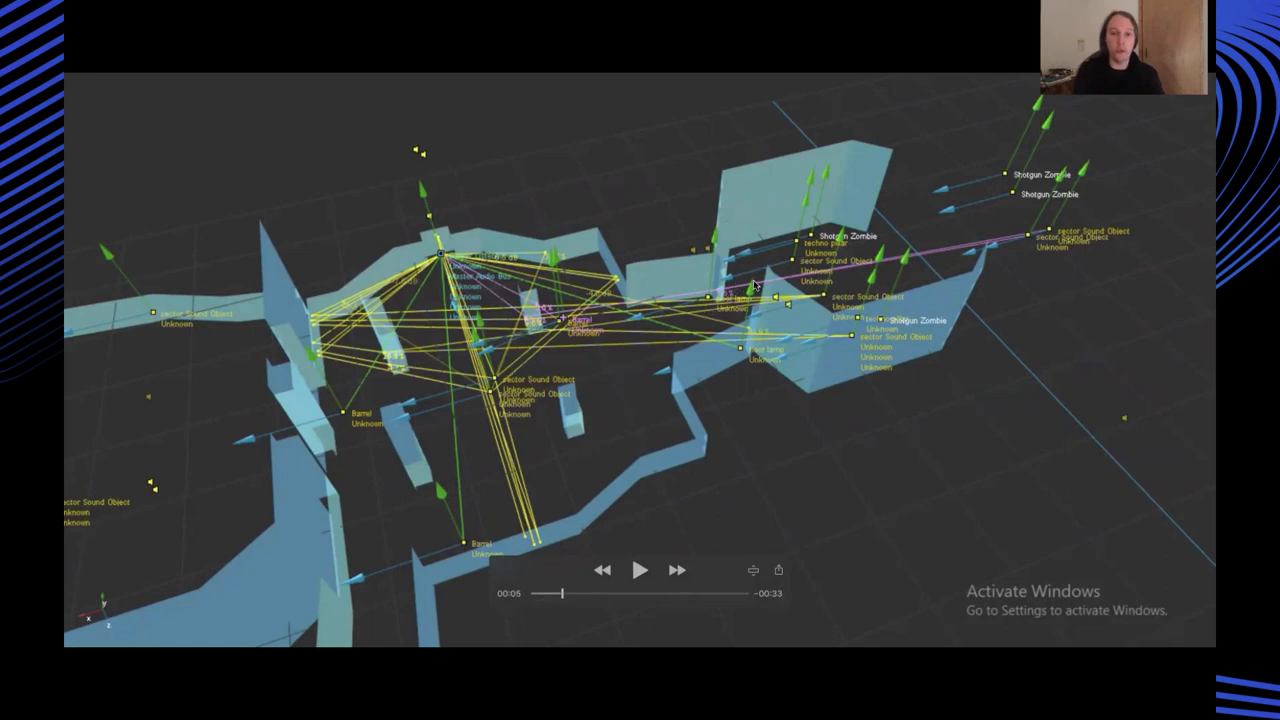
pyautogui.moveTo(765, 310)
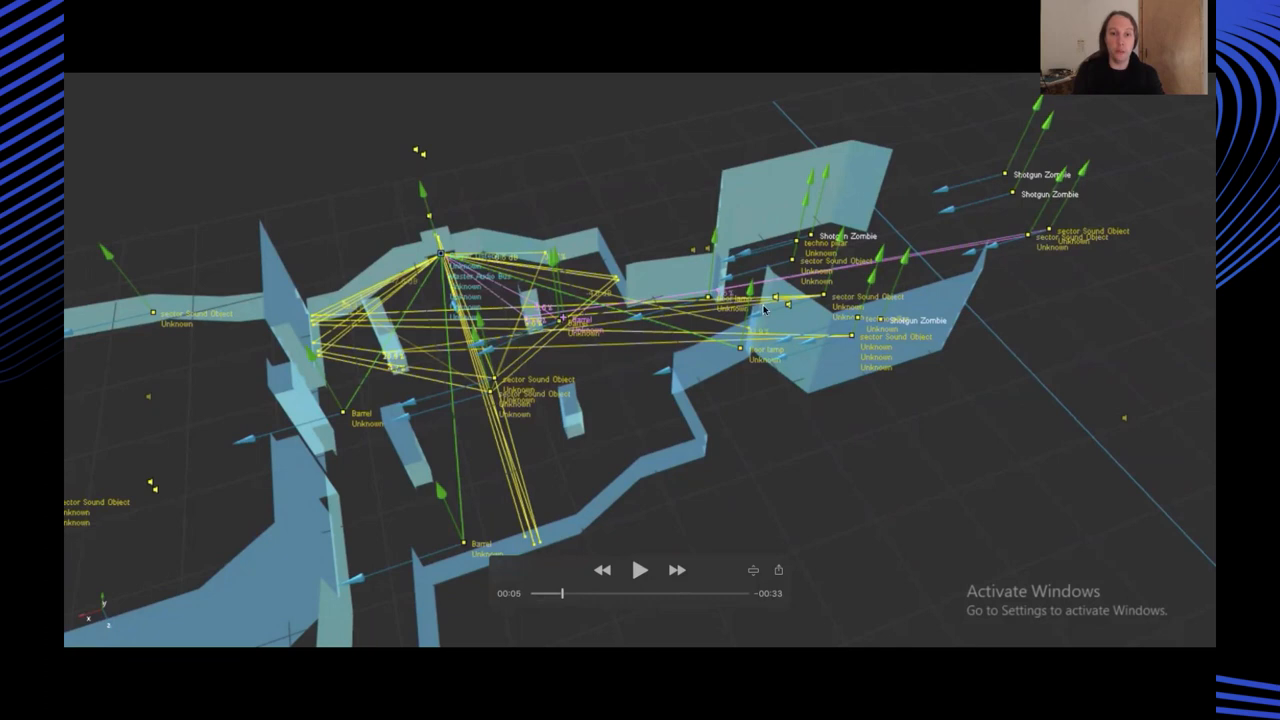
# Play the sound-object and sound-path recording, pausing it around 0:15
pyautogui.click(640, 570)
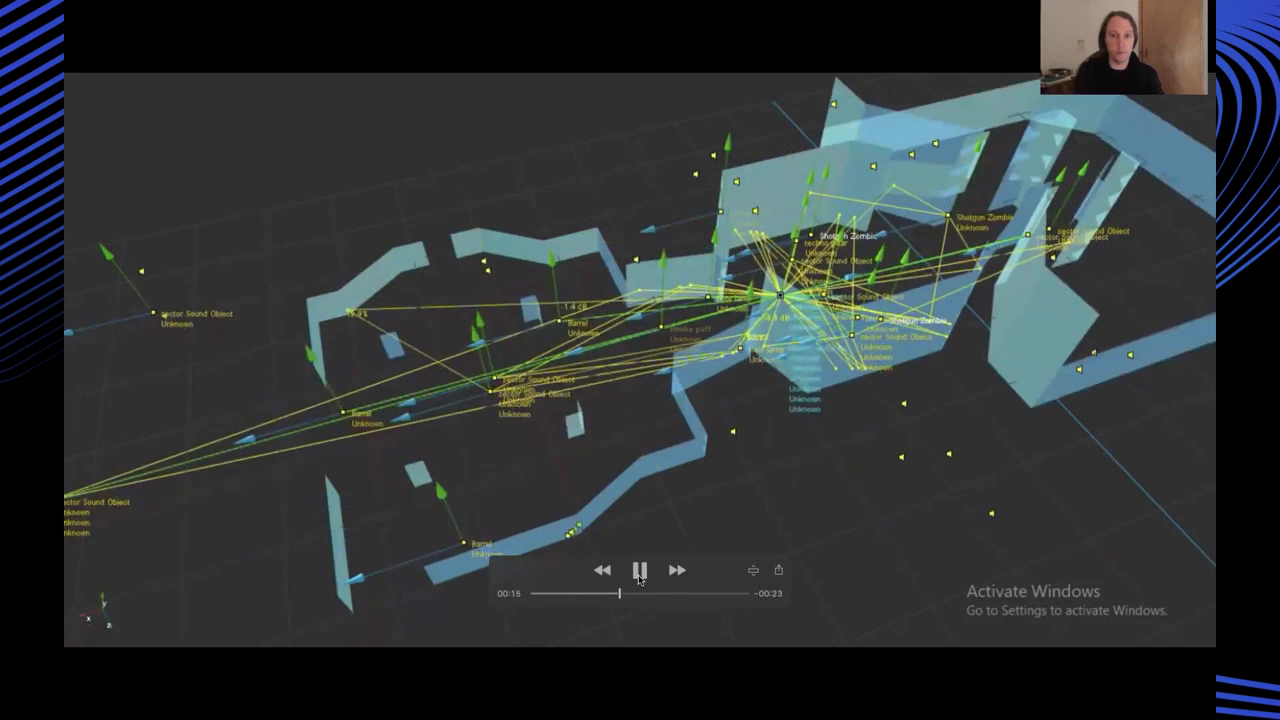
pyautogui.click(639, 569)
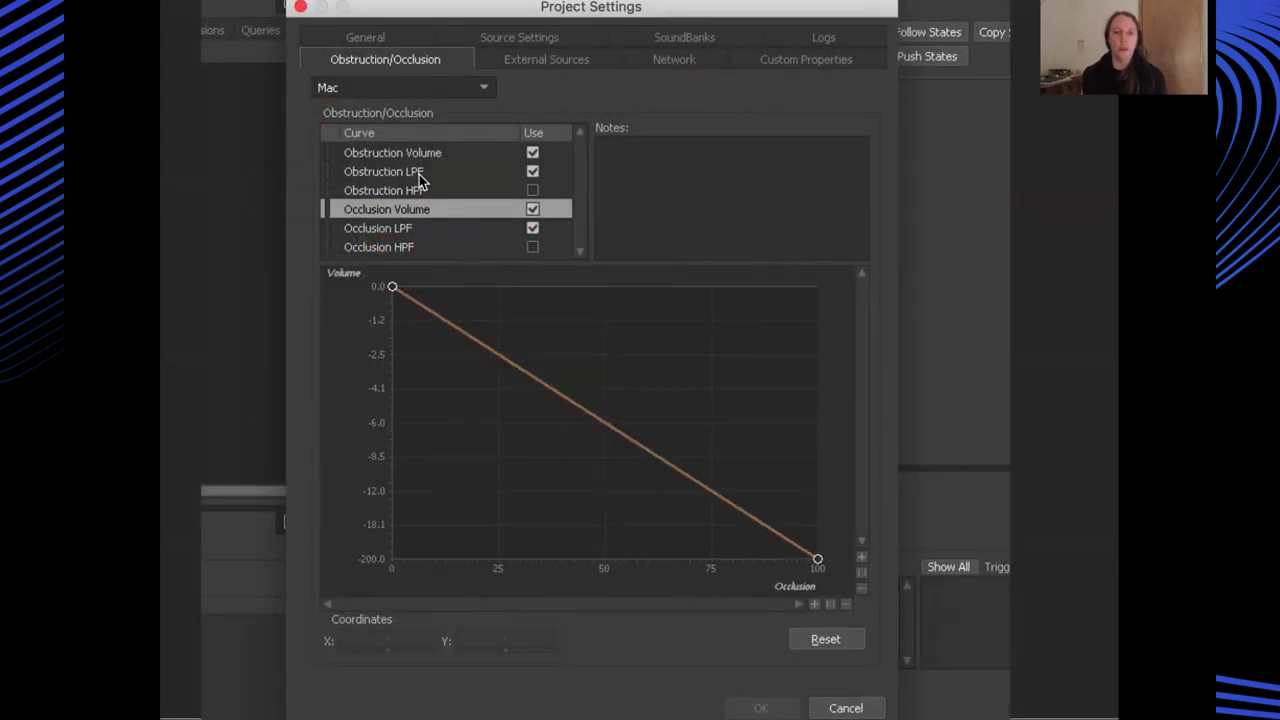
# Select the Occlusion LPF row to show its curve graph
pyautogui.click(378, 228)
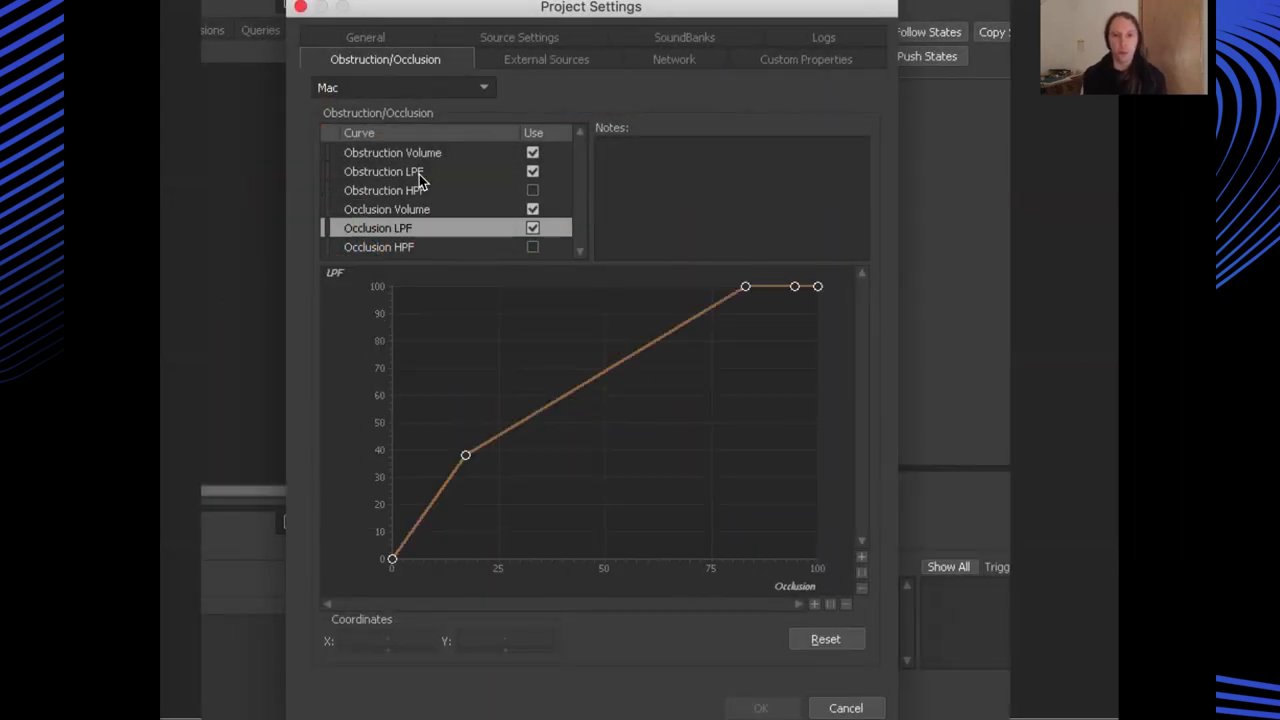
pyautogui.click(387, 209)
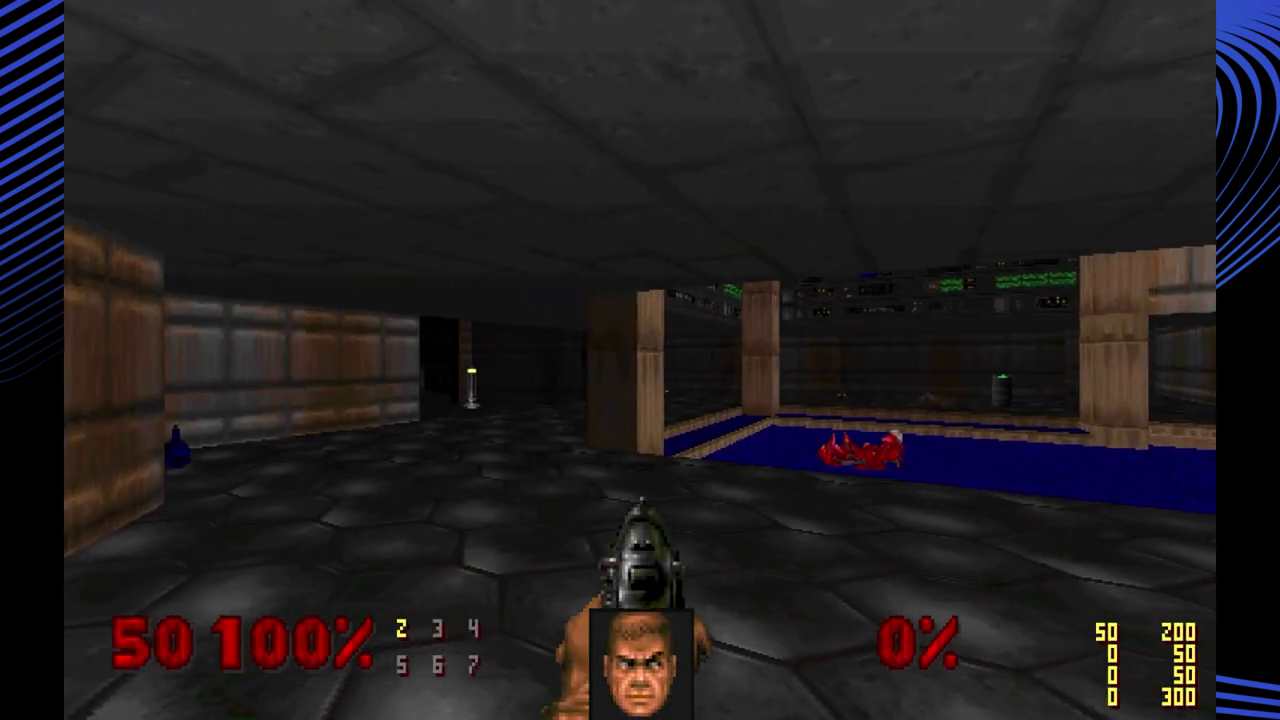
# Turn across the blue-floored computer room, then walk down the lamp-lit corridor toward the stairs
pyautogui.press('w')
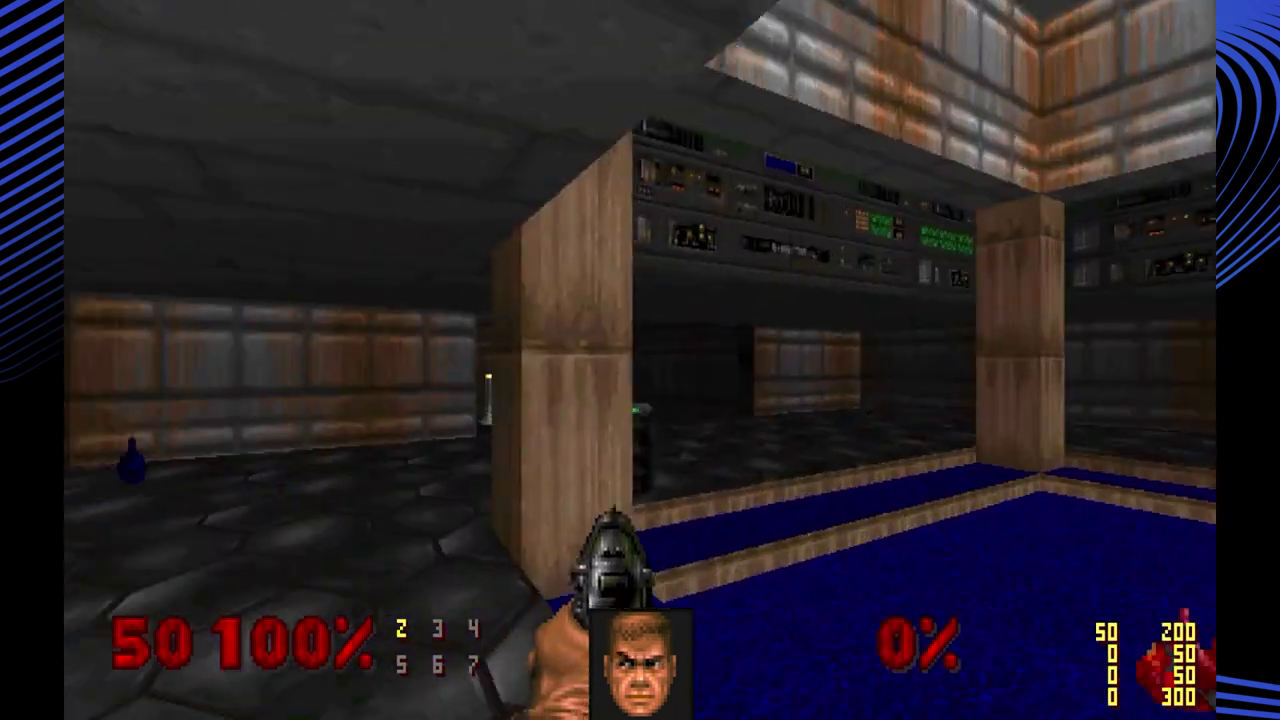
pyautogui.press('W')
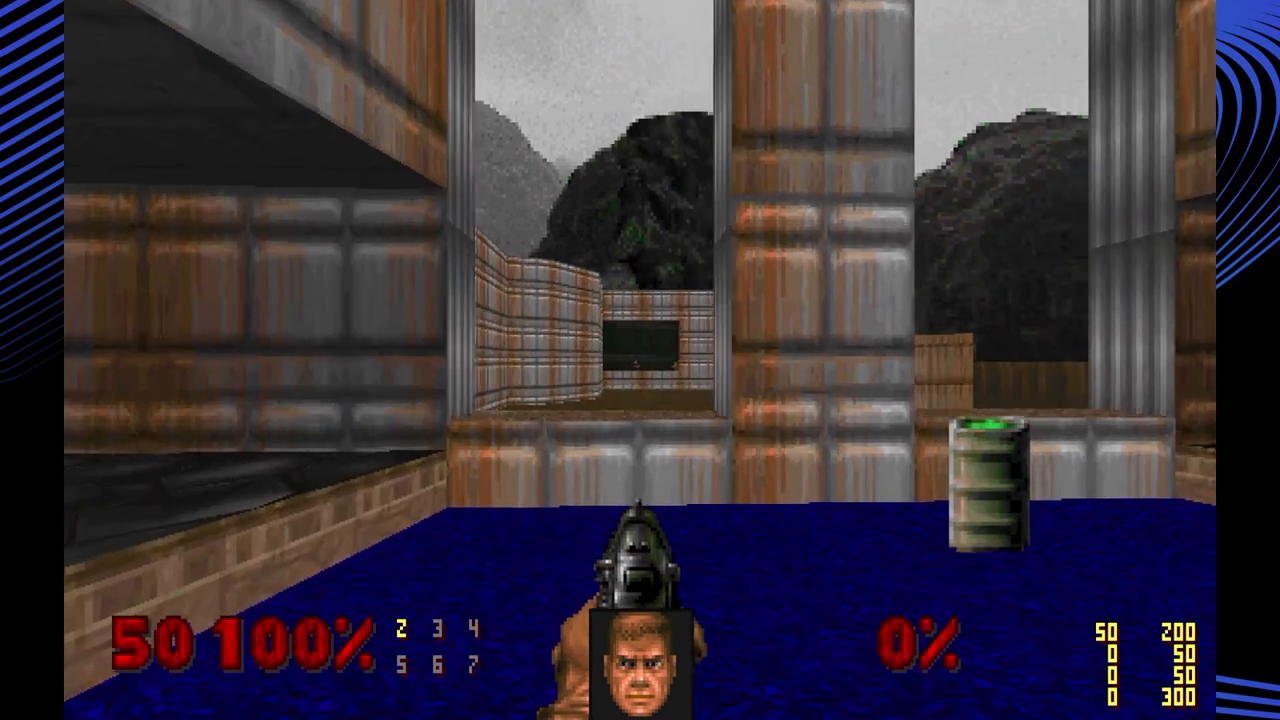
pyautogui.press('W')
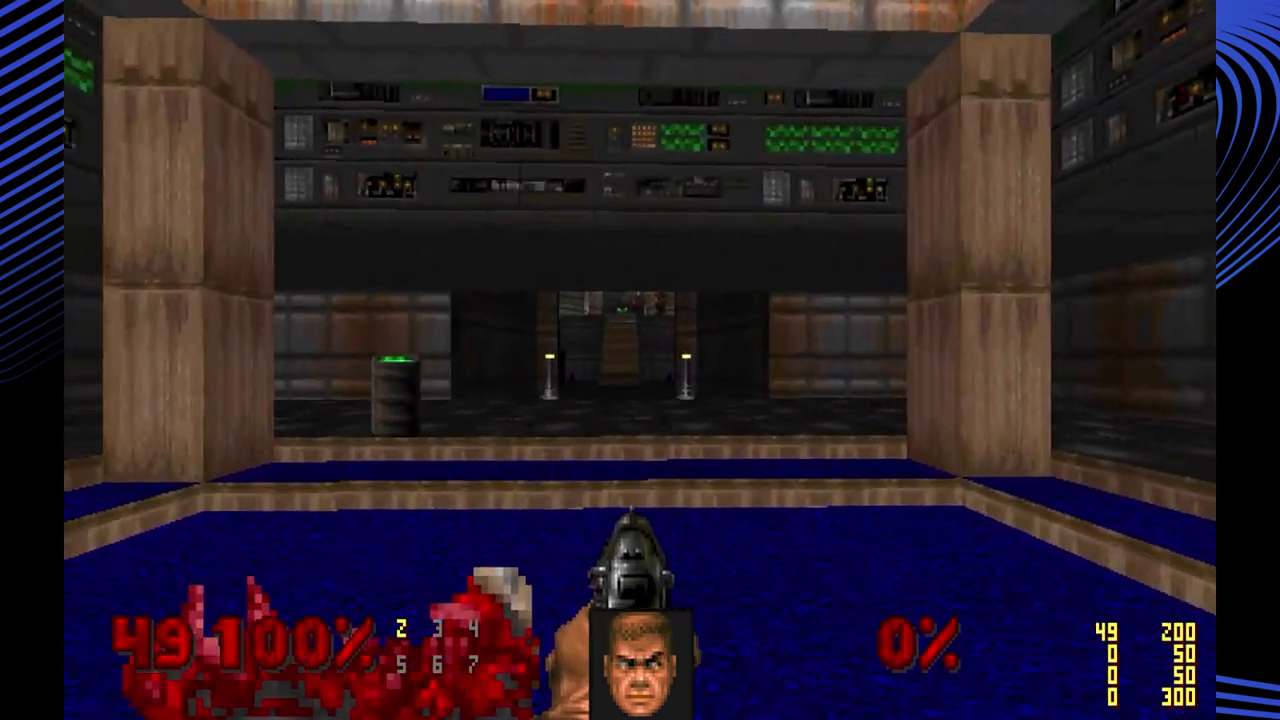
pyautogui.press('w')
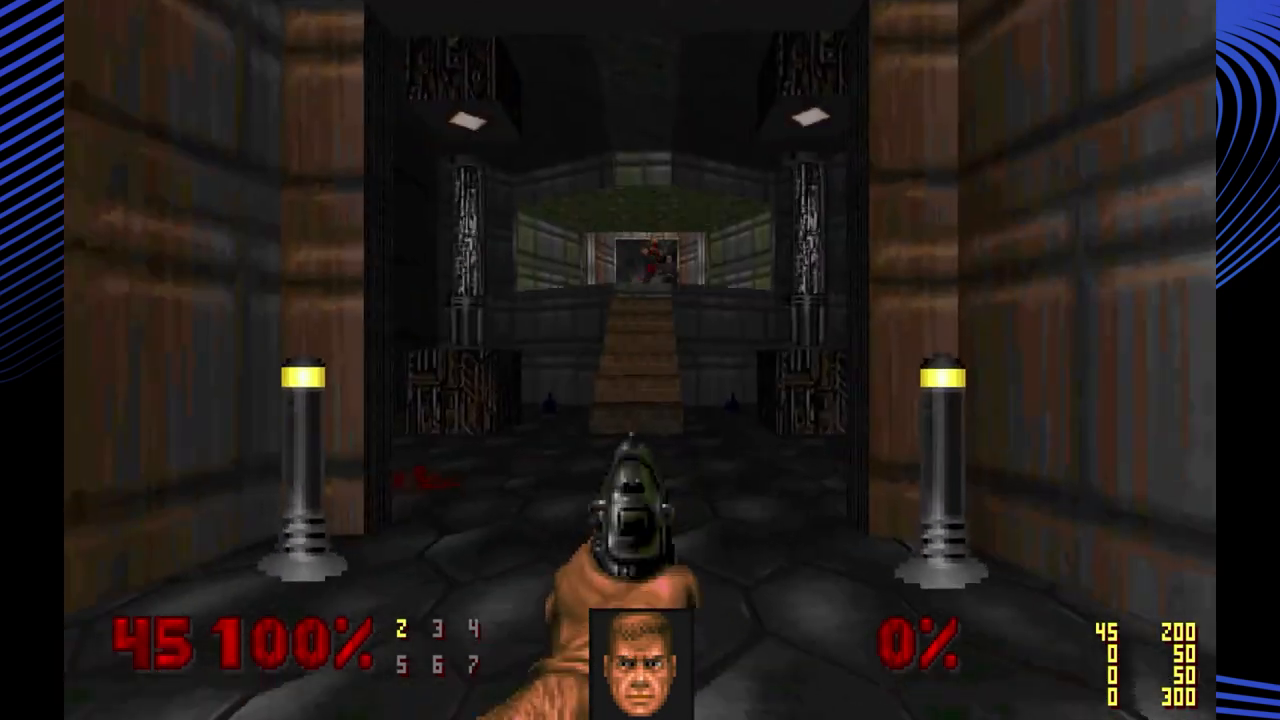
pyautogui.press('w')
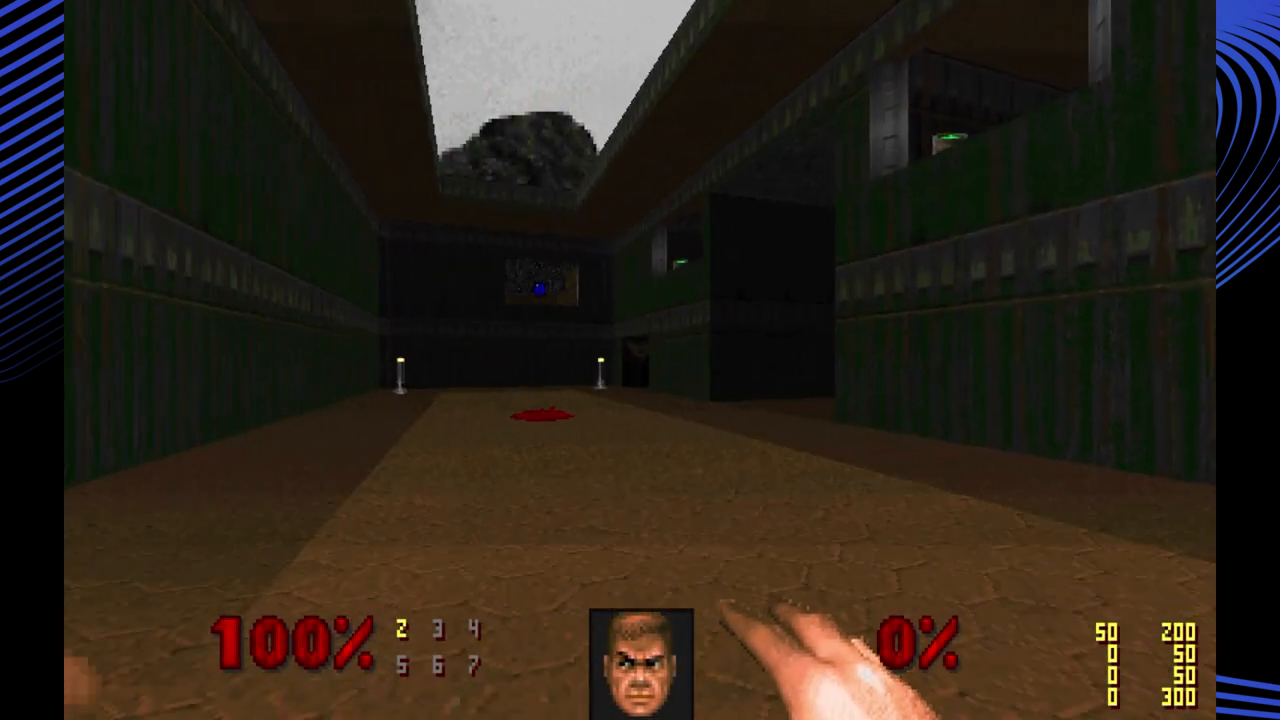
pyautogui.press('w')
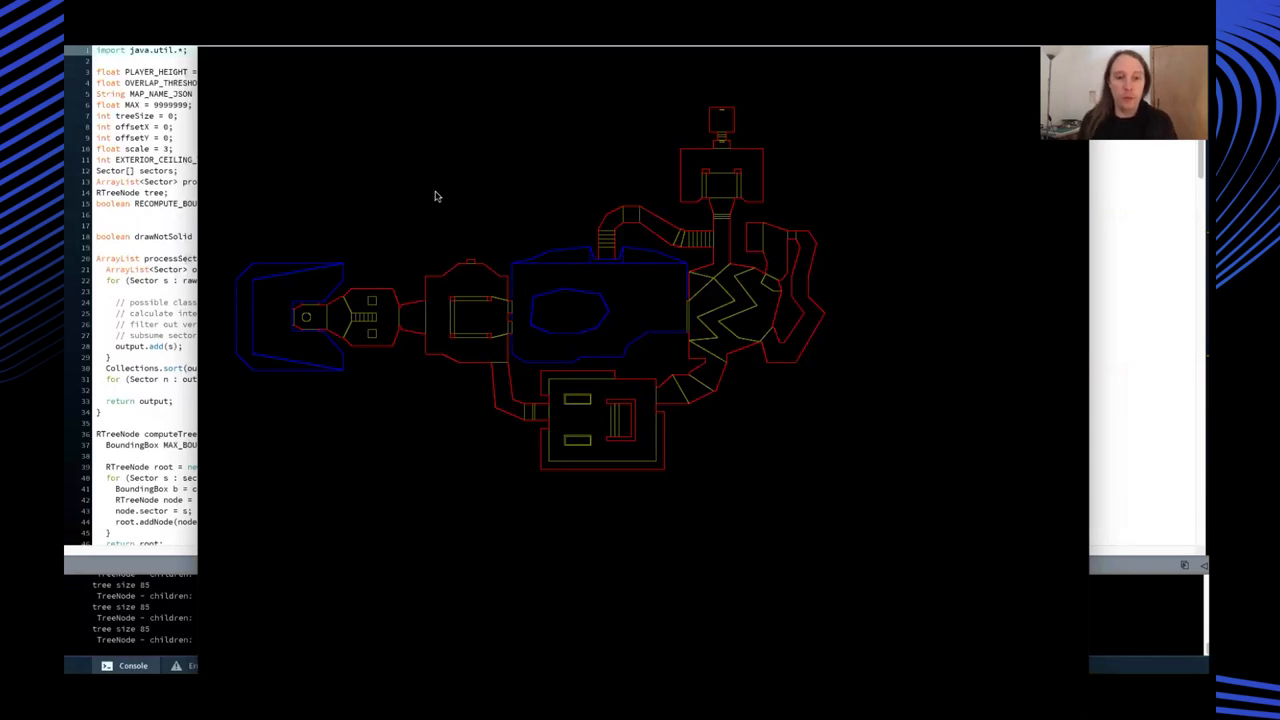
pyautogui.moveTo(500, 177)
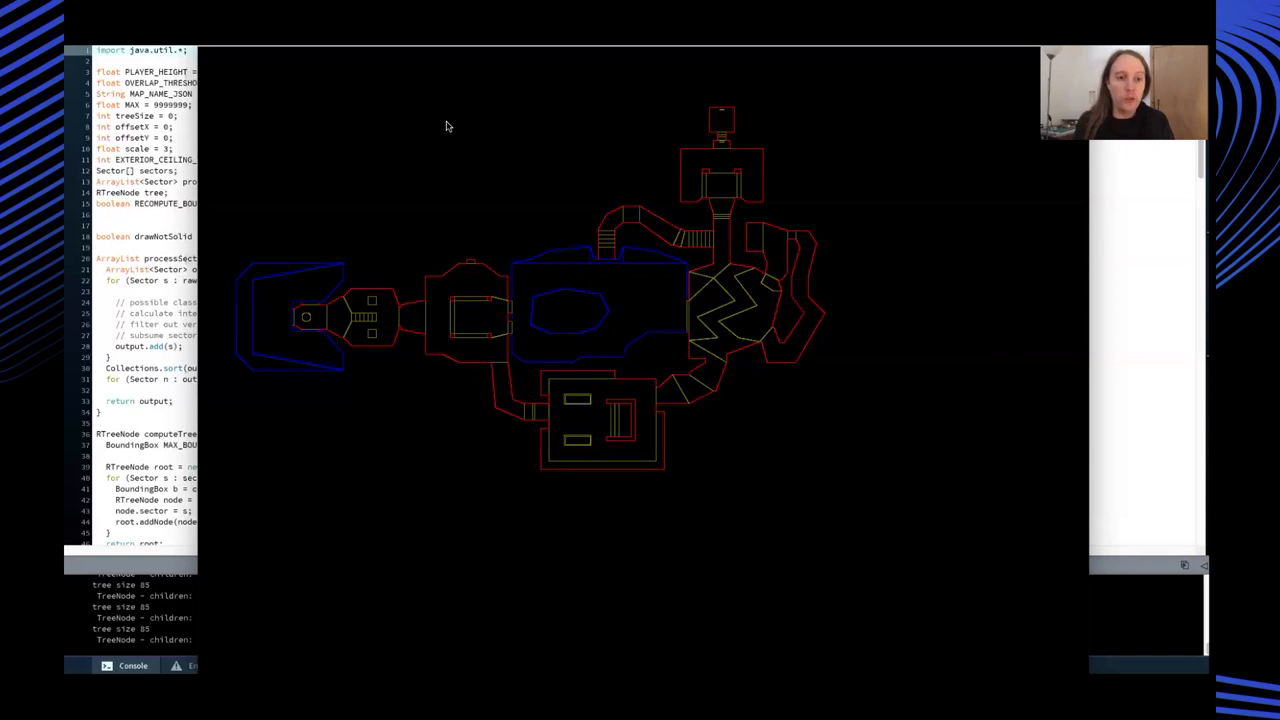
pyautogui.moveTo(198, 332)
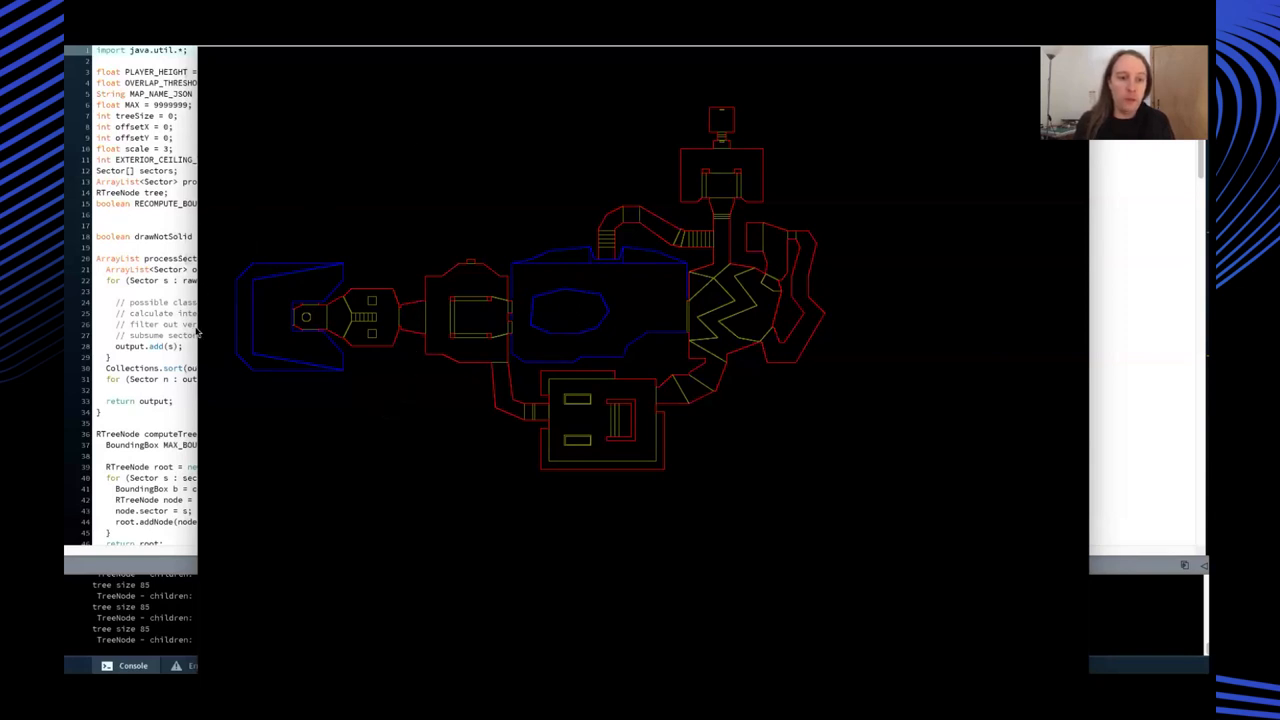
pyautogui.moveTo(324, 478)
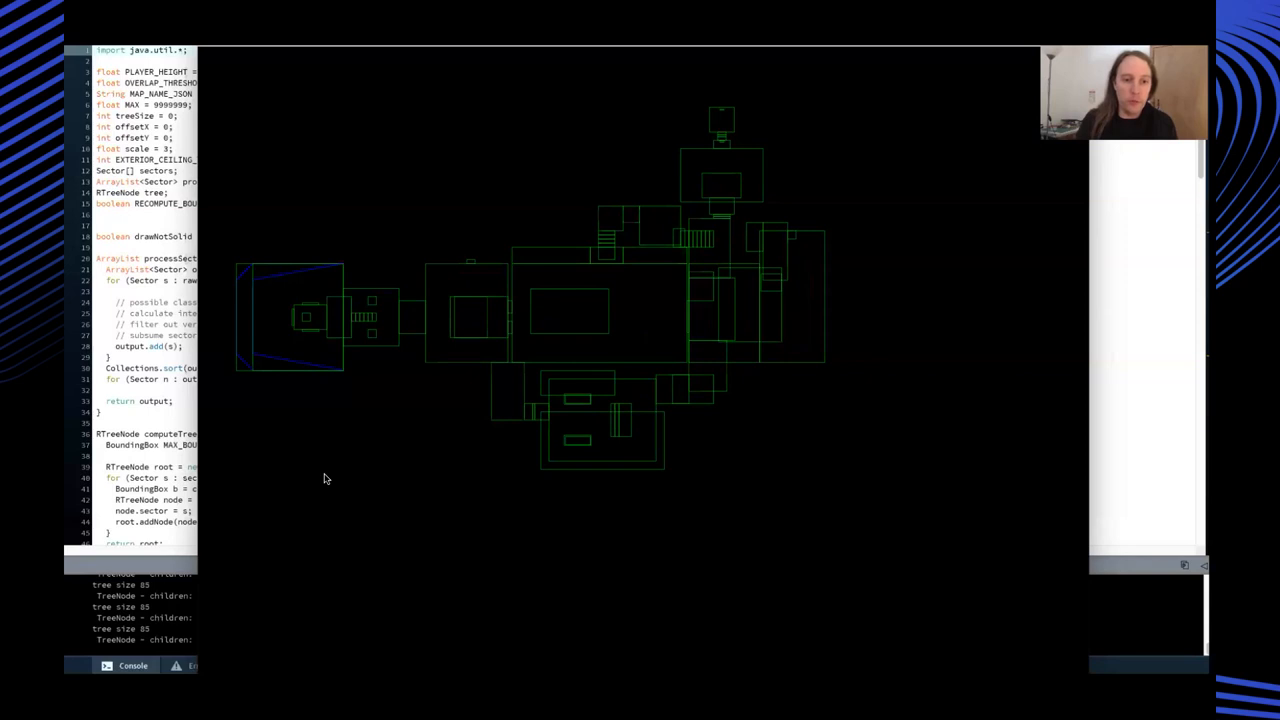
pyautogui.moveTo(349, 478)
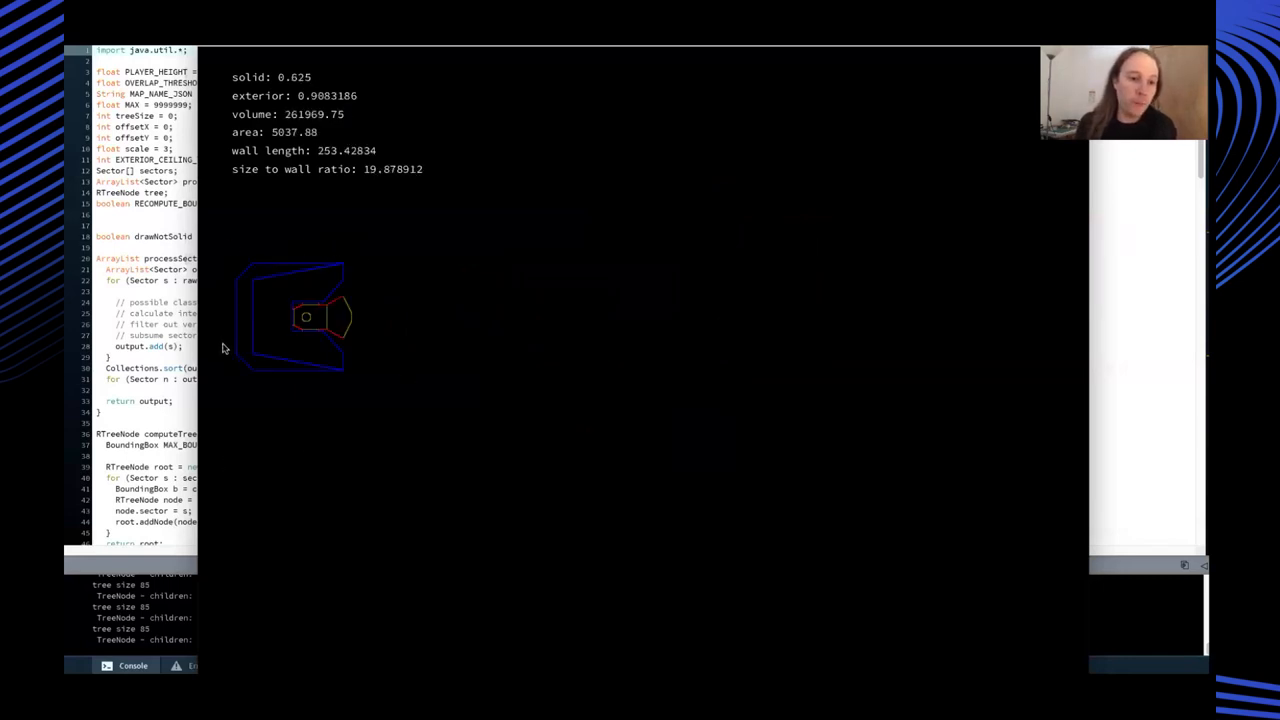
pyautogui.moveTo(234, 247)
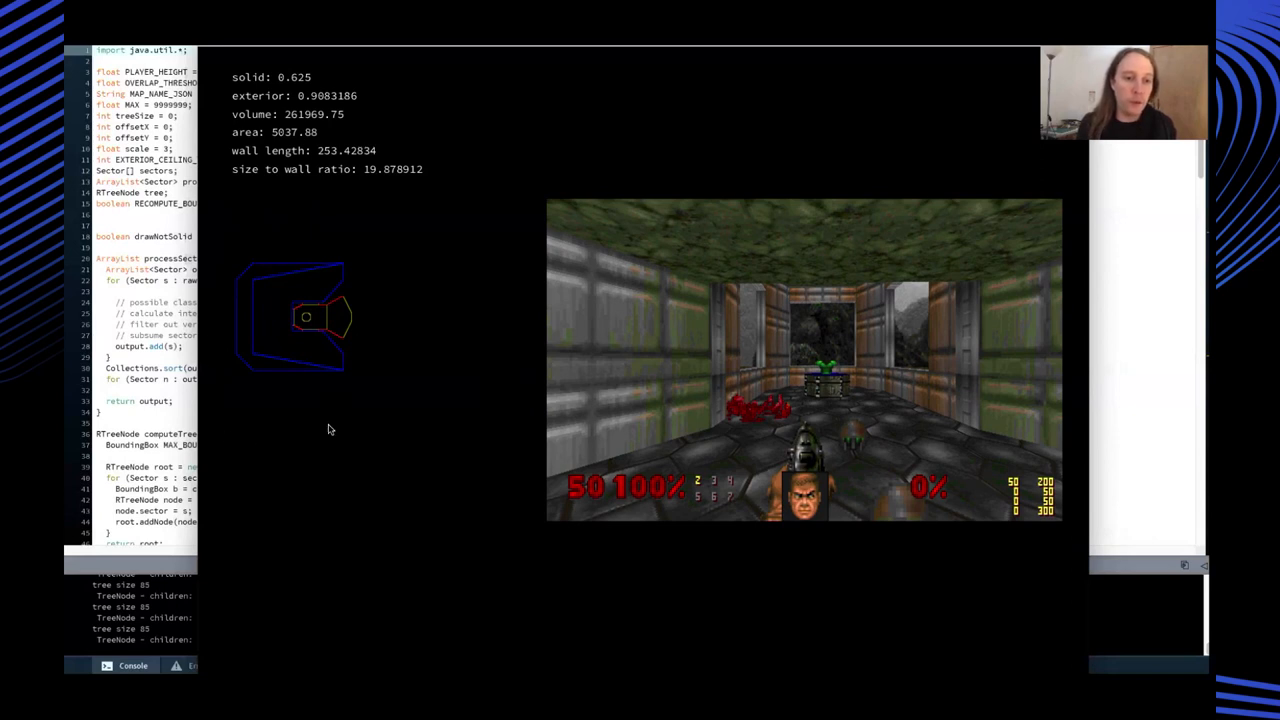
pyautogui.moveTo(345, 456)
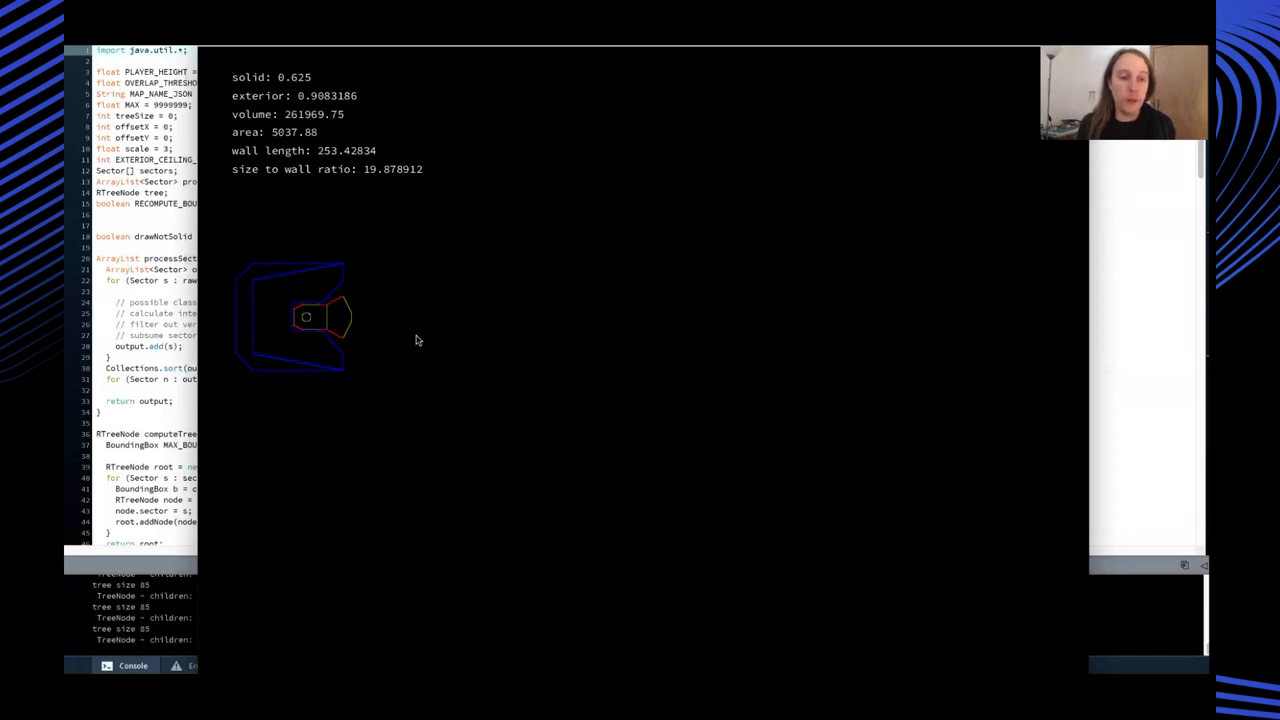
pyautogui.moveTo(378, 291)
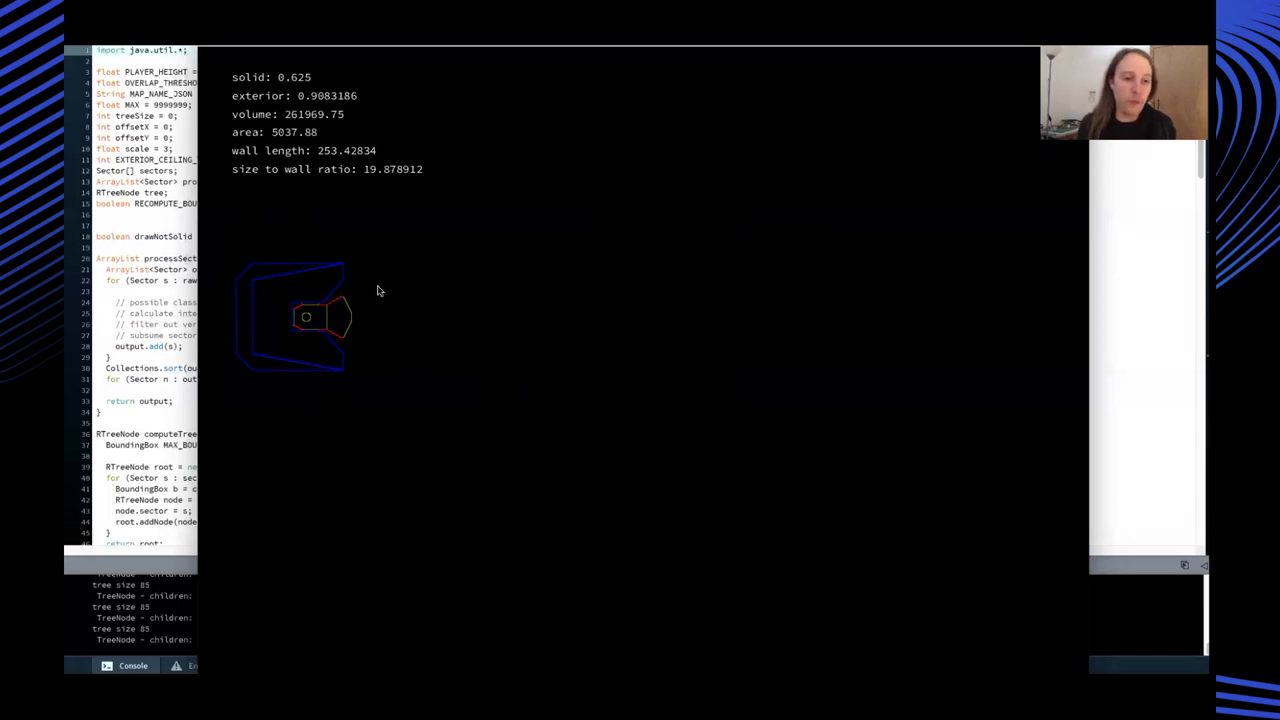
pyautogui.moveTo(361, 304)
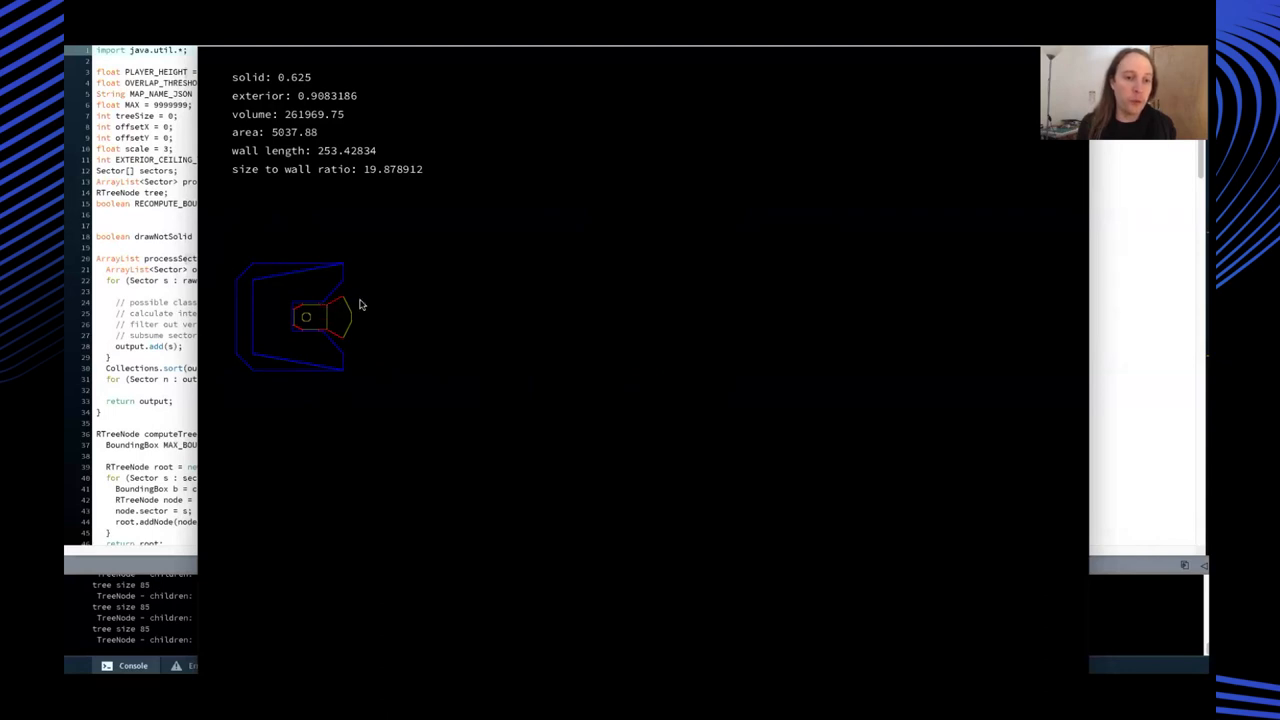
pyautogui.moveTo(390, 307)
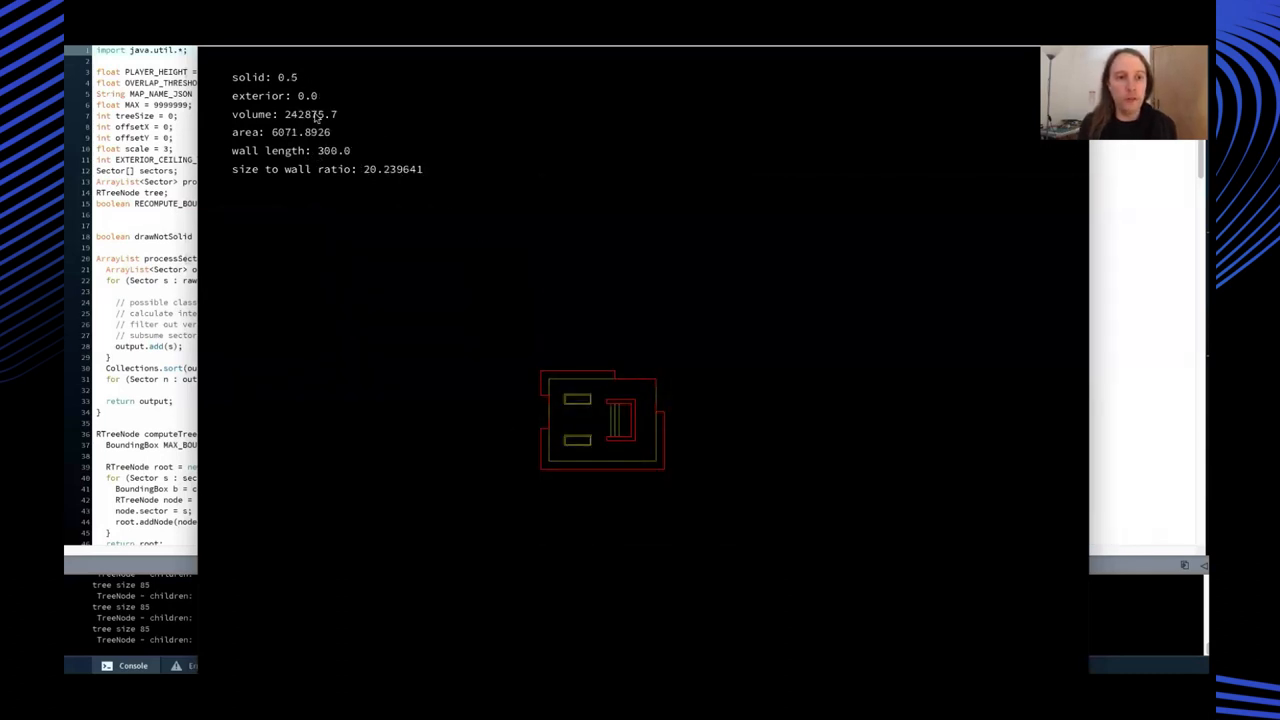
pyautogui.moveTo(417, 140)
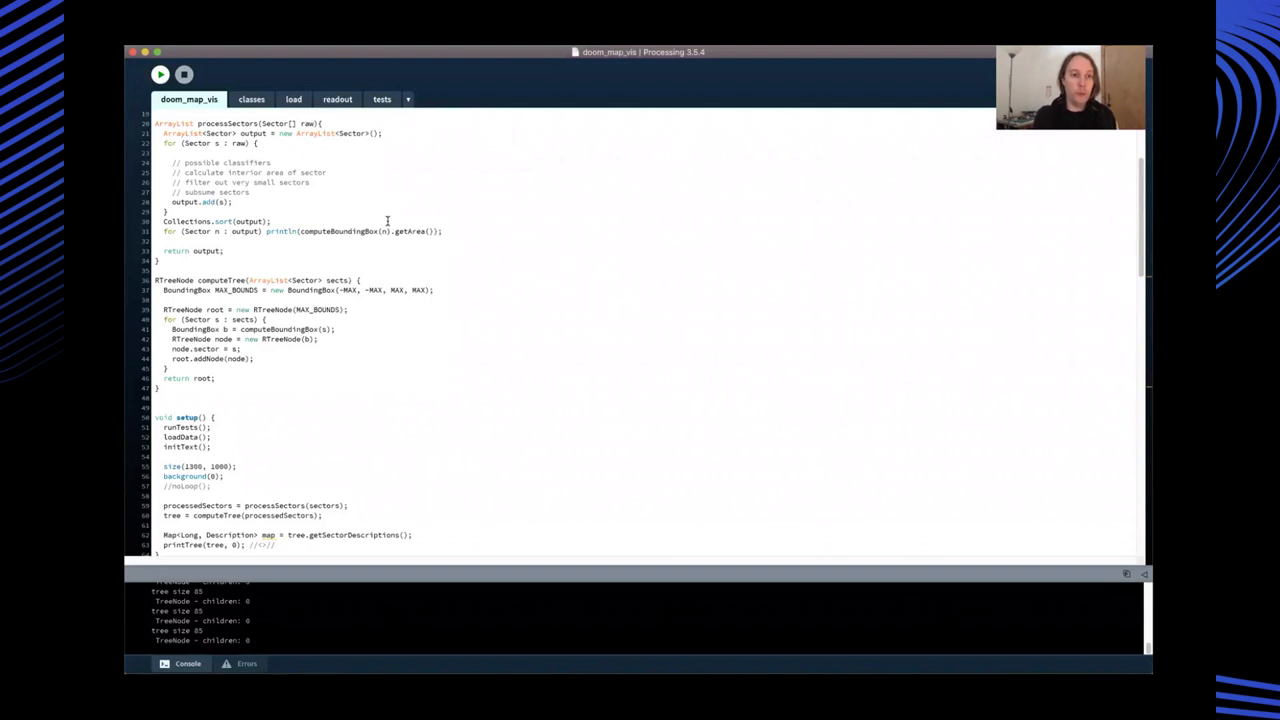
# Scroll through the sketch's classes file and highlight the addNode method
pyautogui.click(251, 99)
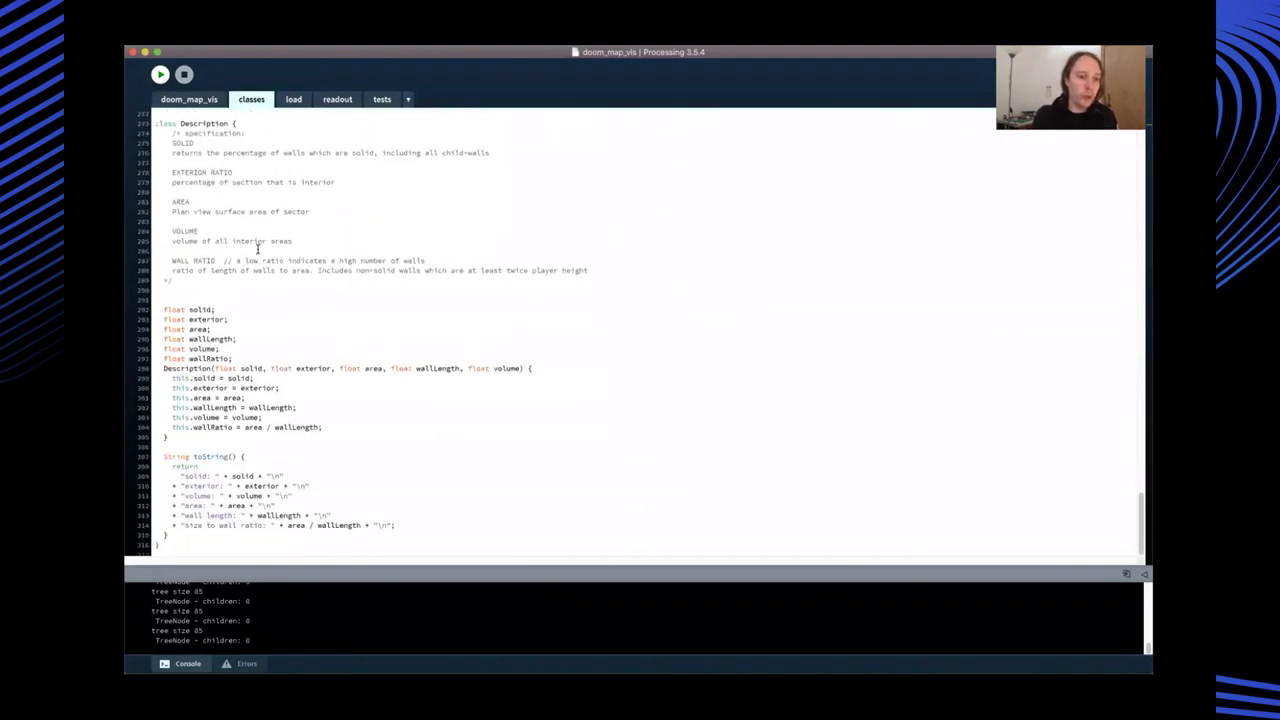
pyautogui.scroll(3)
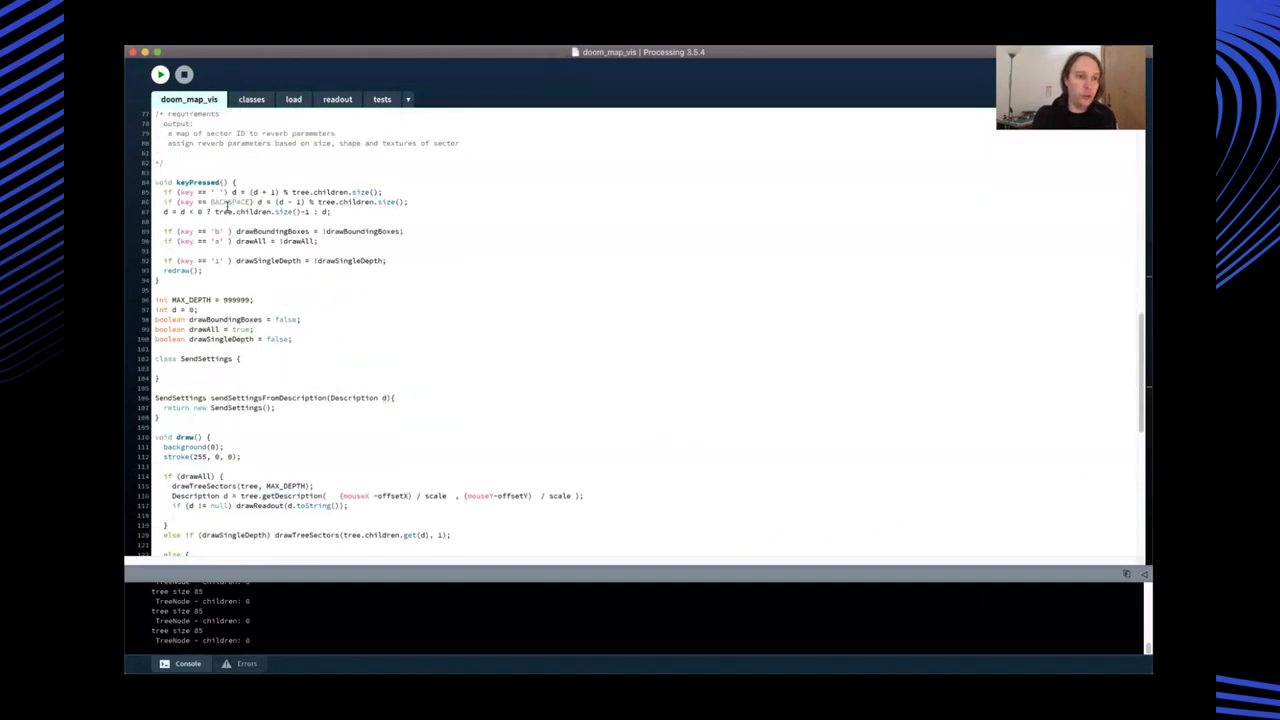
pyautogui.click(251, 98)
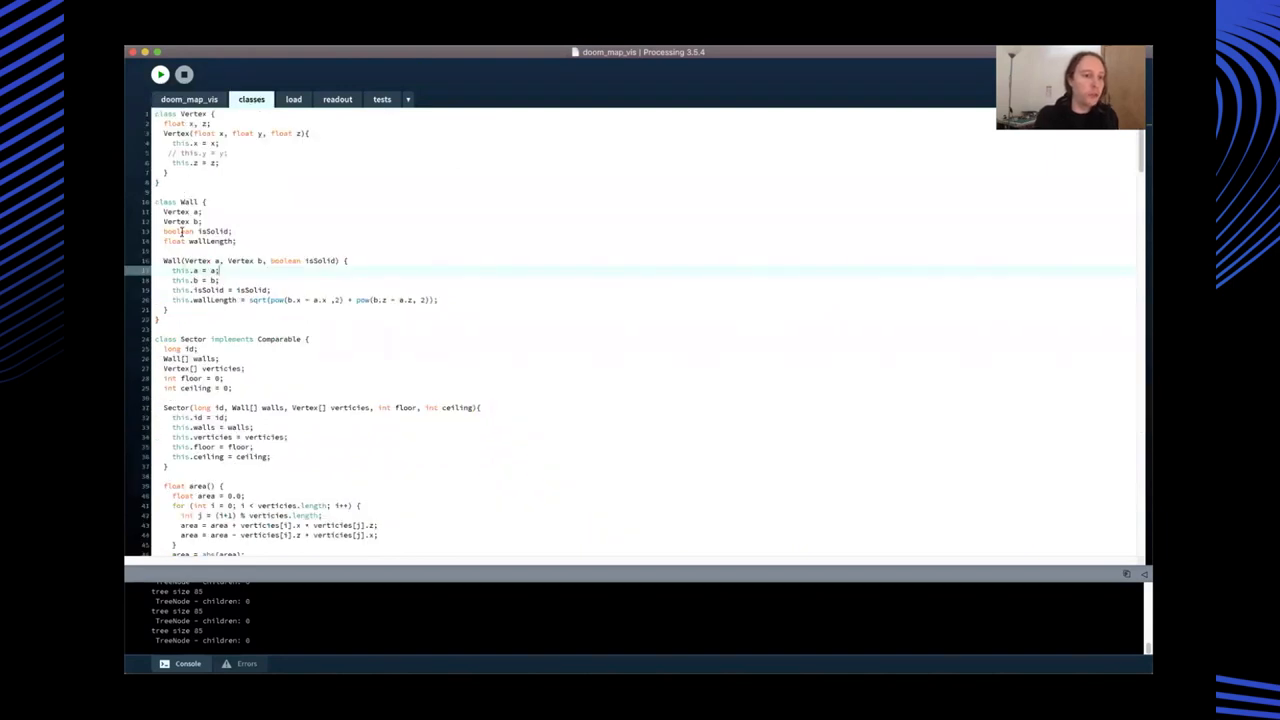
pyautogui.scroll(-3)
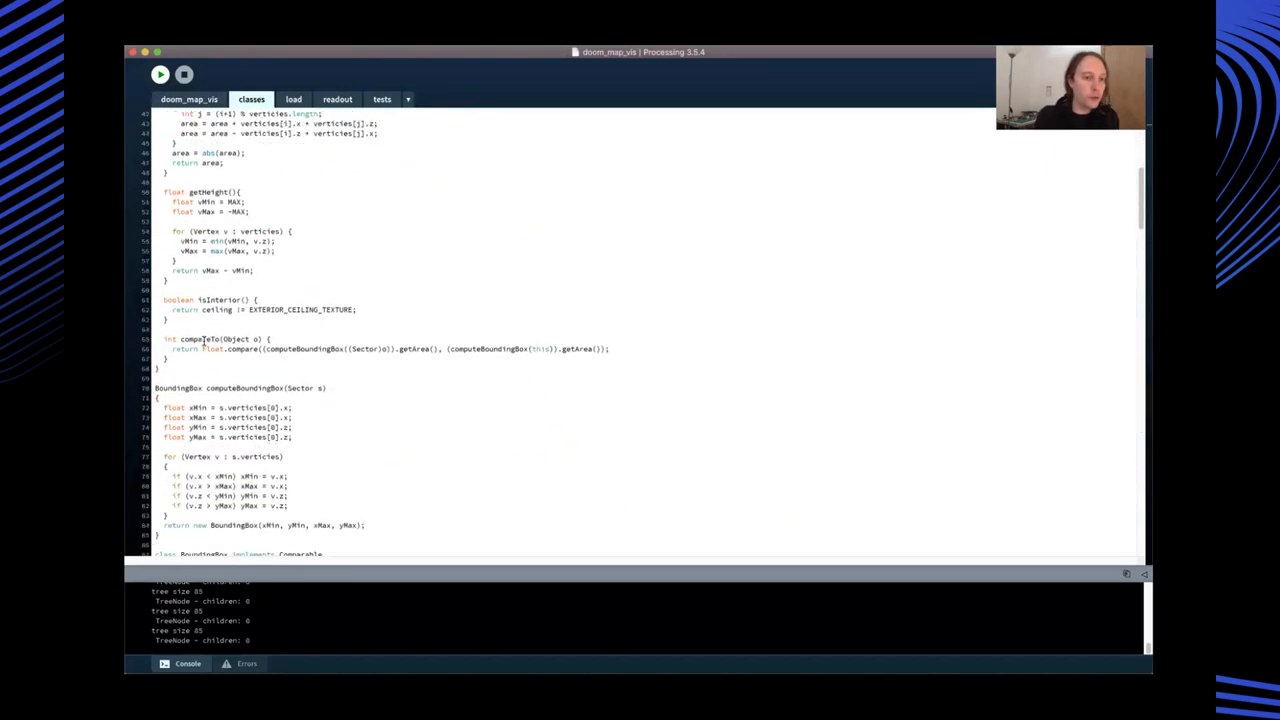
pyautogui.scroll(-3)
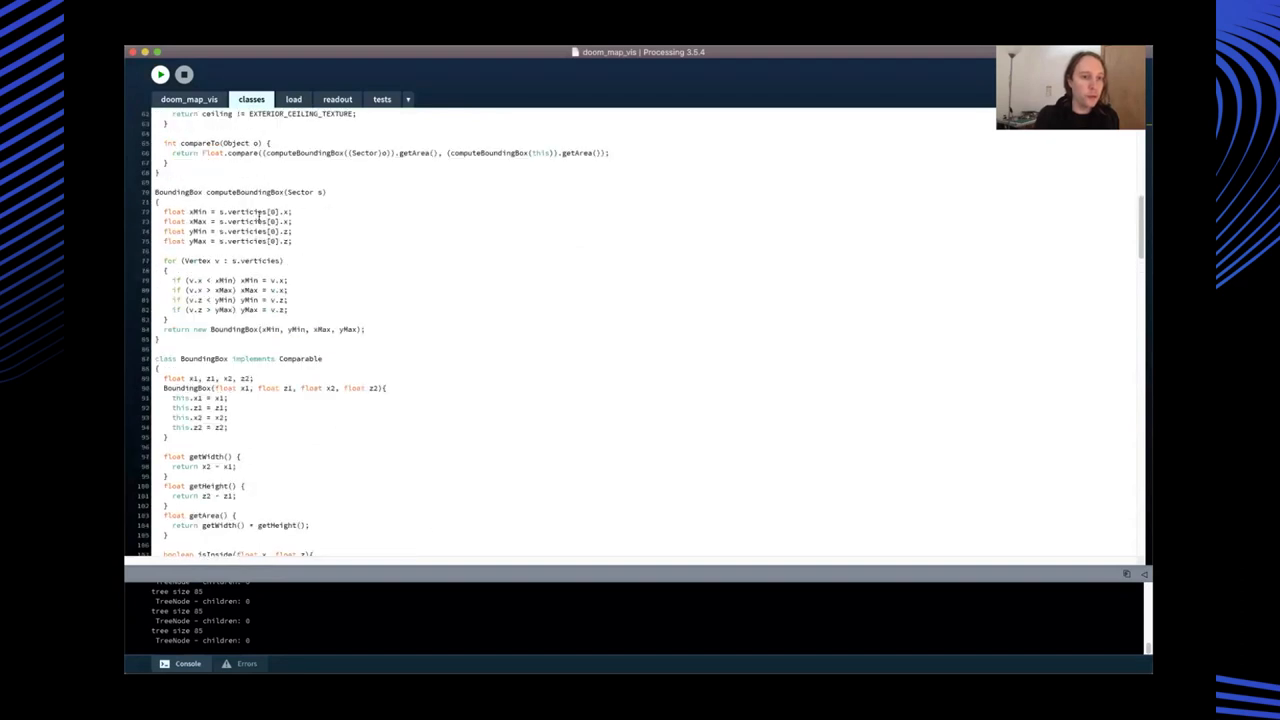
pyautogui.scroll(-3)
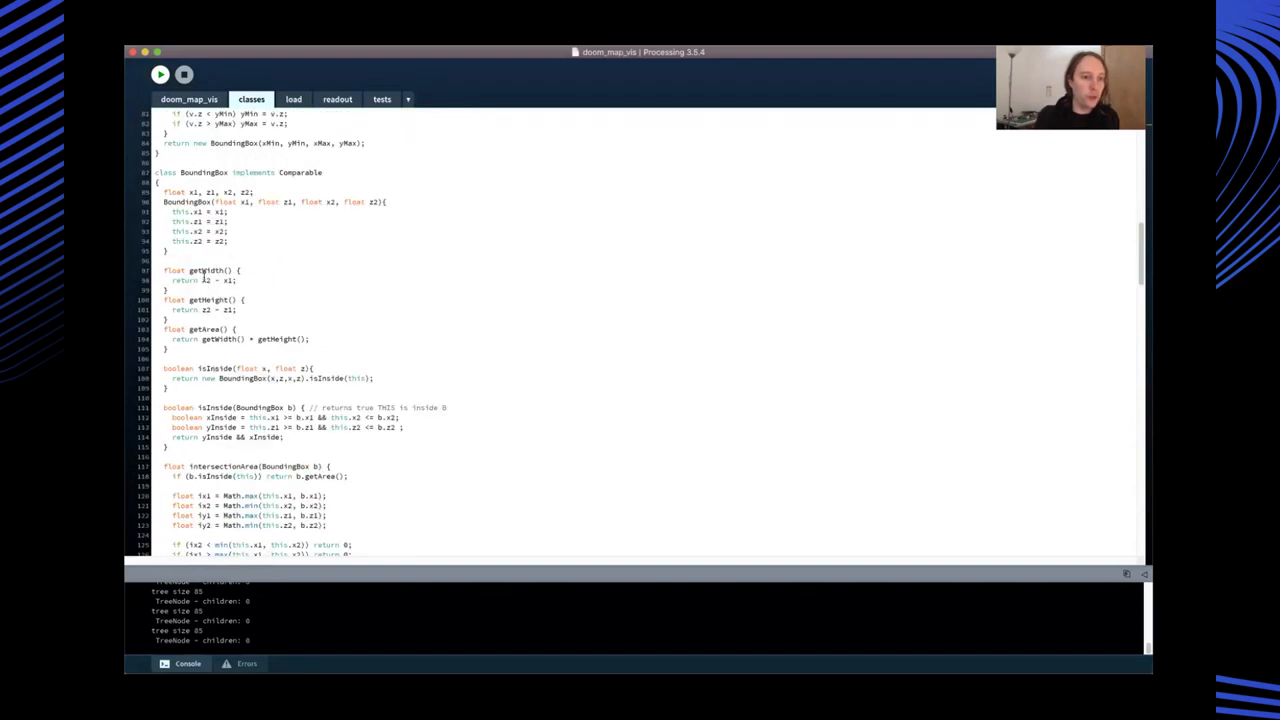
pyautogui.scroll(-3)
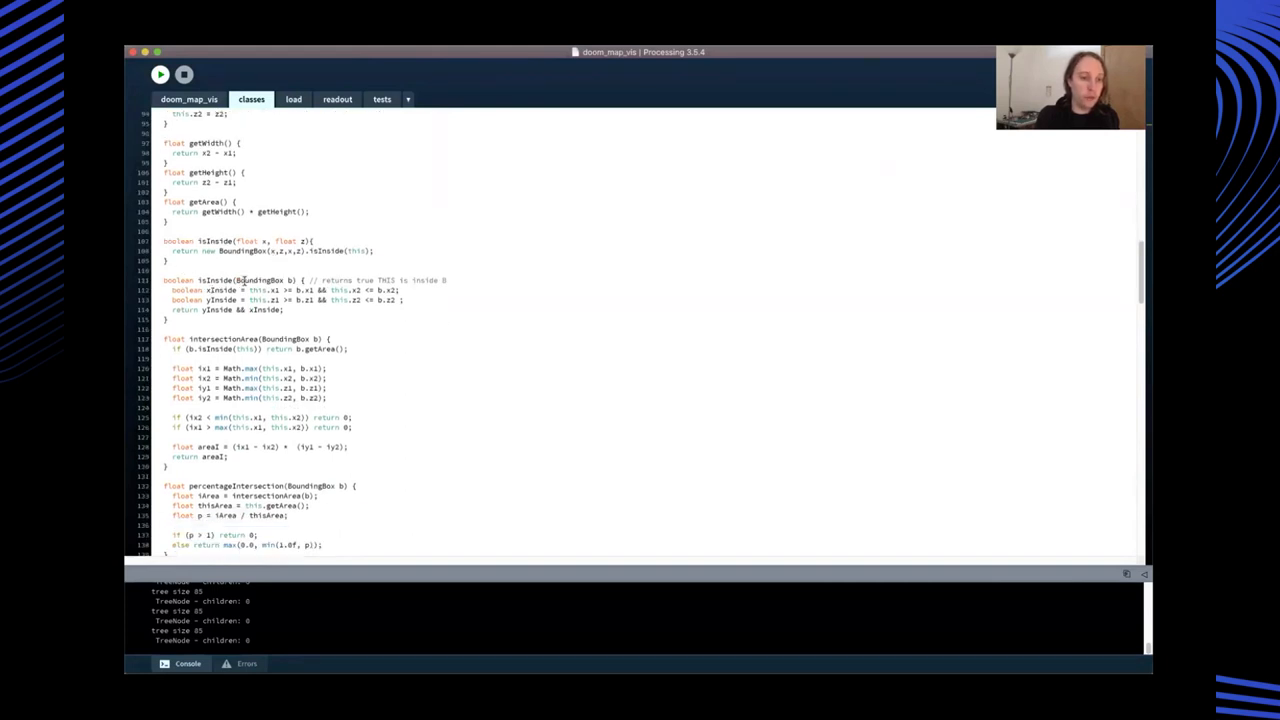
pyautogui.scroll(-3)
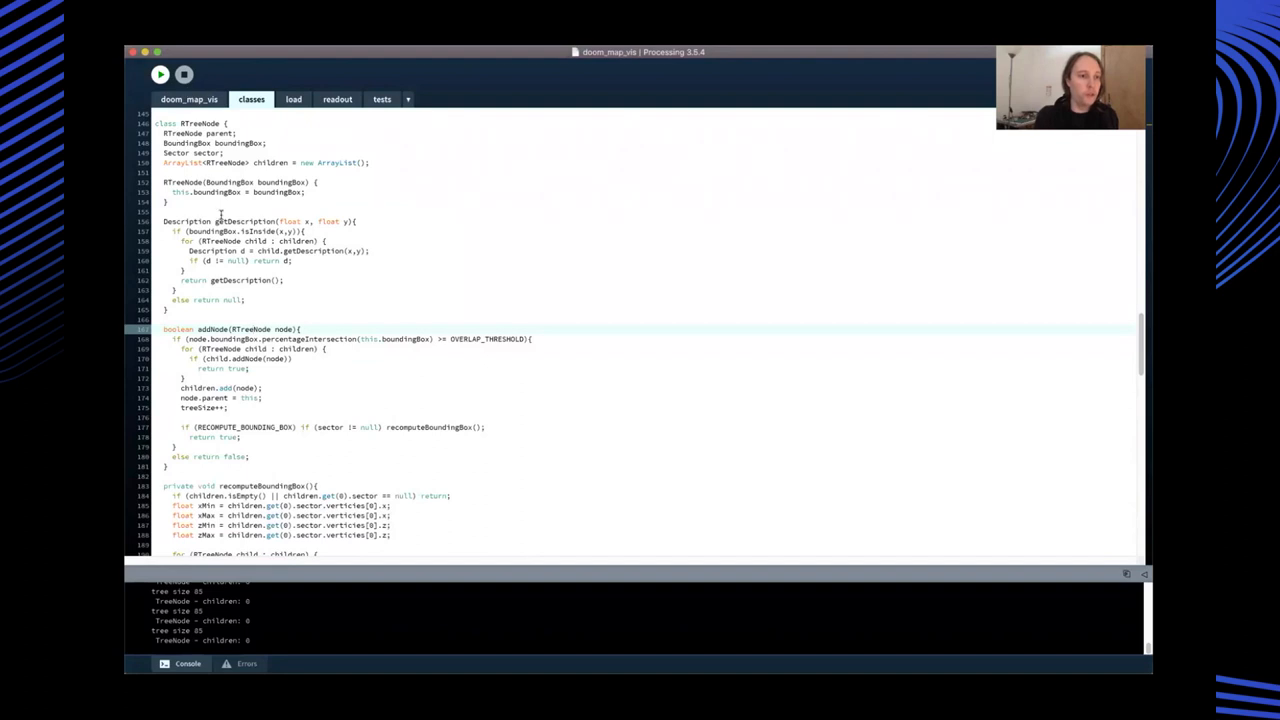
pyautogui.doubleClick(213, 329)
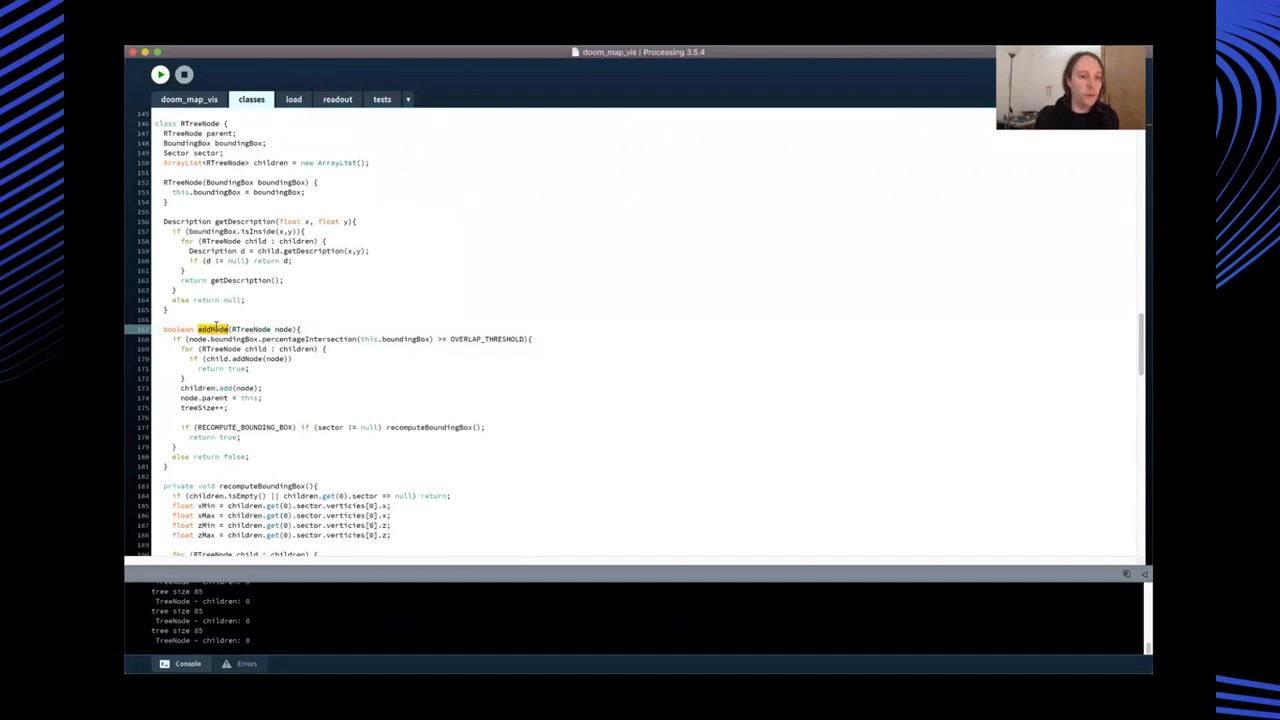
# Switch to the tests file and scroll through its bounding-box test cases
pyautogui.click(381, 99)
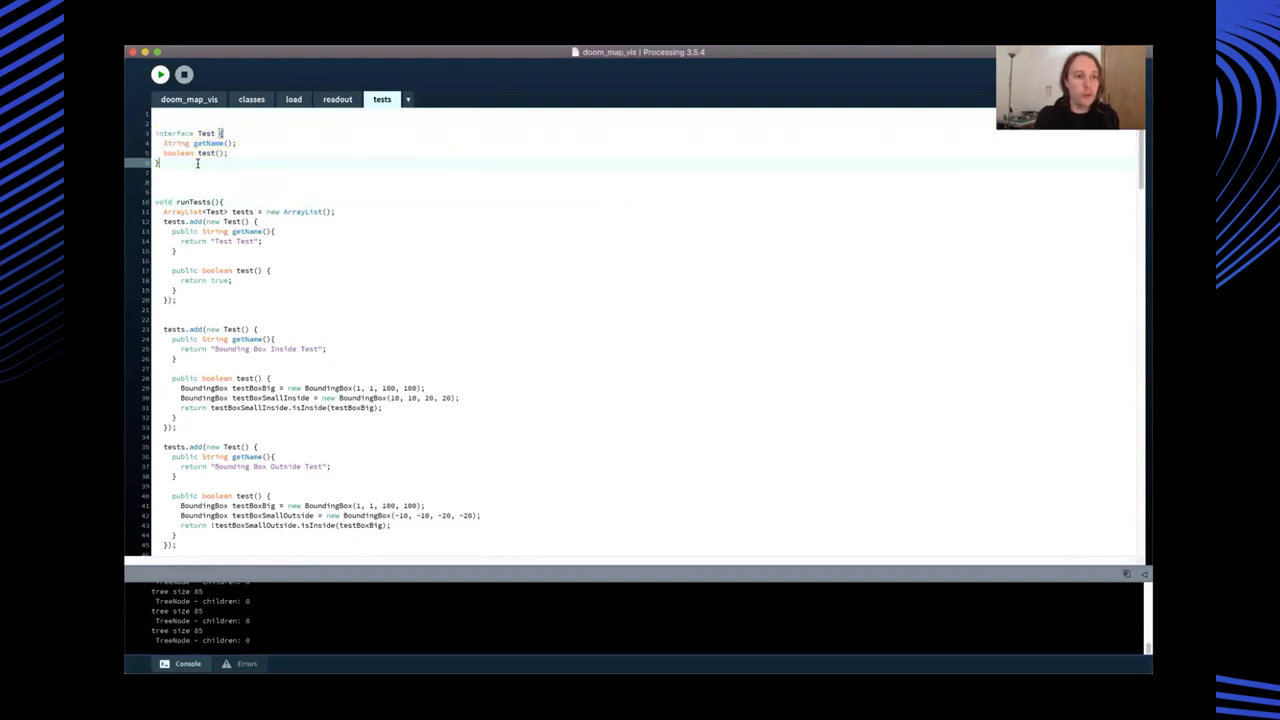
pyautogui.scroll(-3)
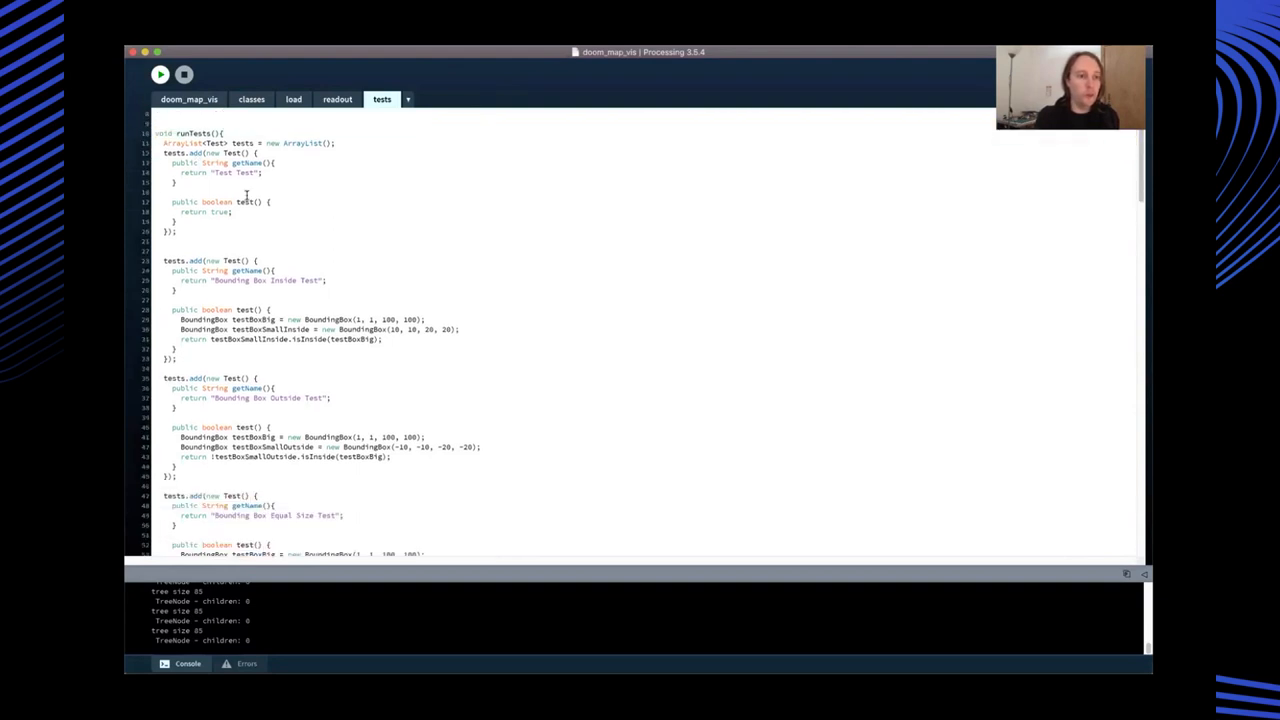
pyautogui.scroll(-3)
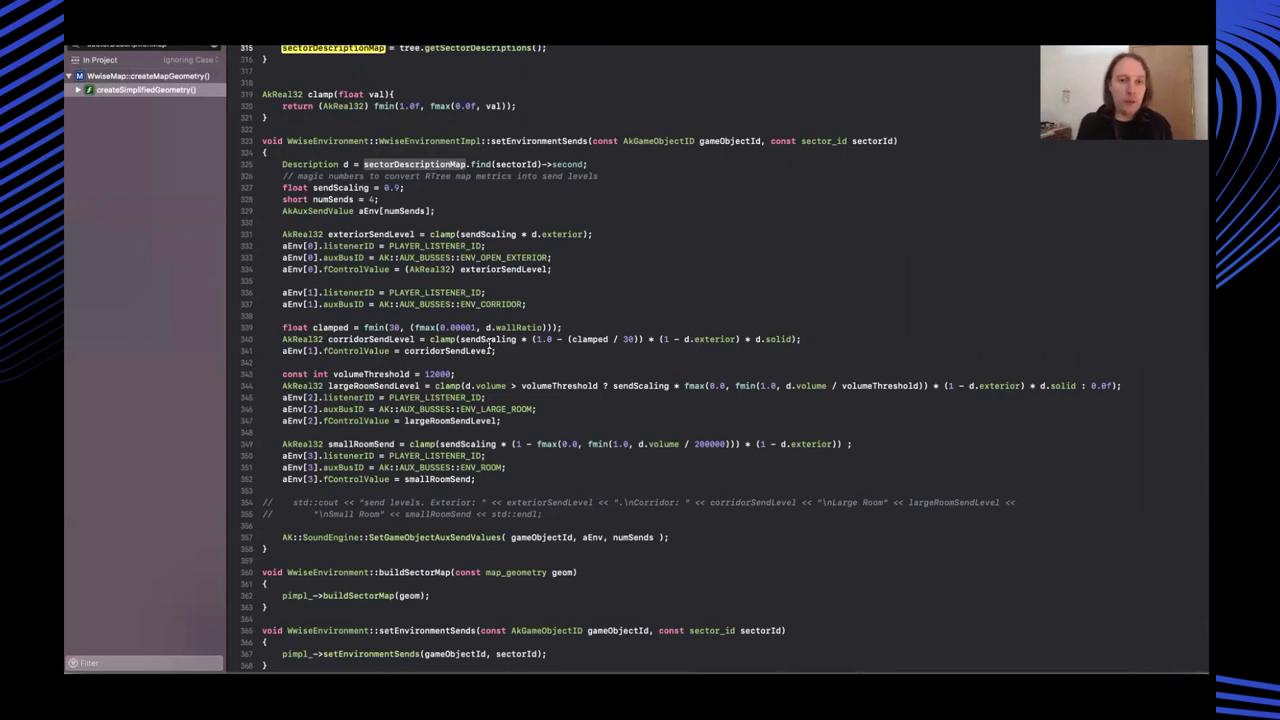
pyautogui.scroll(-3)
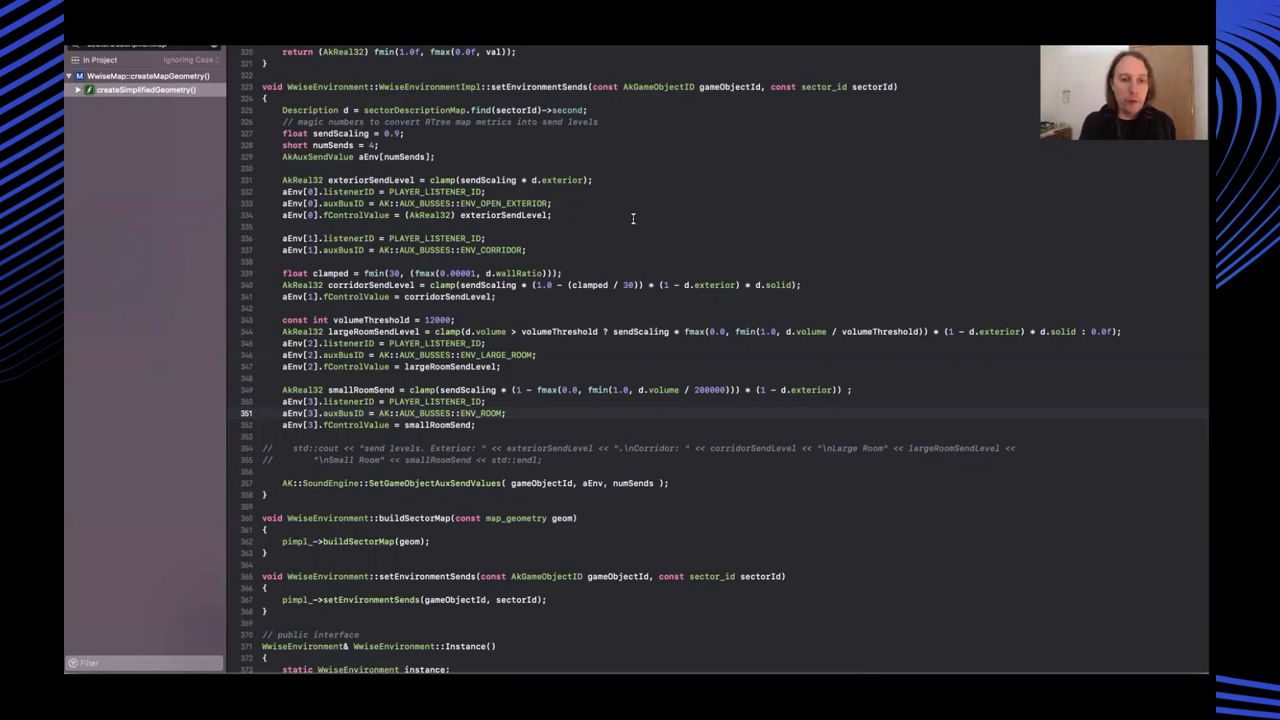
pyautogui.doubleClick(503, 203)
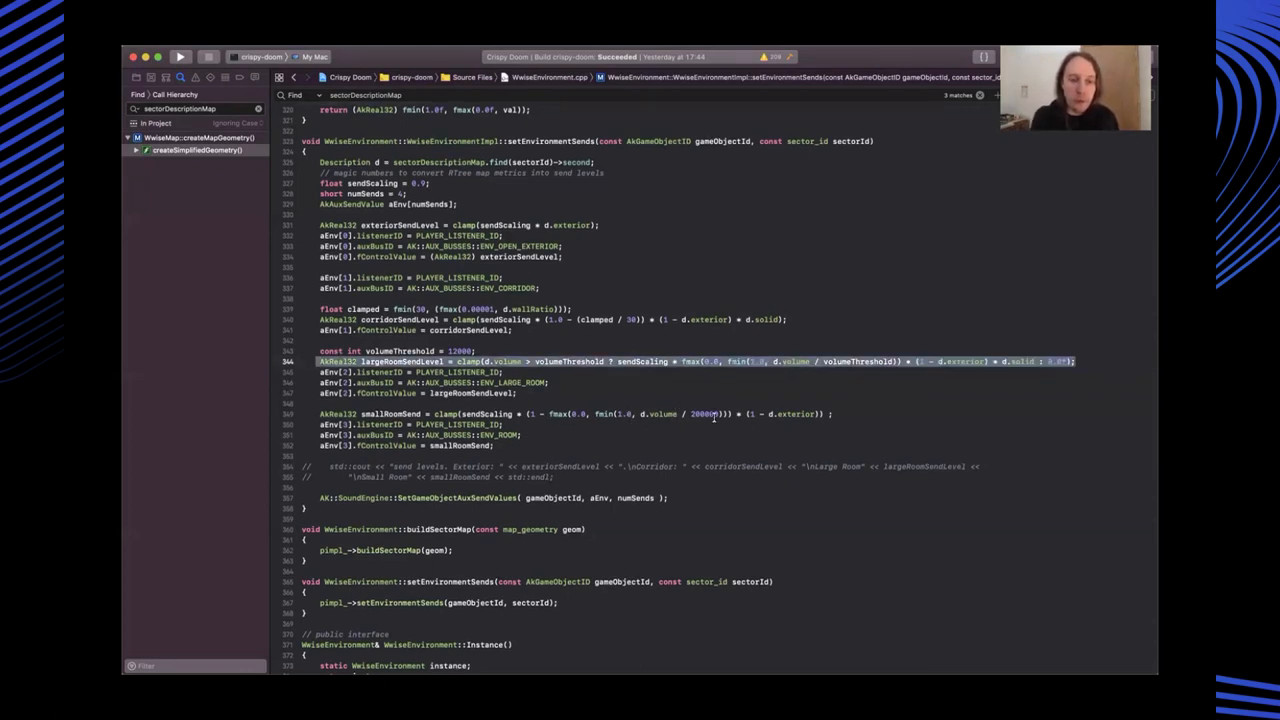
pyautogui.click(698, 351)
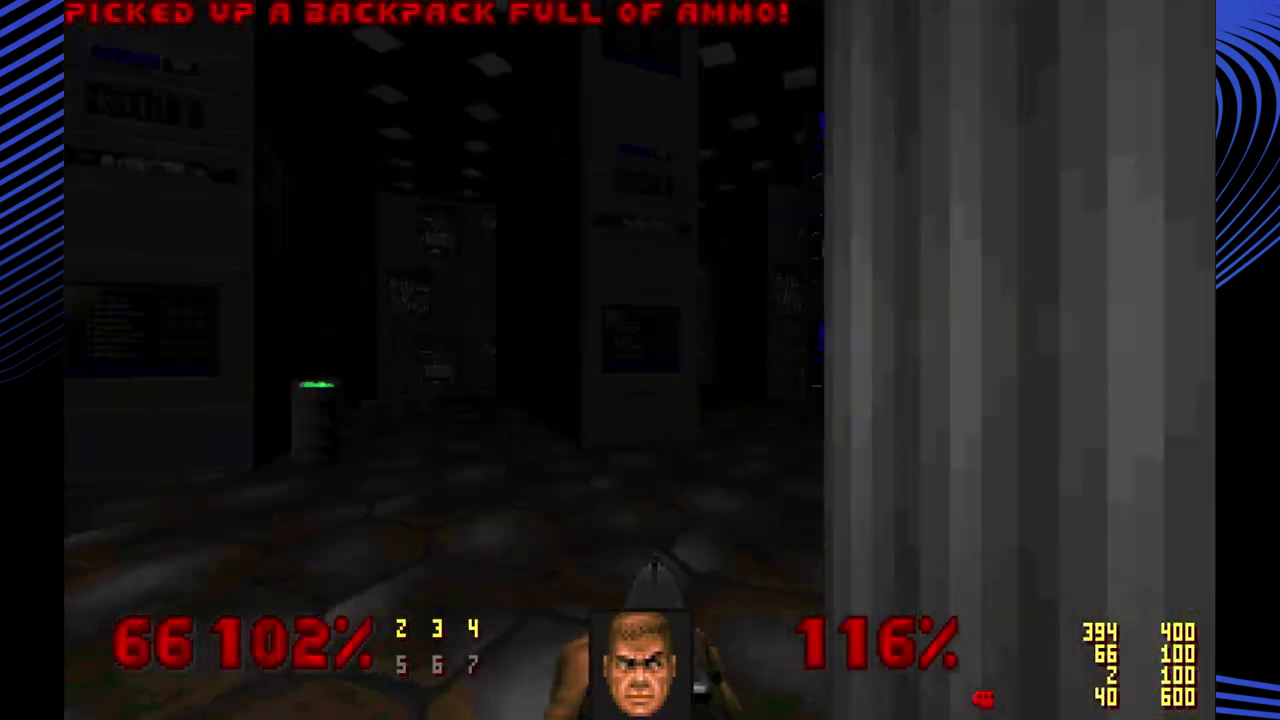
# Restart the level in the computer-screen room with 100% health, 50 bullets, no armour
pyautogui.press('w')
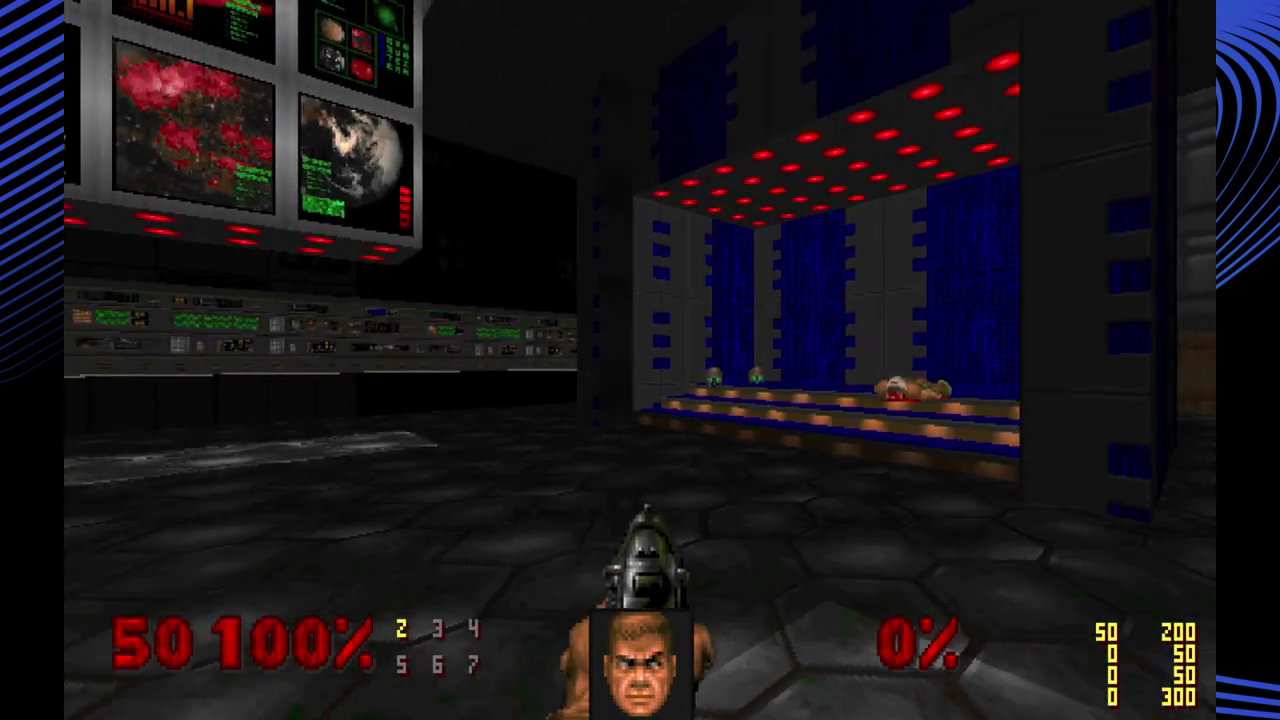
# Walk forward into the dark, brown-walled corridor, keeping 100% health and 50 bullets
pyautogui.press('W')
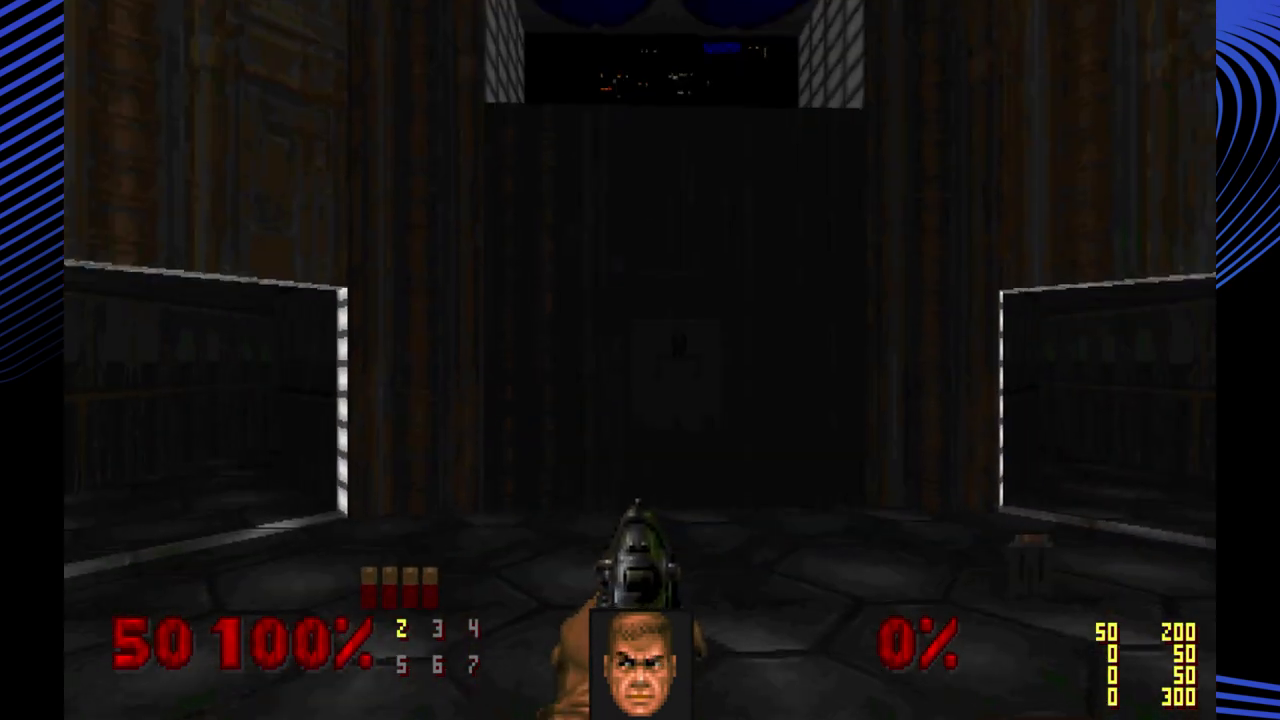
# Keep moving through the dark areas of the level past the corridor
pyautogui.press('W')
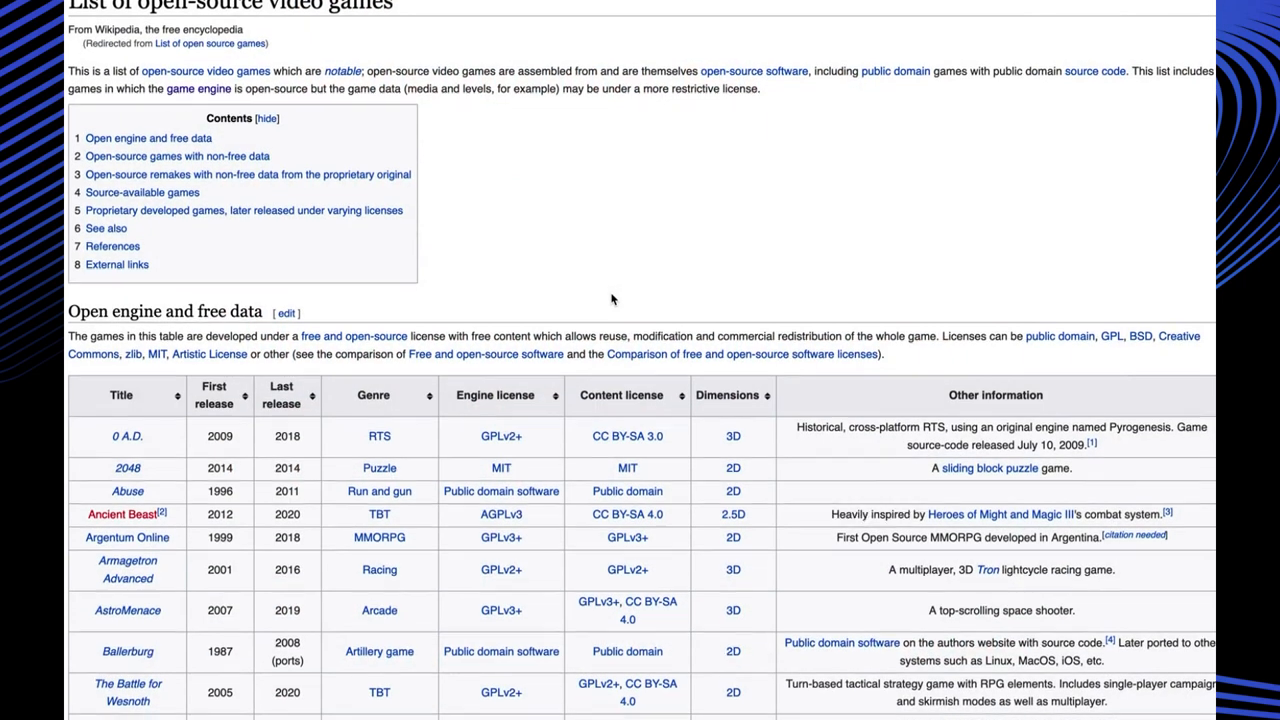
# Scroll past the last free-data entry, Yo Frankie!, to 'Open-source games with non-free data'
pyautogui.scroll(-3)
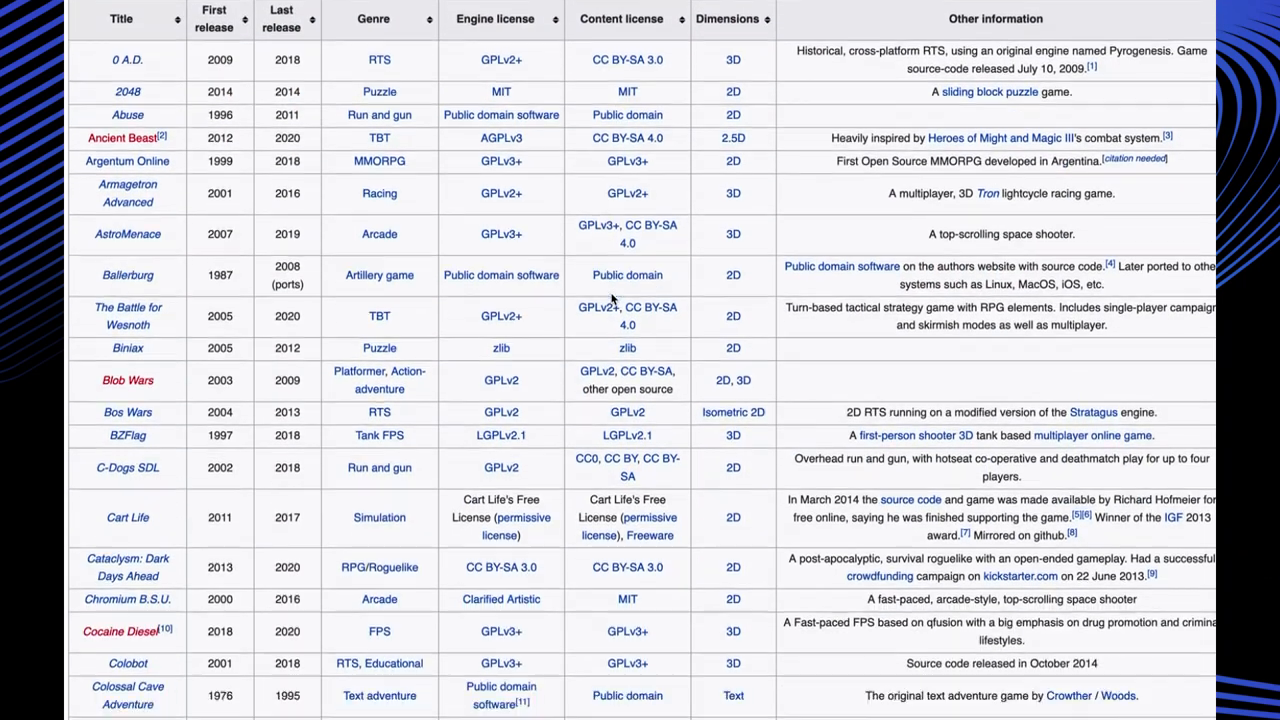
pyautogui.scroll(-3)
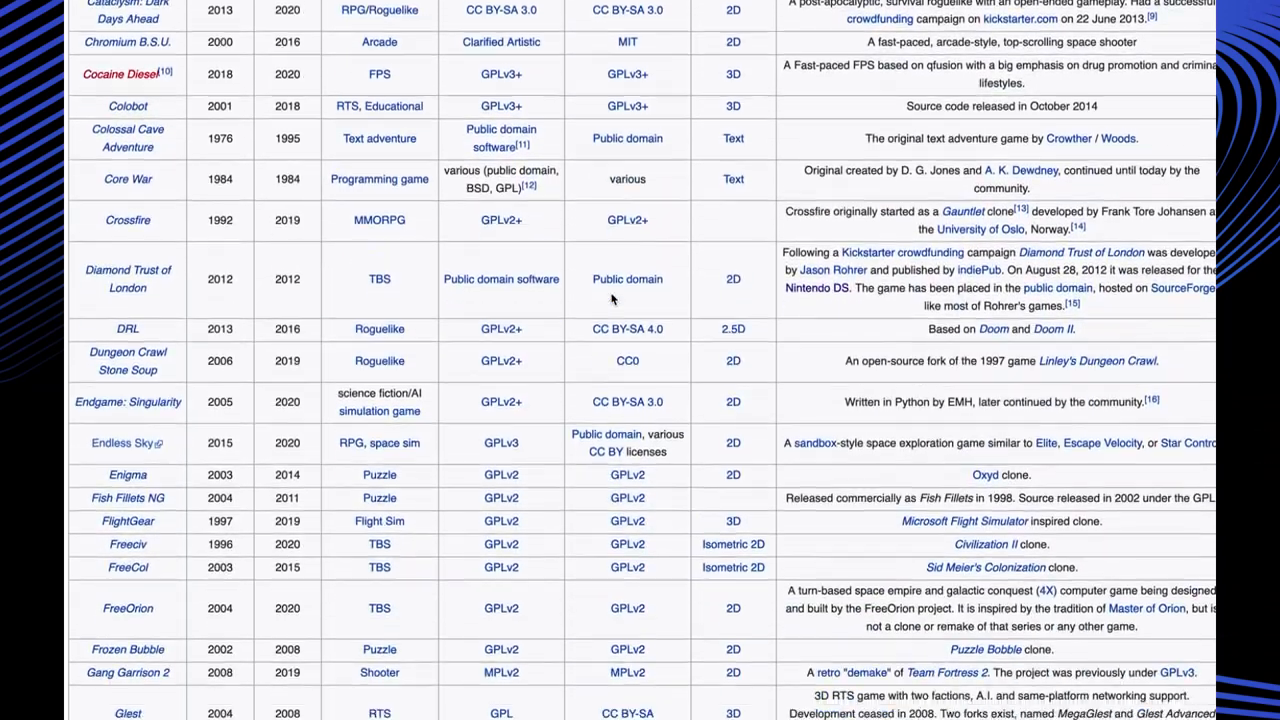
pyautogui.scroll(-3)
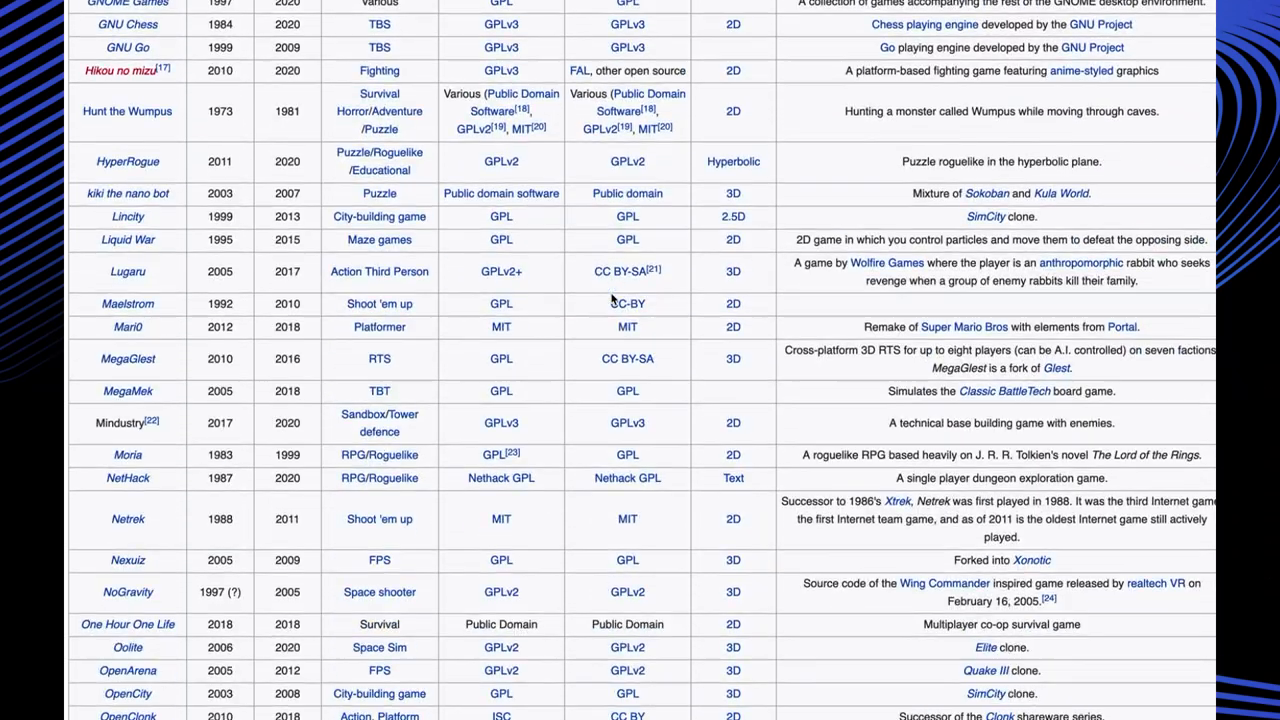
pyautogui.scroll(-3)
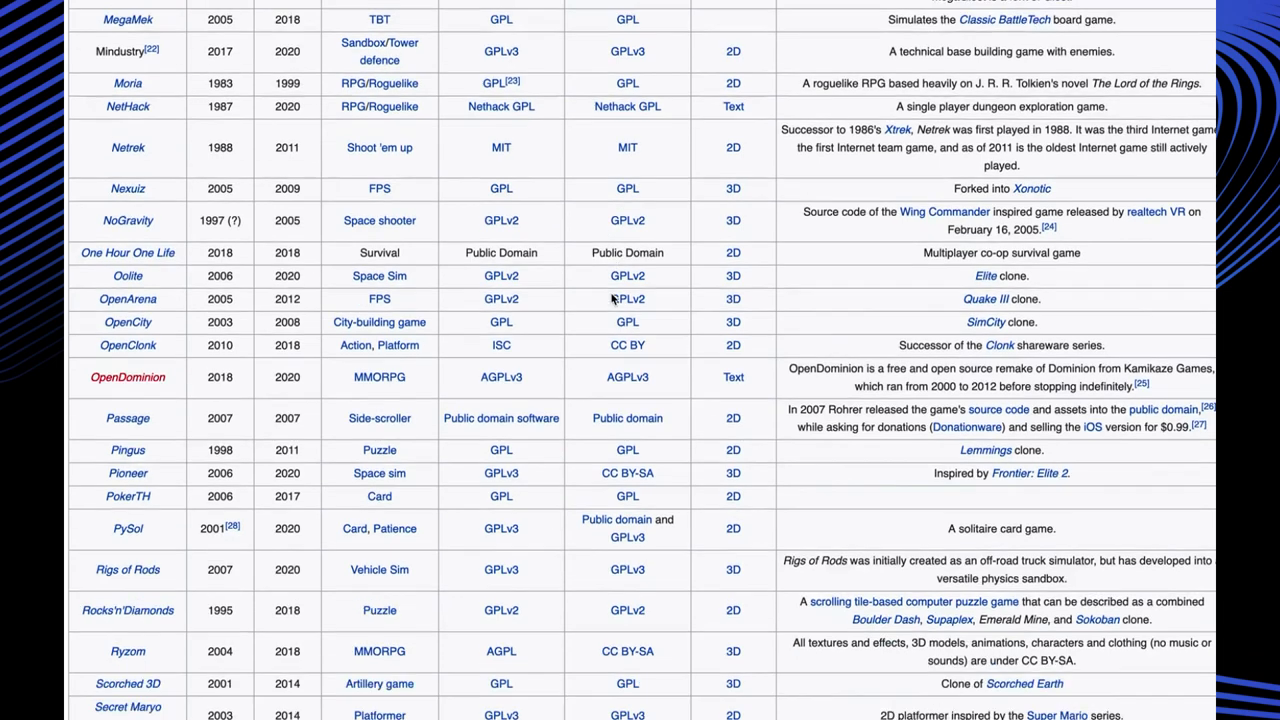
pyautogui.scroll(-3)
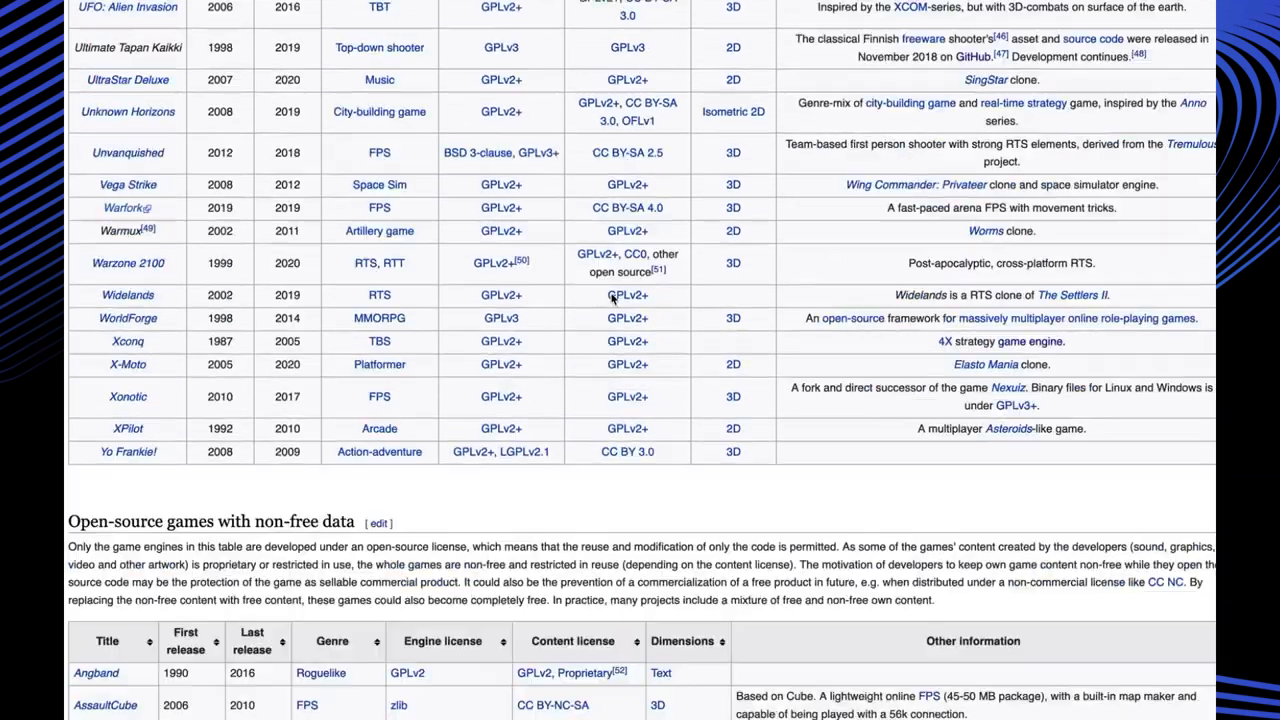